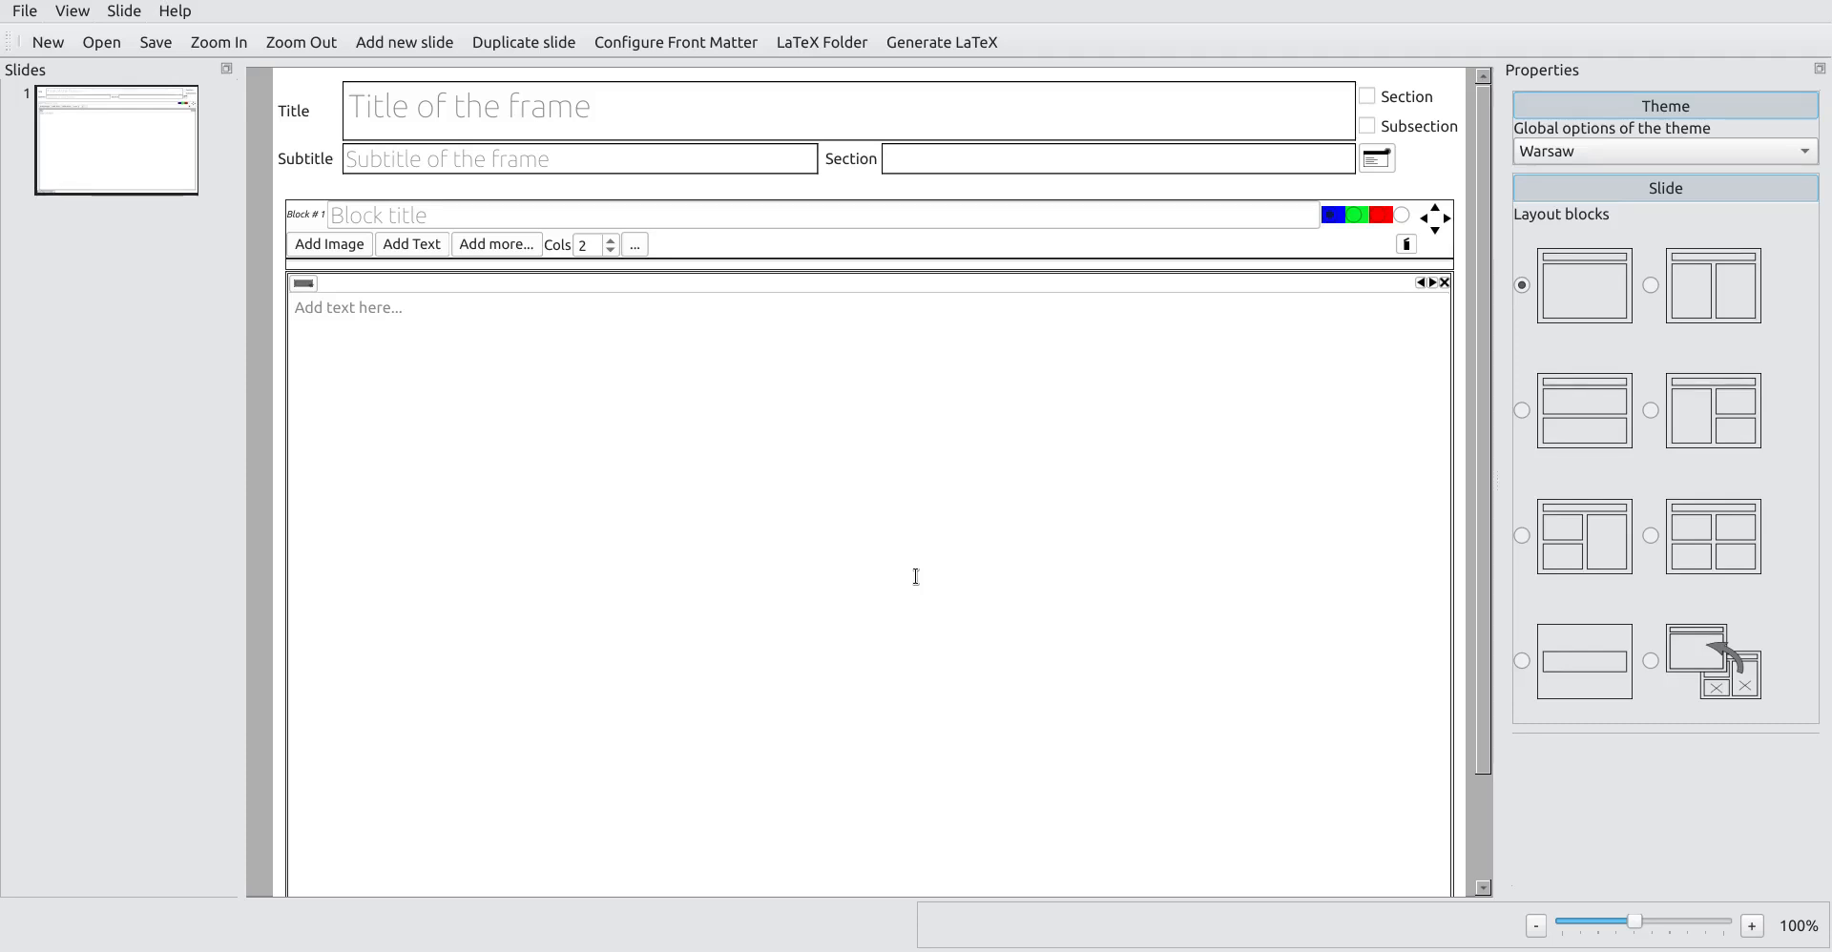
mouse_move(551, 564)
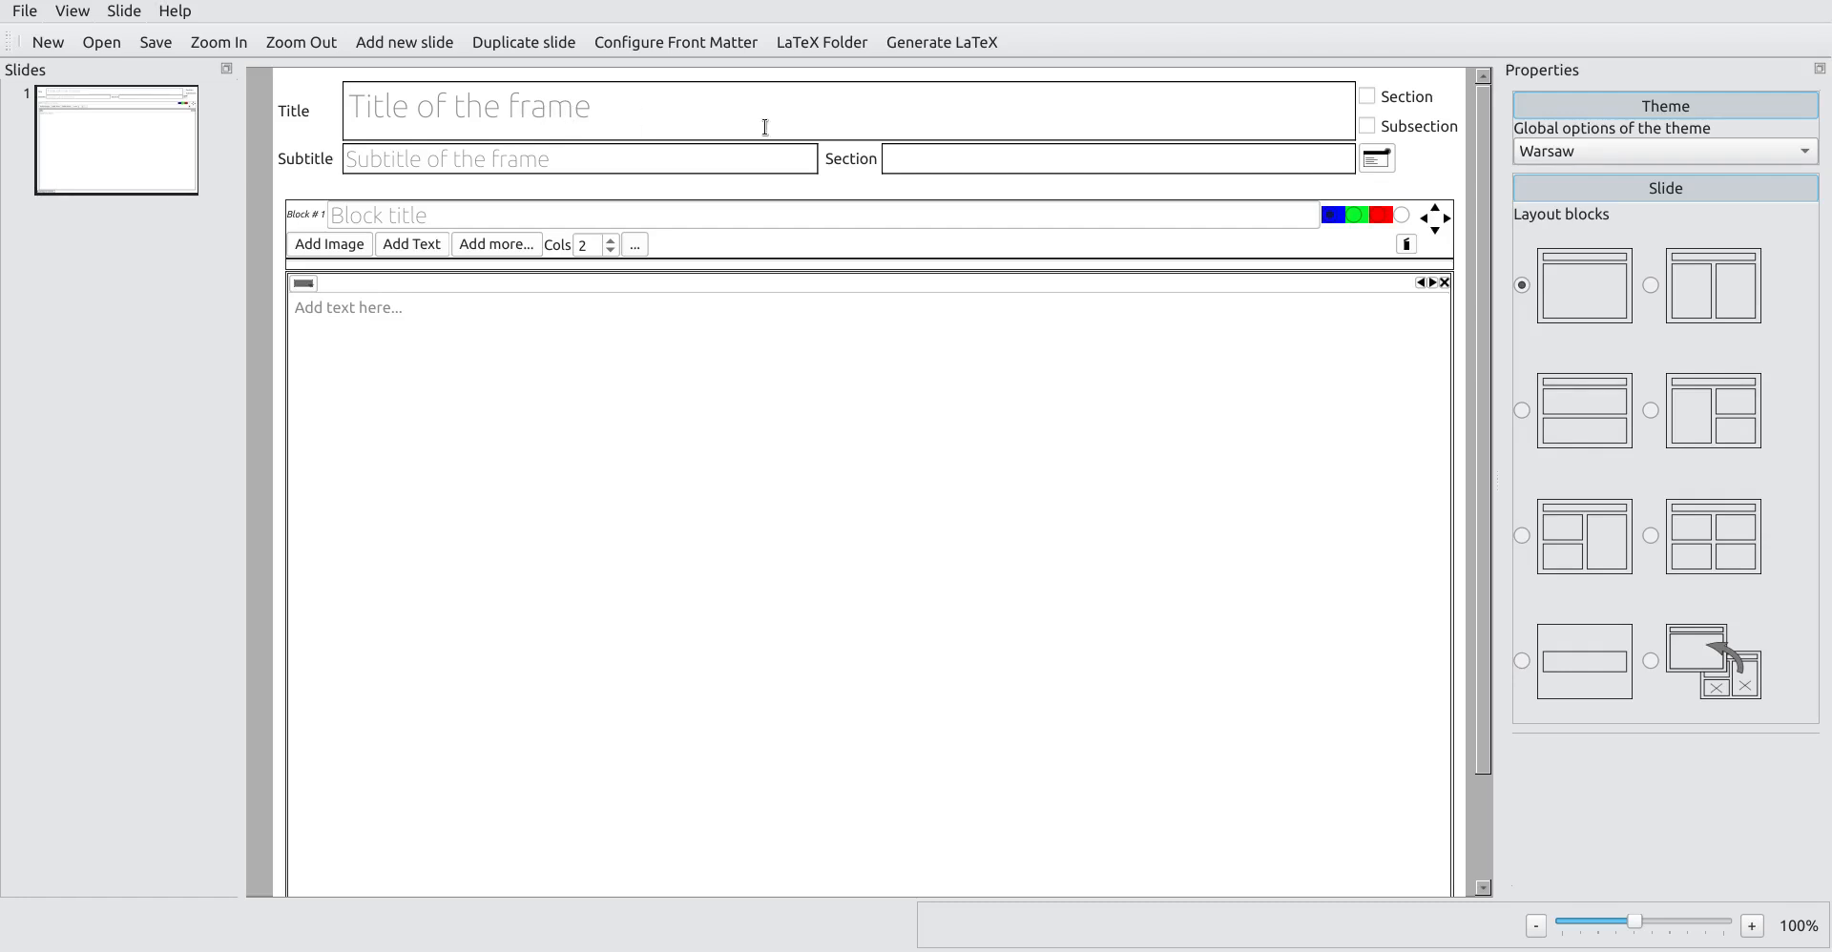
mouse_move(581, 84)
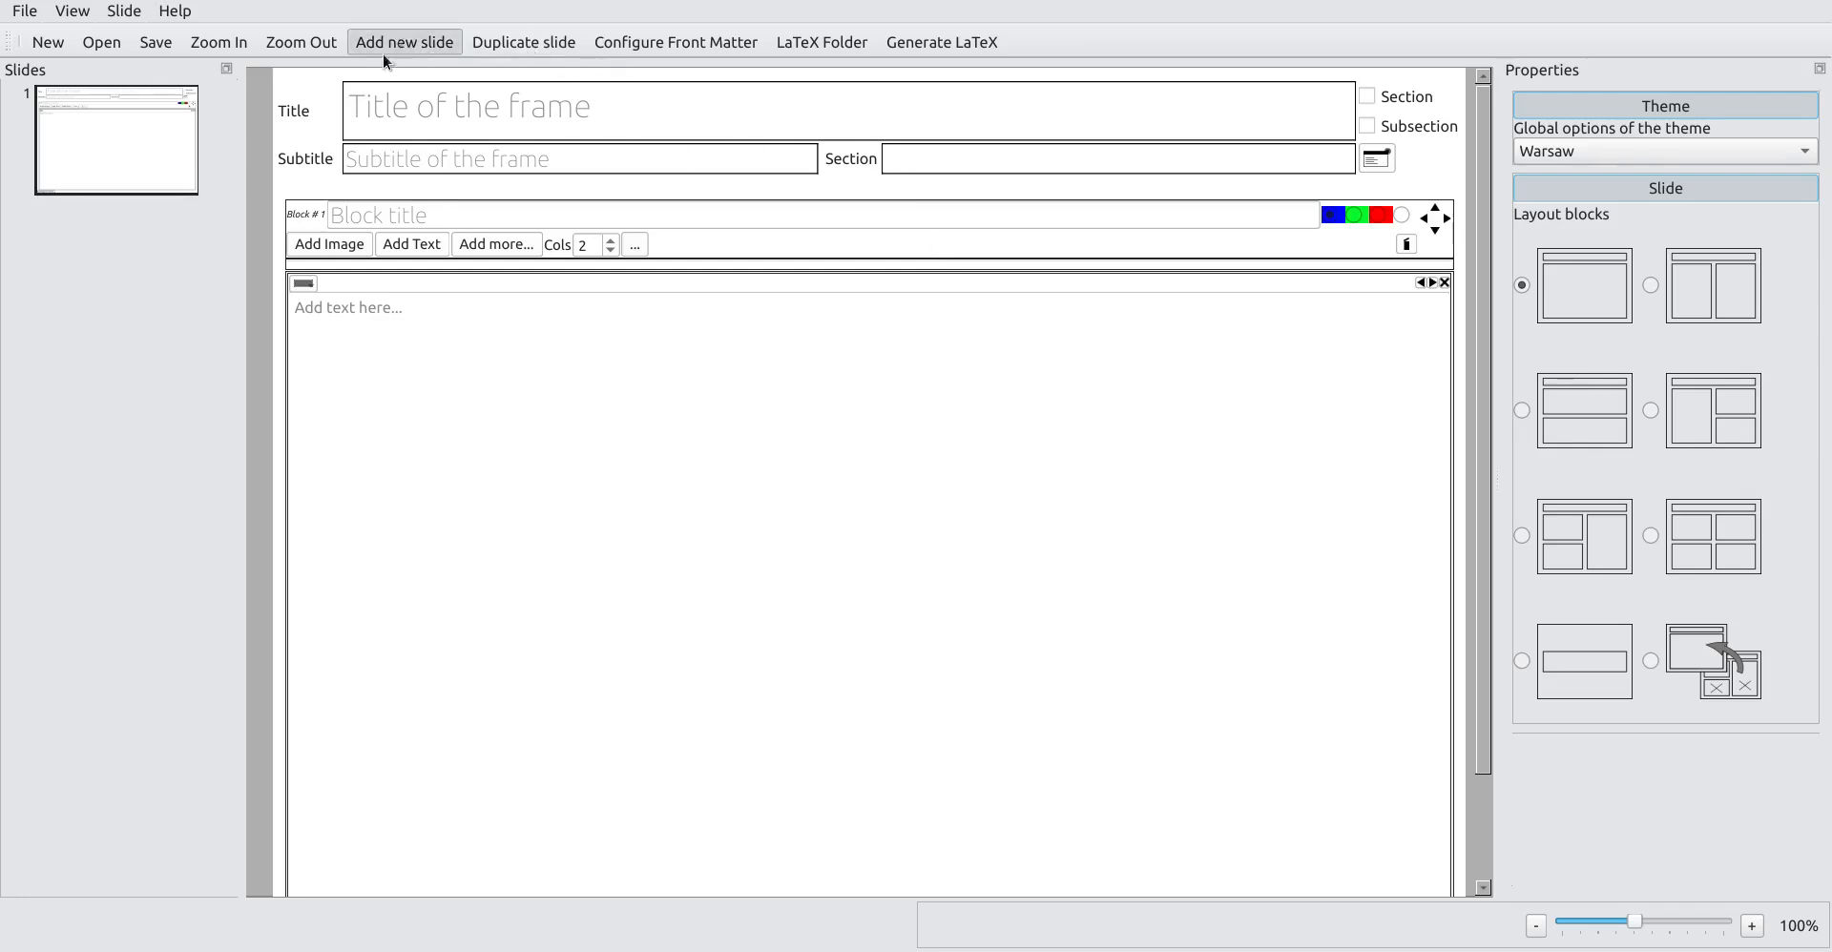
Step: Add a second slide, generate the LaTeX document, and bring up the front matter settings
left_click(403, 42)
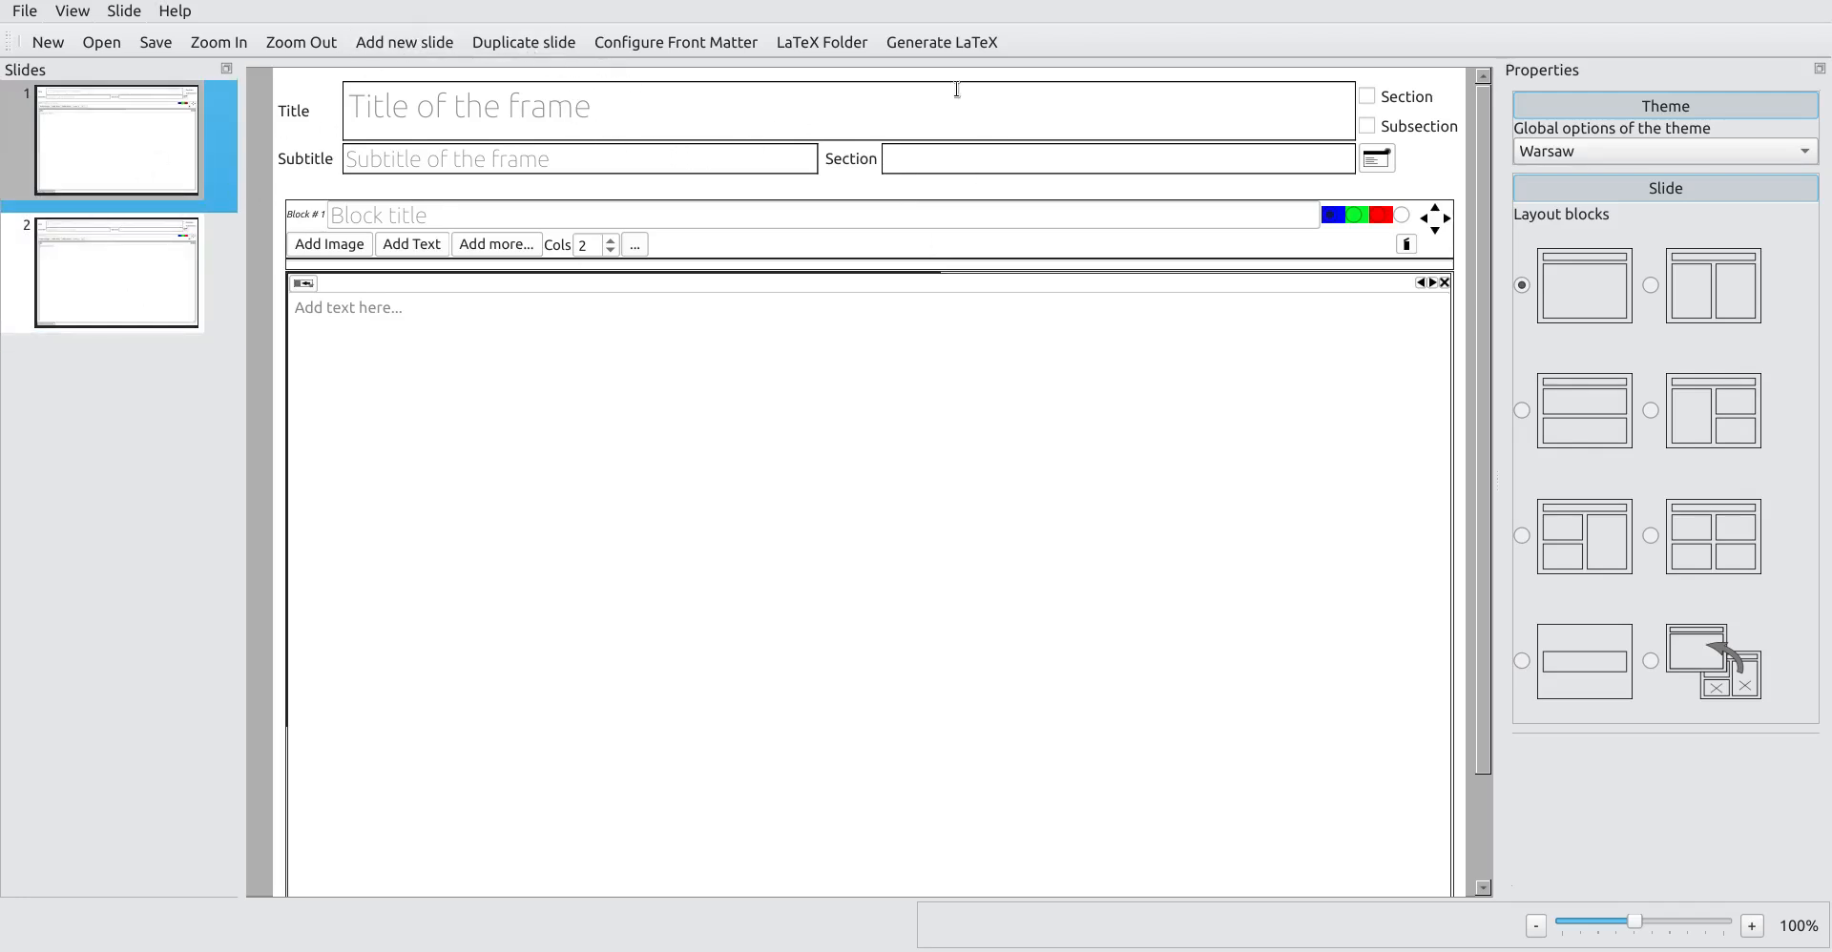
left_click(941, 42)
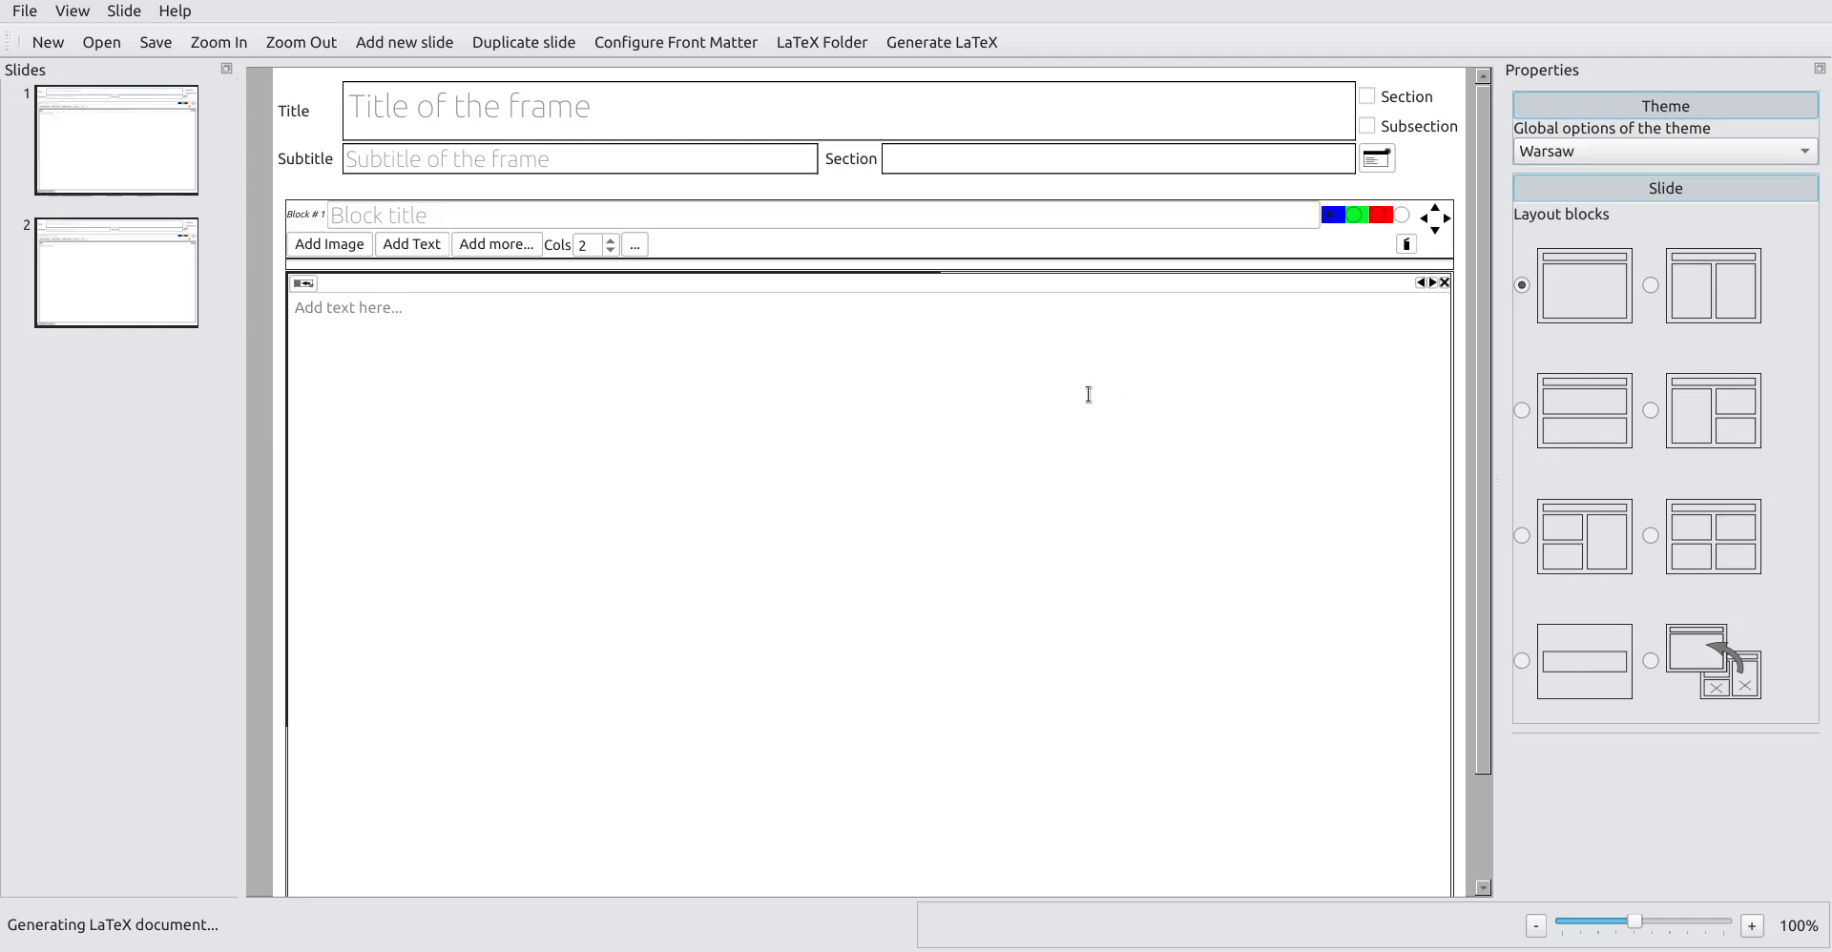
left_click(942, 42)
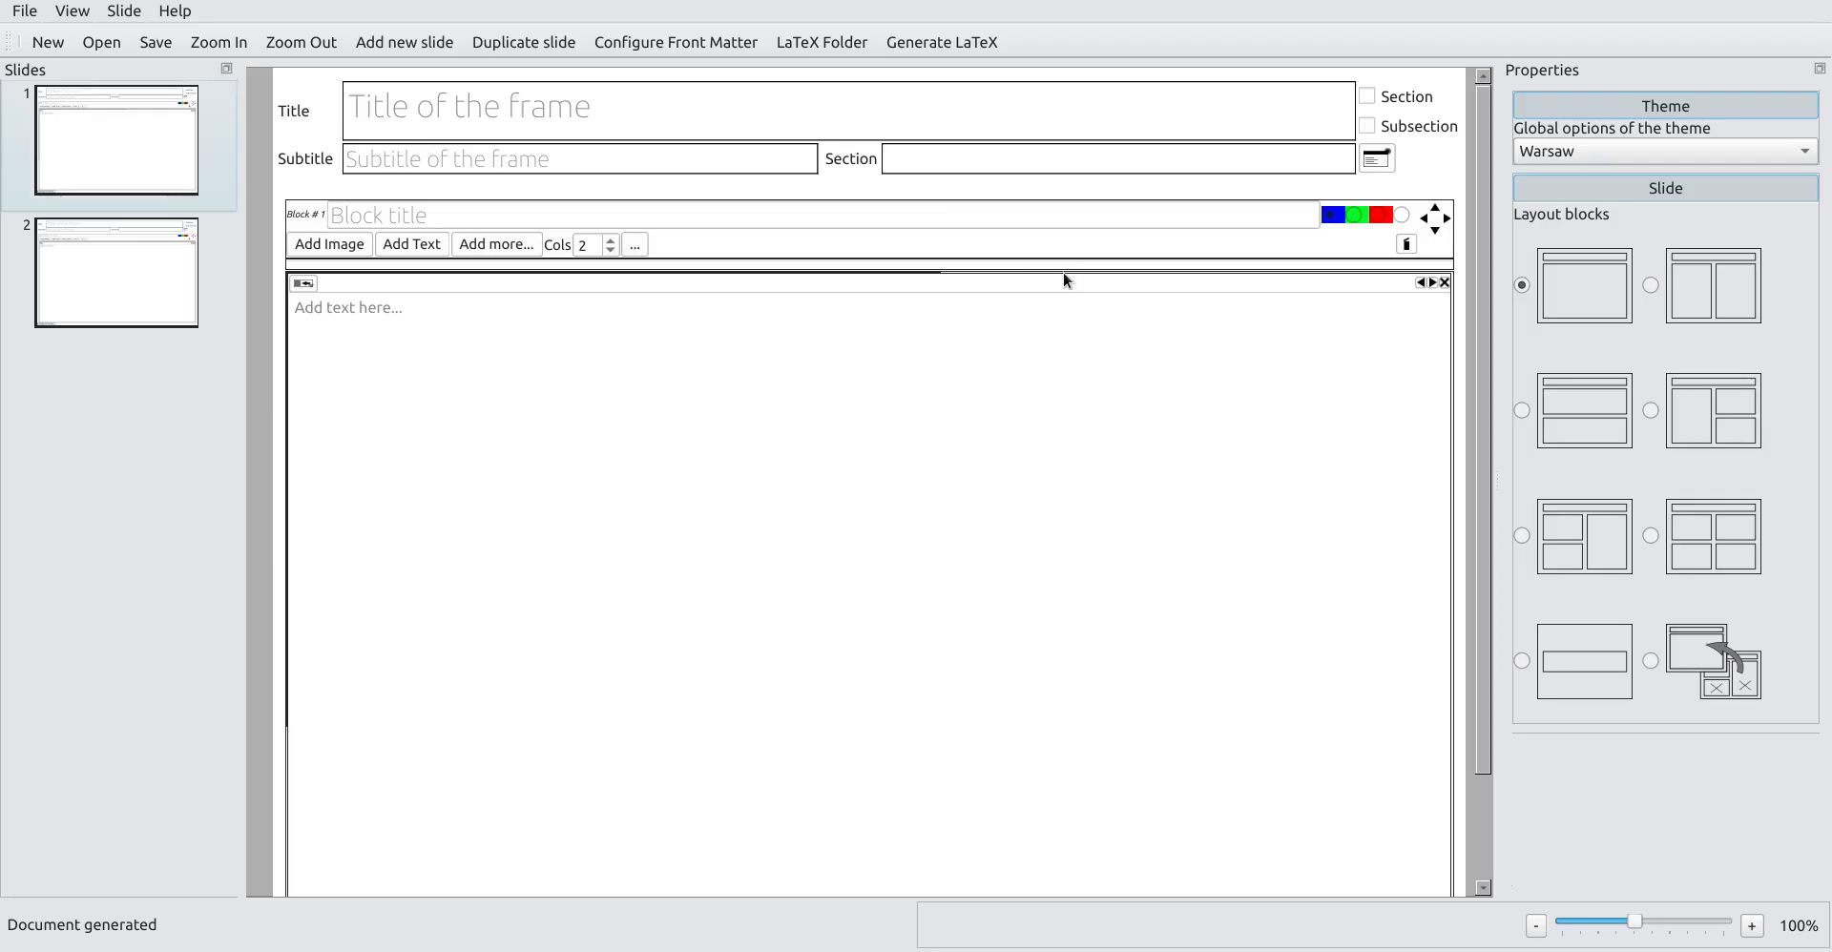
left_click(675, 42)
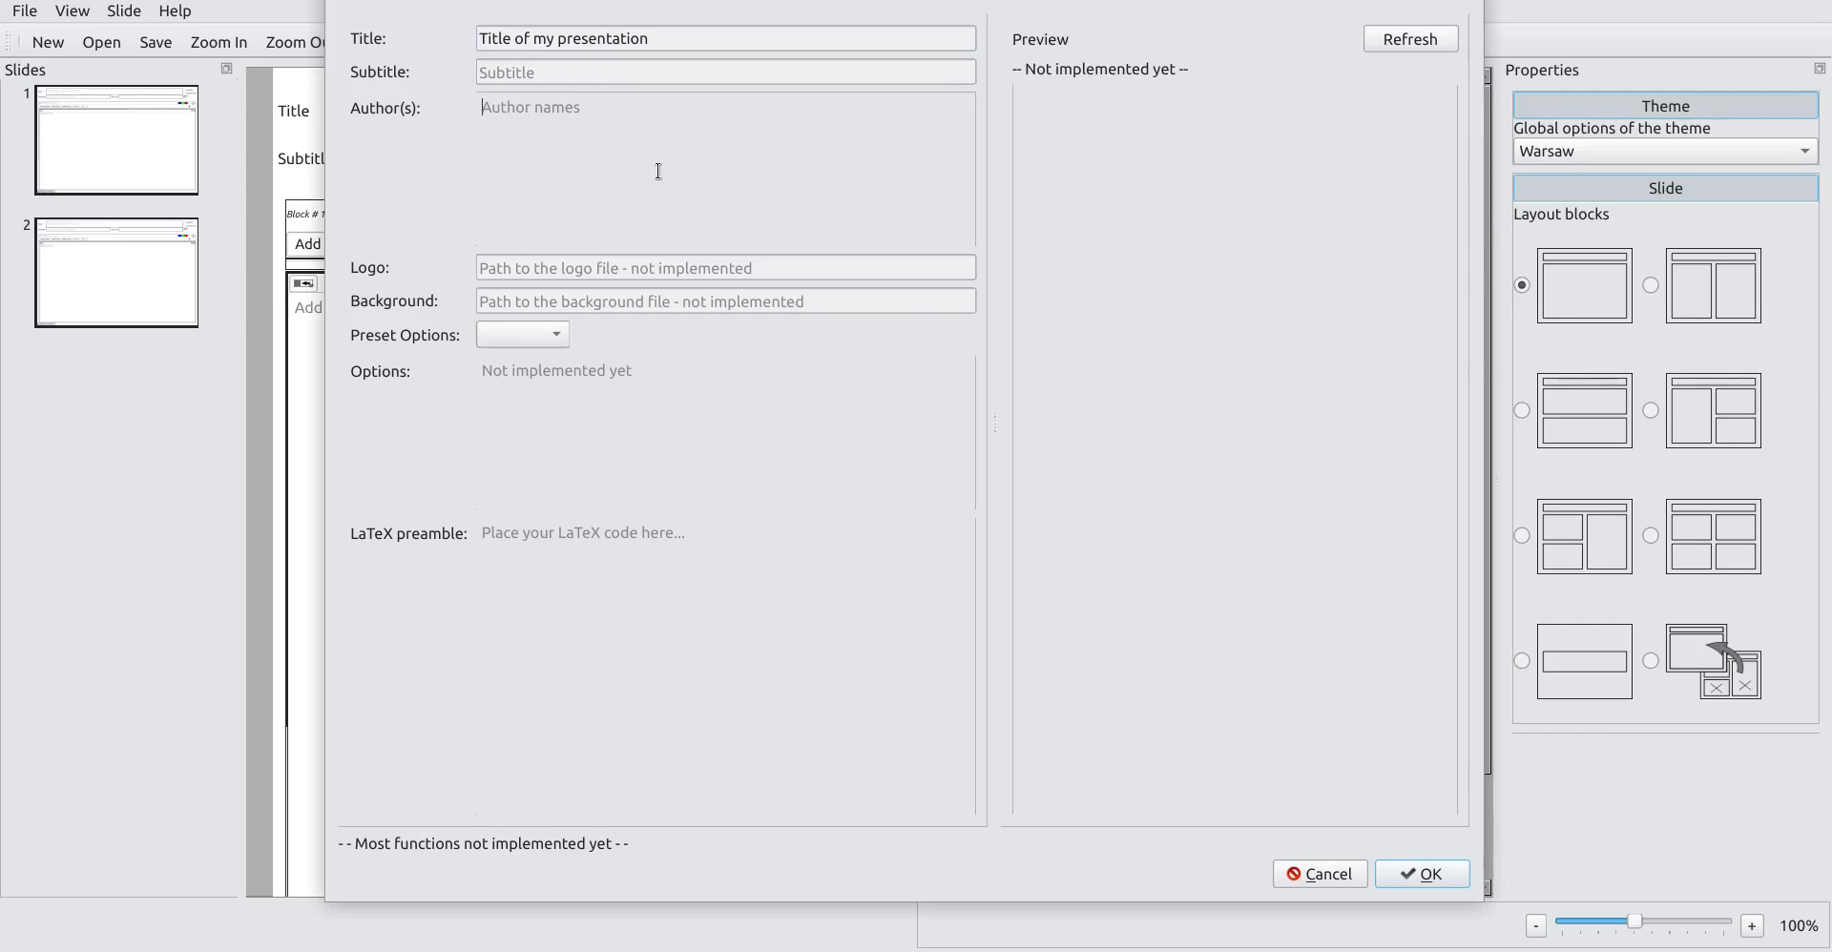
Step: Enter 'Author name' as the author and confirm the front matter
type("Author name")
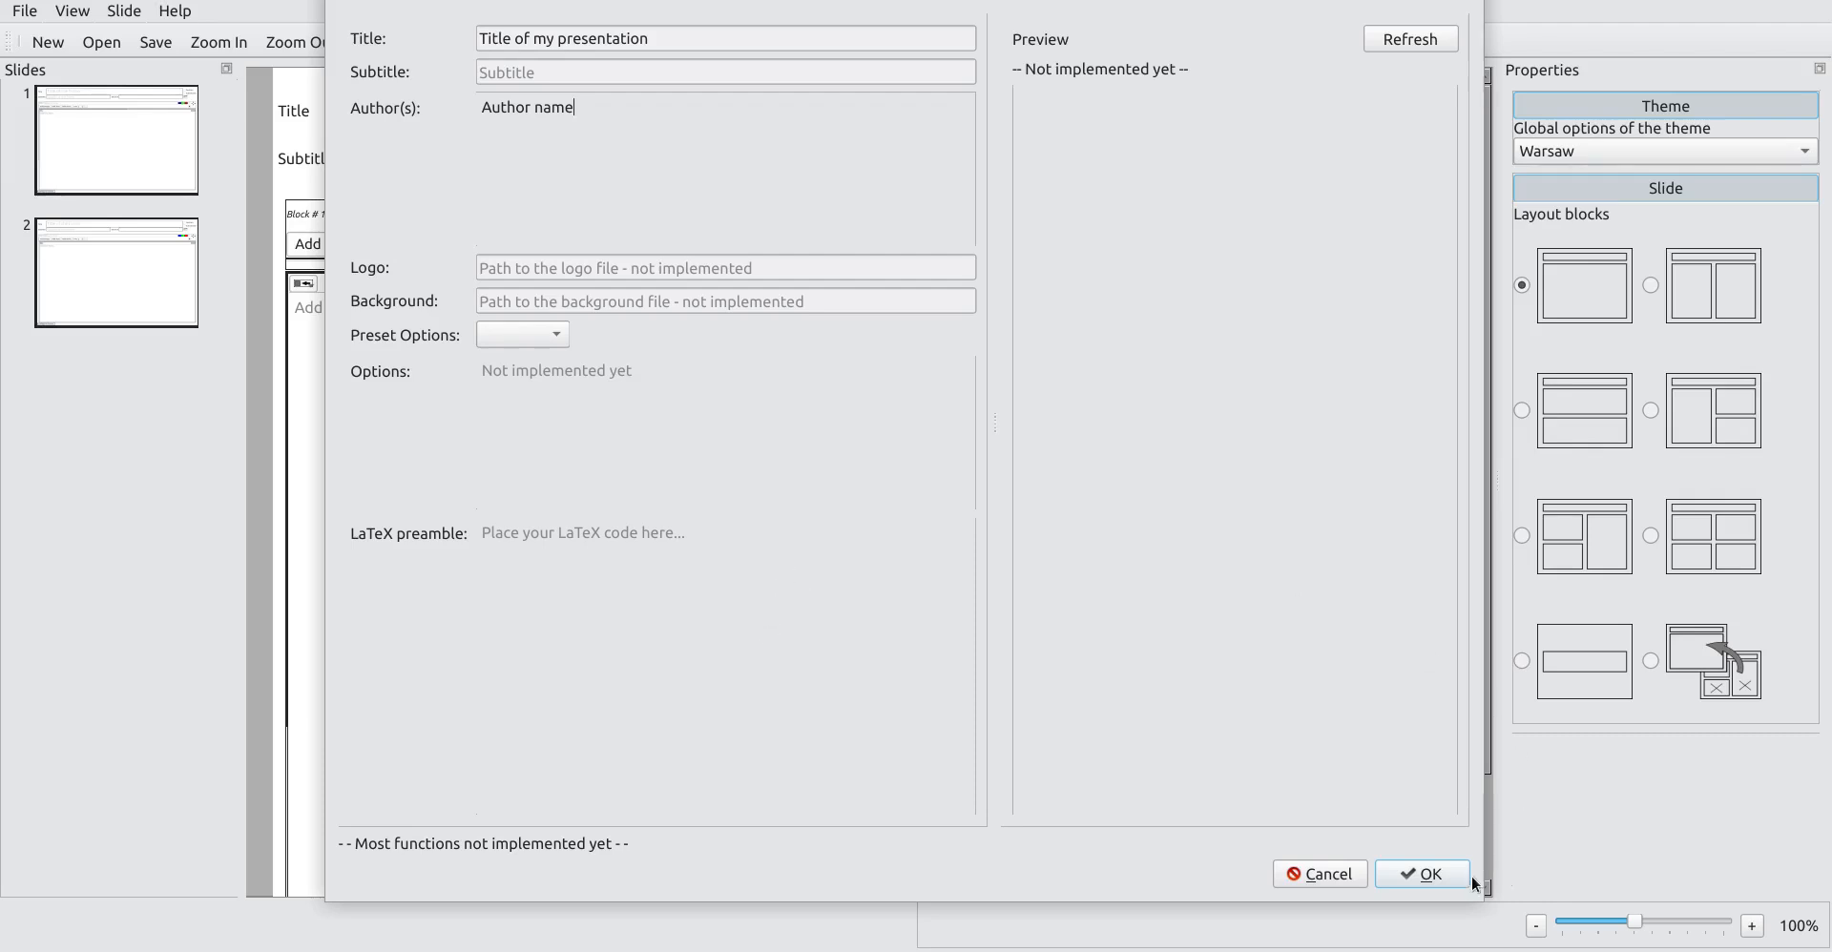
left_click(1428, 874)
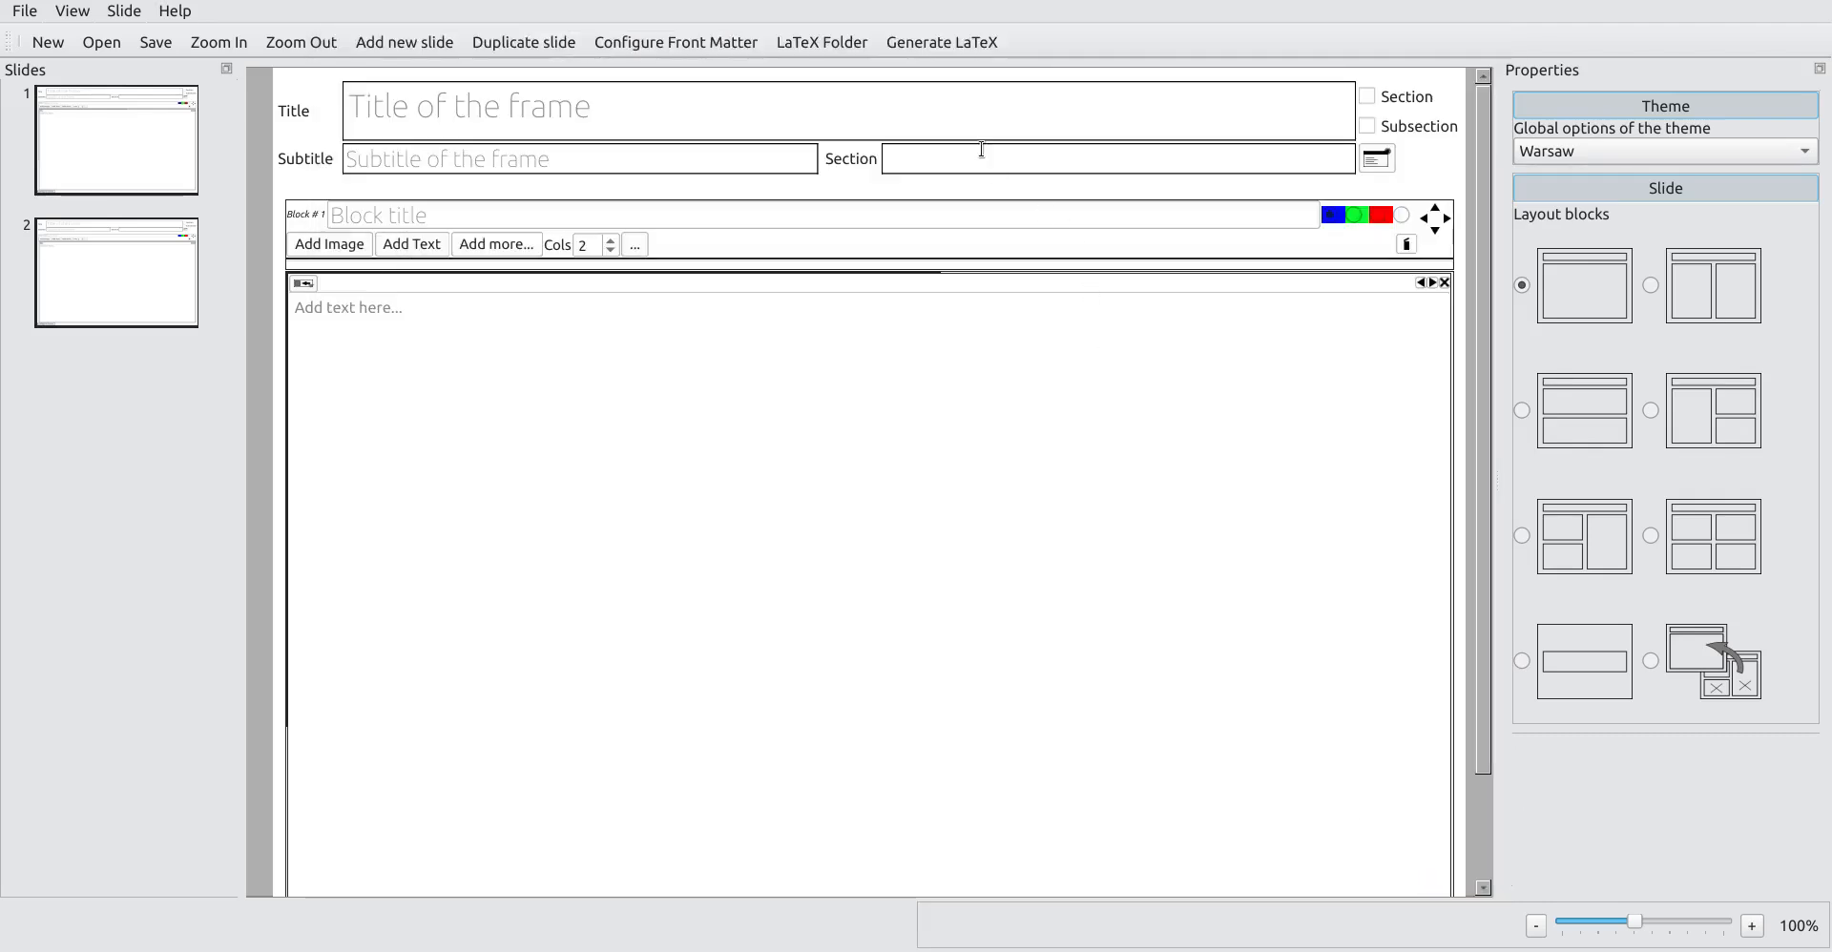
Step: Compile the deck to check the title page in Atril, then return to the first slide
left_click(940, 42)
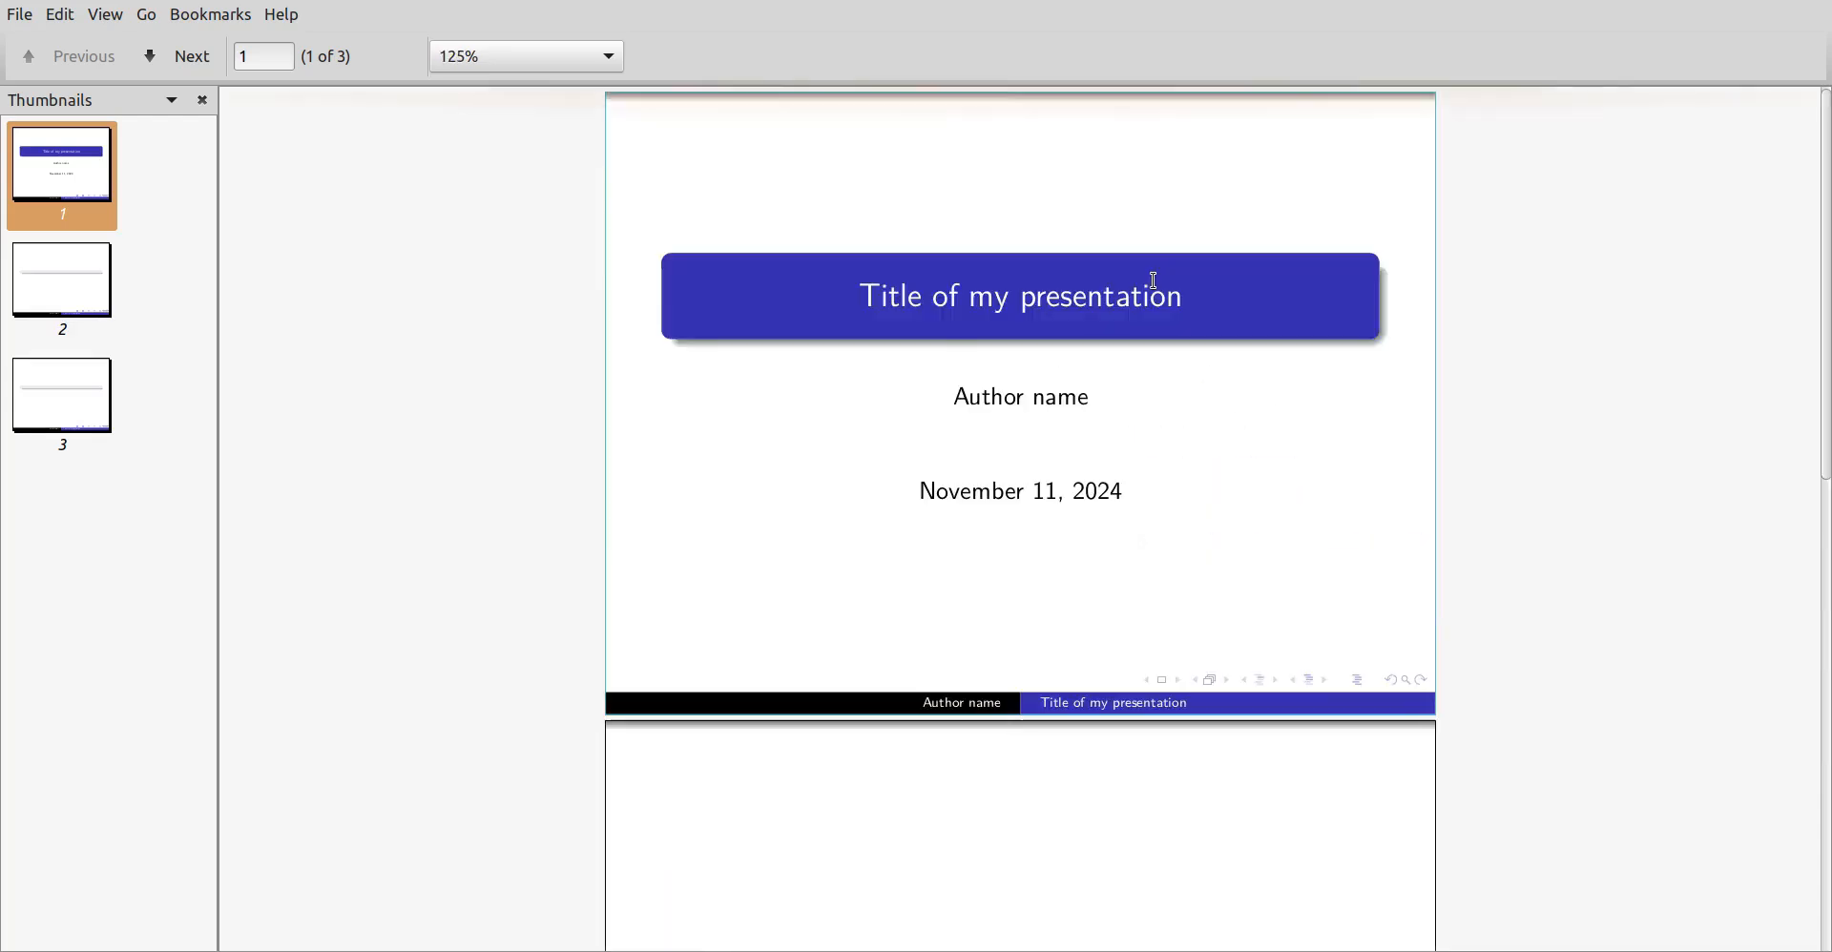
left_click(191, 56)
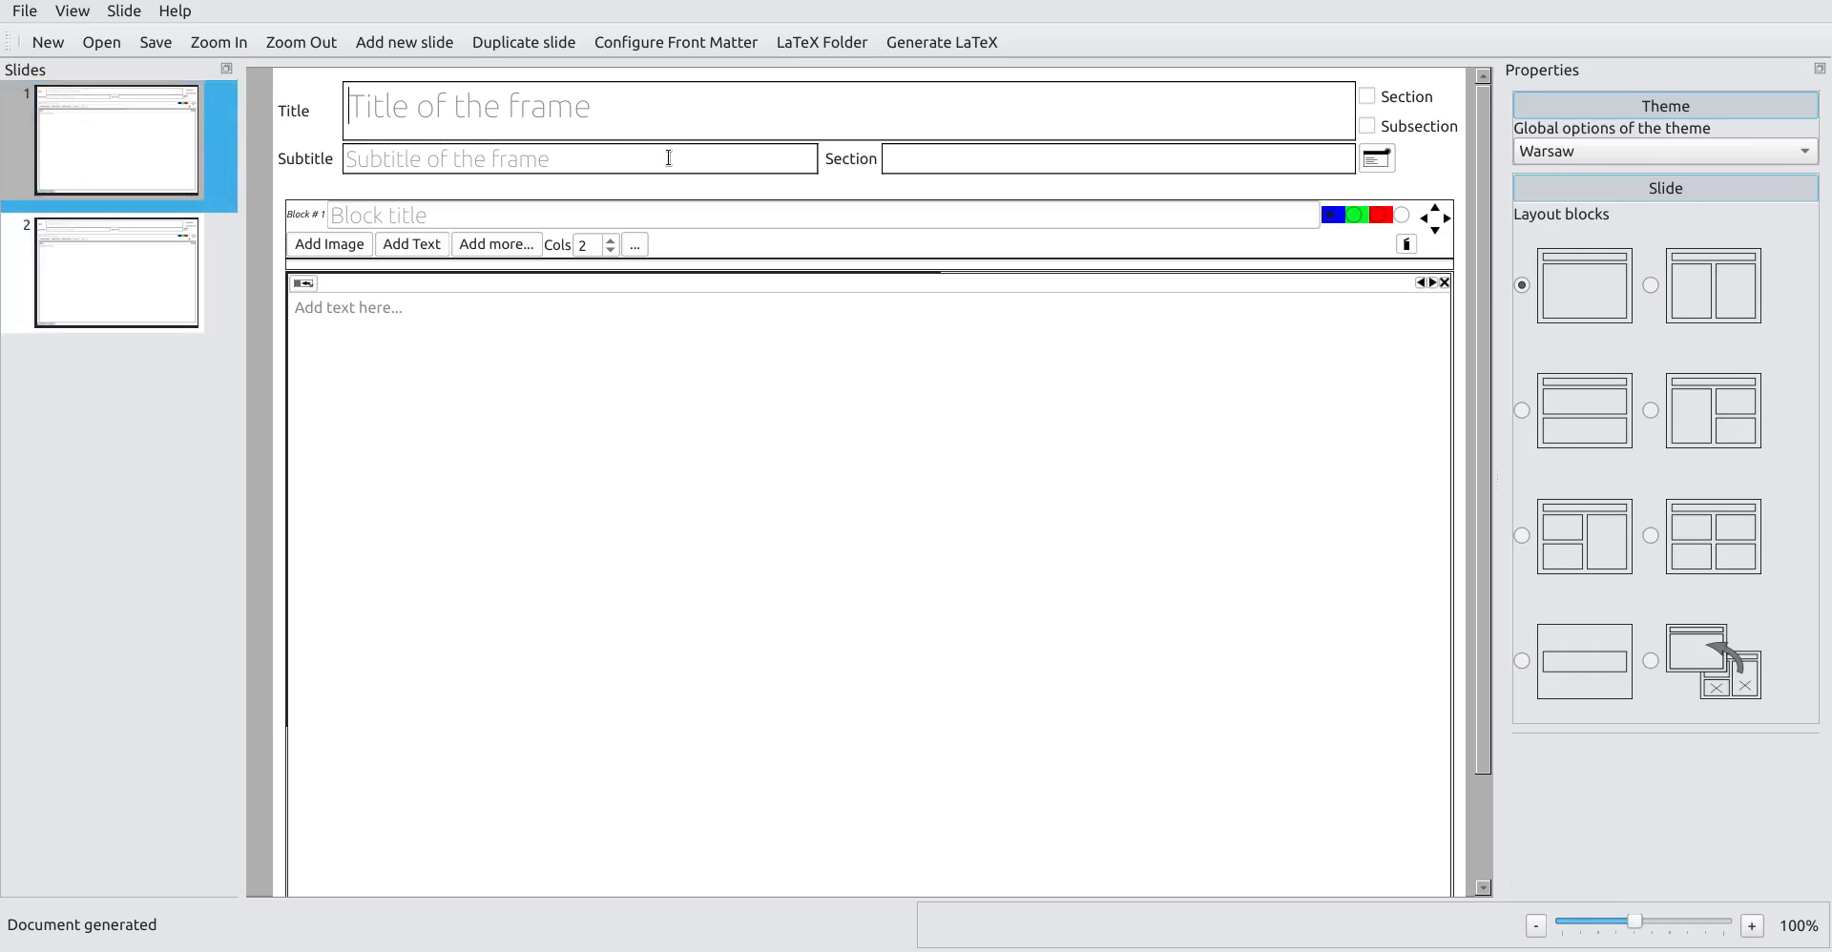
Step: Title the first slide 'Introduction' with the block text 'Add some content here'
type("Introductio")
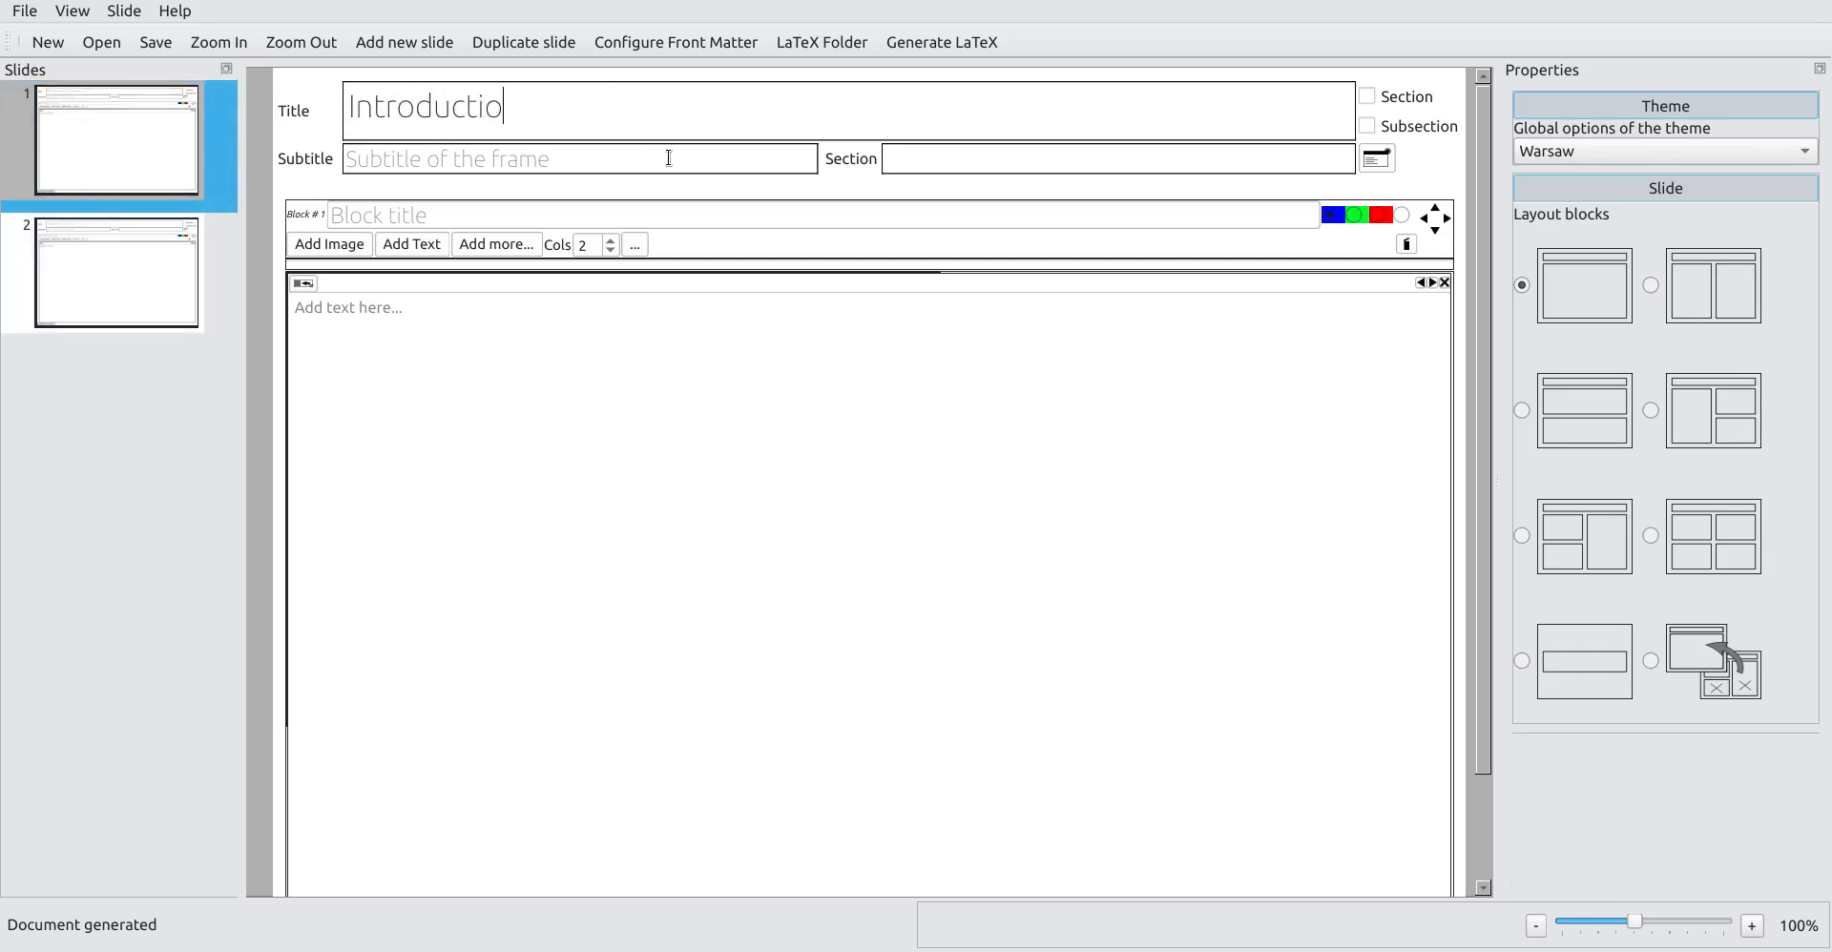
type("n")
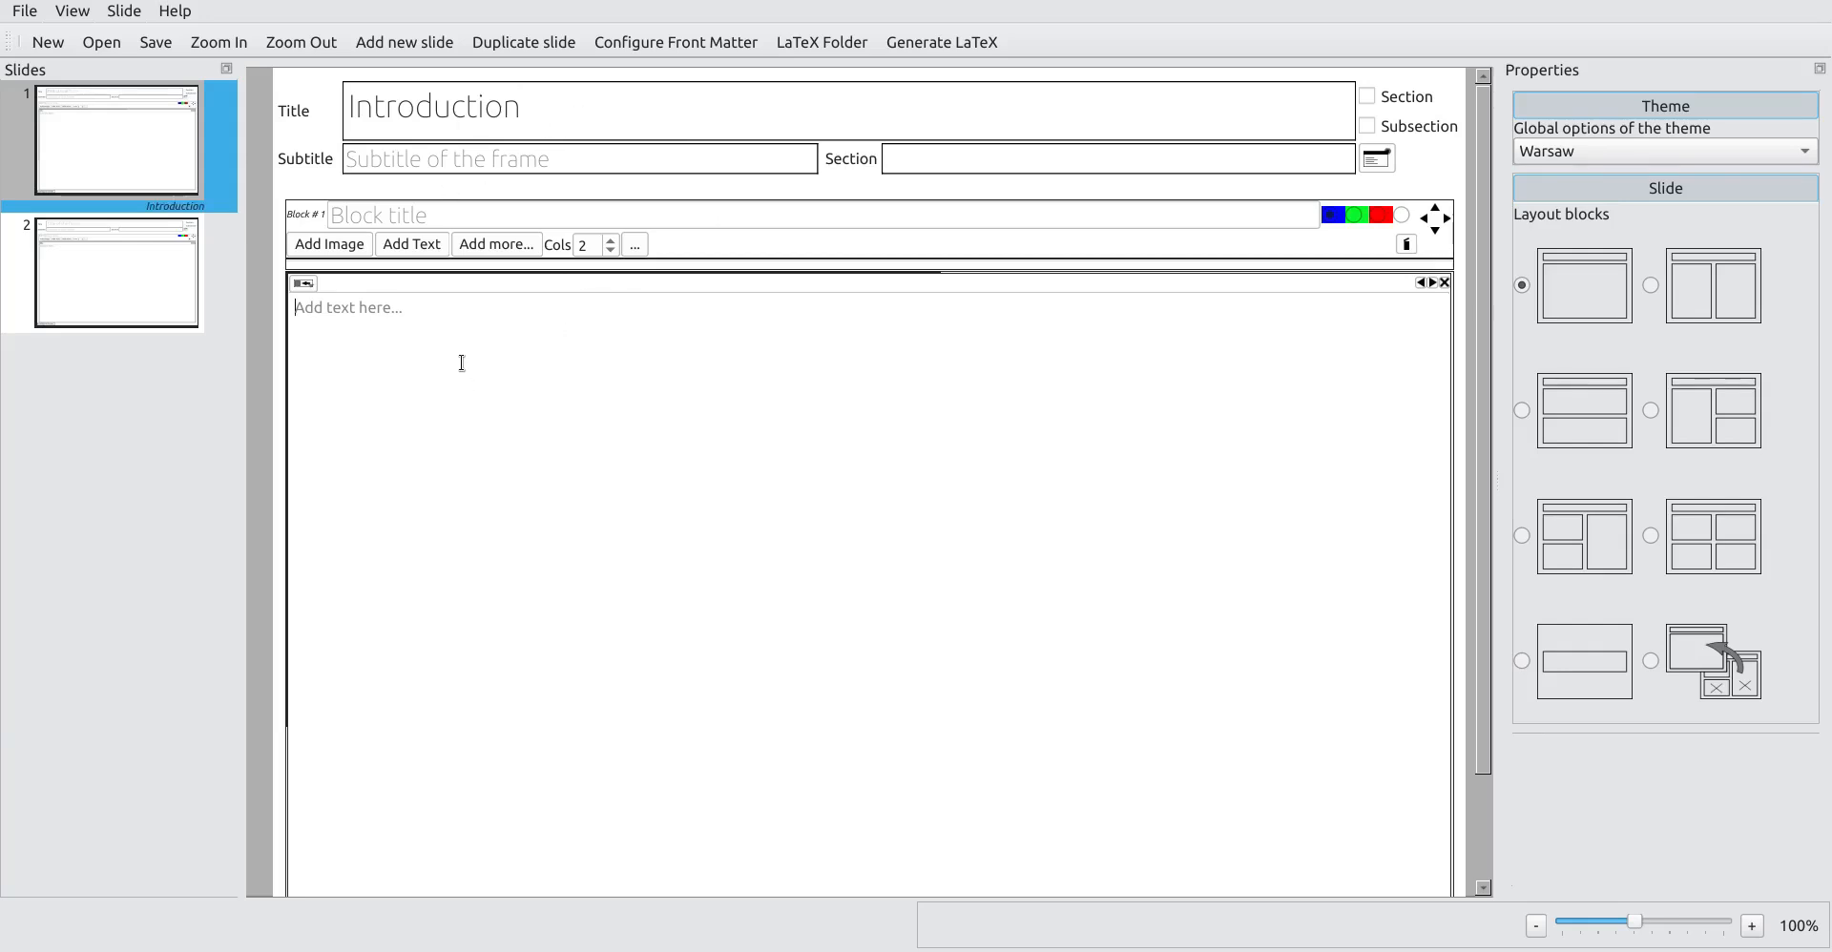
mouse_move(572, 396)
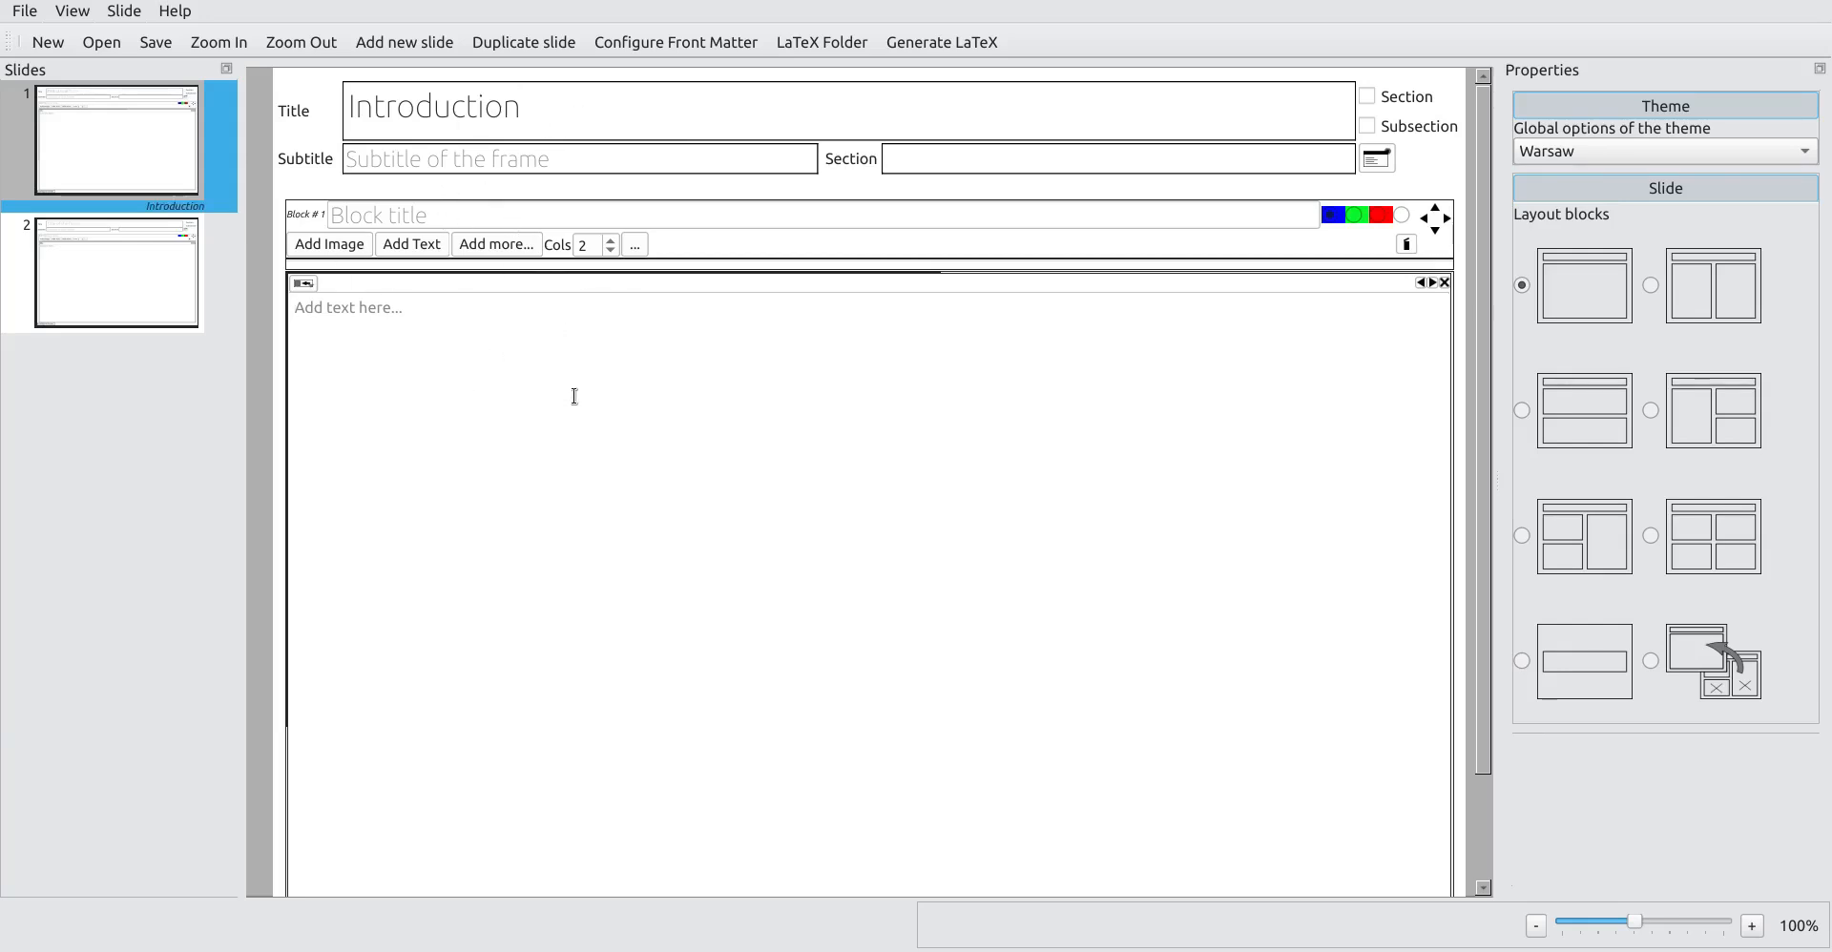
mouse_move(599, 400)
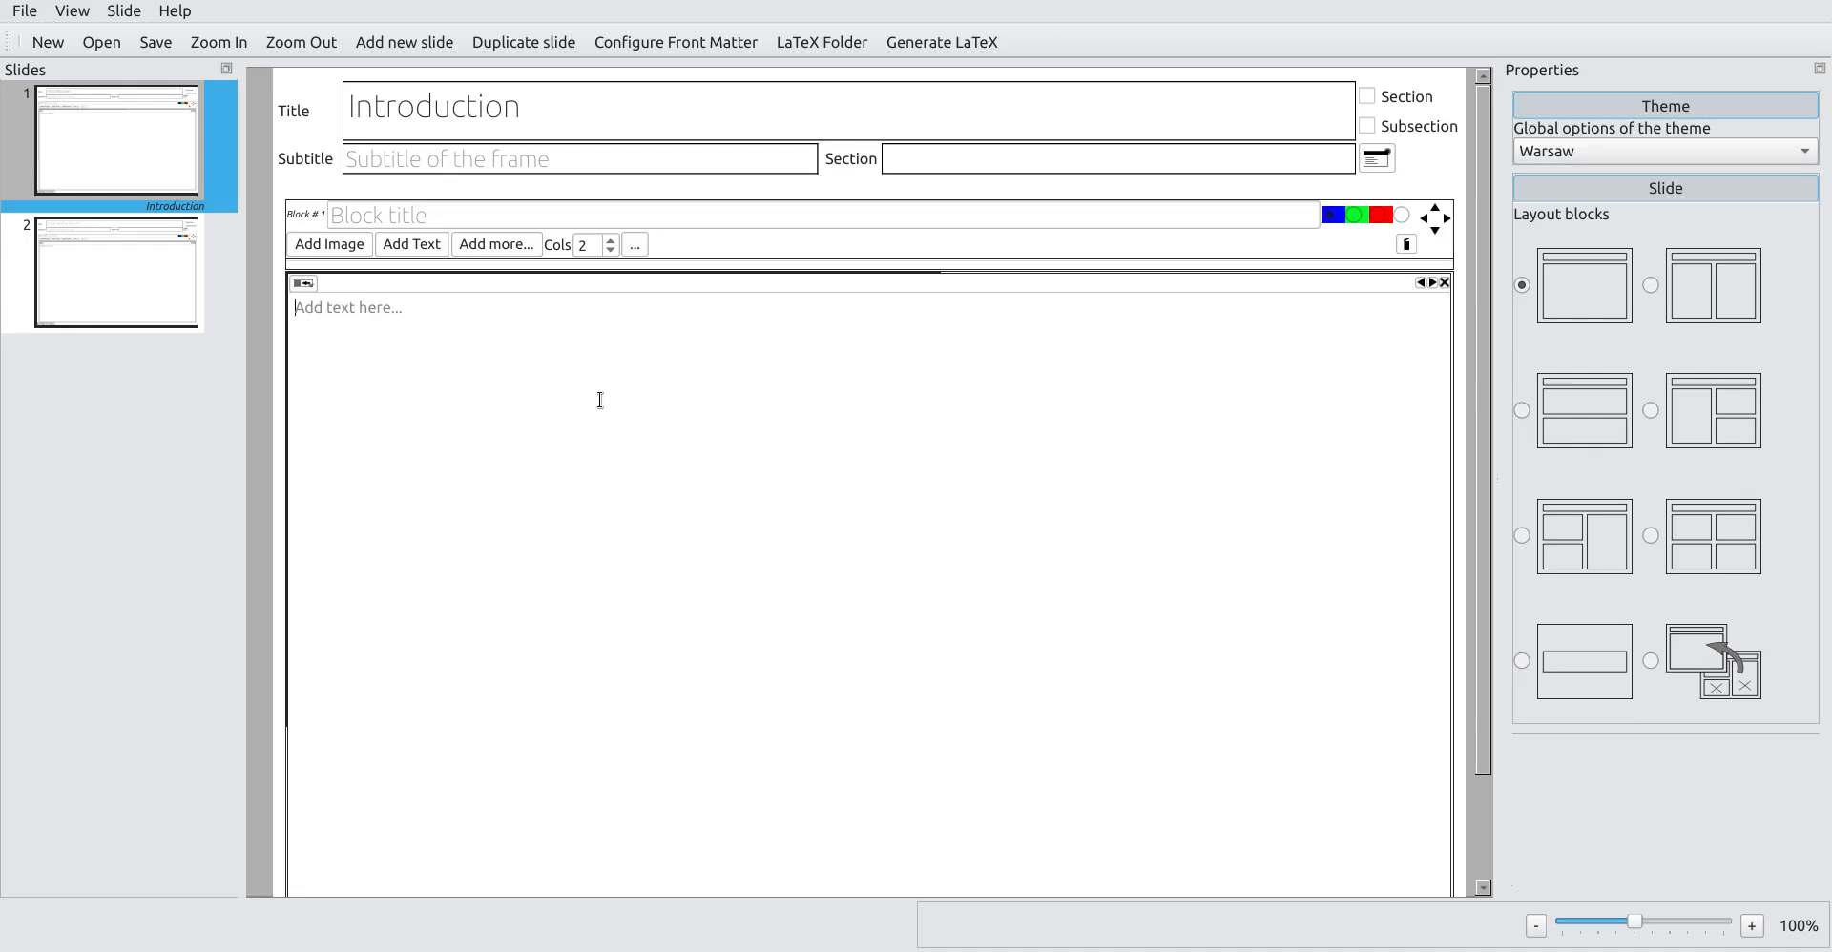
type("Add some")
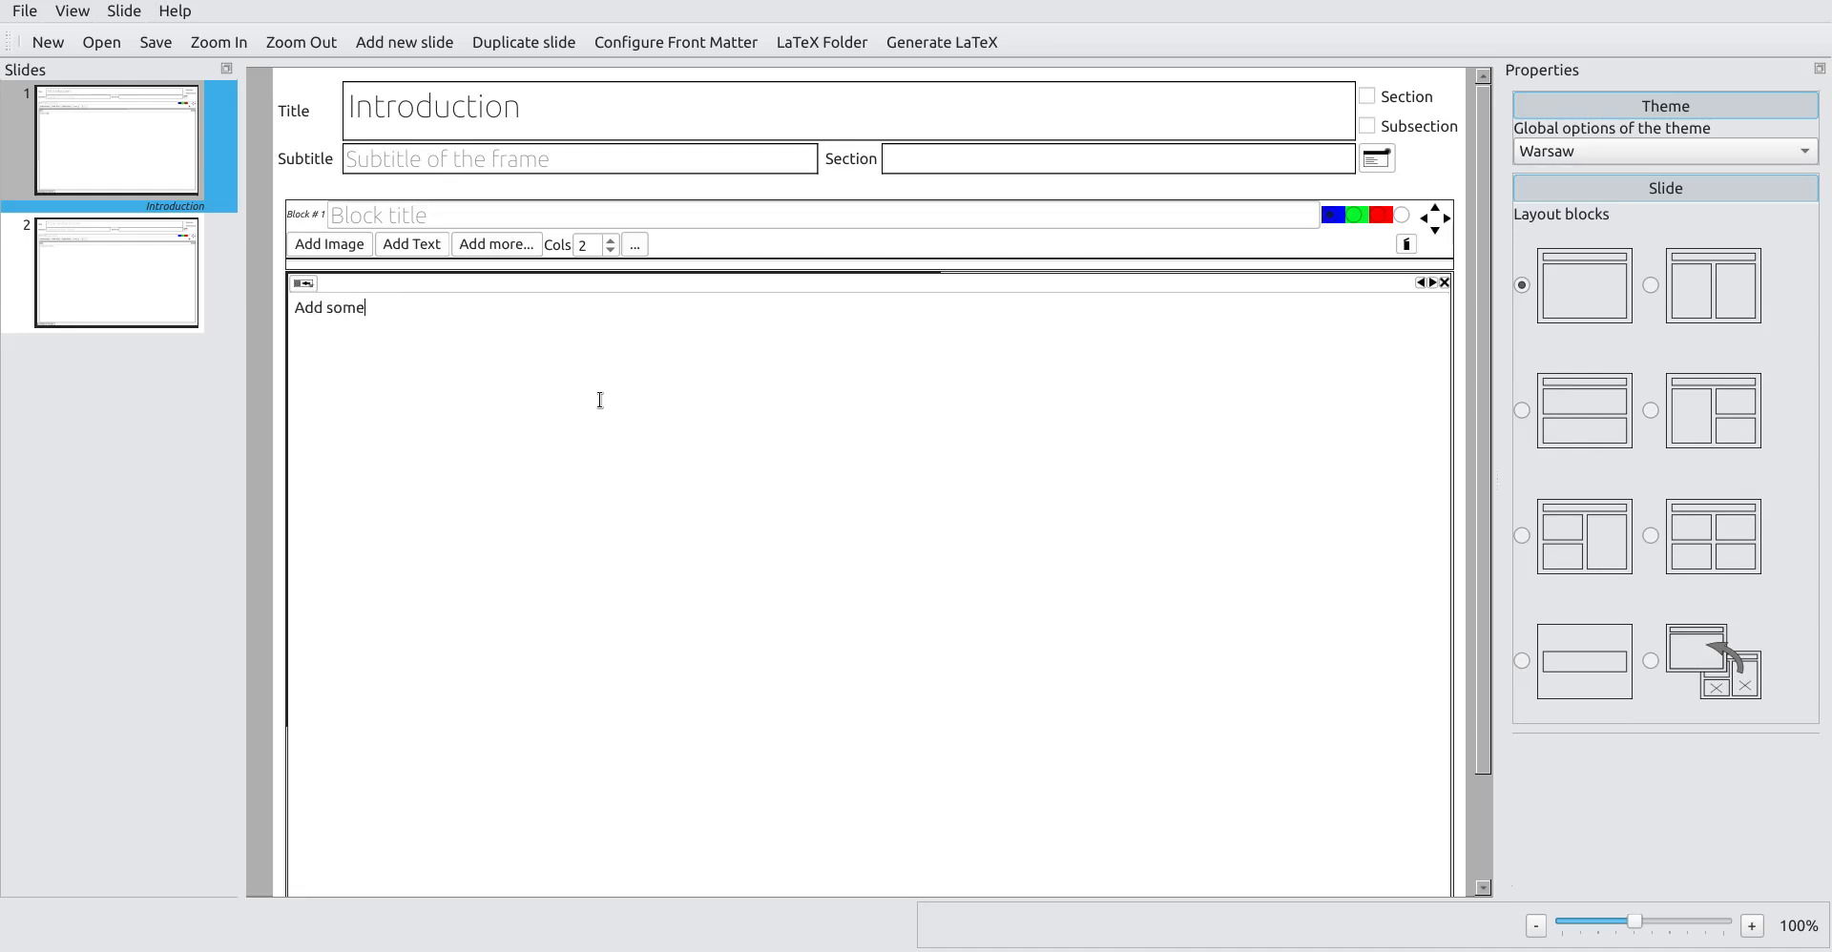
type("contet")
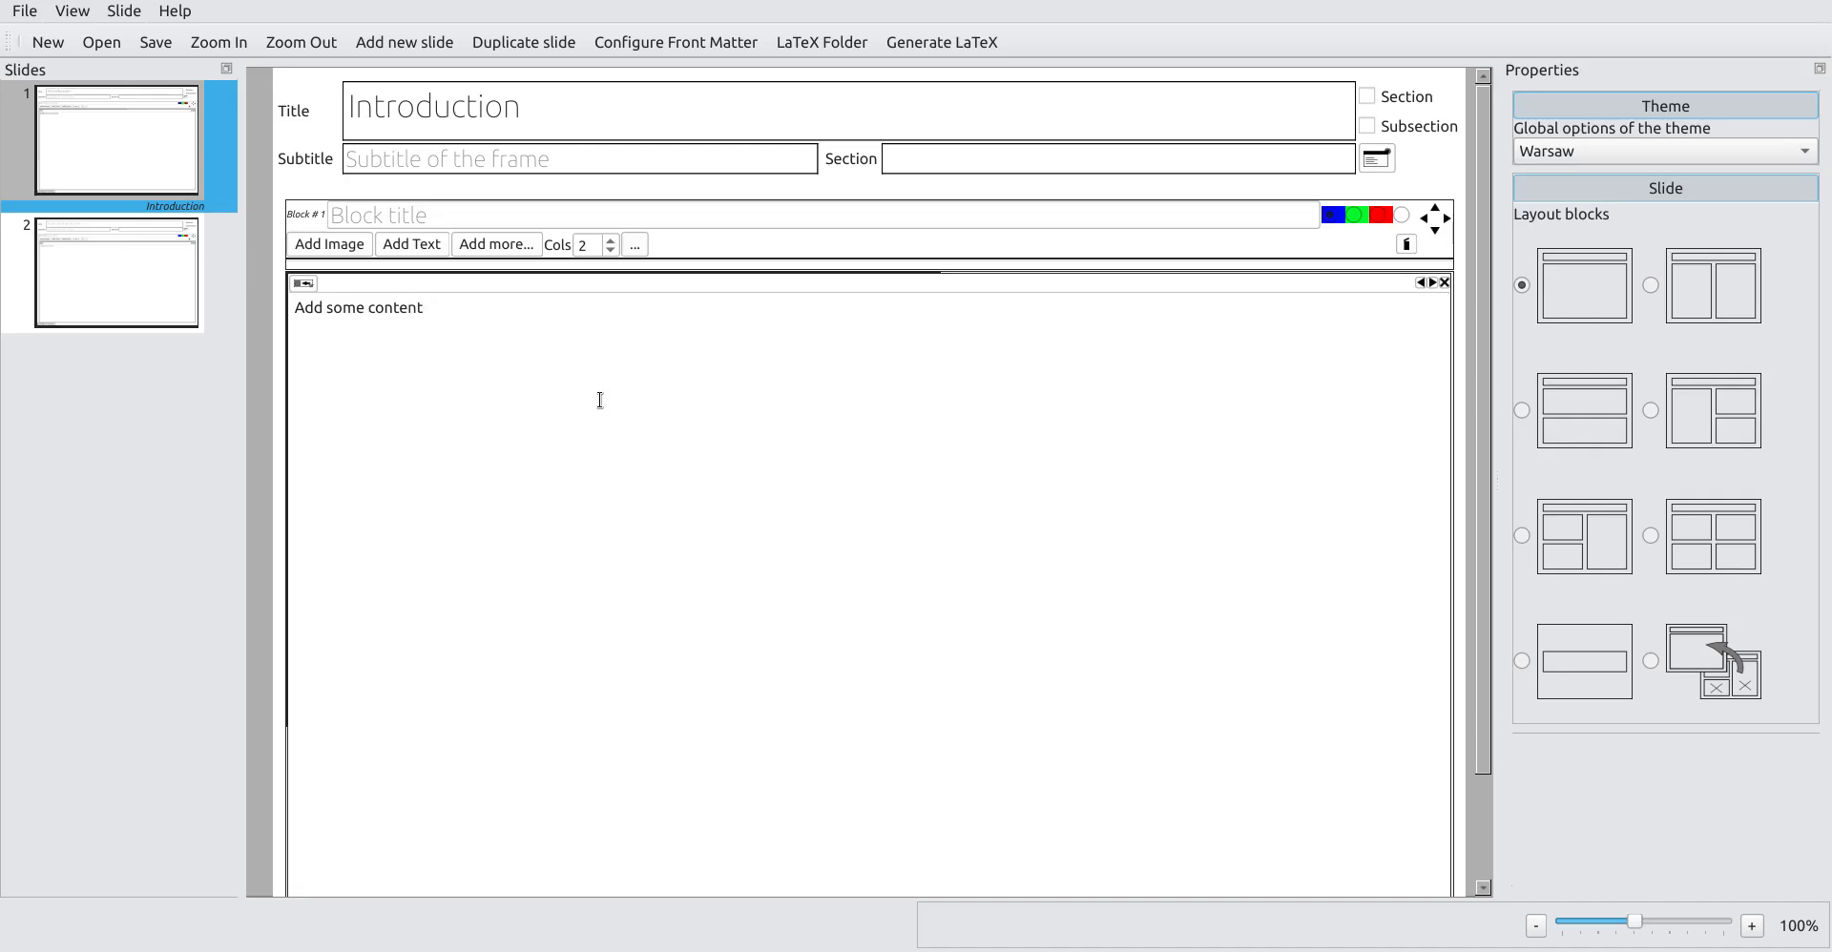
type("here")
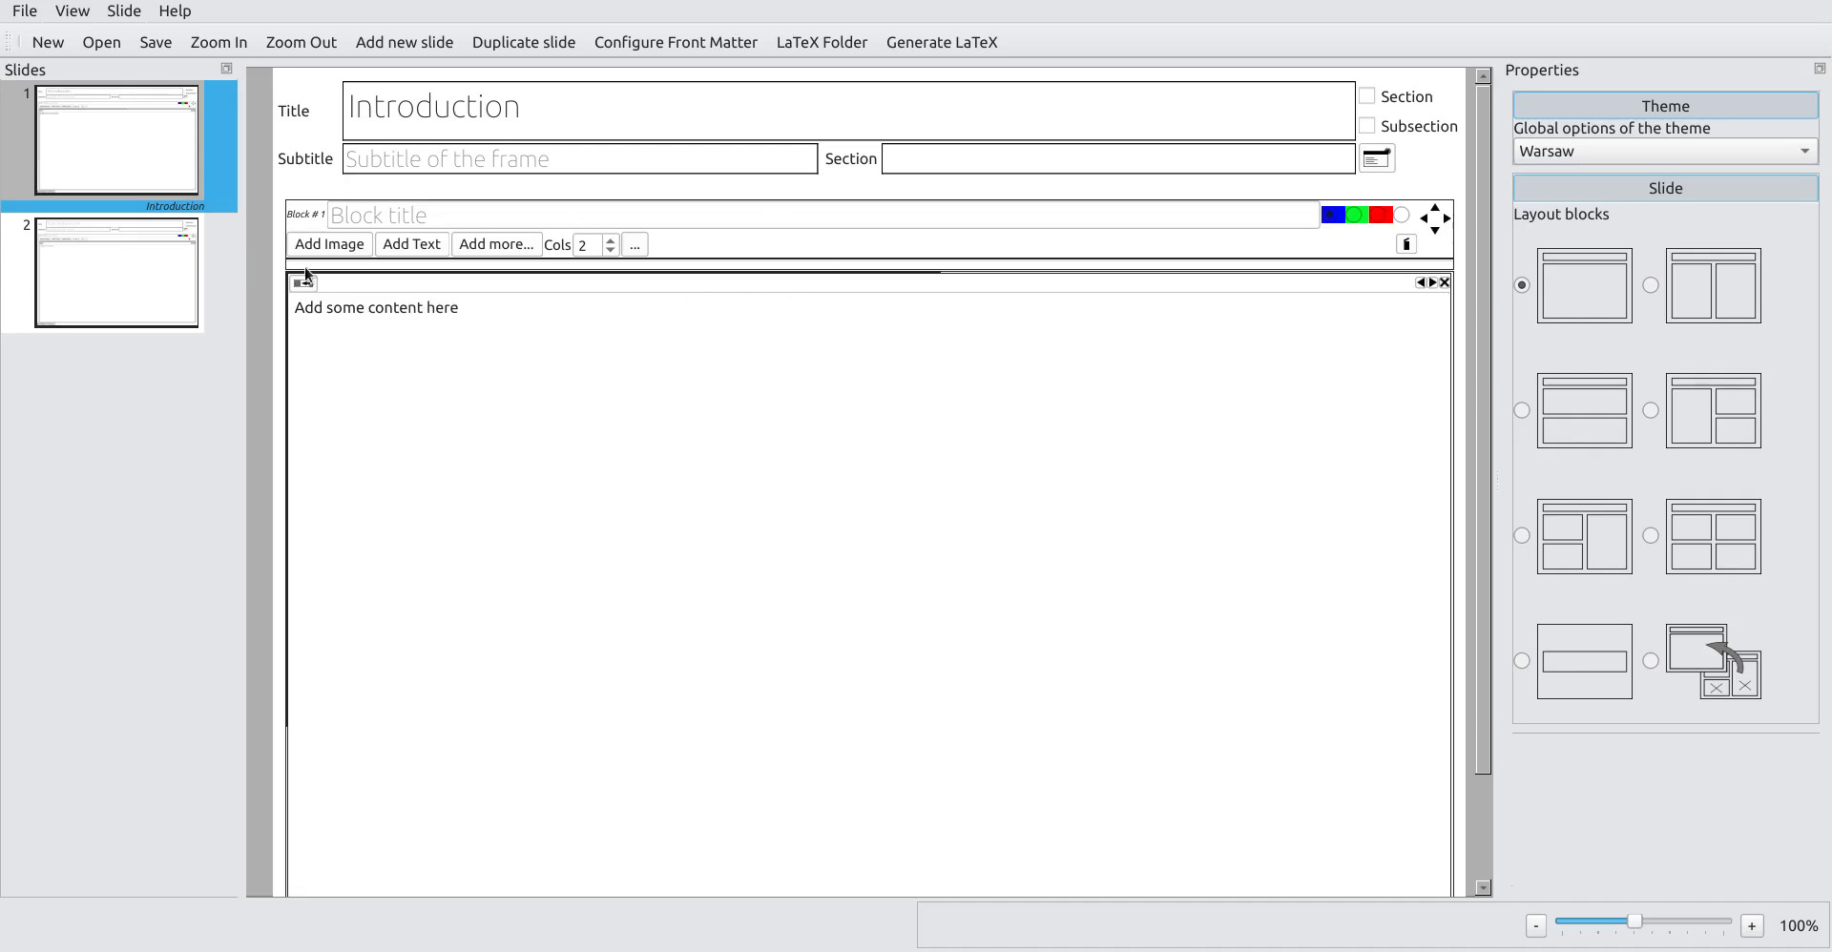
Step: Regenerate the LaTeX, view the Introduction slide in the PDF, and return to the editor
left_click(376, 308)
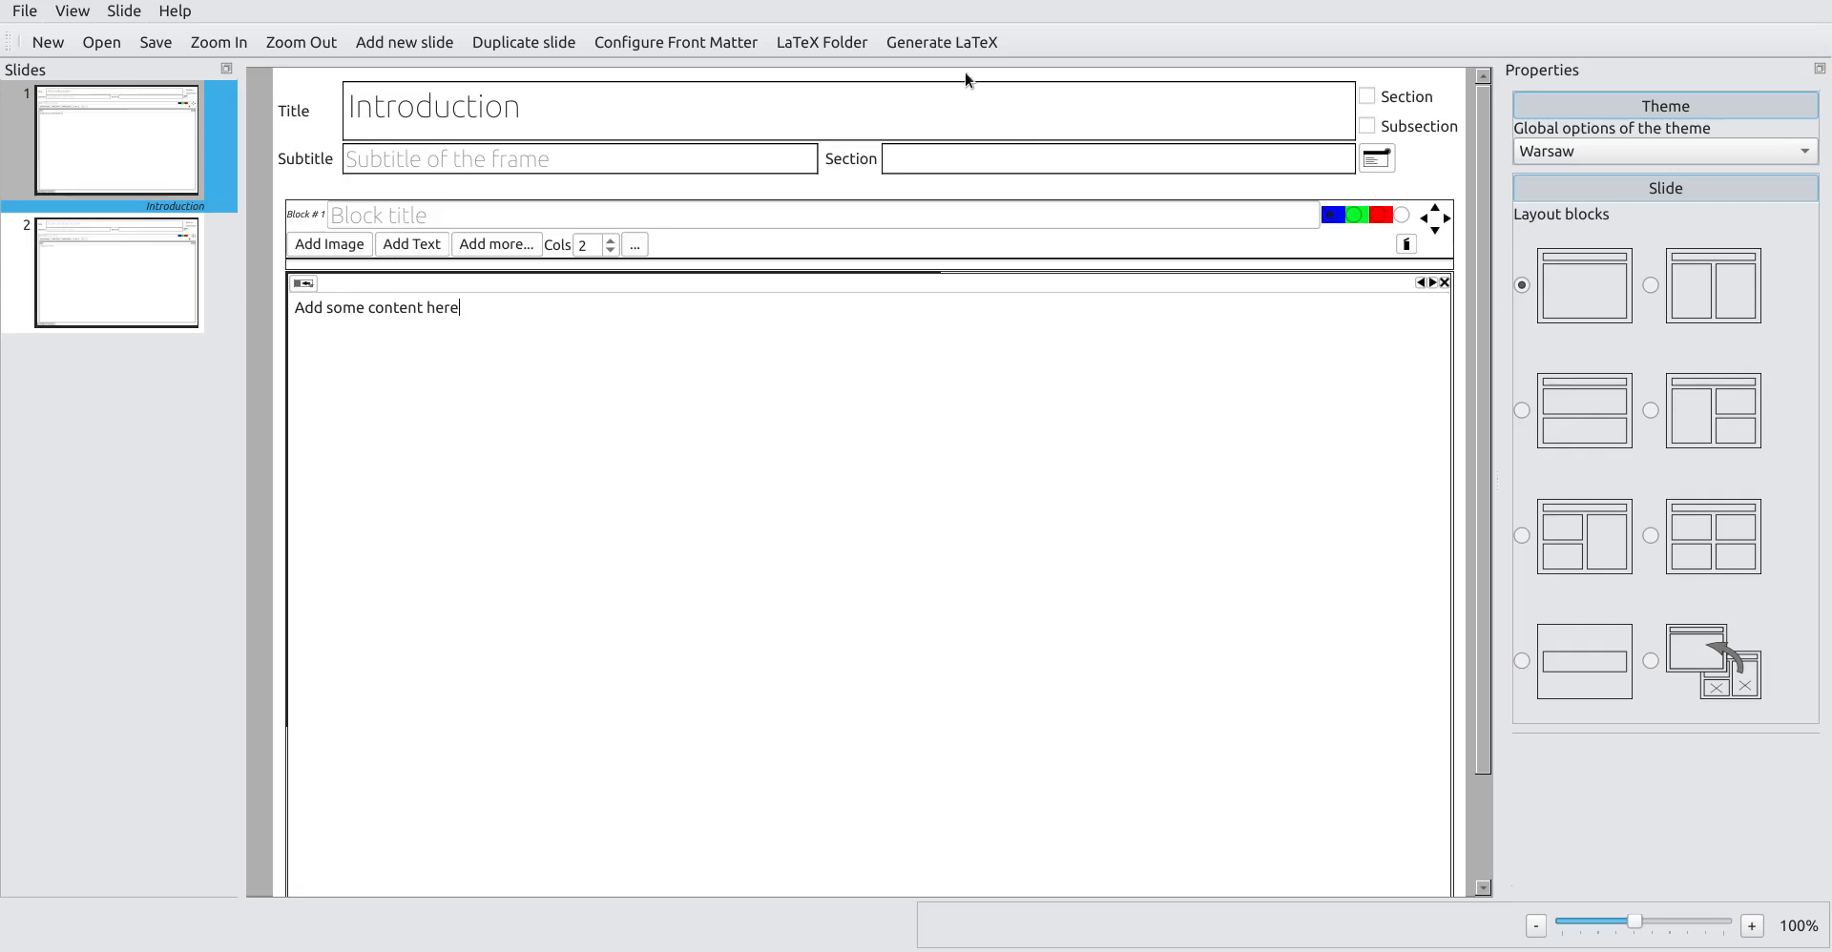
left_click(942, 42)
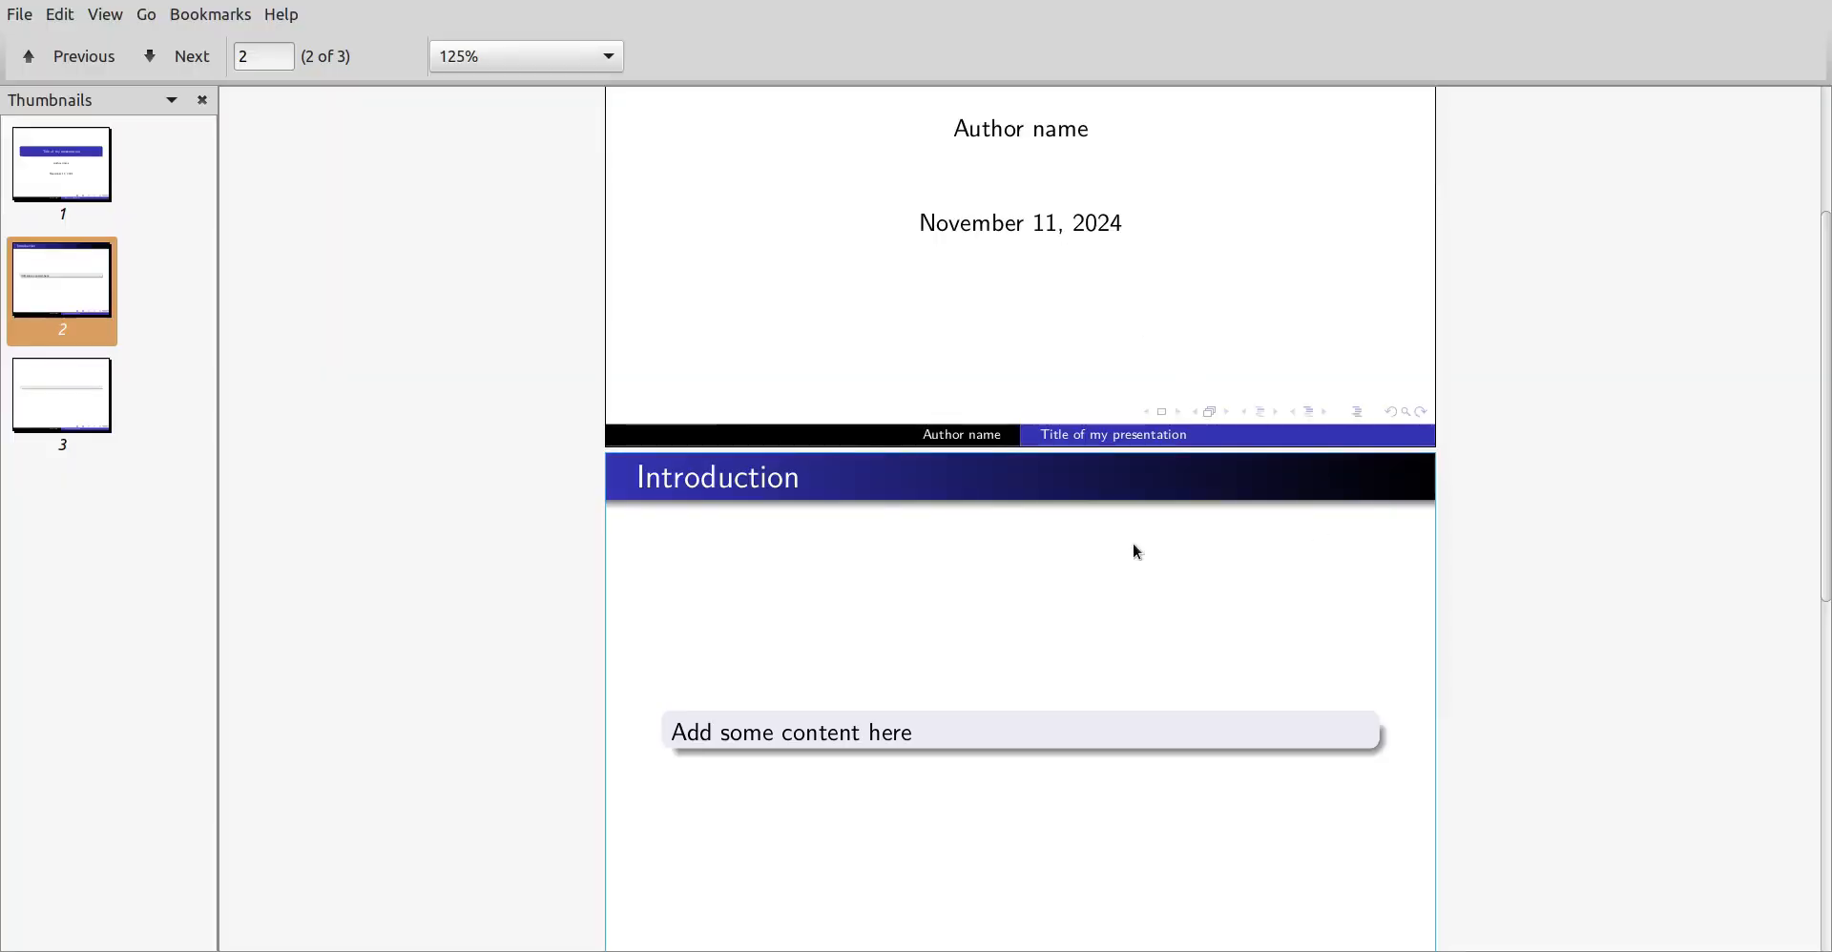
left_click(605, 56)
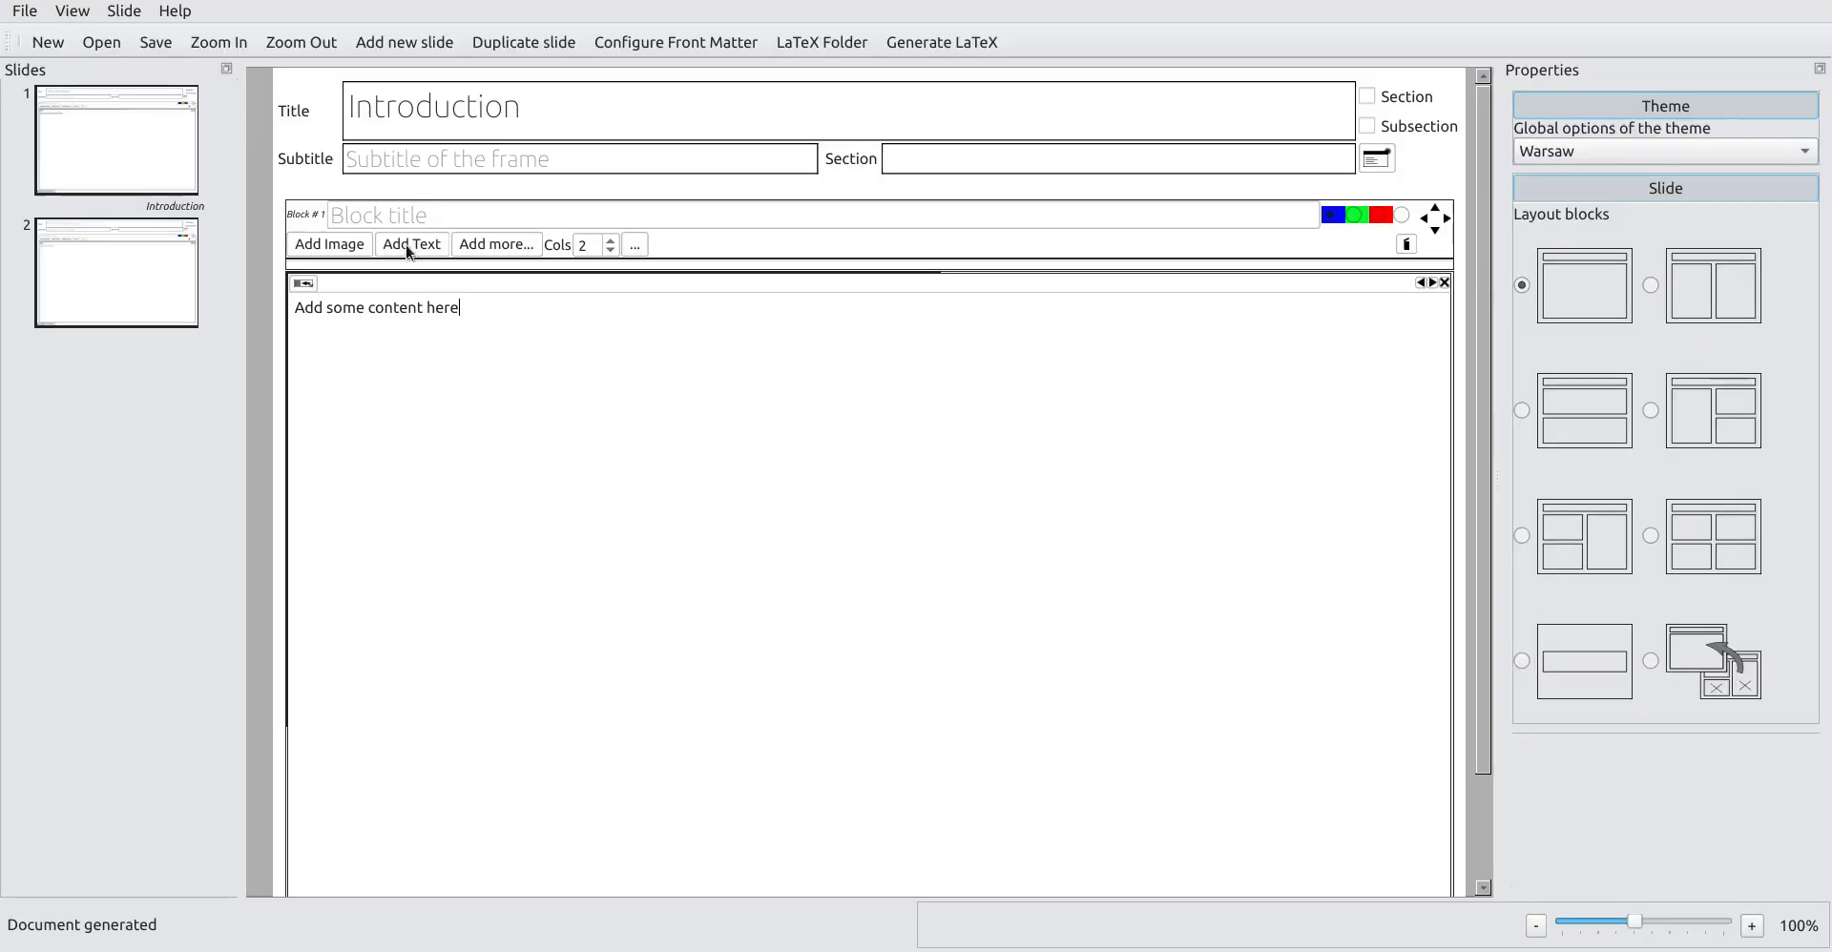
Step: Switch the Introduction slide to a 2x2 four-block layout, keeping the existing text top-left
type("This")
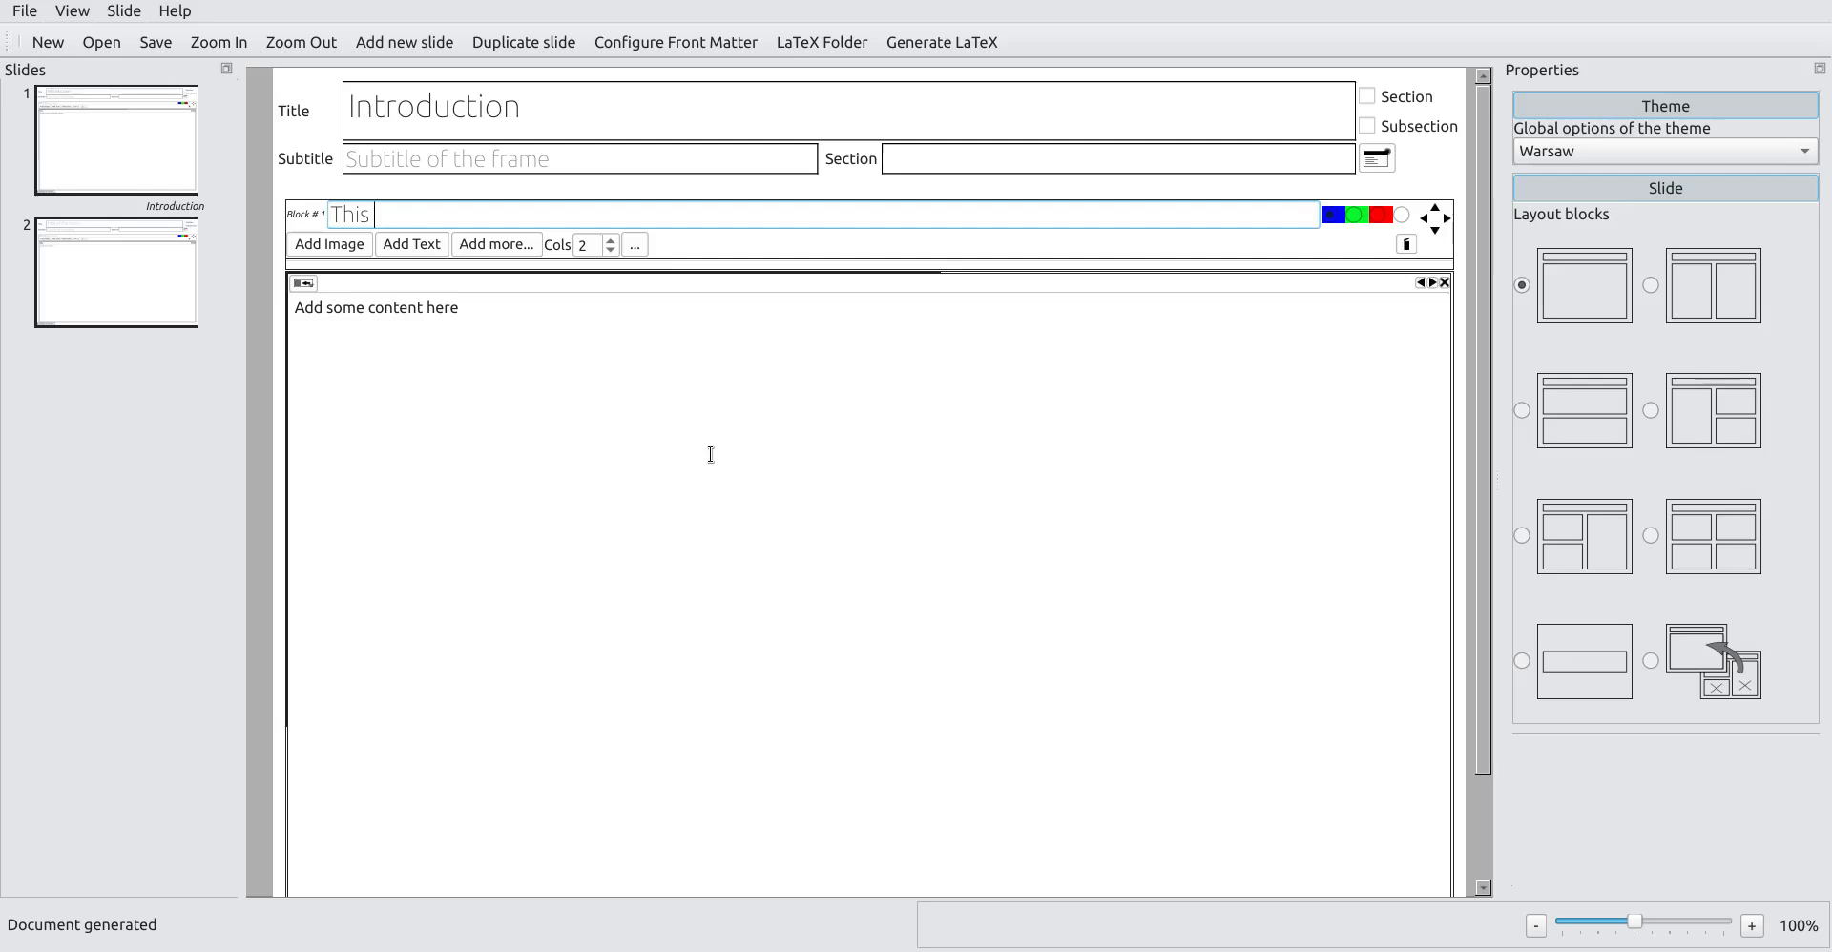
type("Block title")
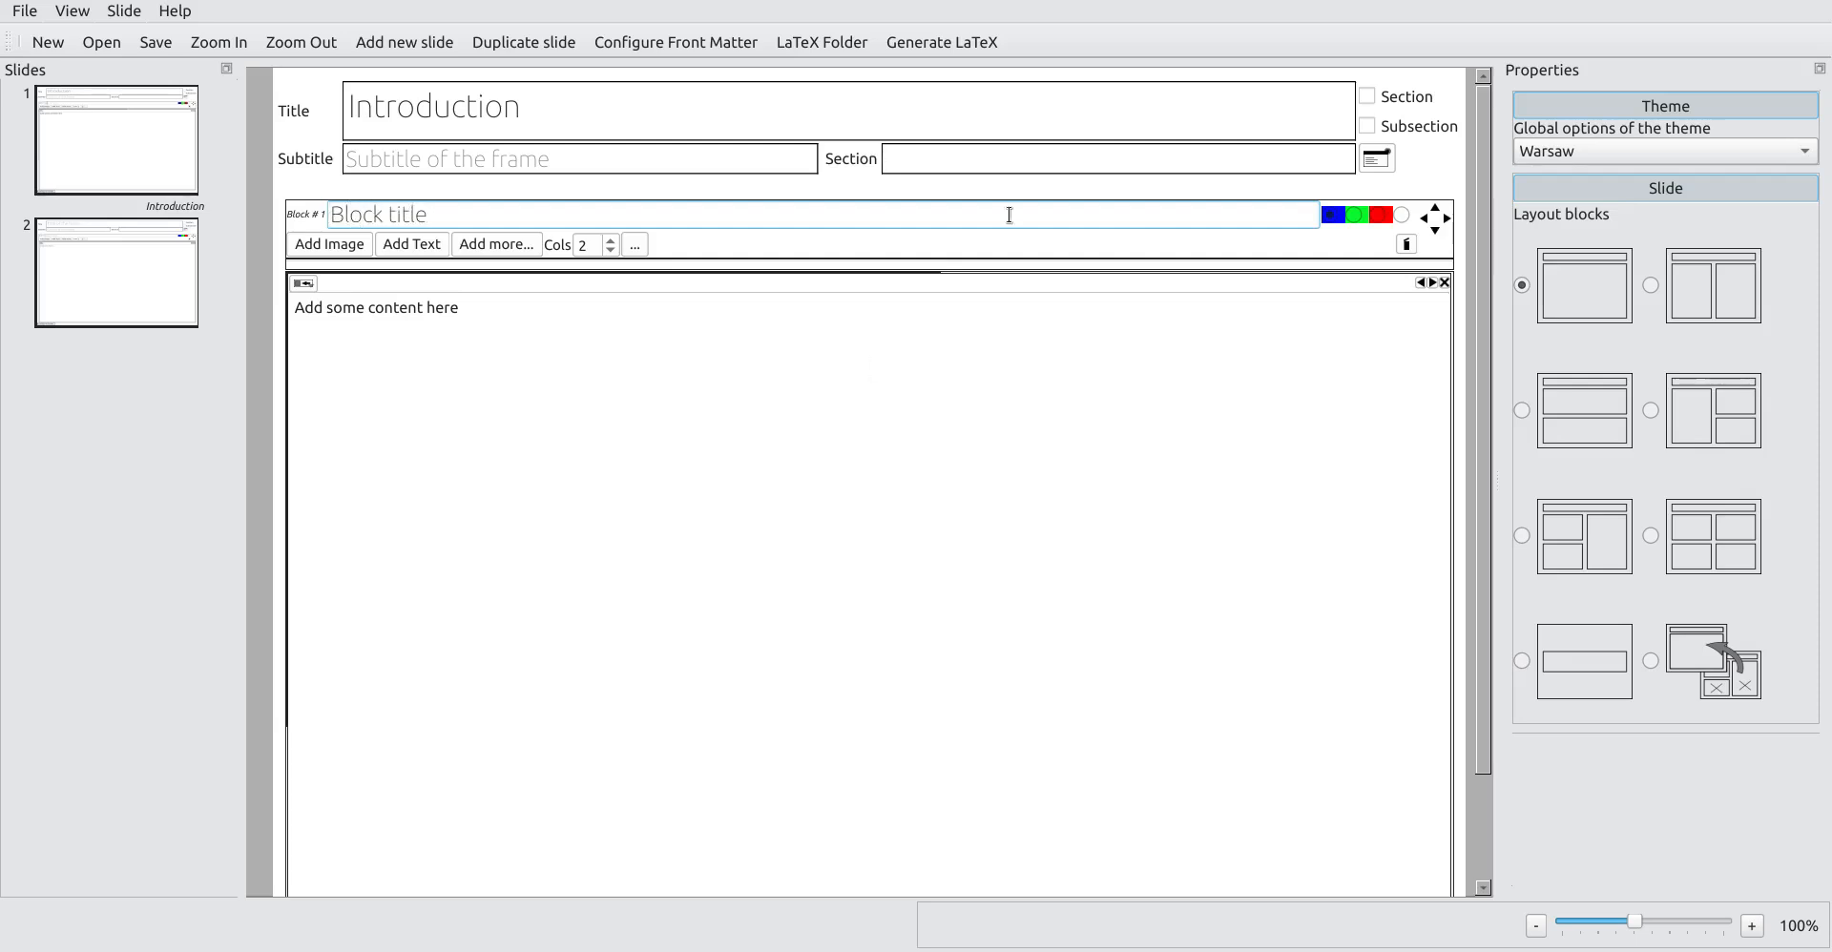
left_click(942, 42)
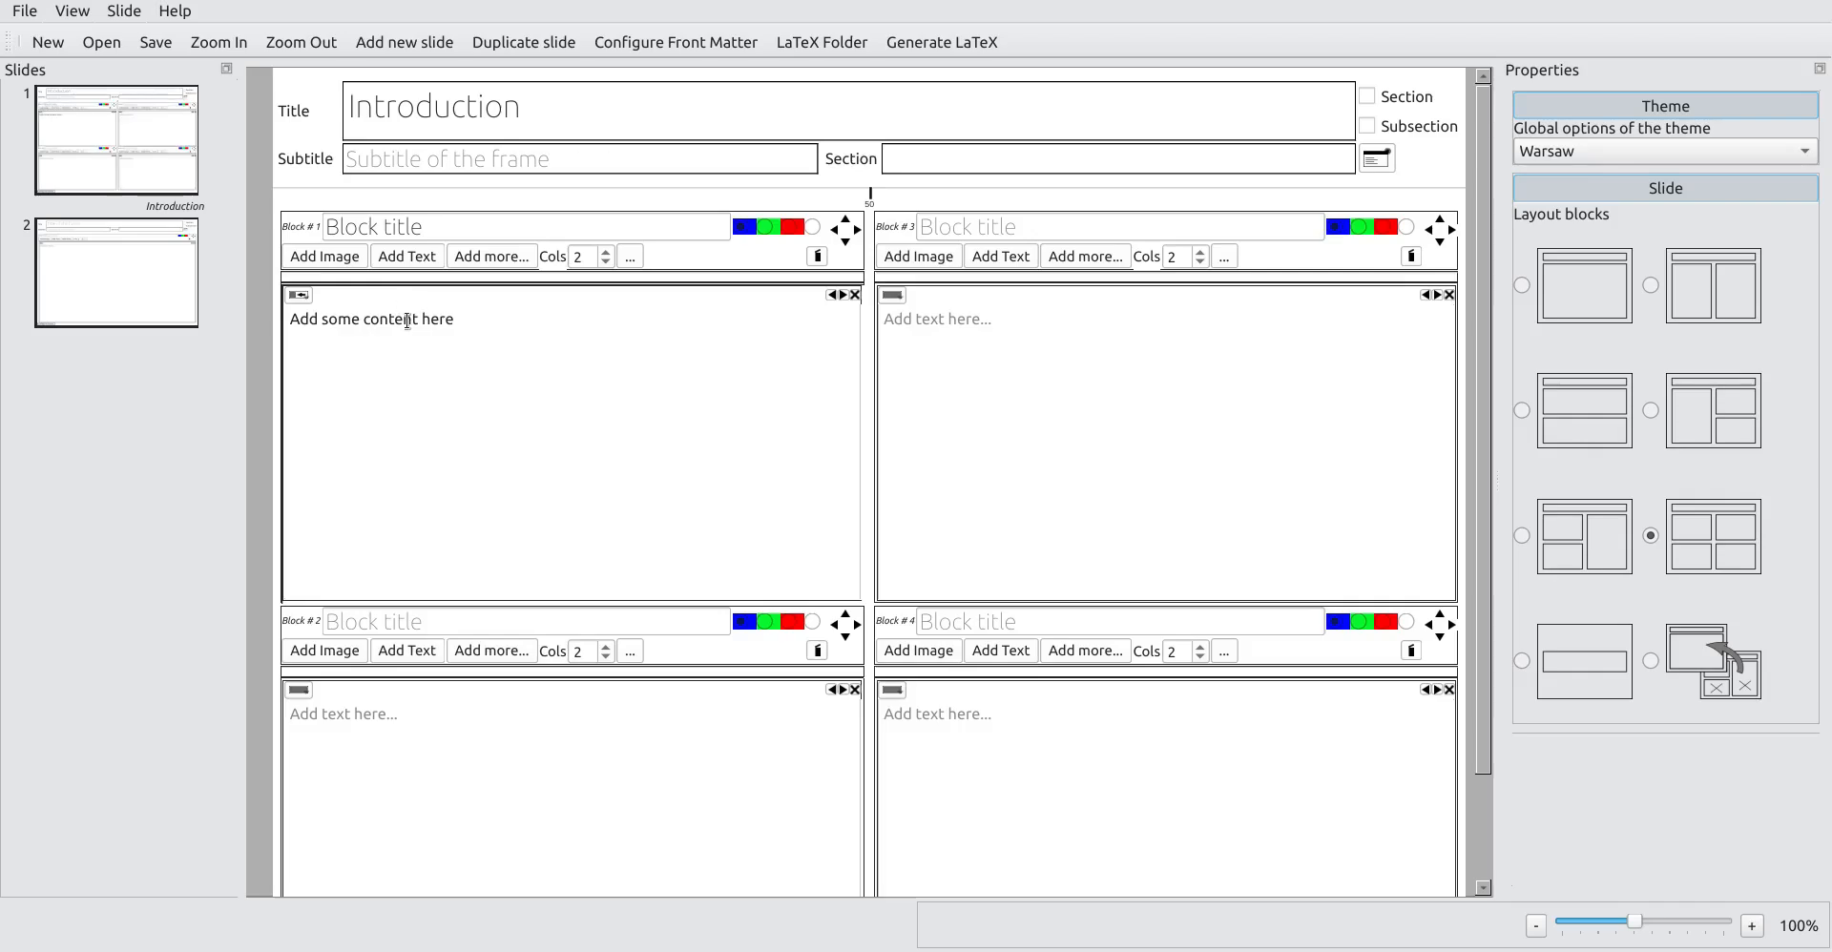
Step: Give the top-right block the title 'Right side b...' and regenerate the LaTeX
left_click(941, 42)
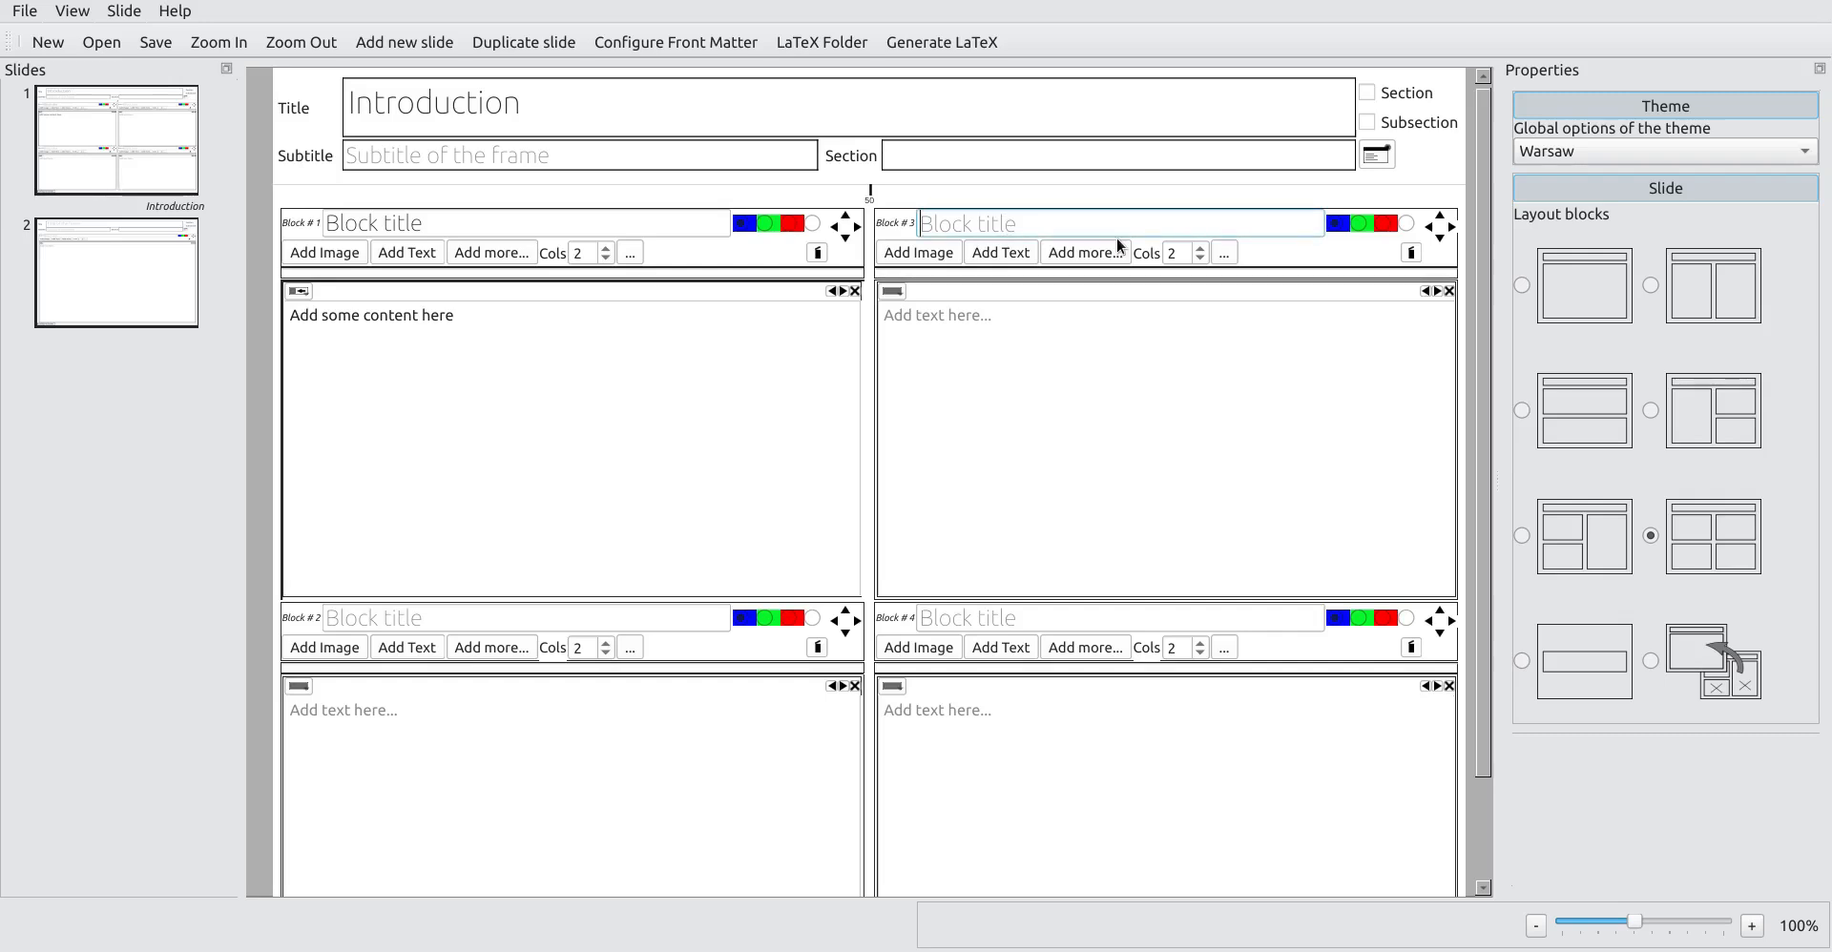
type("Right side block")
left_click(1167, 447)
type("Other text")
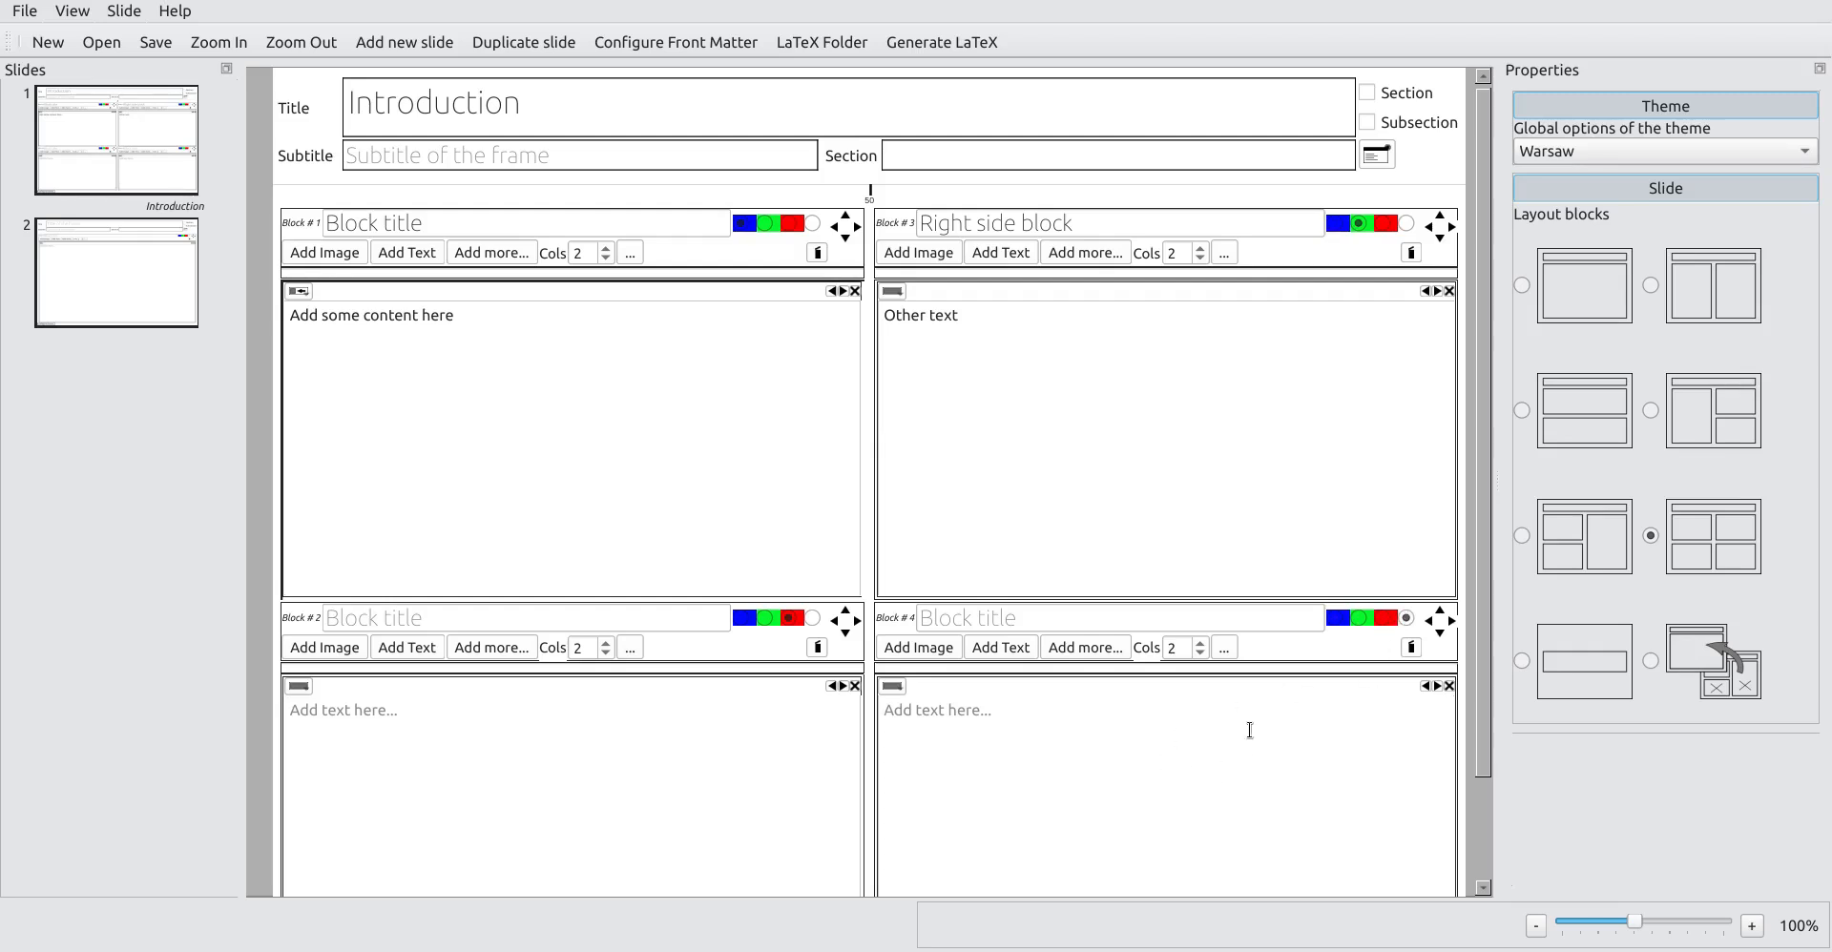
left_click(942, 42)
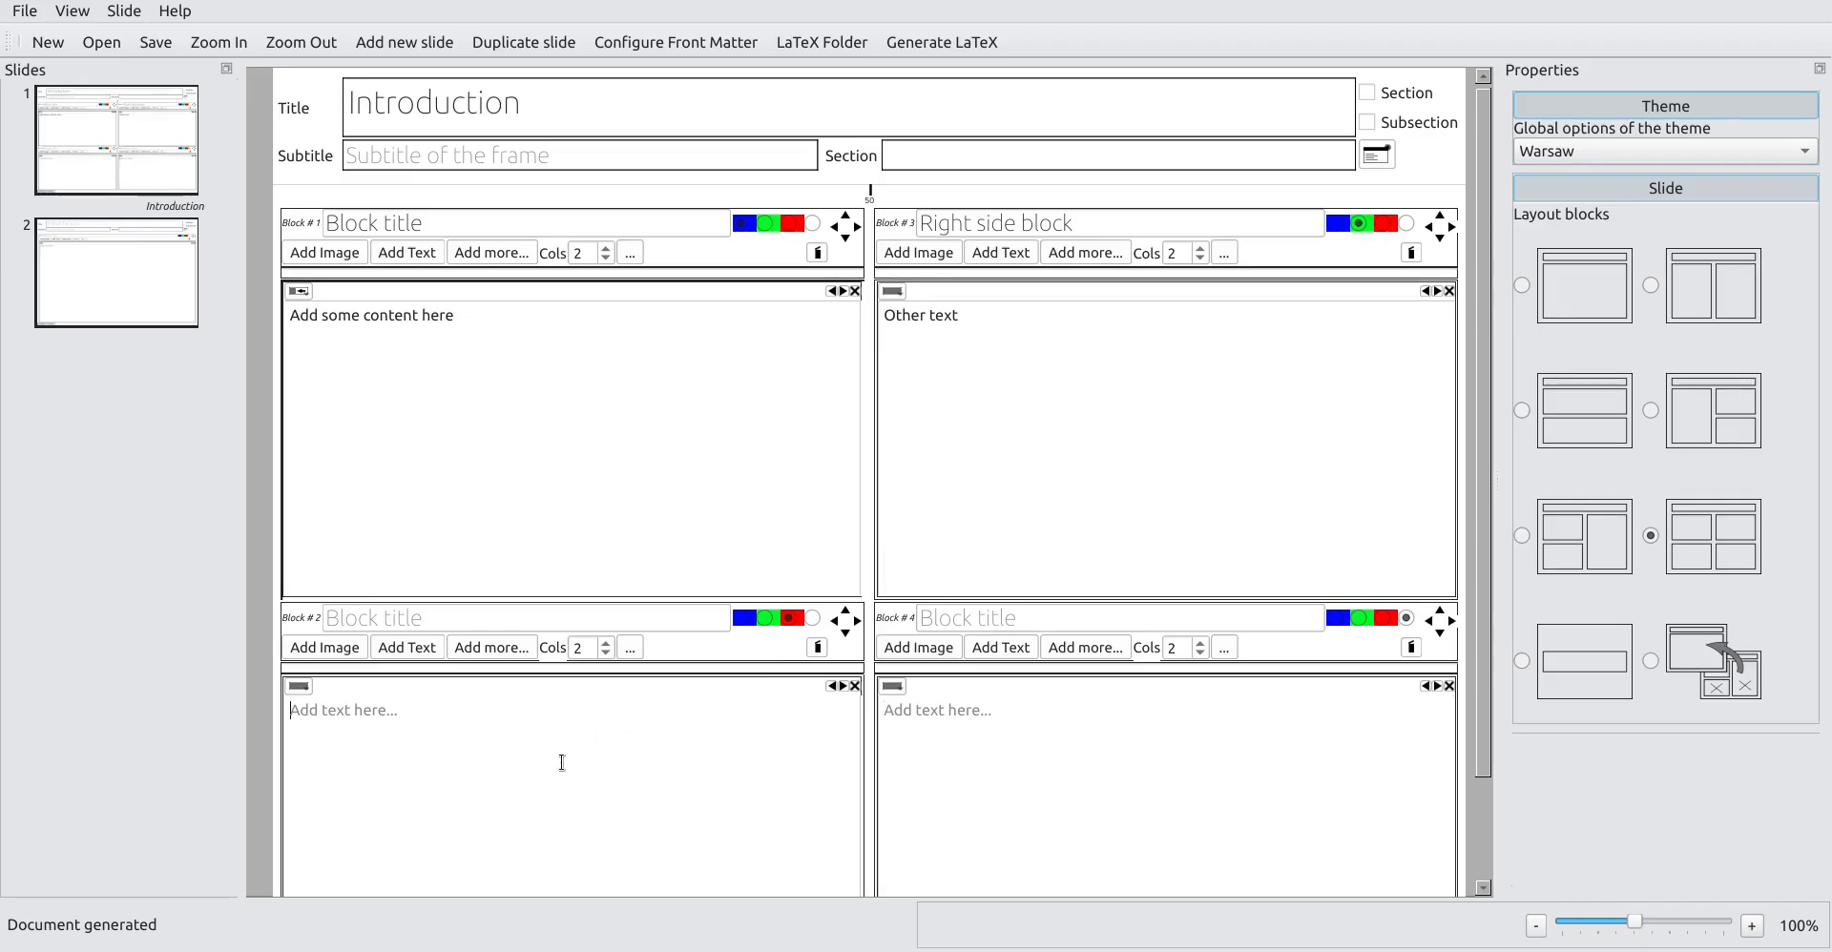
Step: Fill the lower blocks with 'This other block' and 'Text without format', then compile to PDF
type("The")
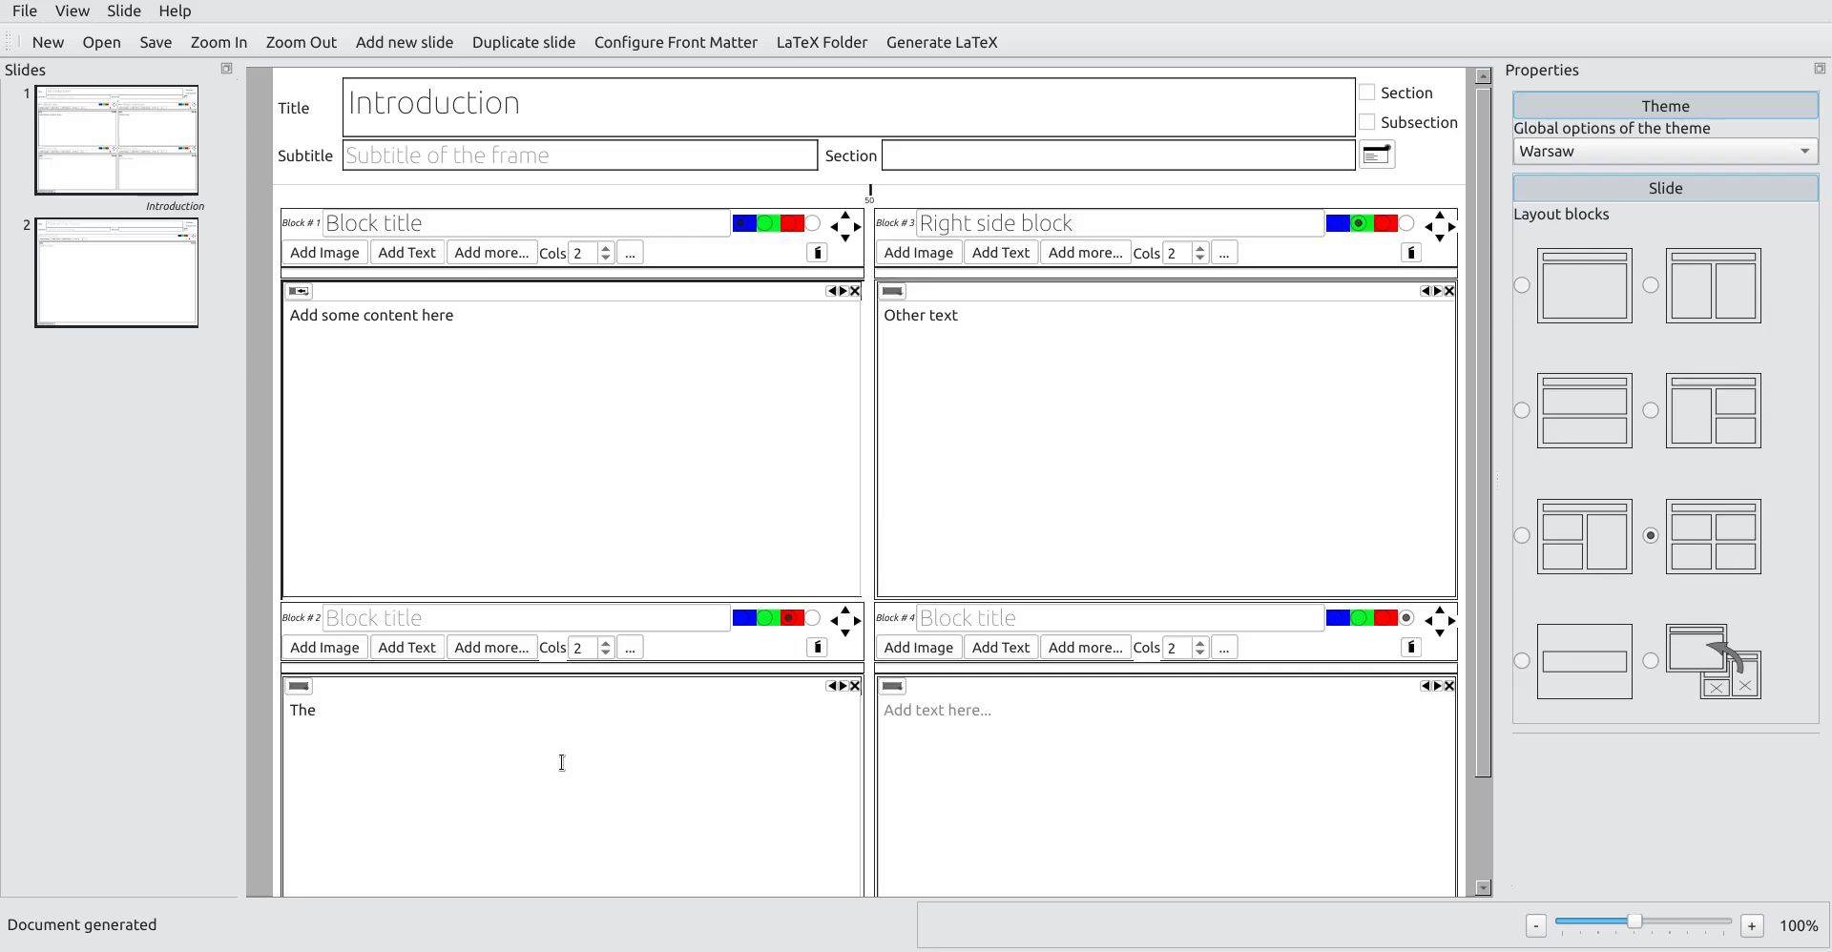
type("his other block")
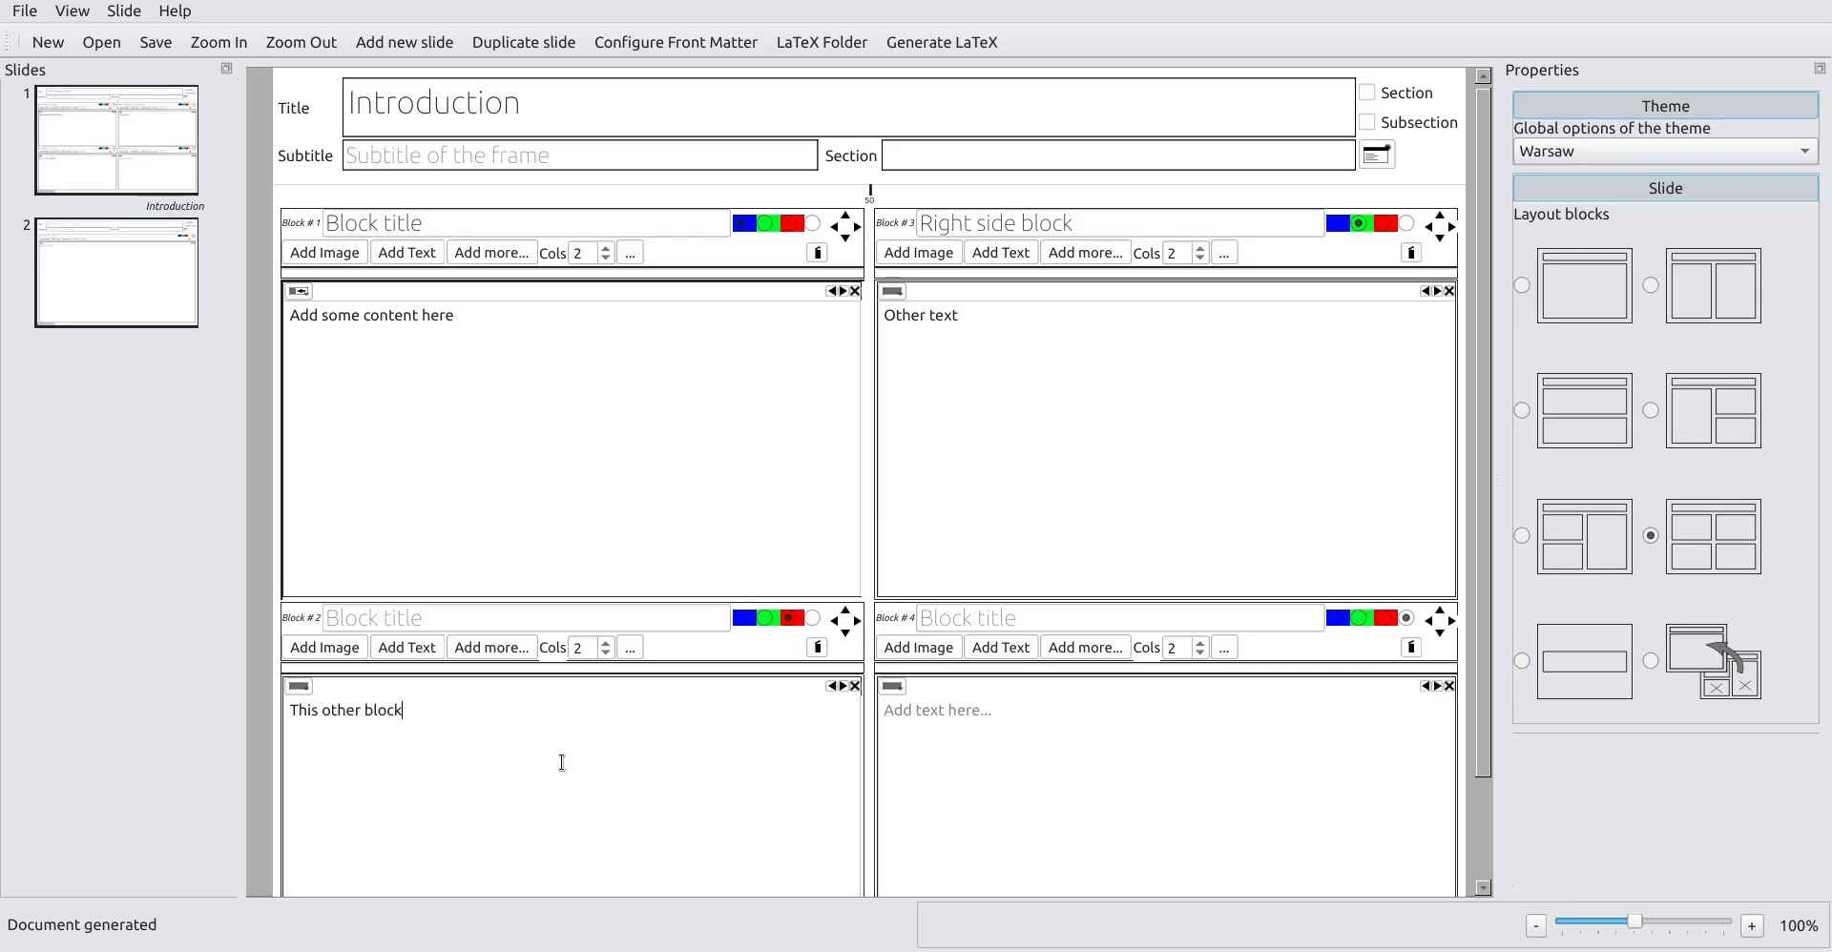
type("Text without")
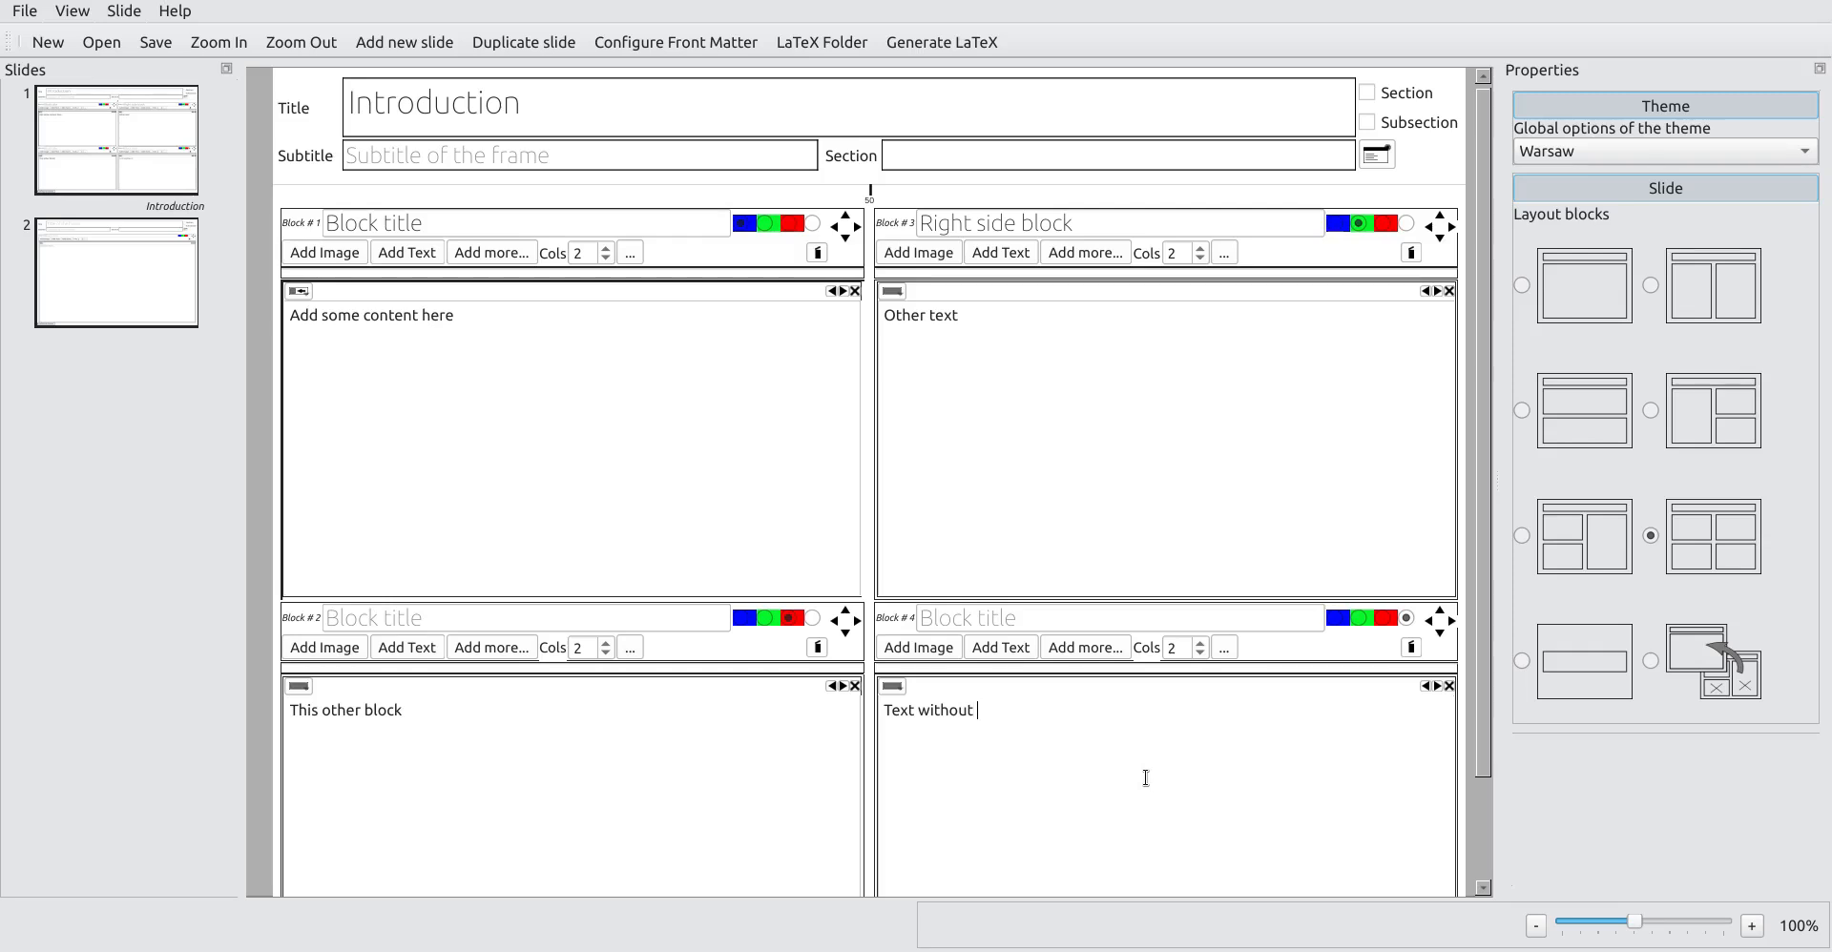
type("format")
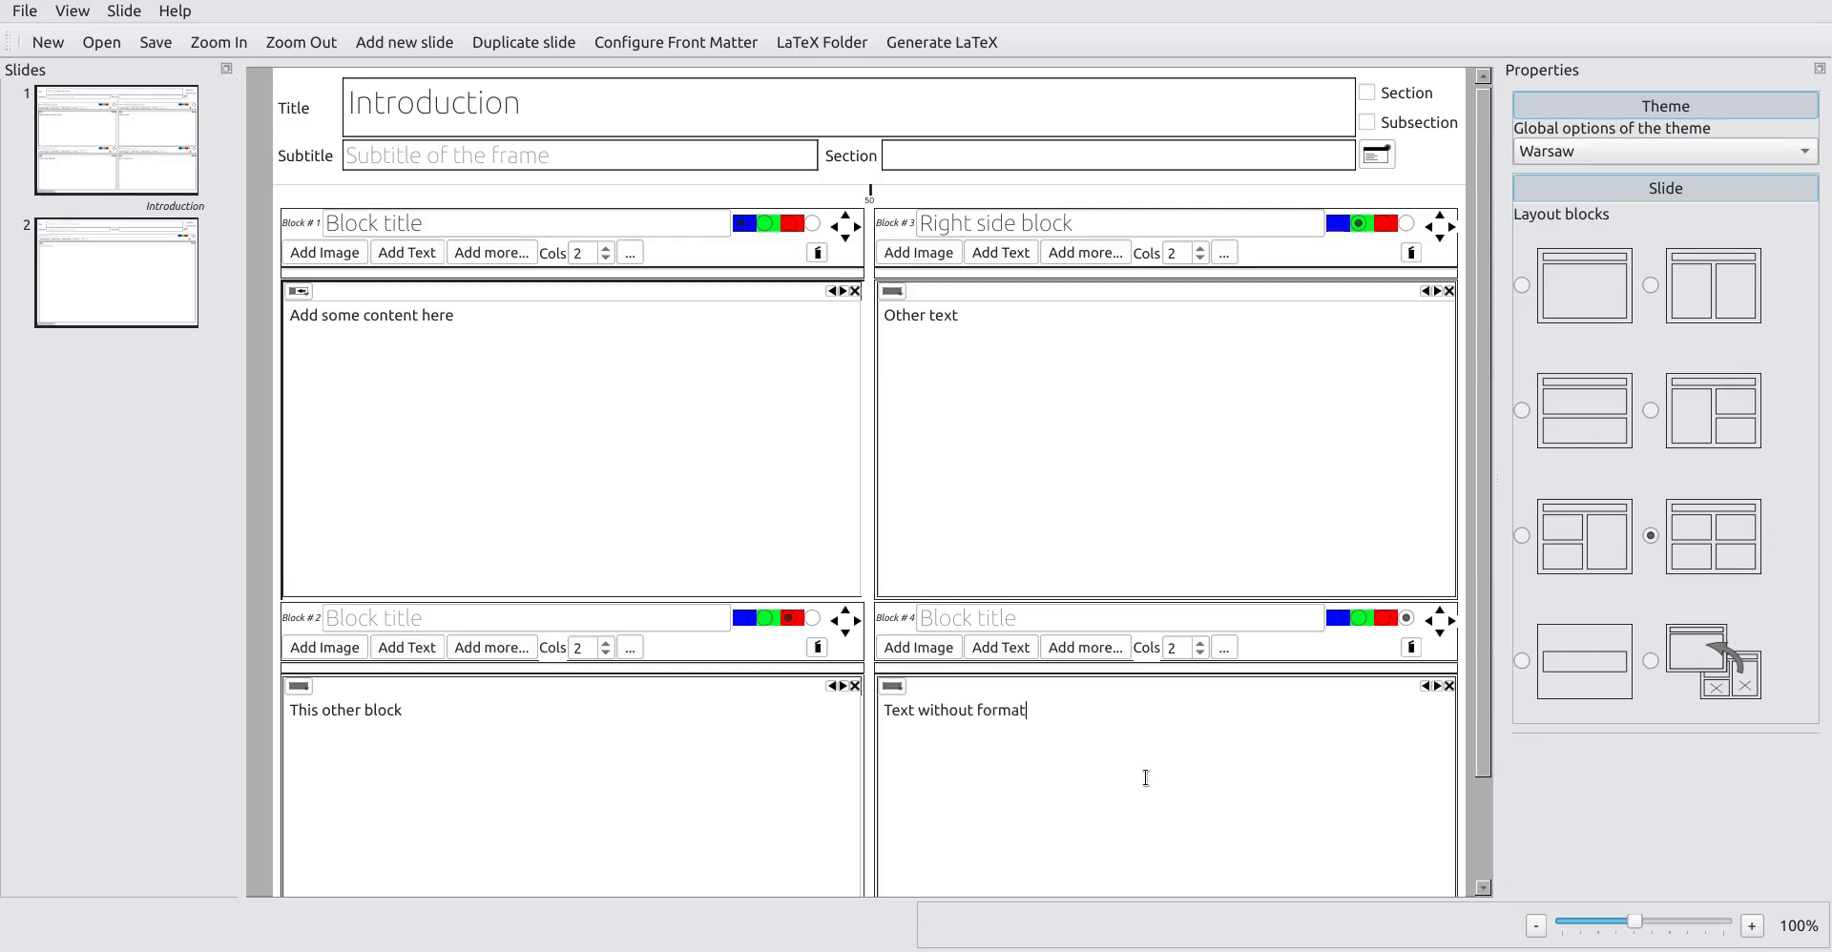
left_click(940, 42)
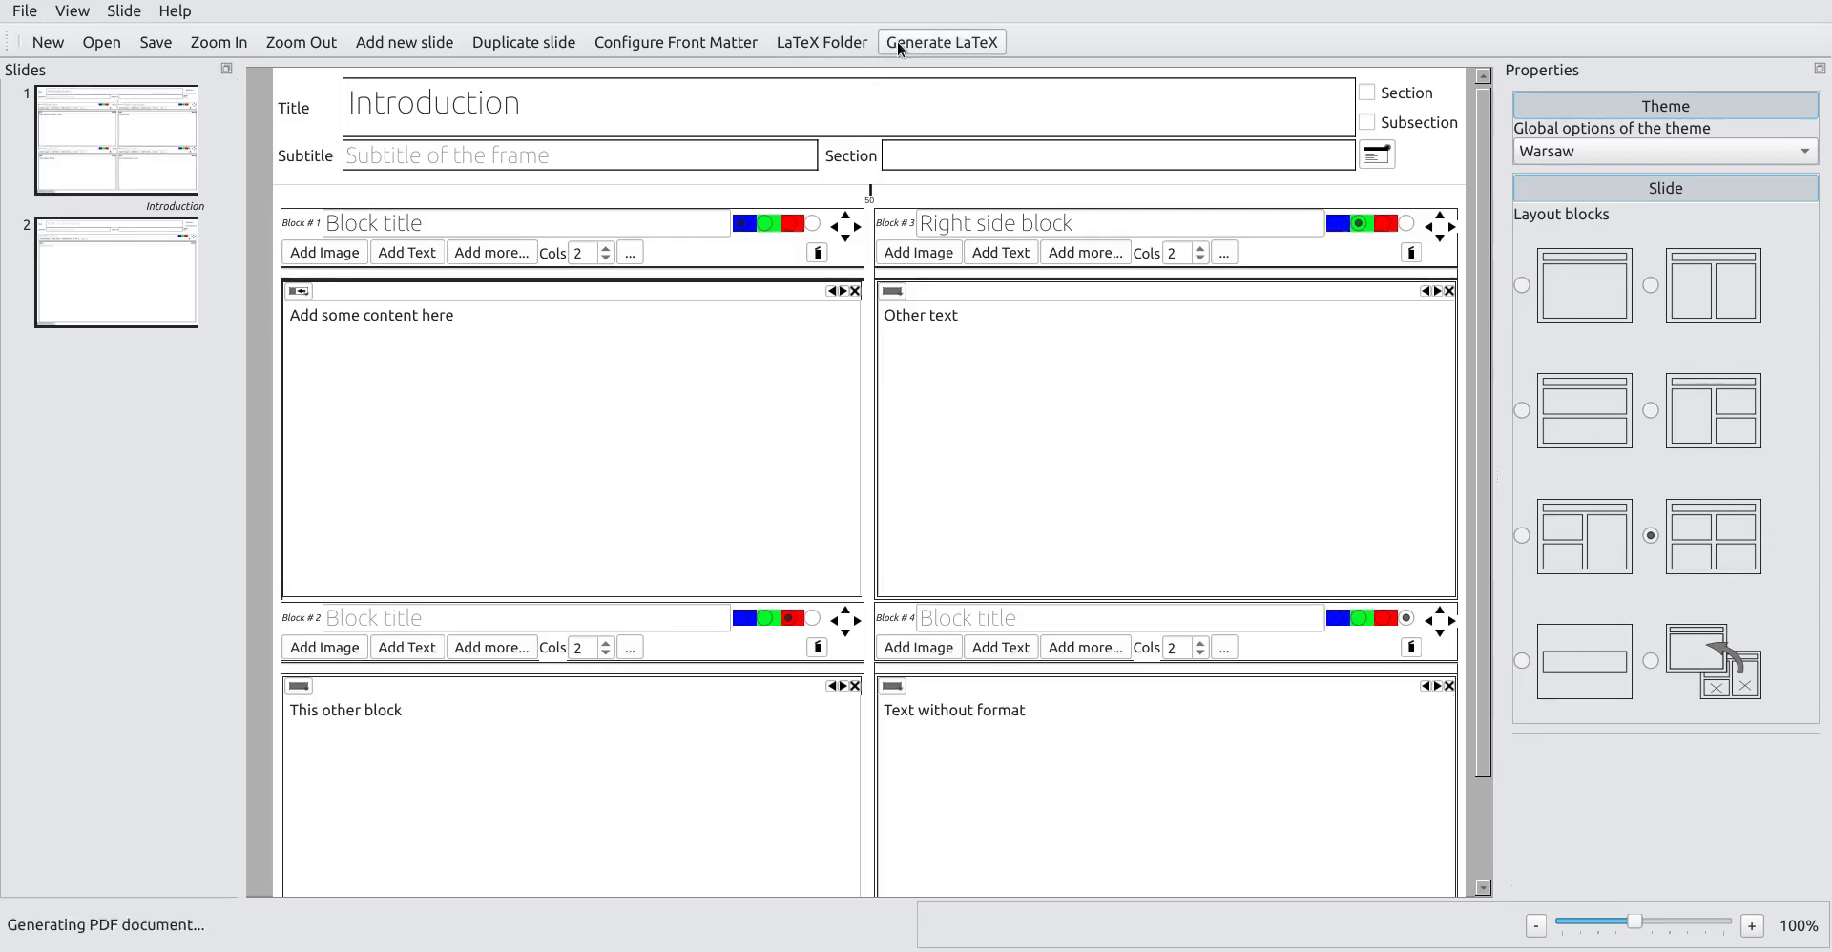
Step: Review the compiled Introduction slide with its four blocks in Atril
left_click(940, 42)
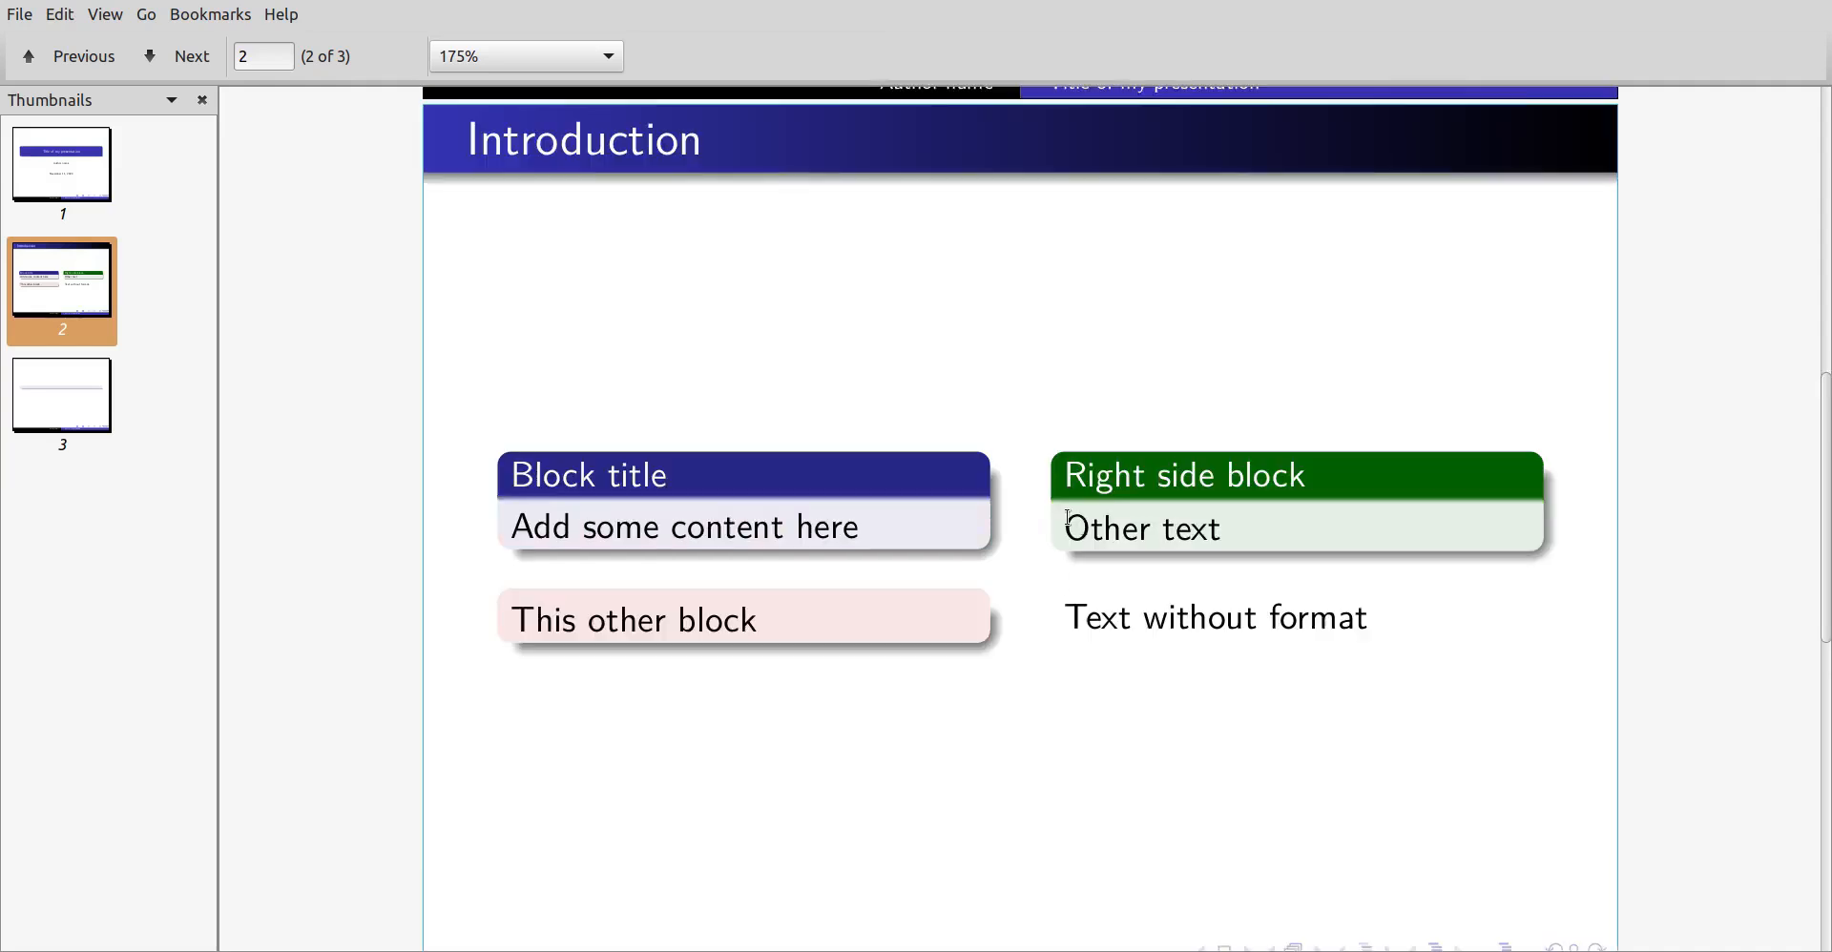
mouse_move(1243, 660)
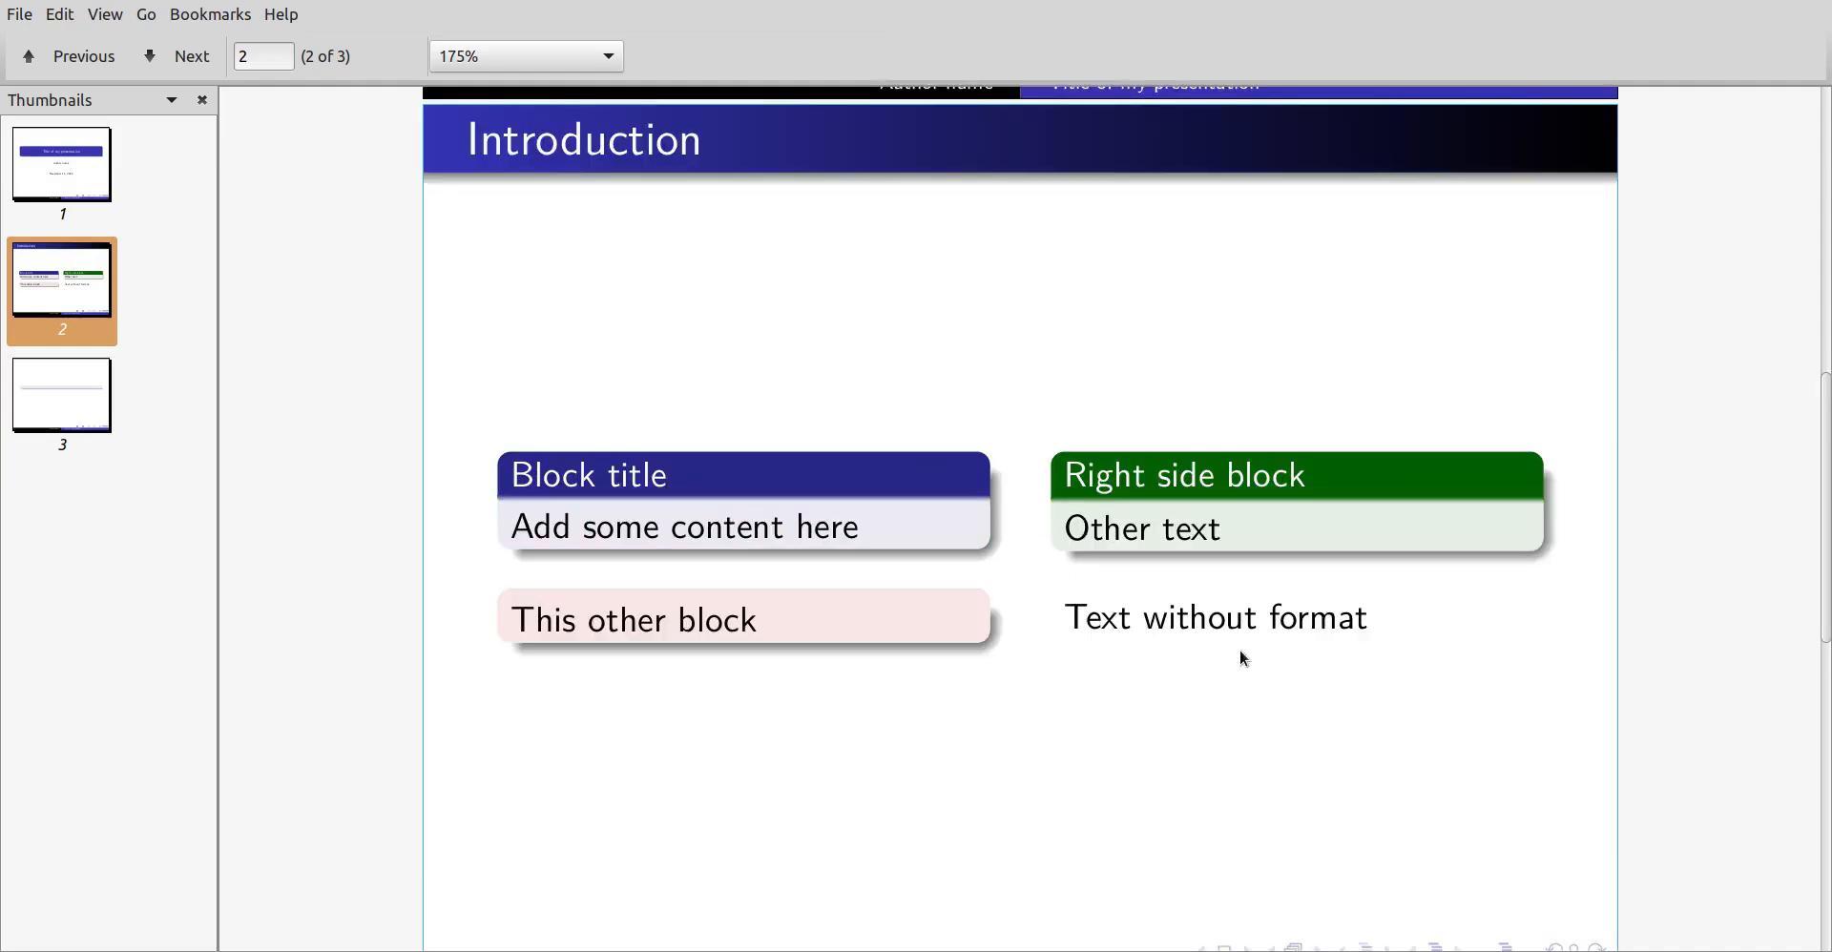
mouse_move(963, 519)
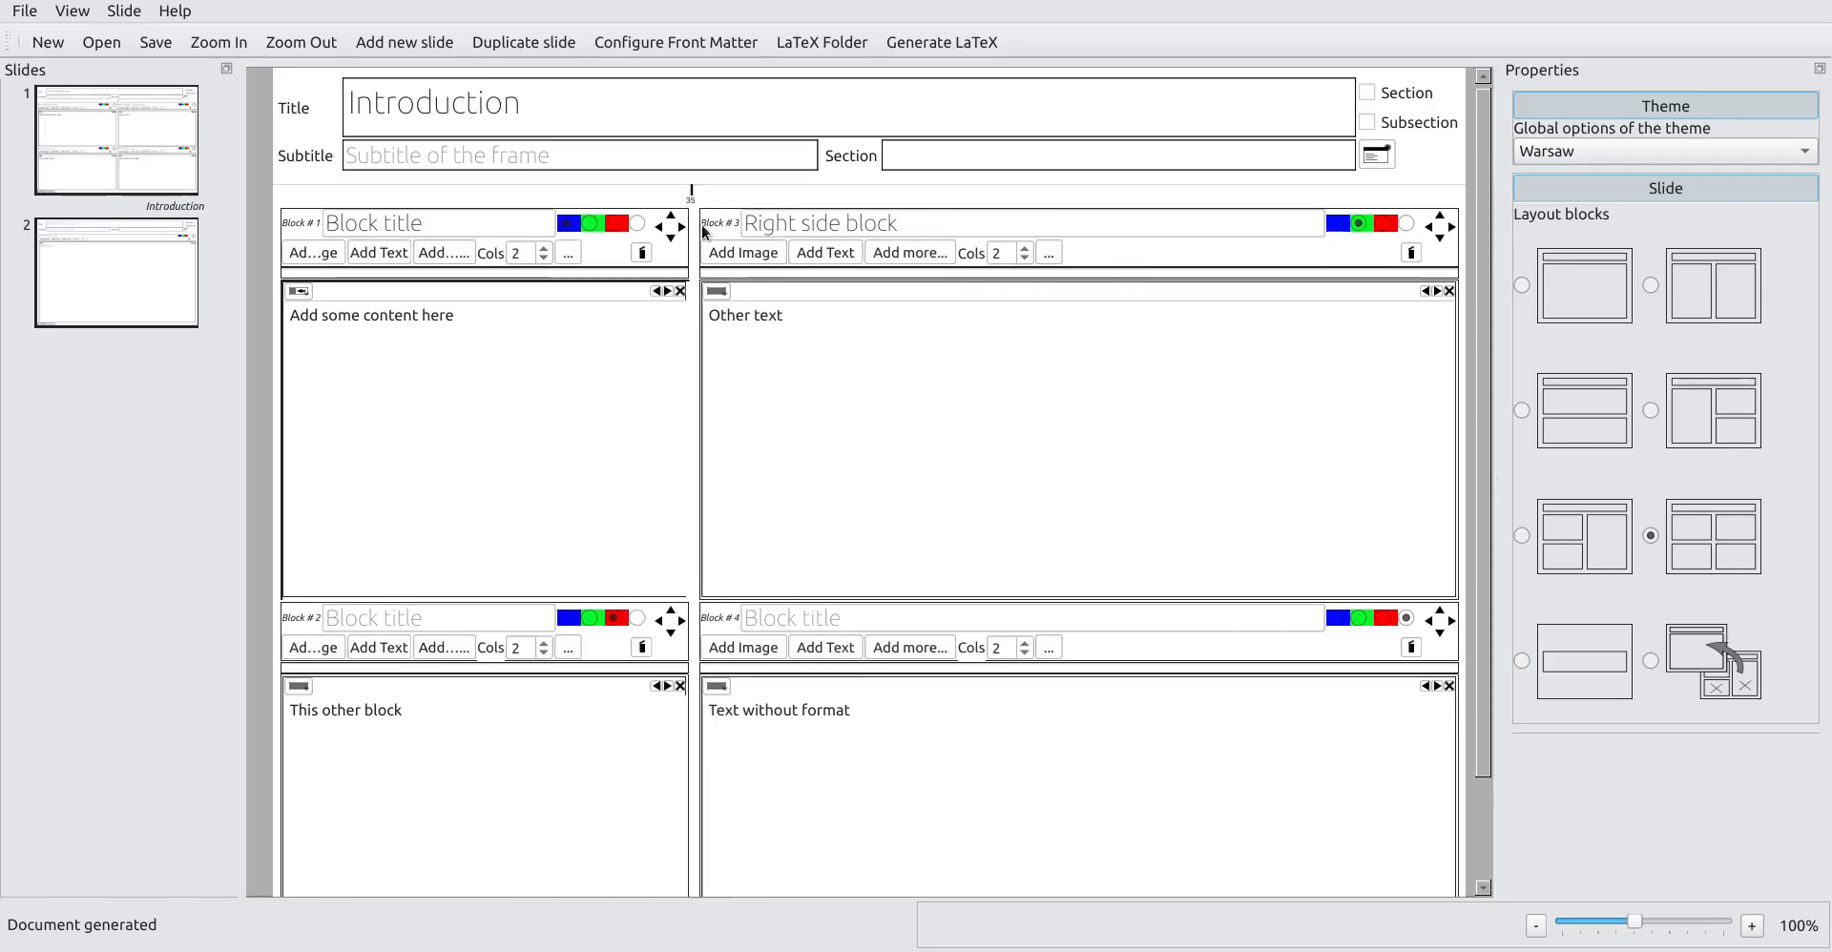
Step: Recompile the presentation and select slide 2 for editing
left_click(941, 42)
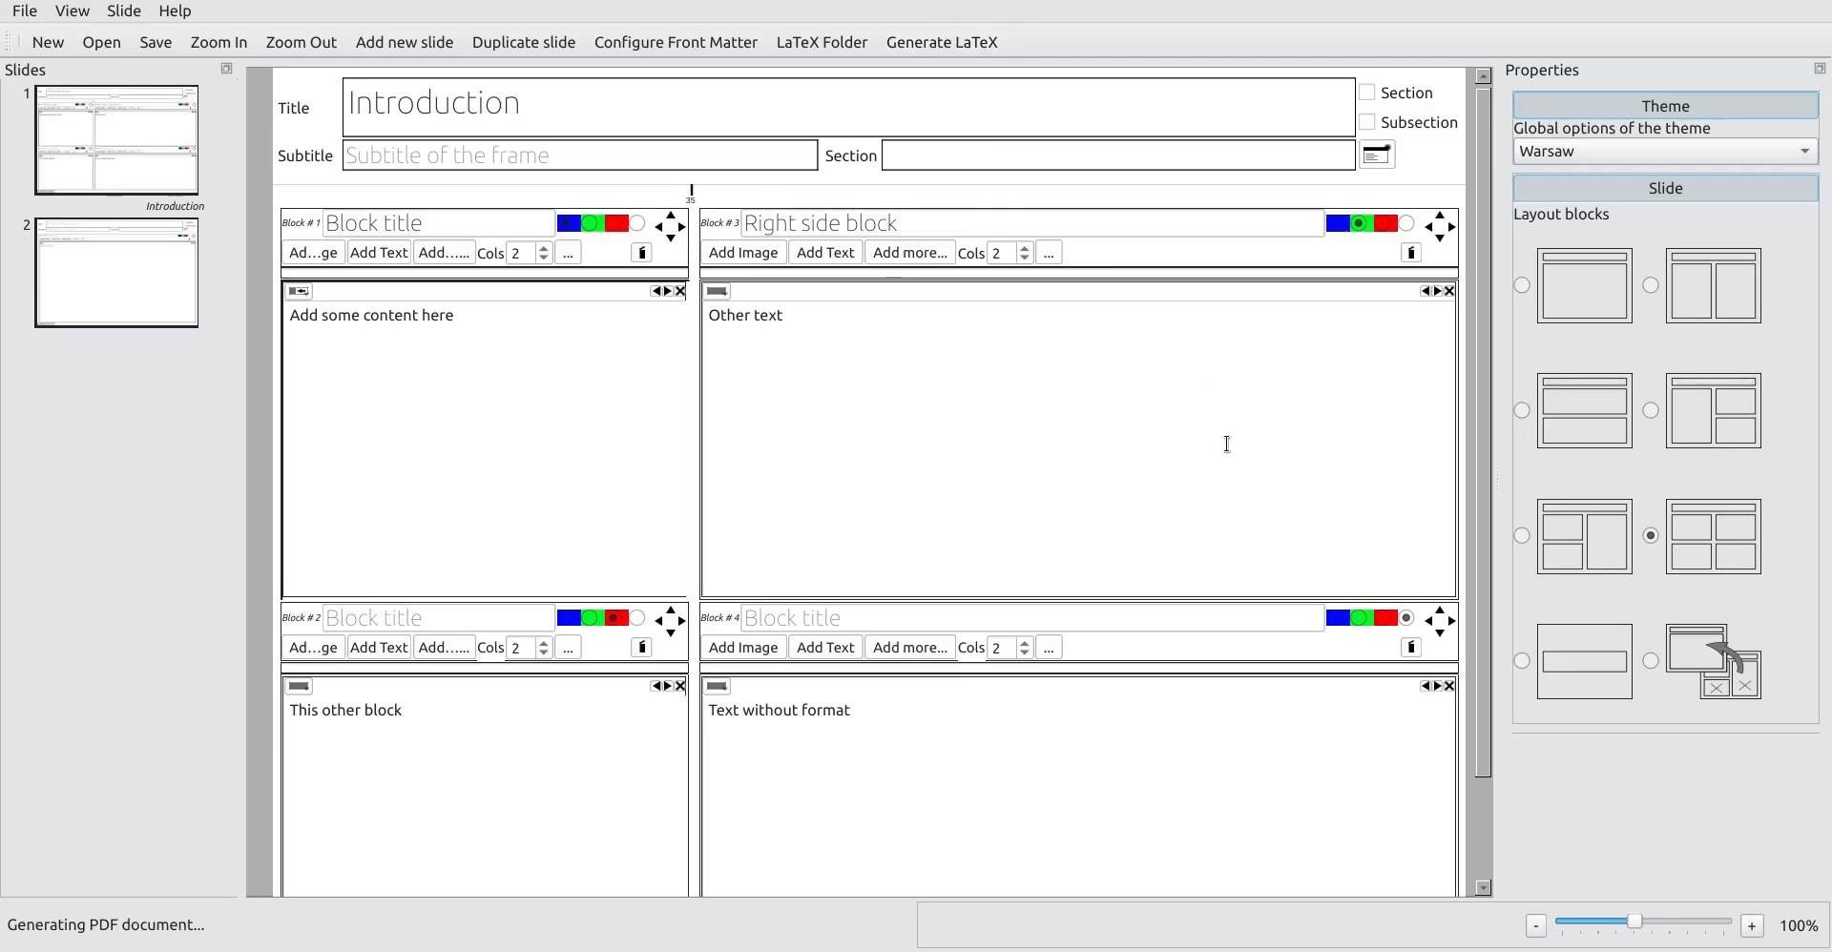
left_click(940, 42)
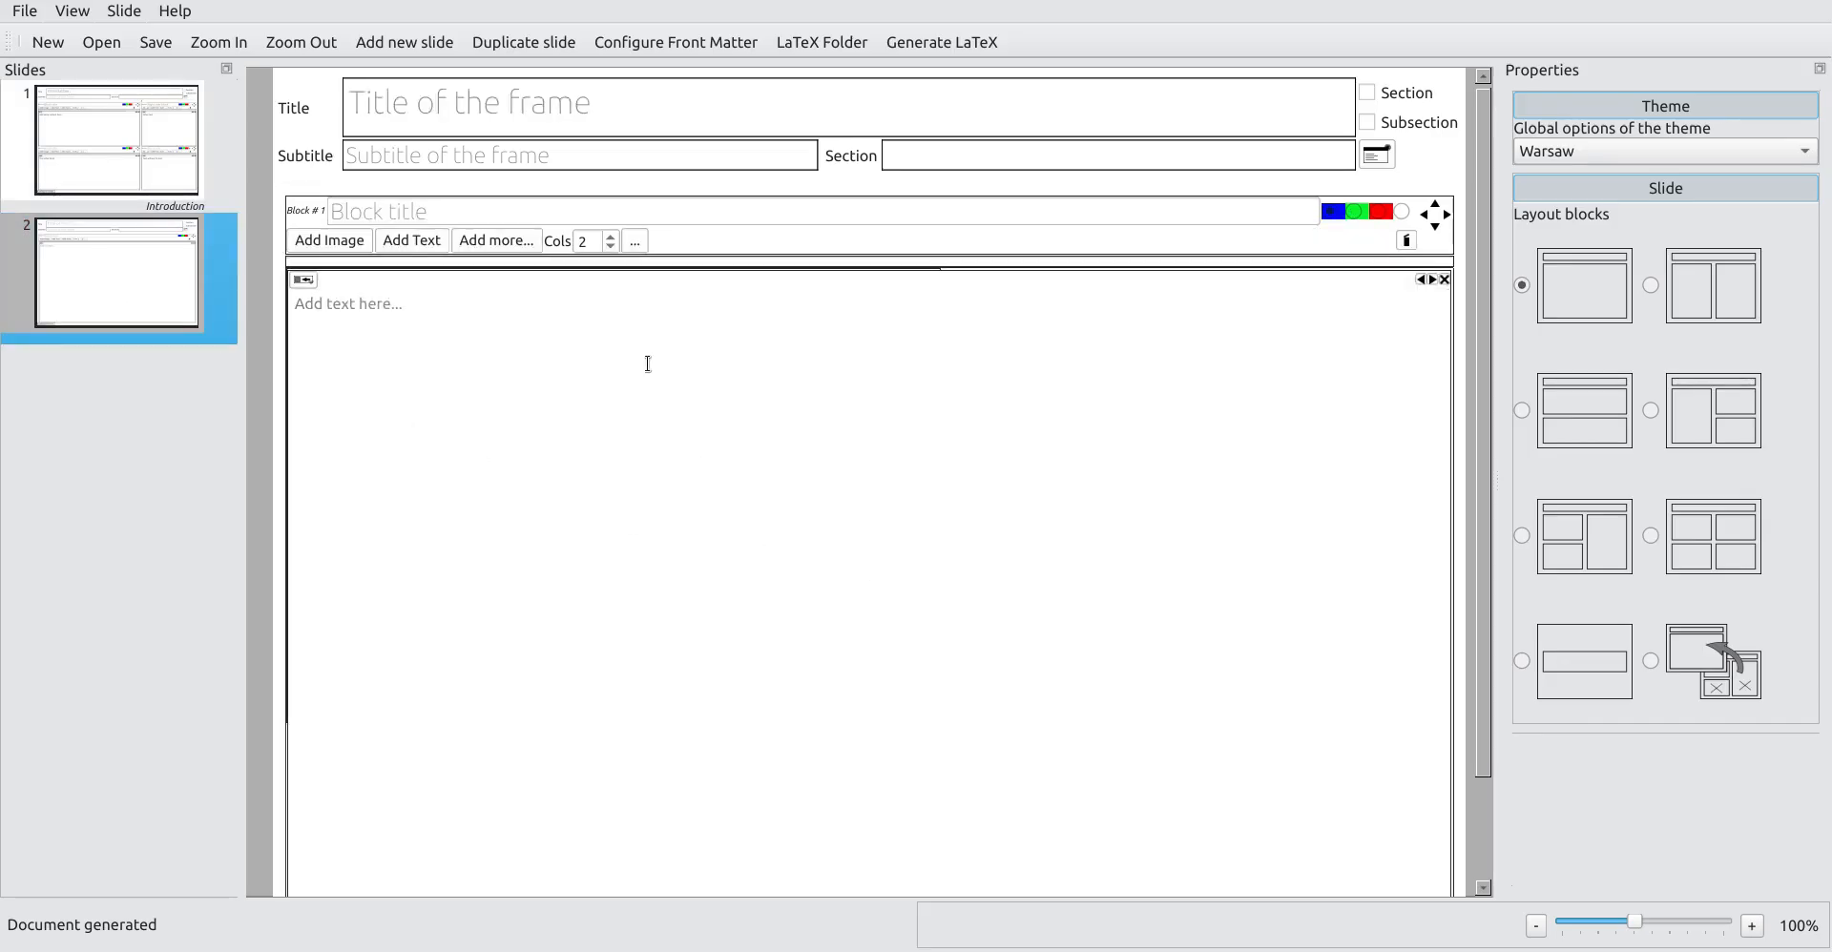
Step: Name the block 'This is a big block' and title the slide 'Second section'
left_click(467, 212)
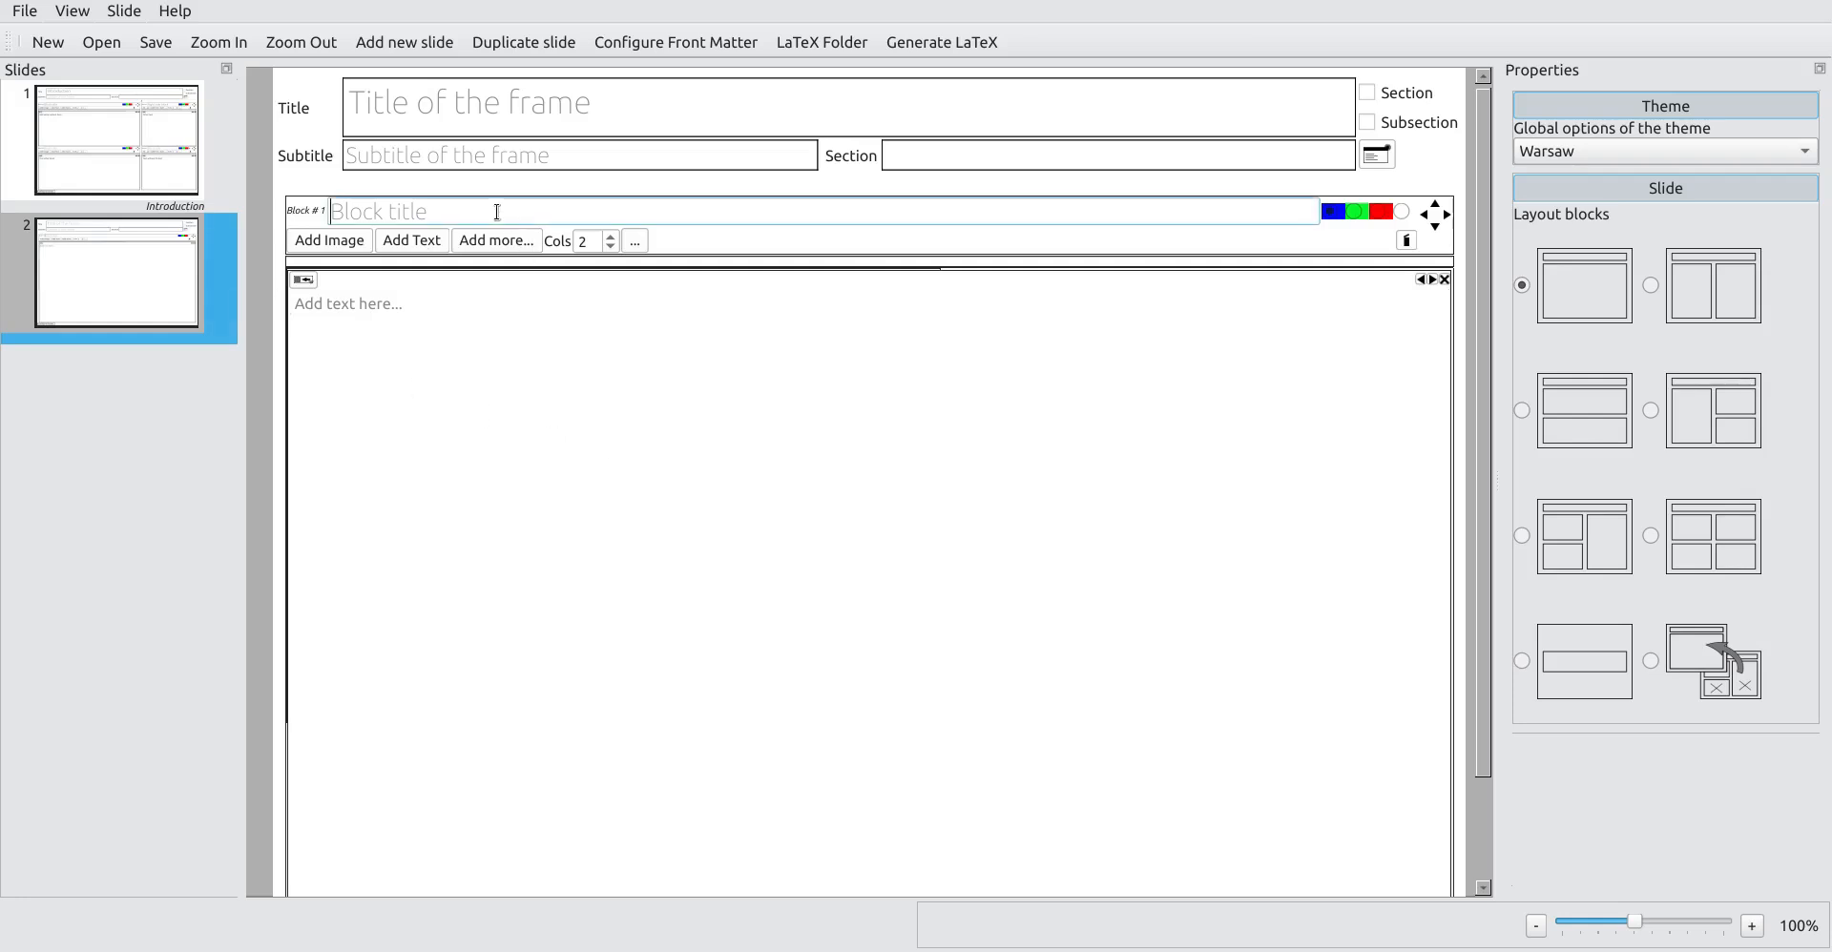
type("This is b")
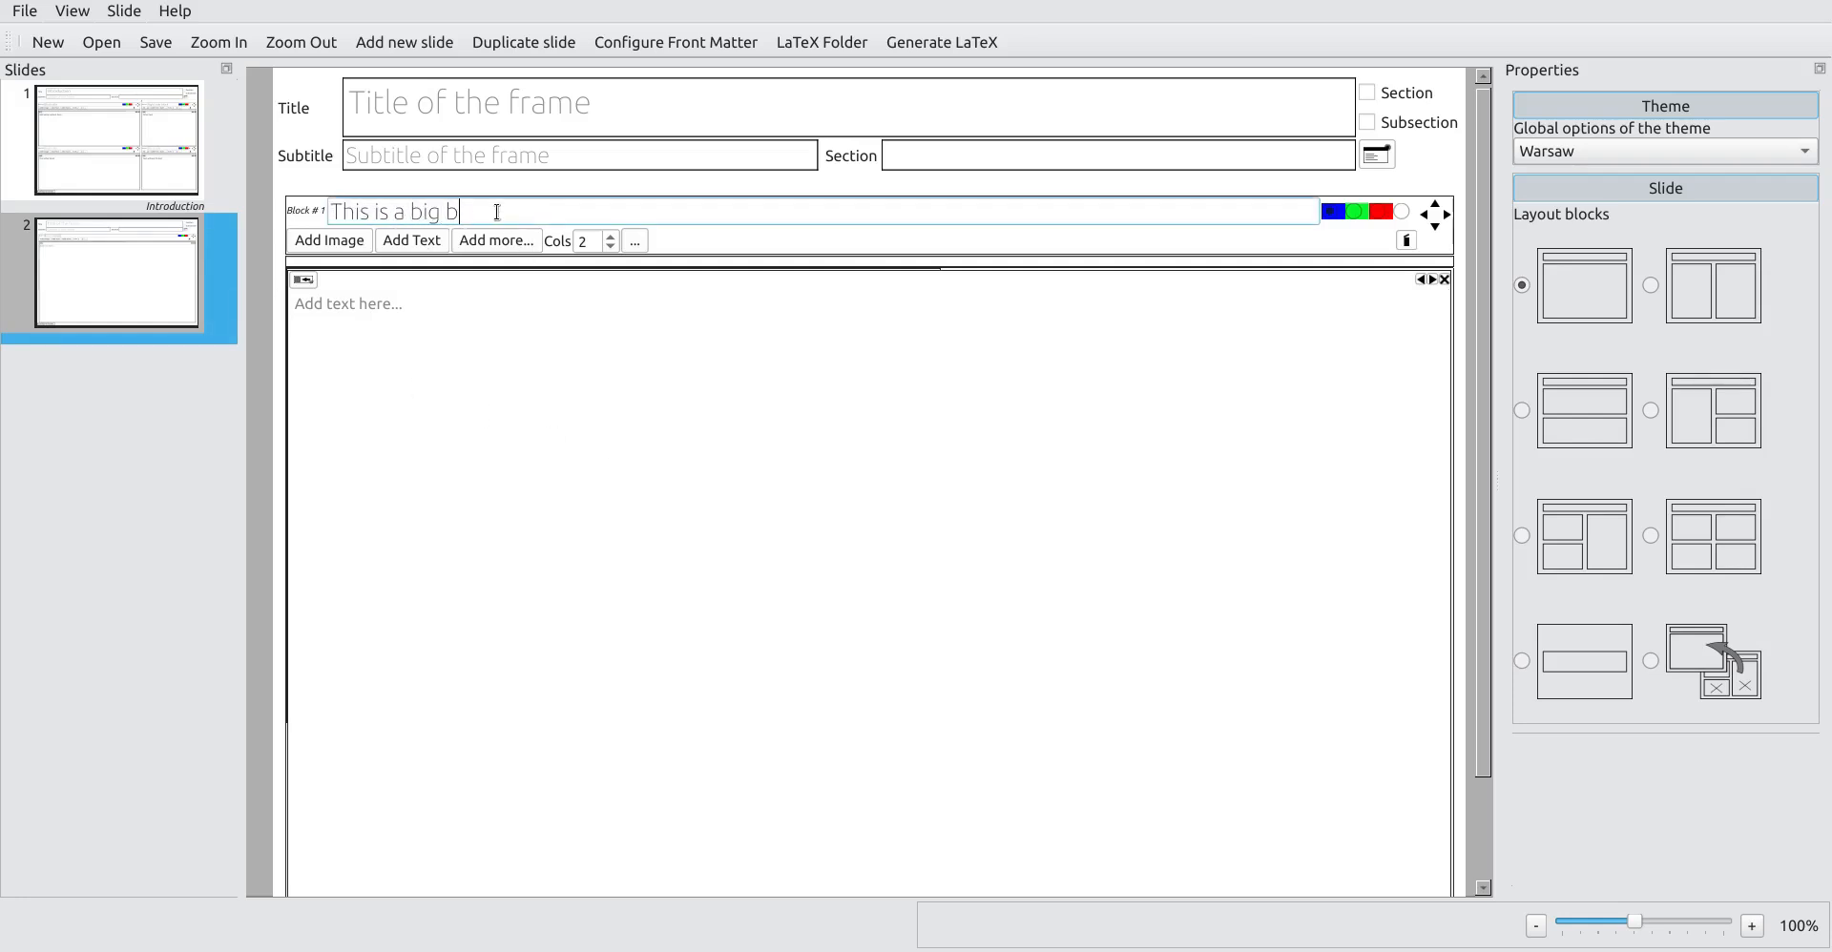
type("lock")
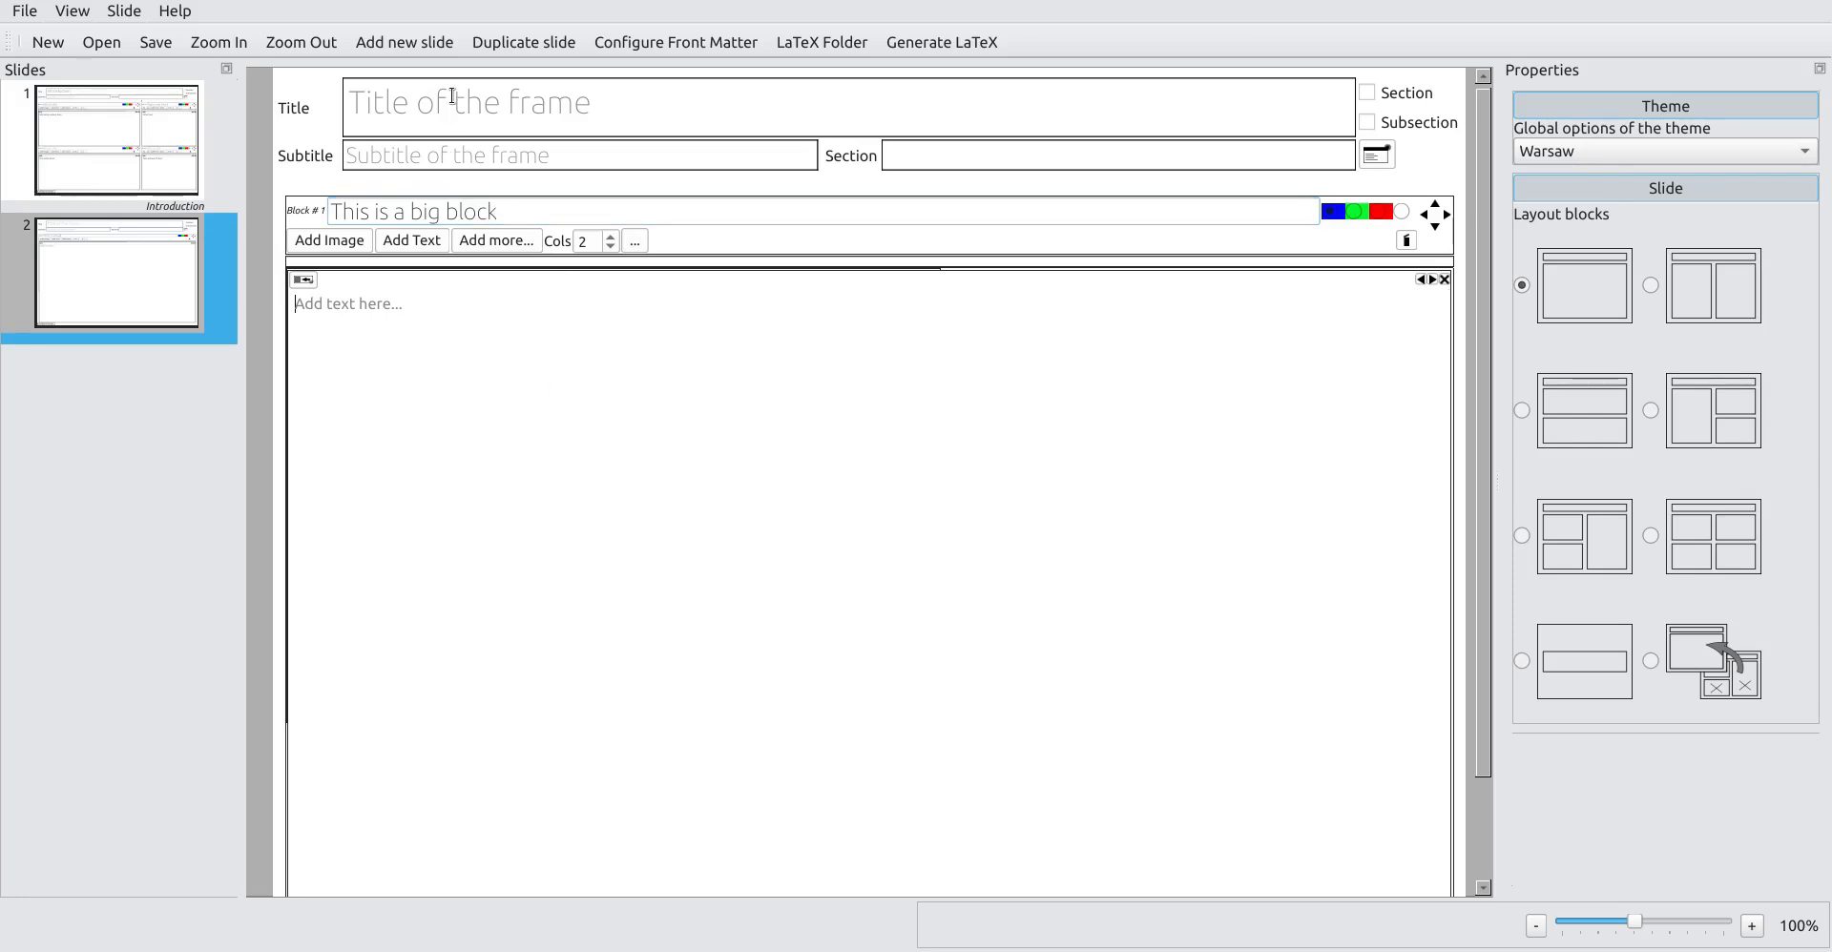
mouse_move(541, 126)
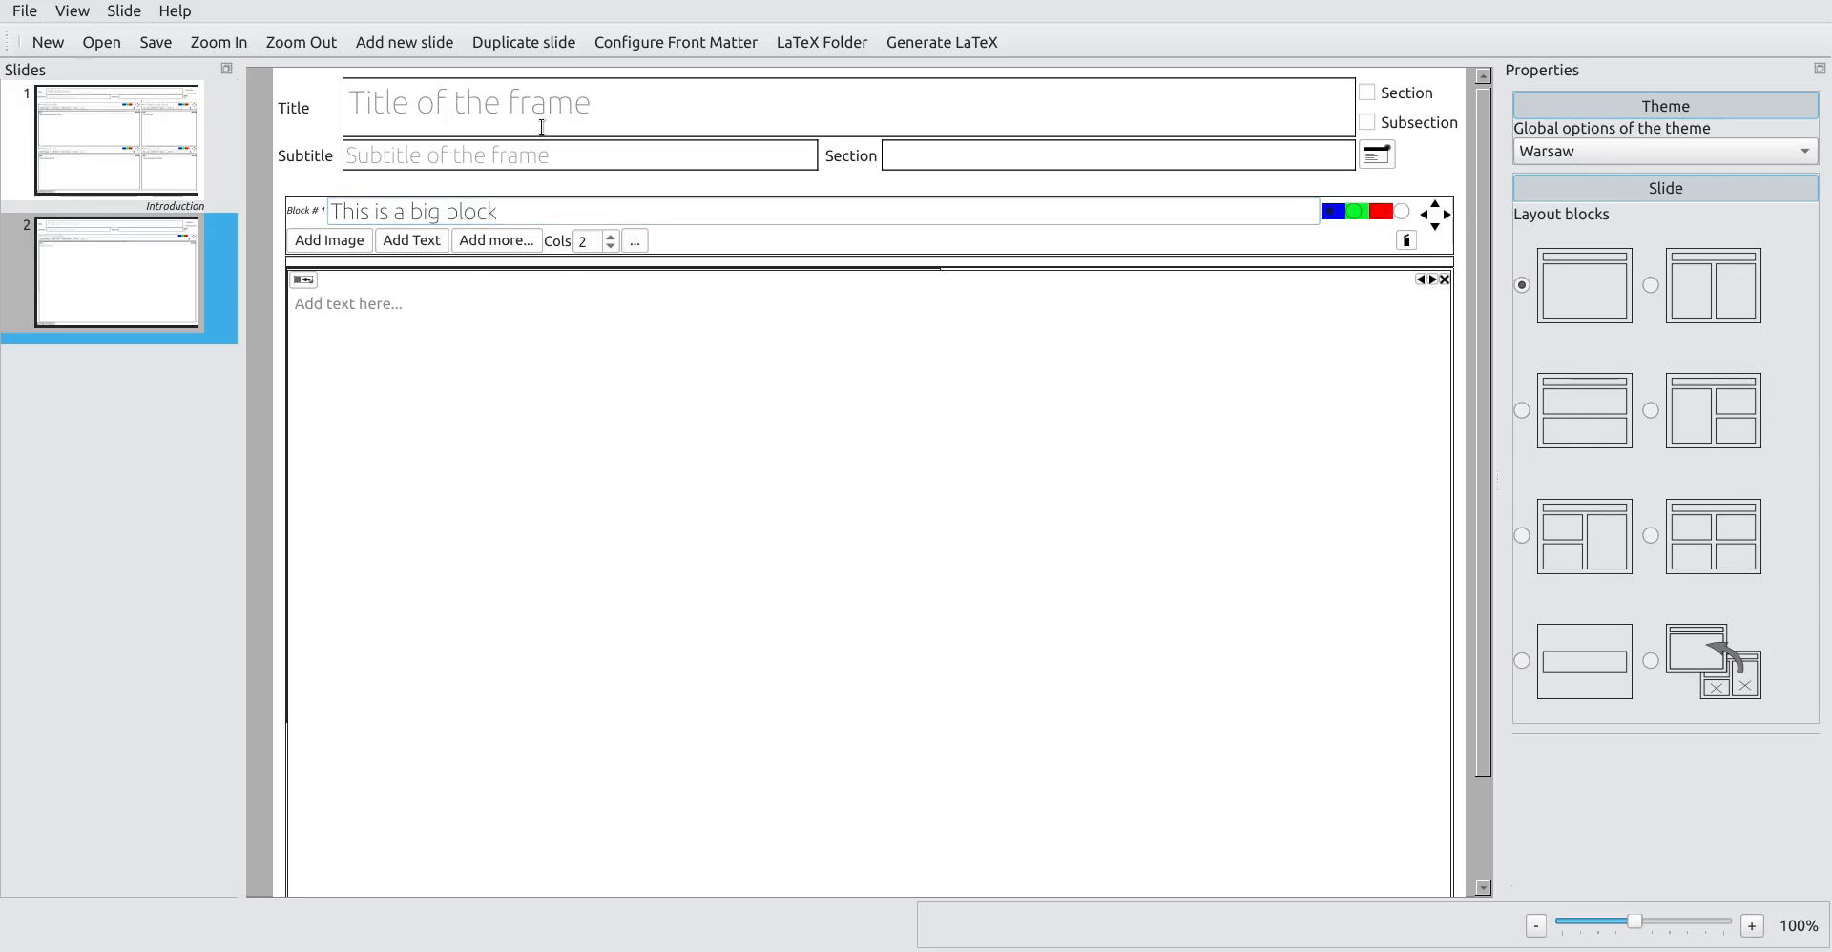
type("Second section")
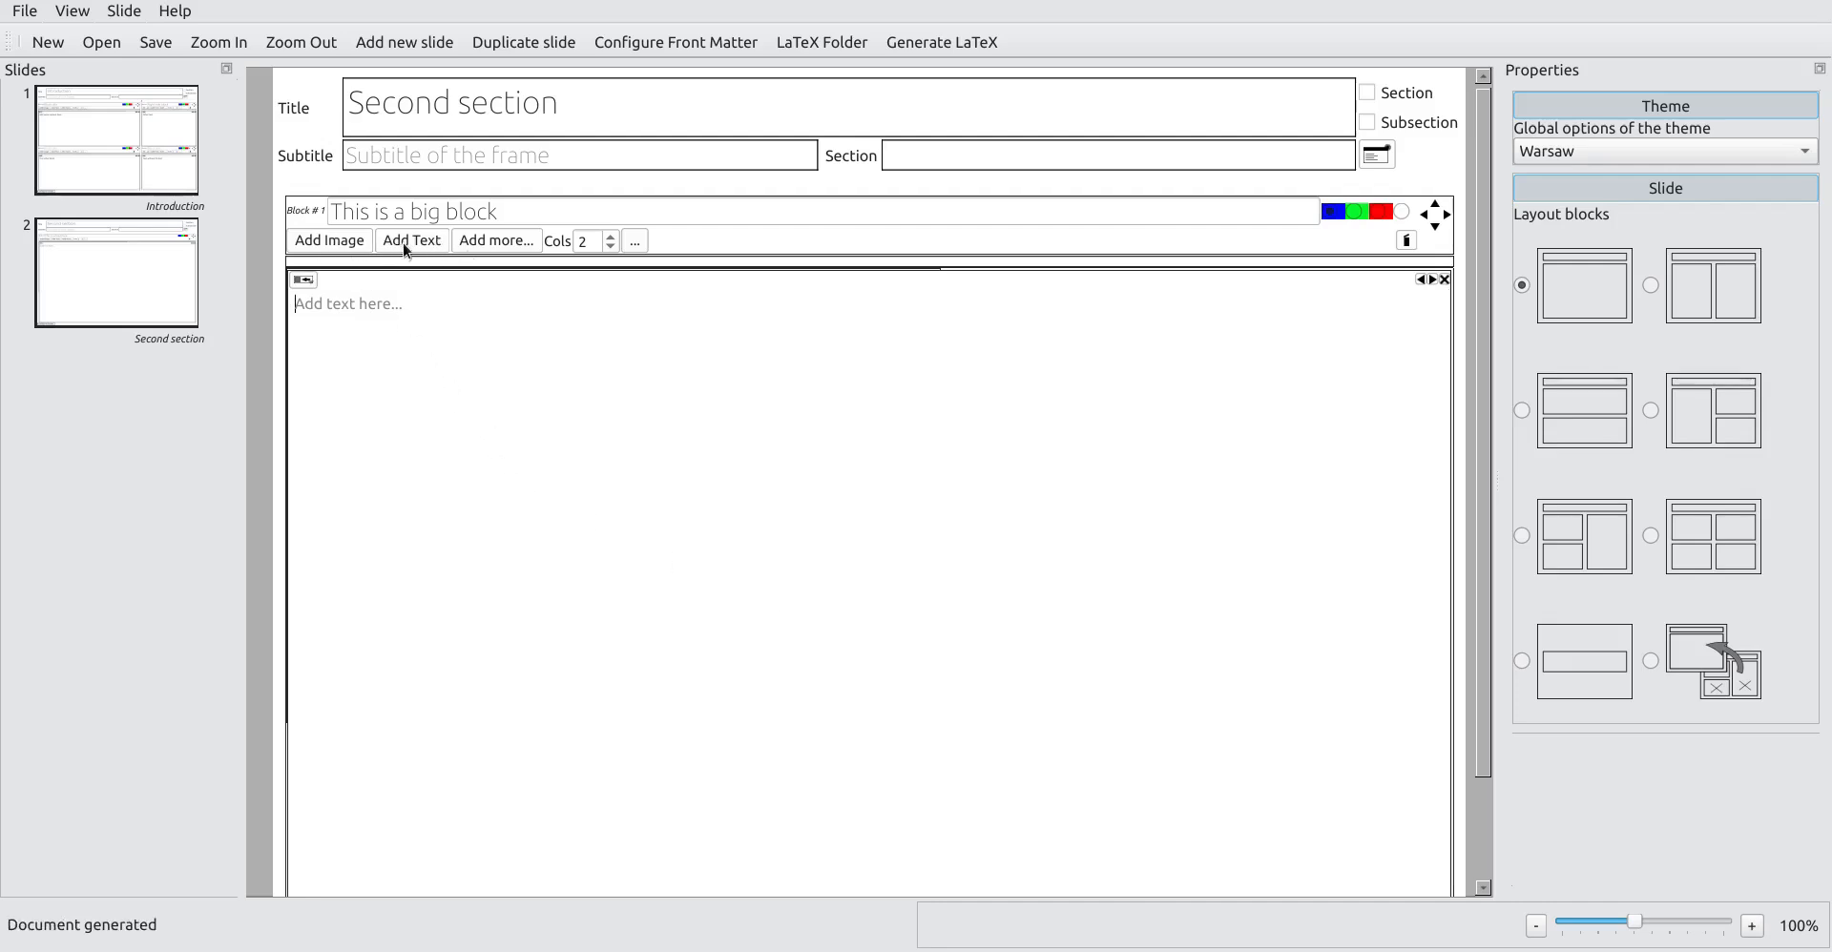
Step: Add a second text area so the block reads 'One sublock' and 'Other subblock', plus an image area below
left_click(410, 240)
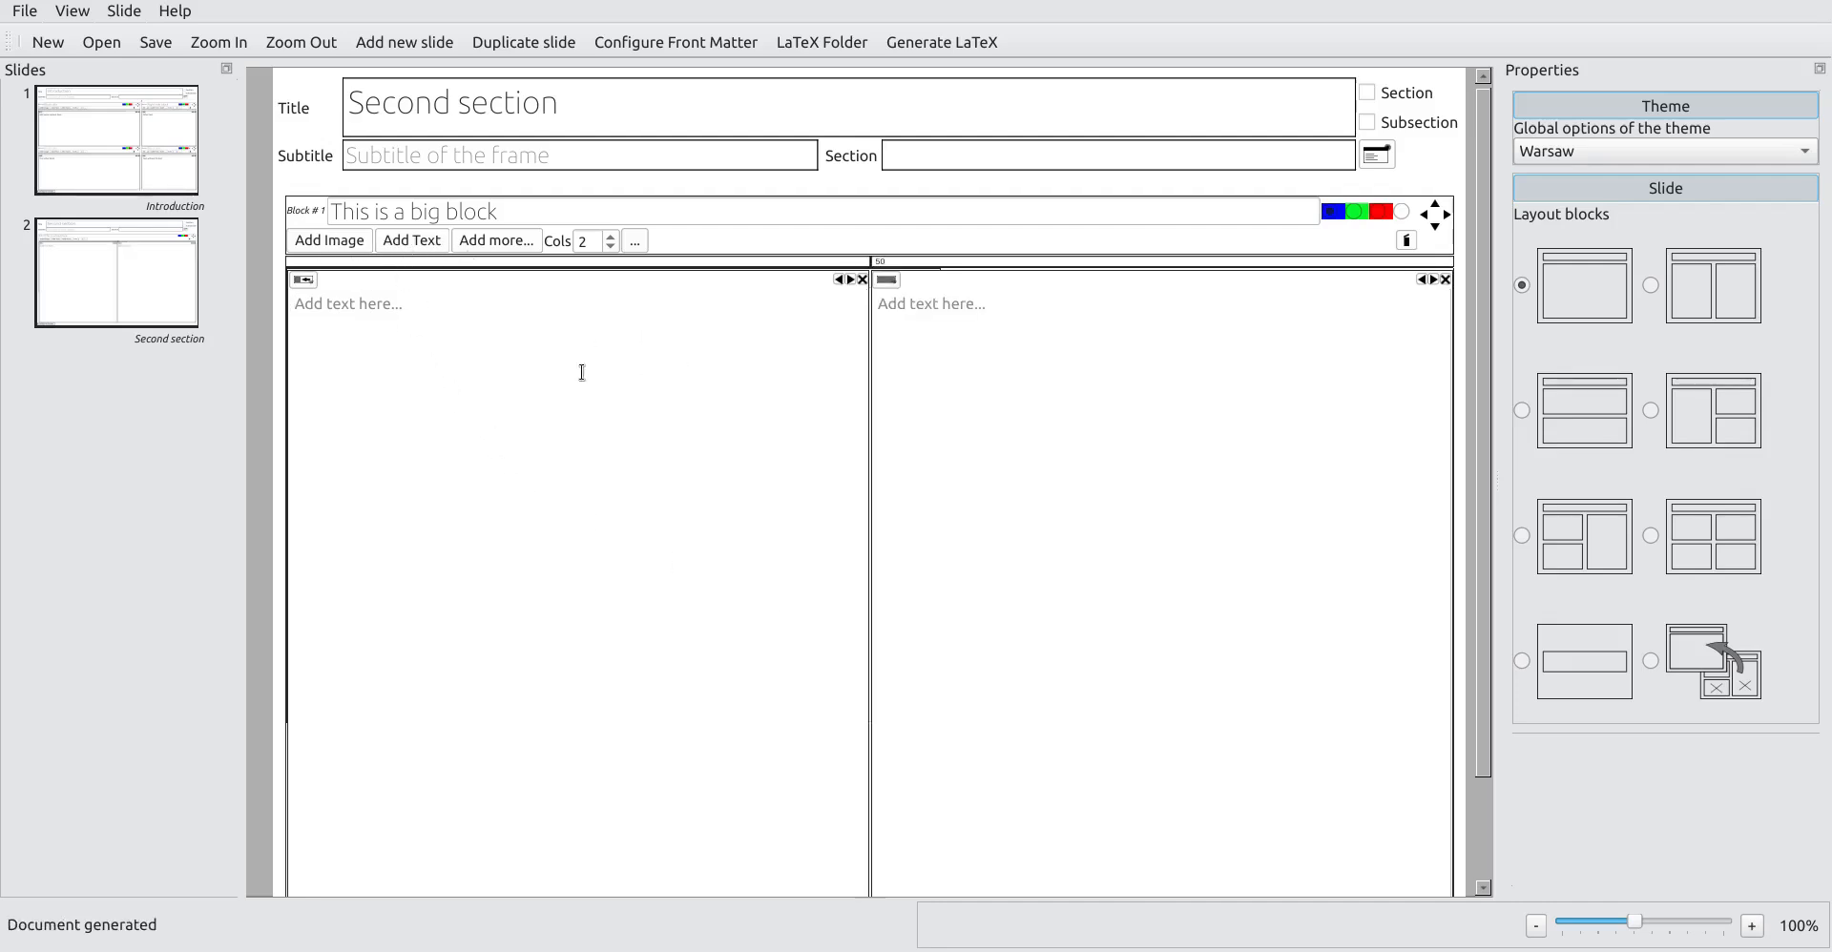
type("One s")
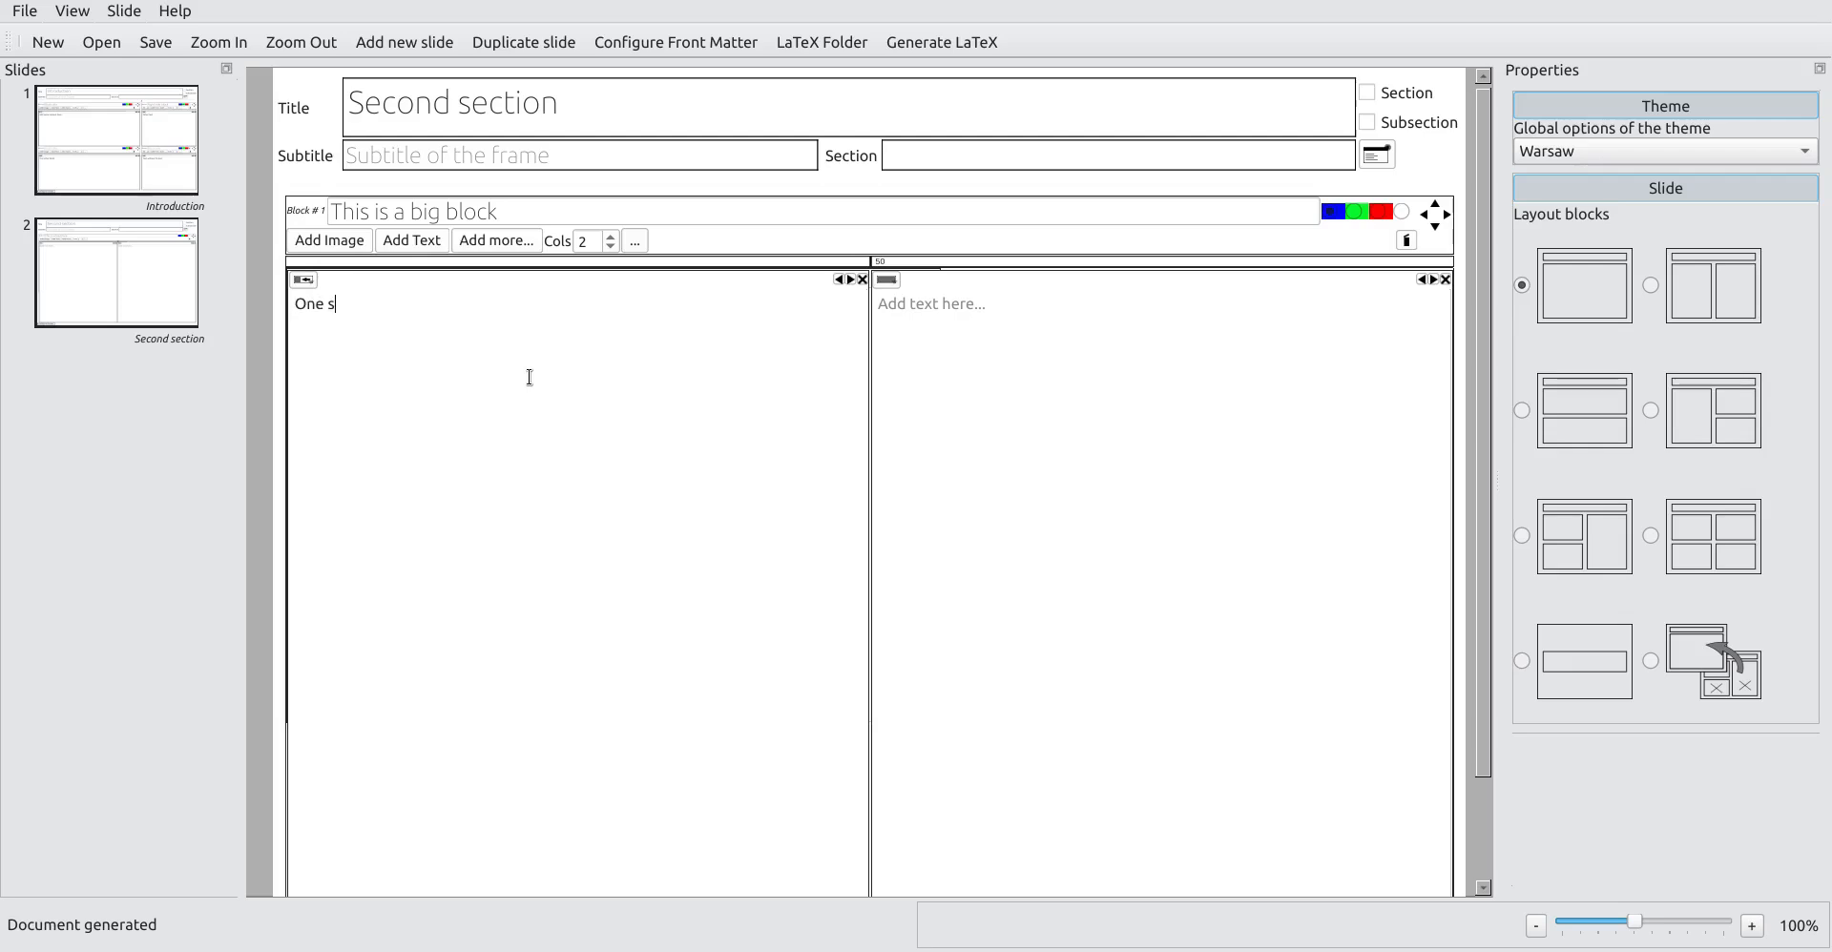
type("ublock")
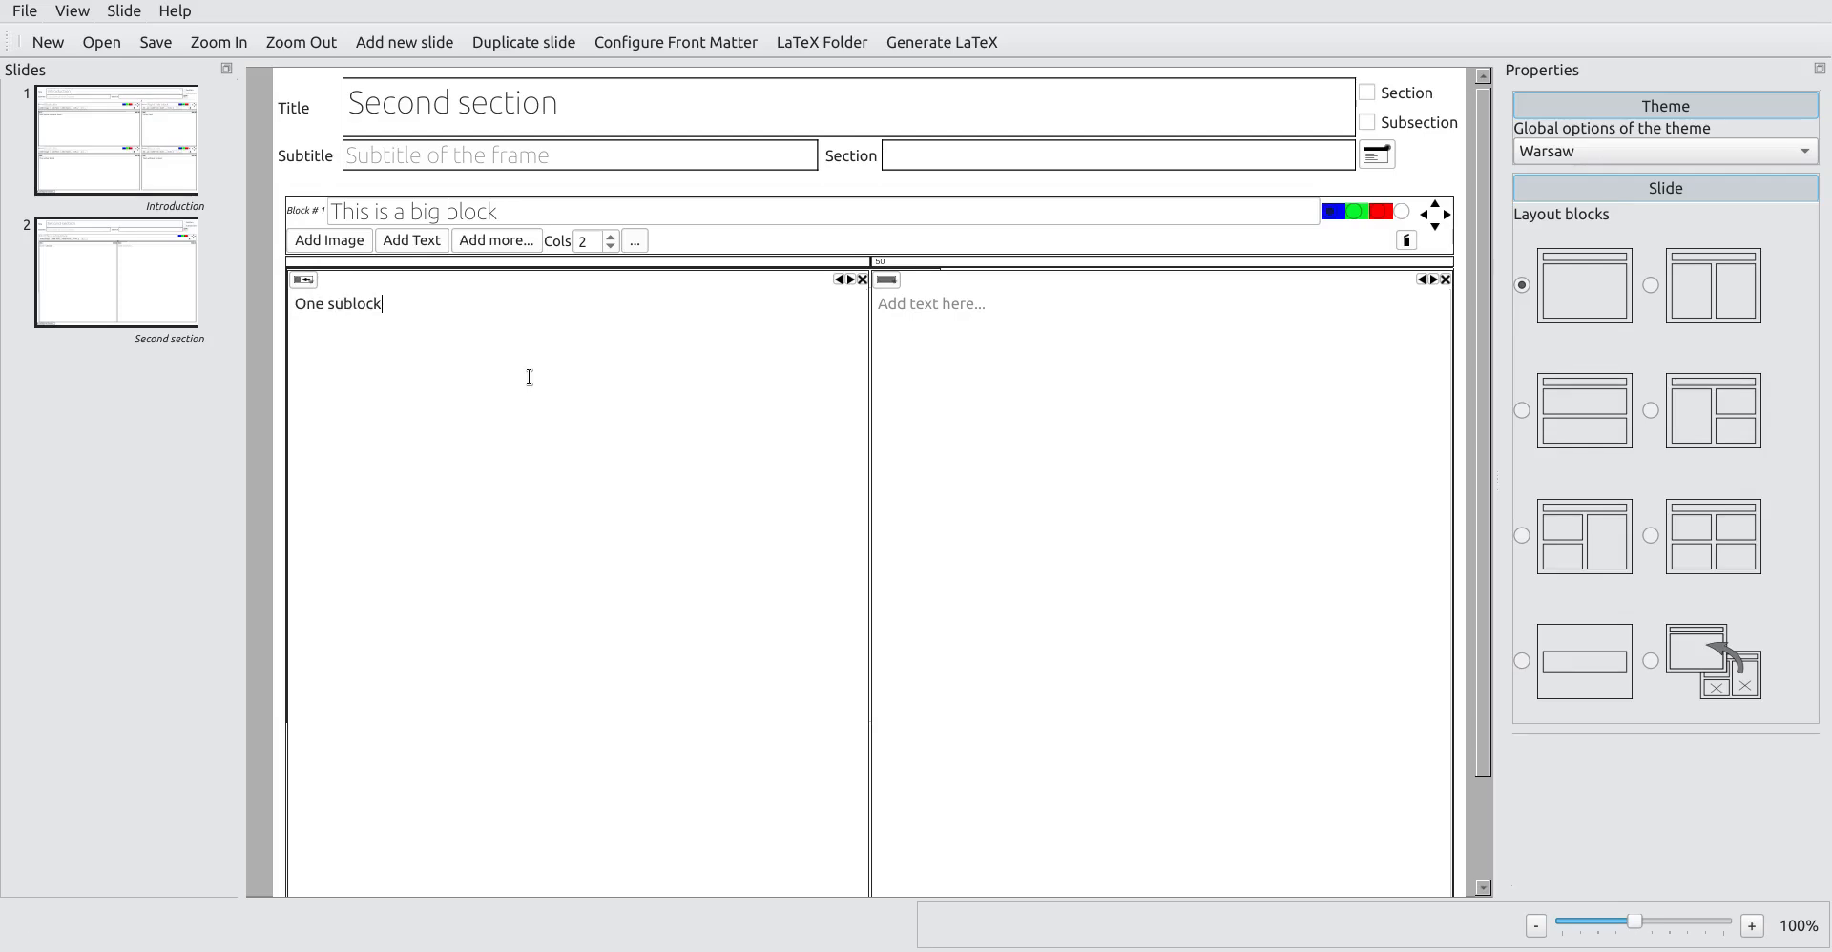
type("O")
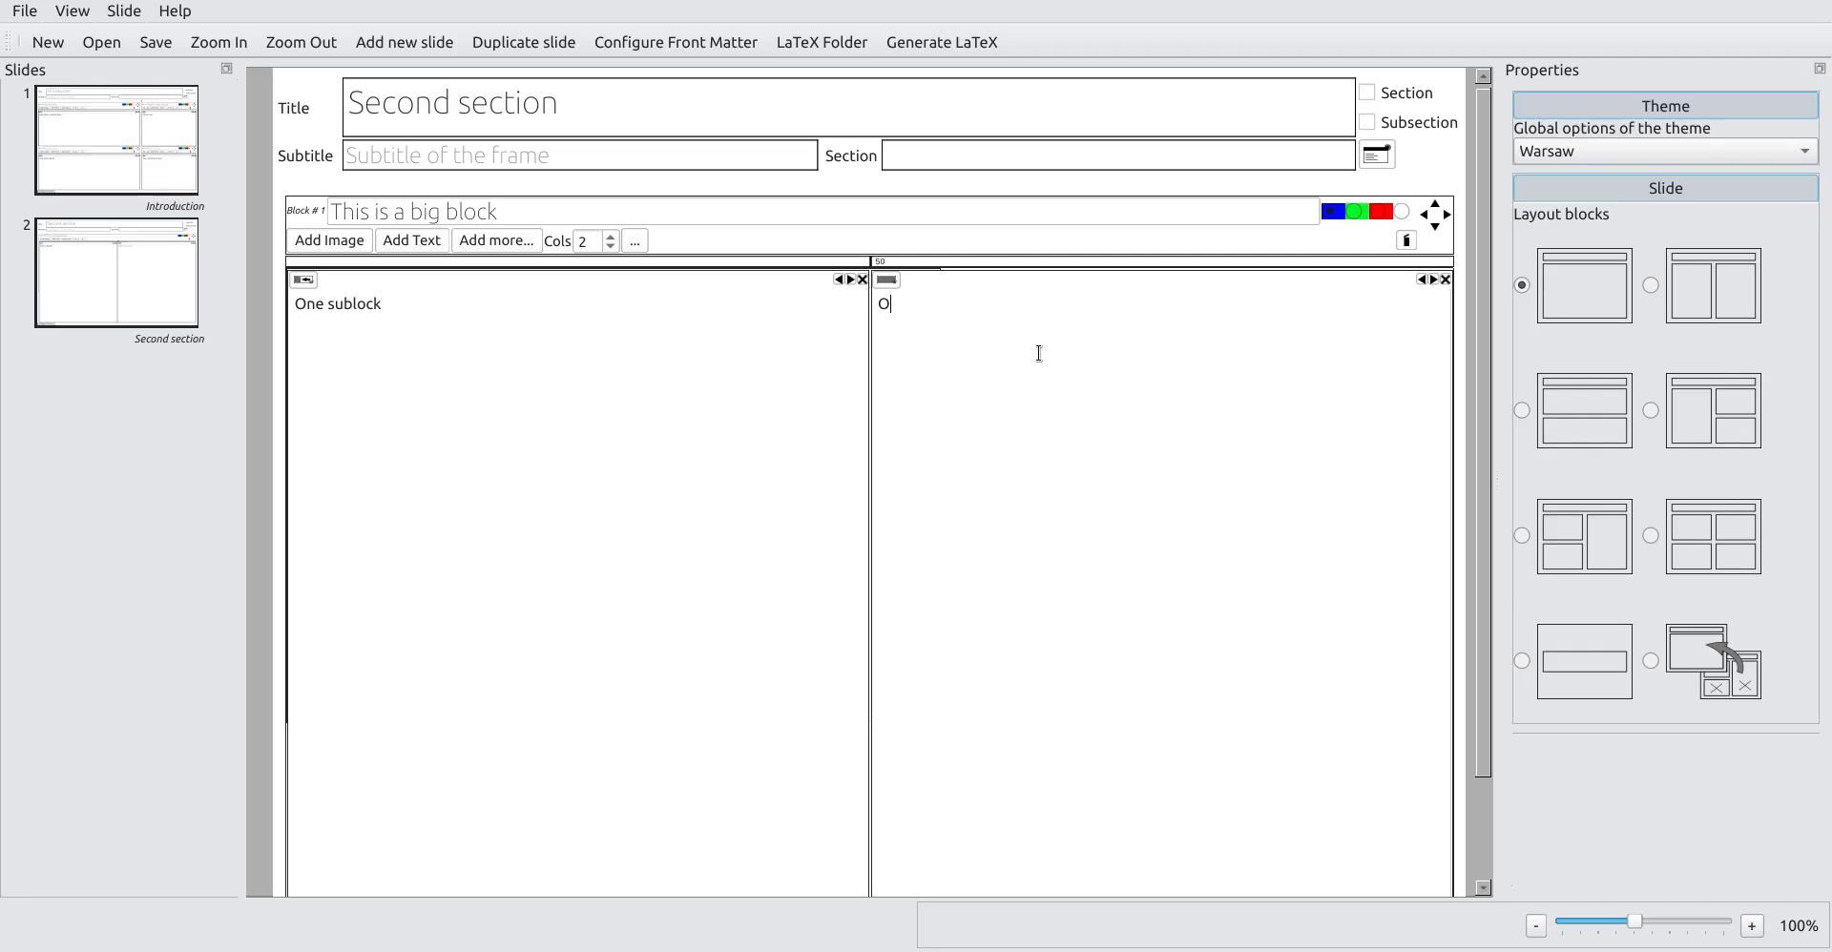
type("ther subblock")
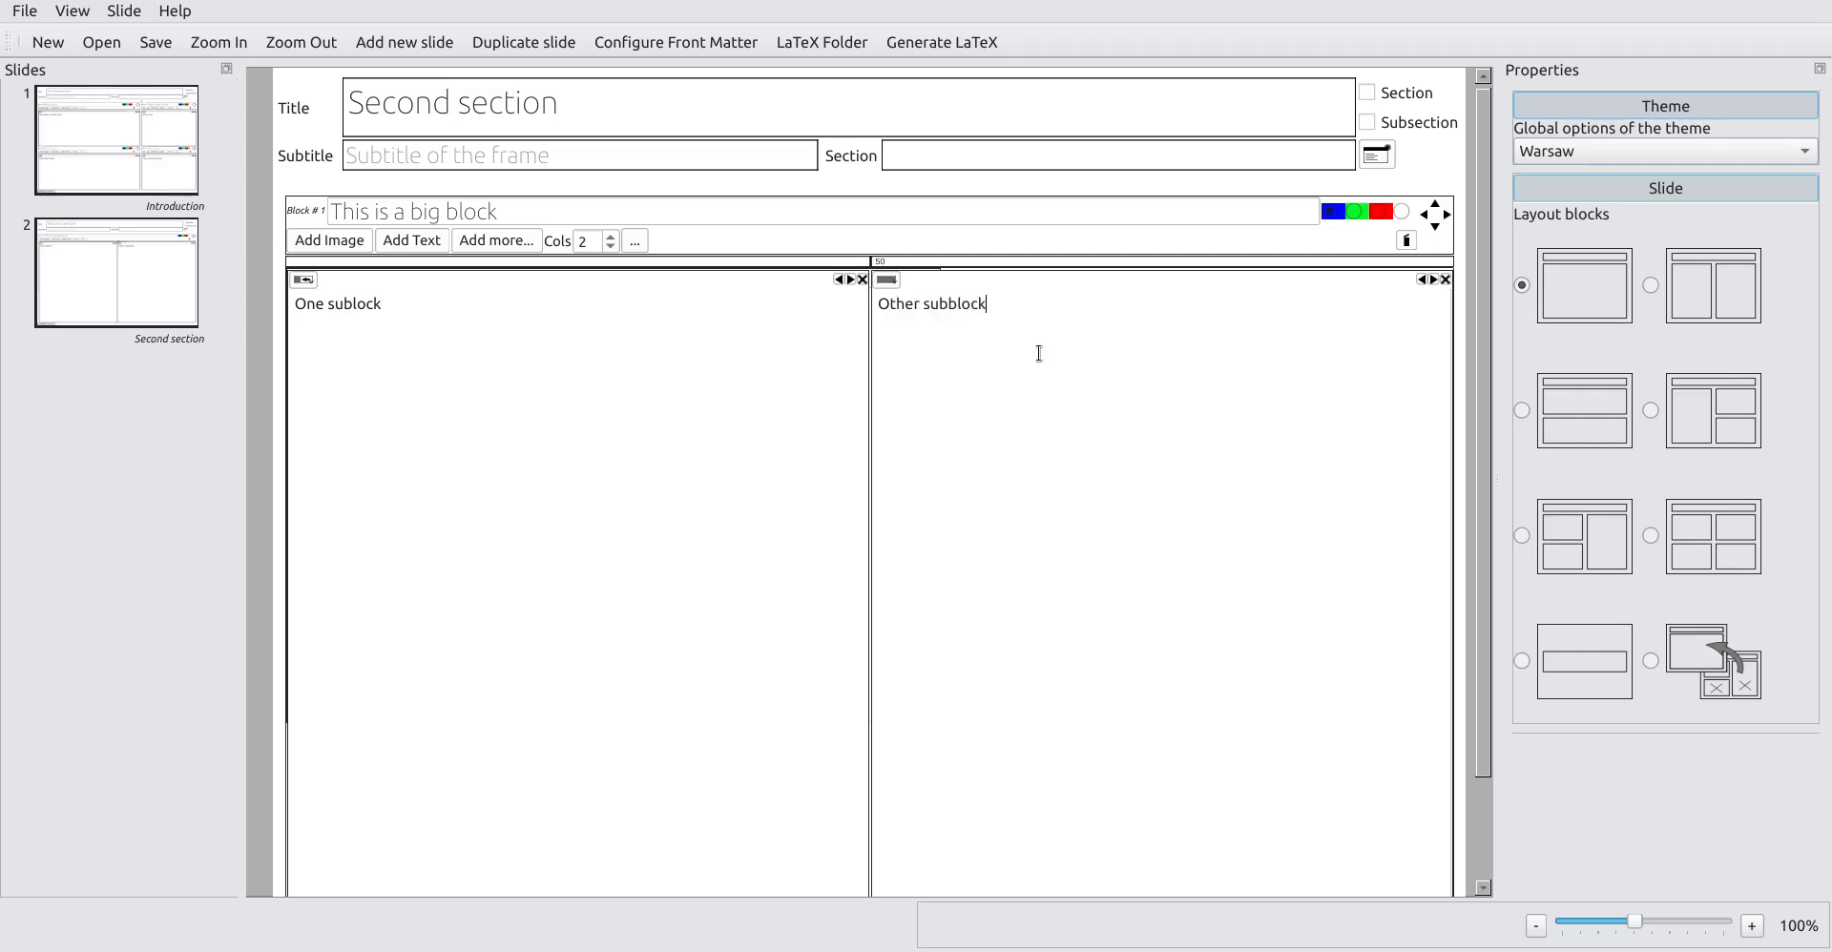
left_click(940, 42)
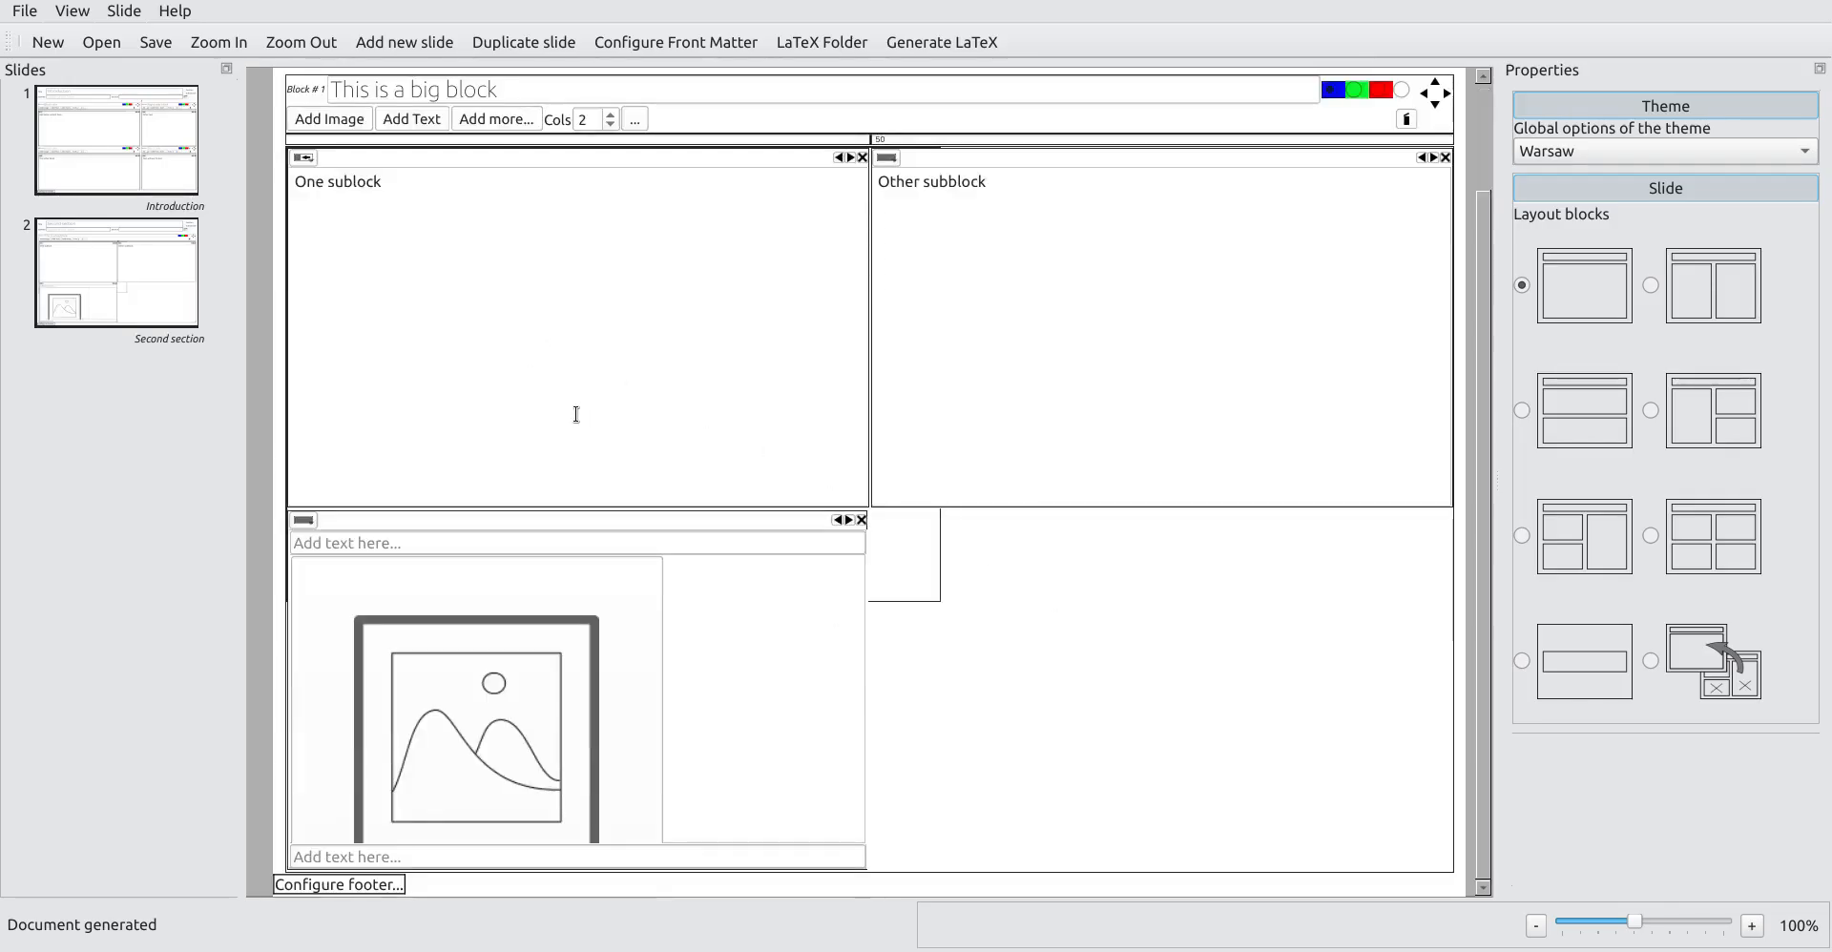
Step: Place borealis.jpeg in the image area under One sublock
left_click(328, 118)
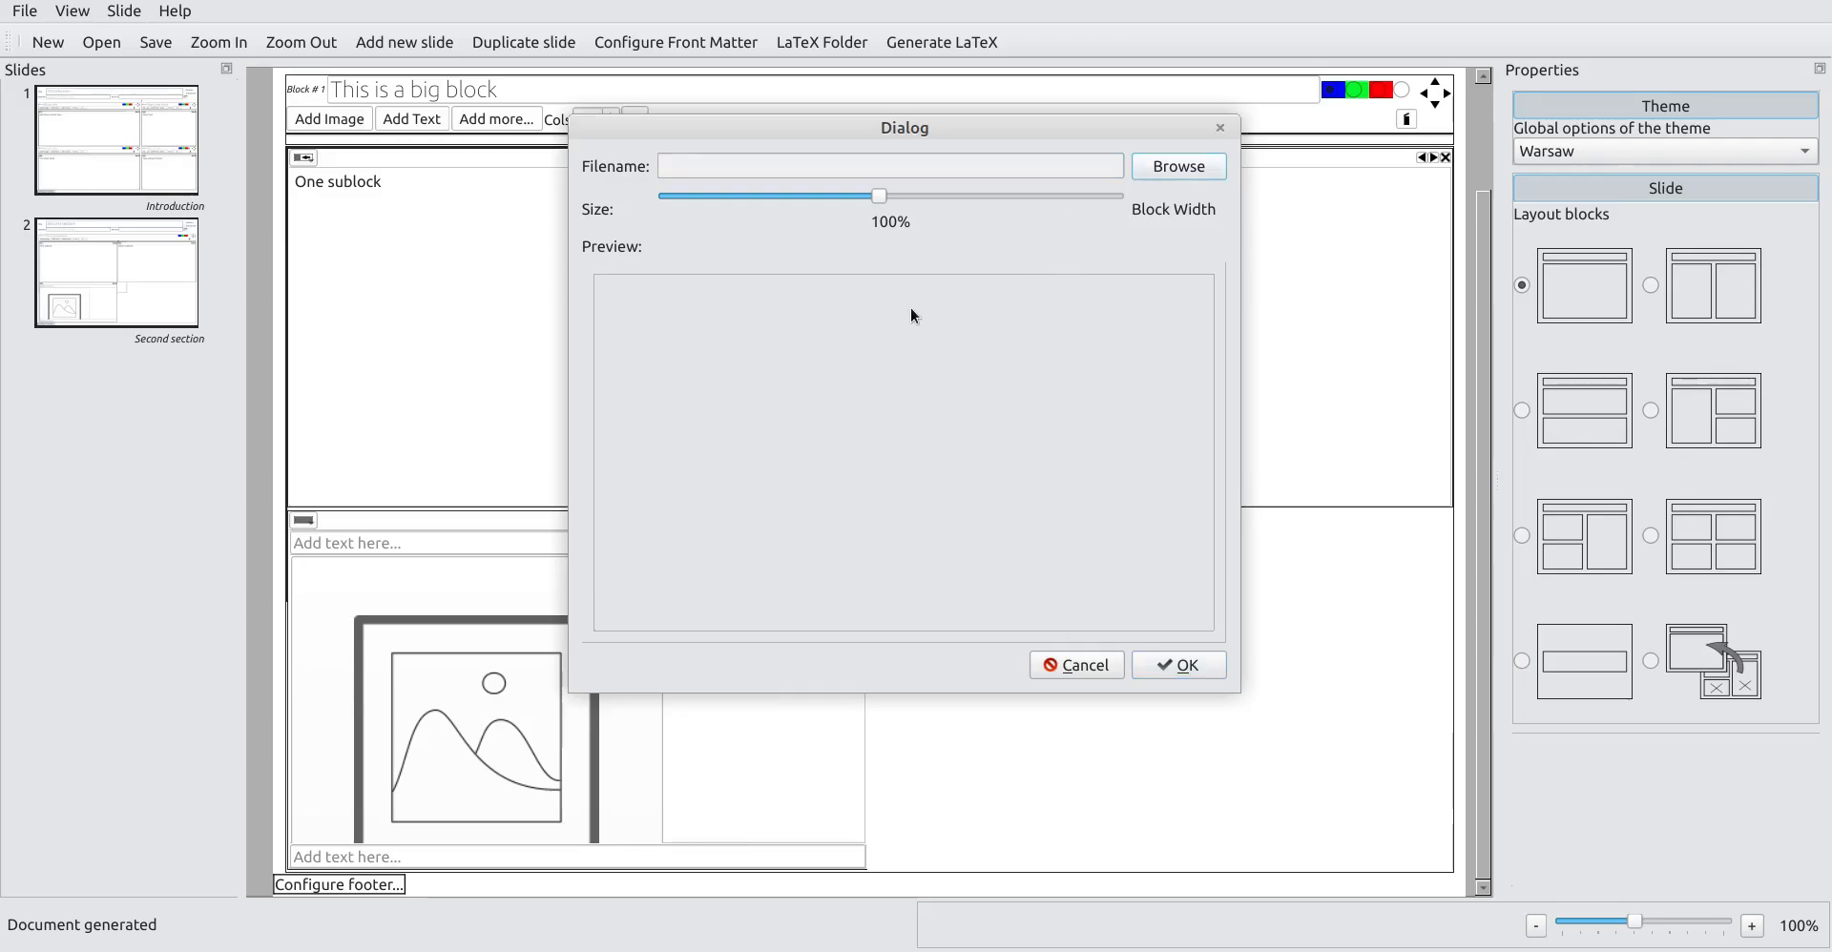
left_click(1176, 166)
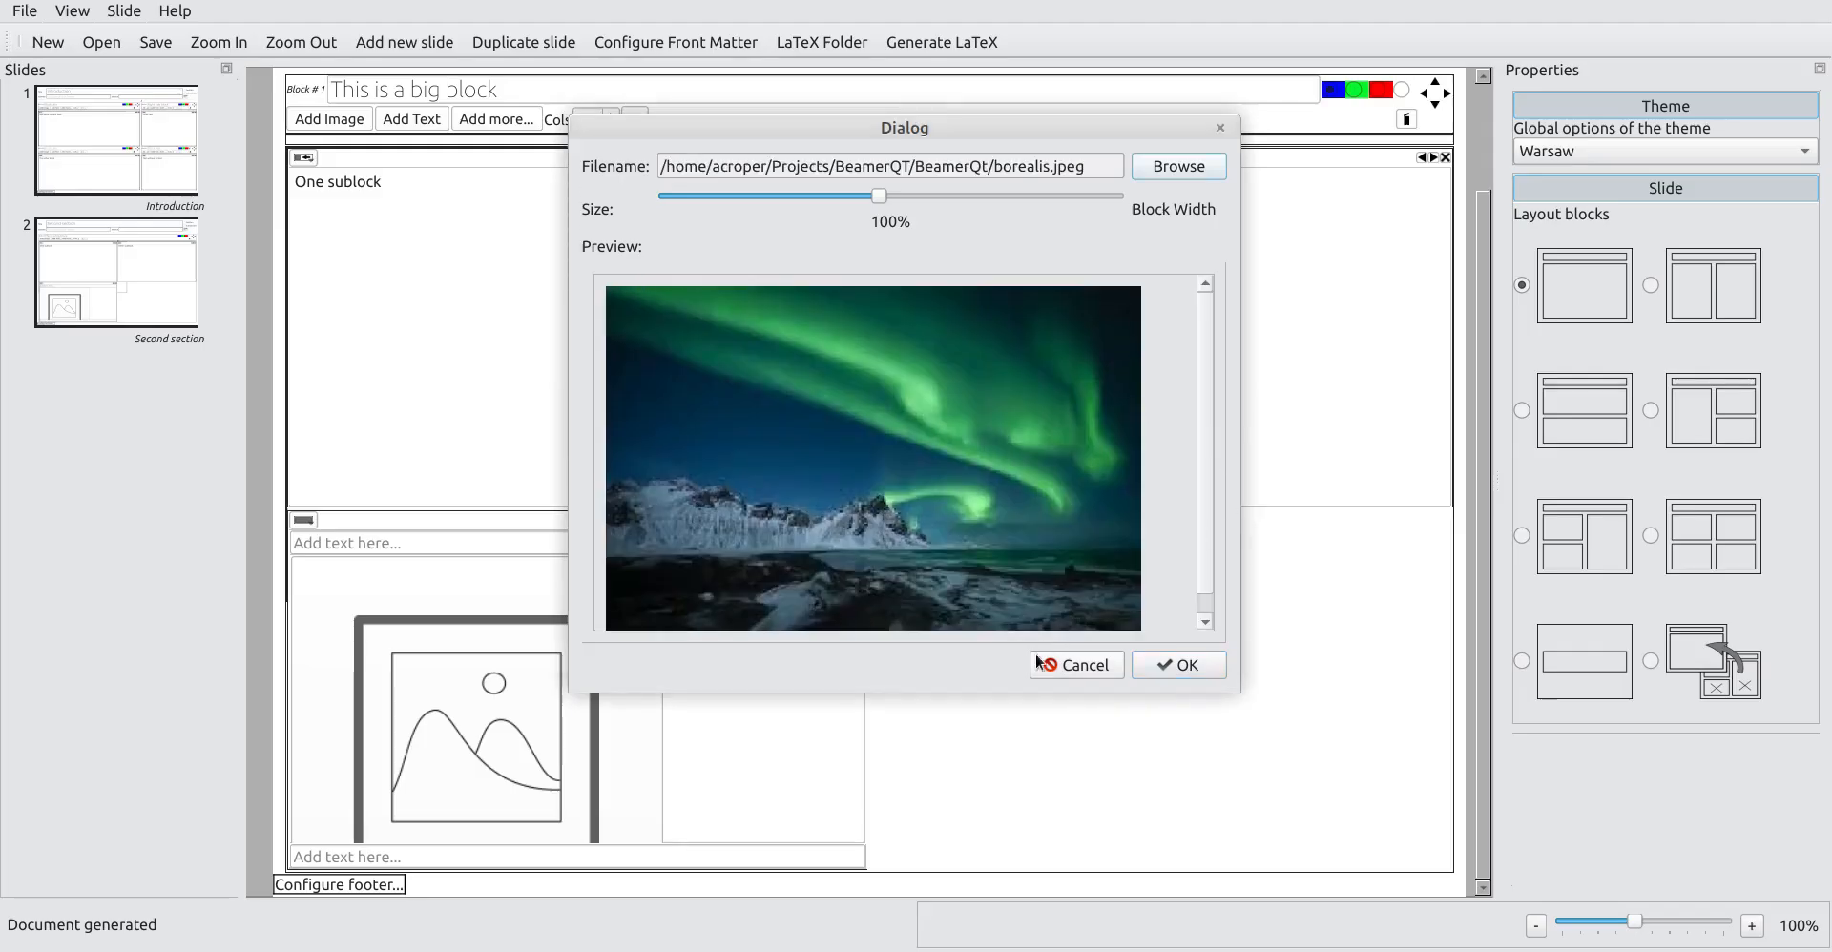
left_click(1177, 665)
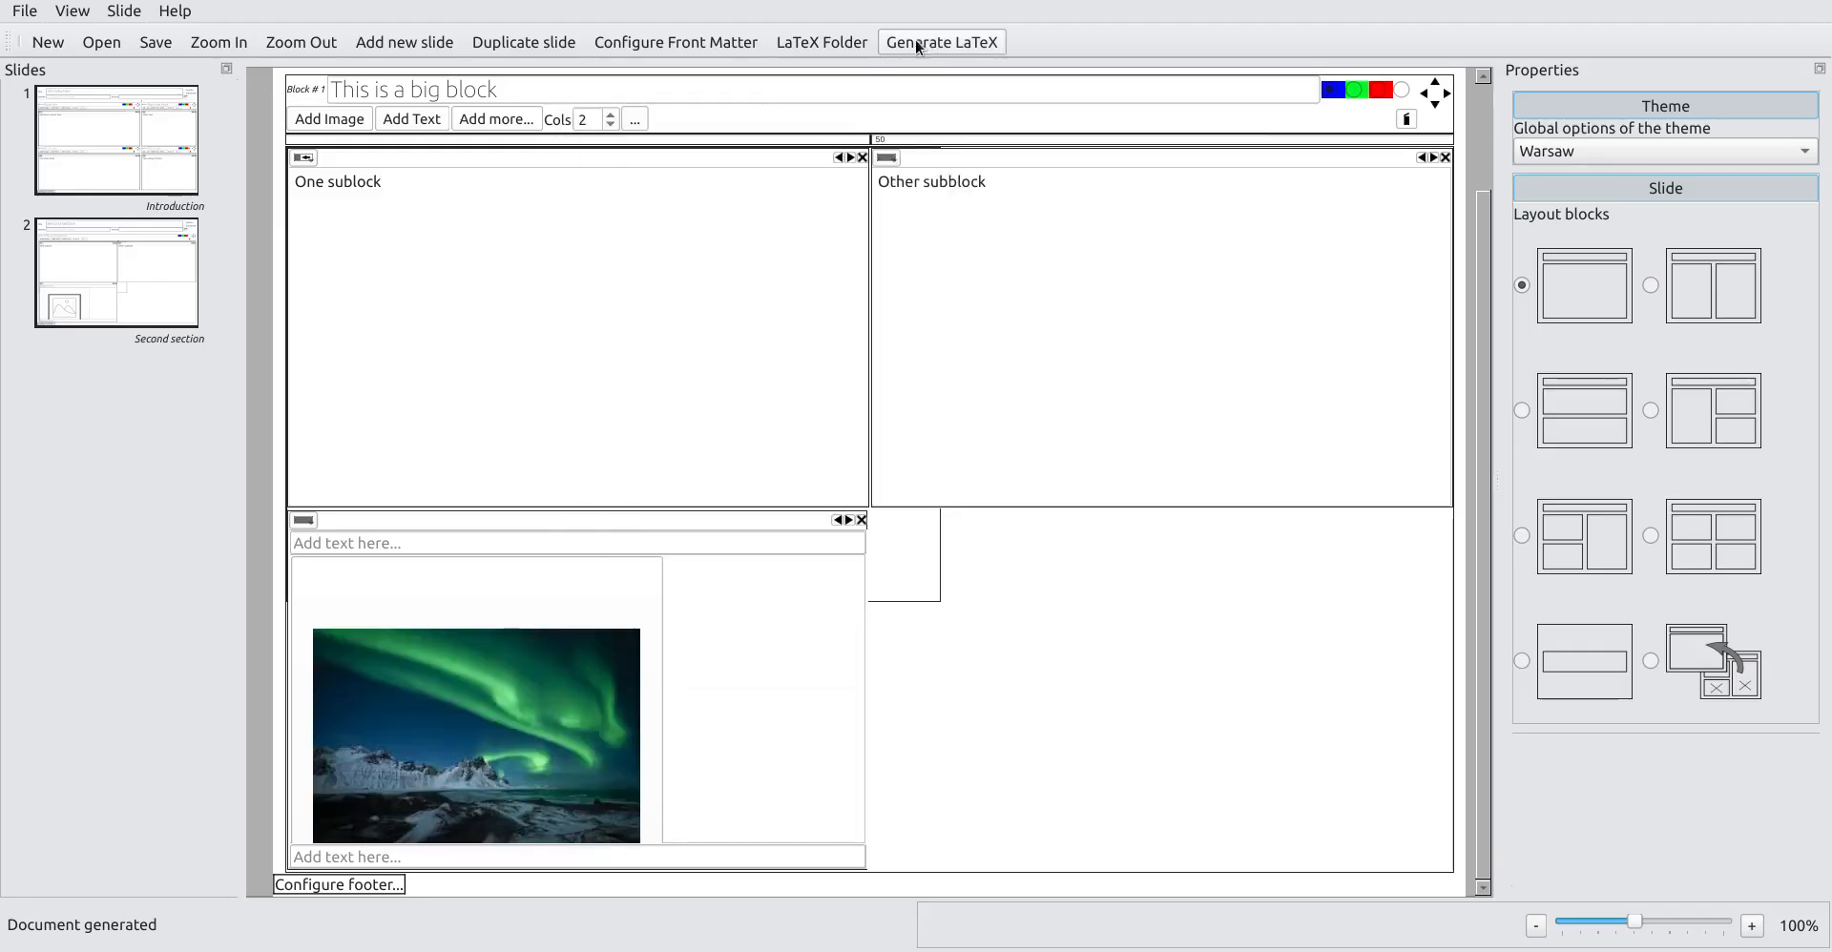
Step: Add an image area under Other subblock holding koala.jpeg
left_click(942, 42)
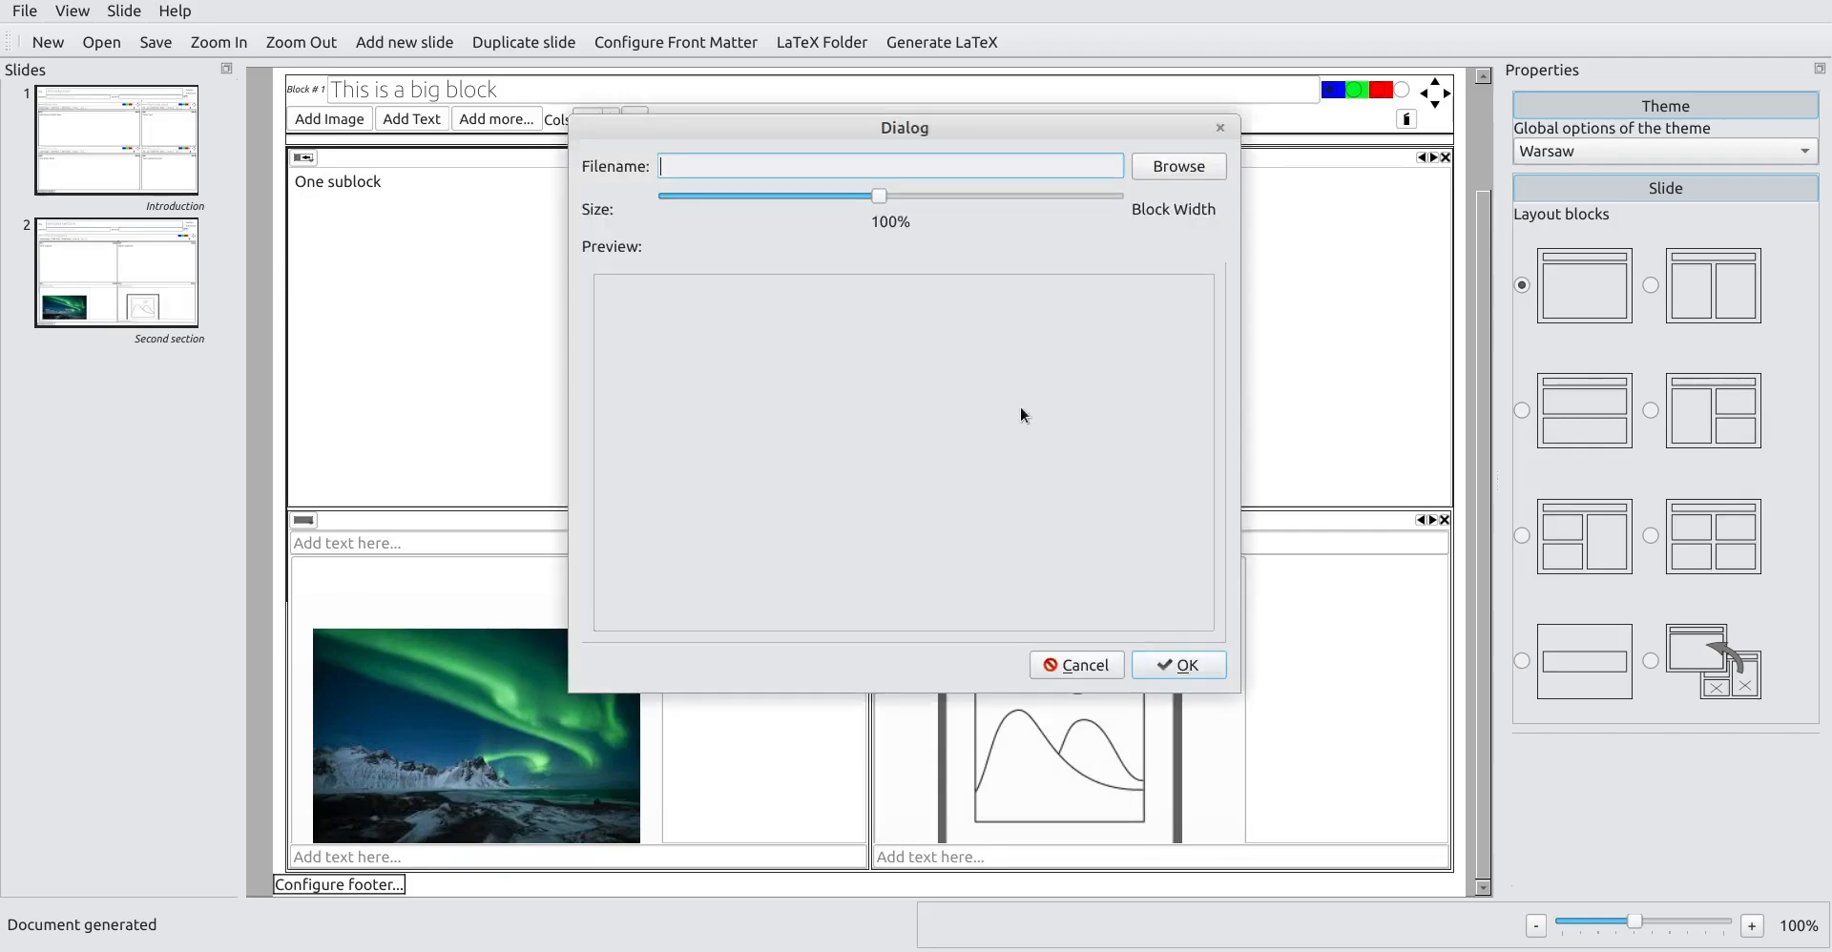
left_click(1177, 166)
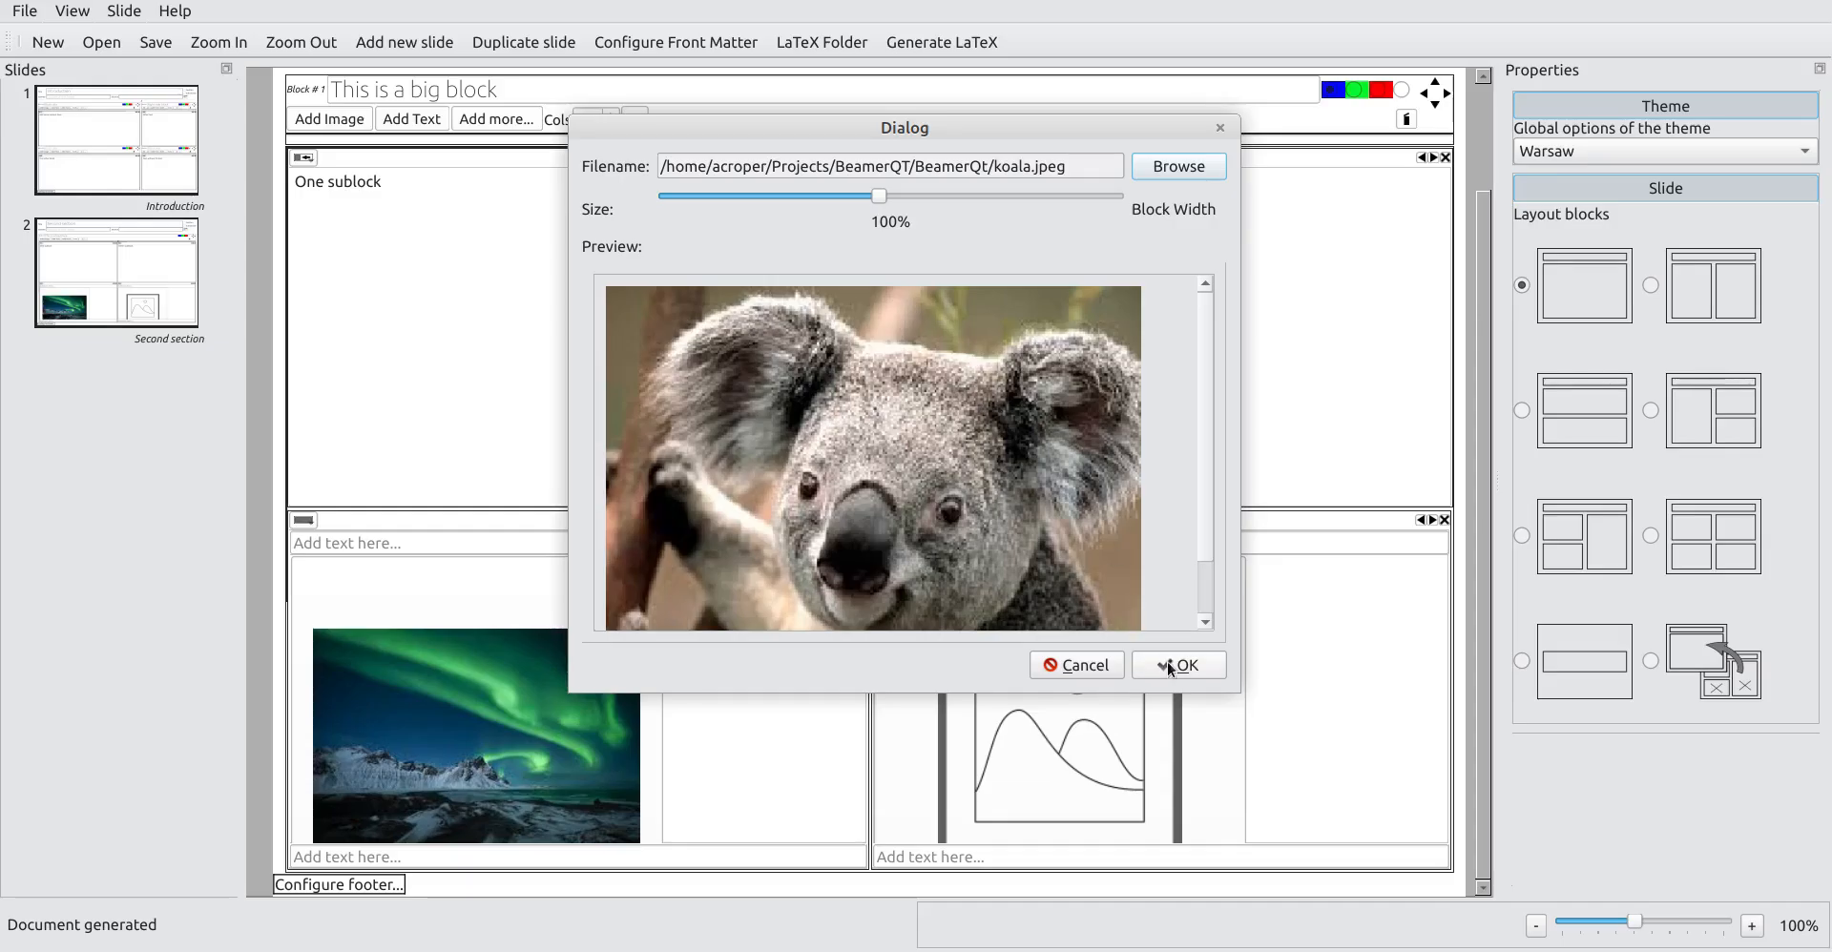
left_click(1180, 665)
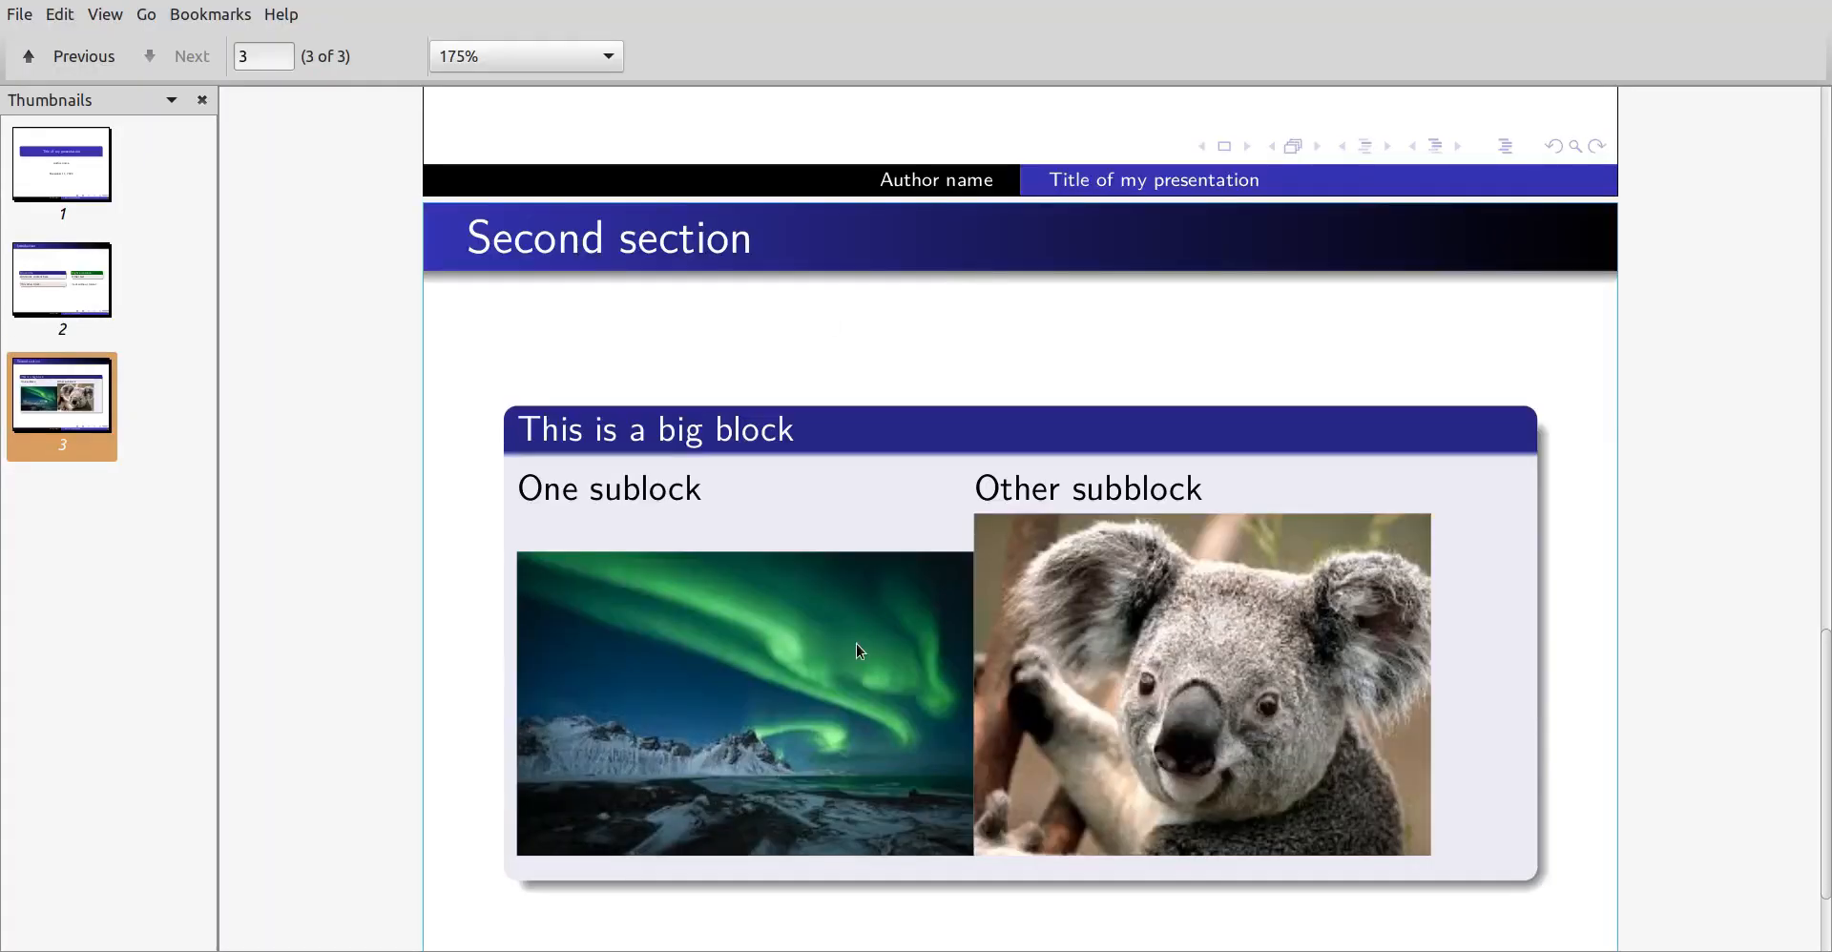
mouse_move(922, 657)
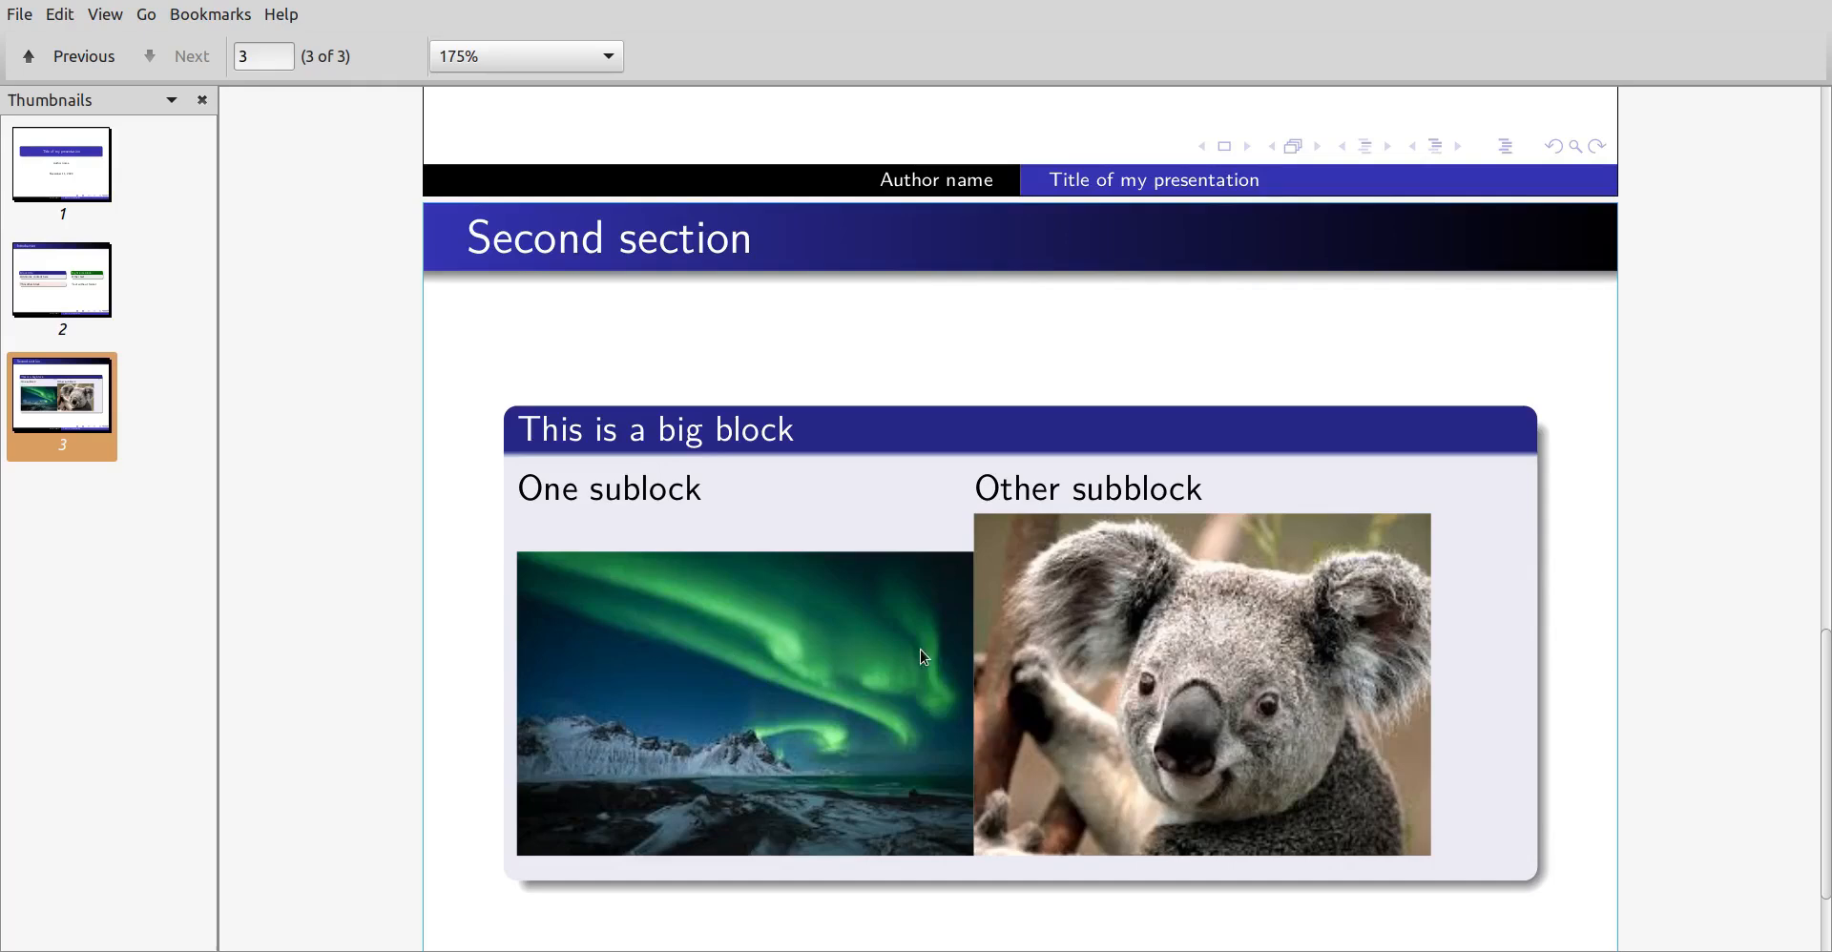
mouse_move(1012, 695)
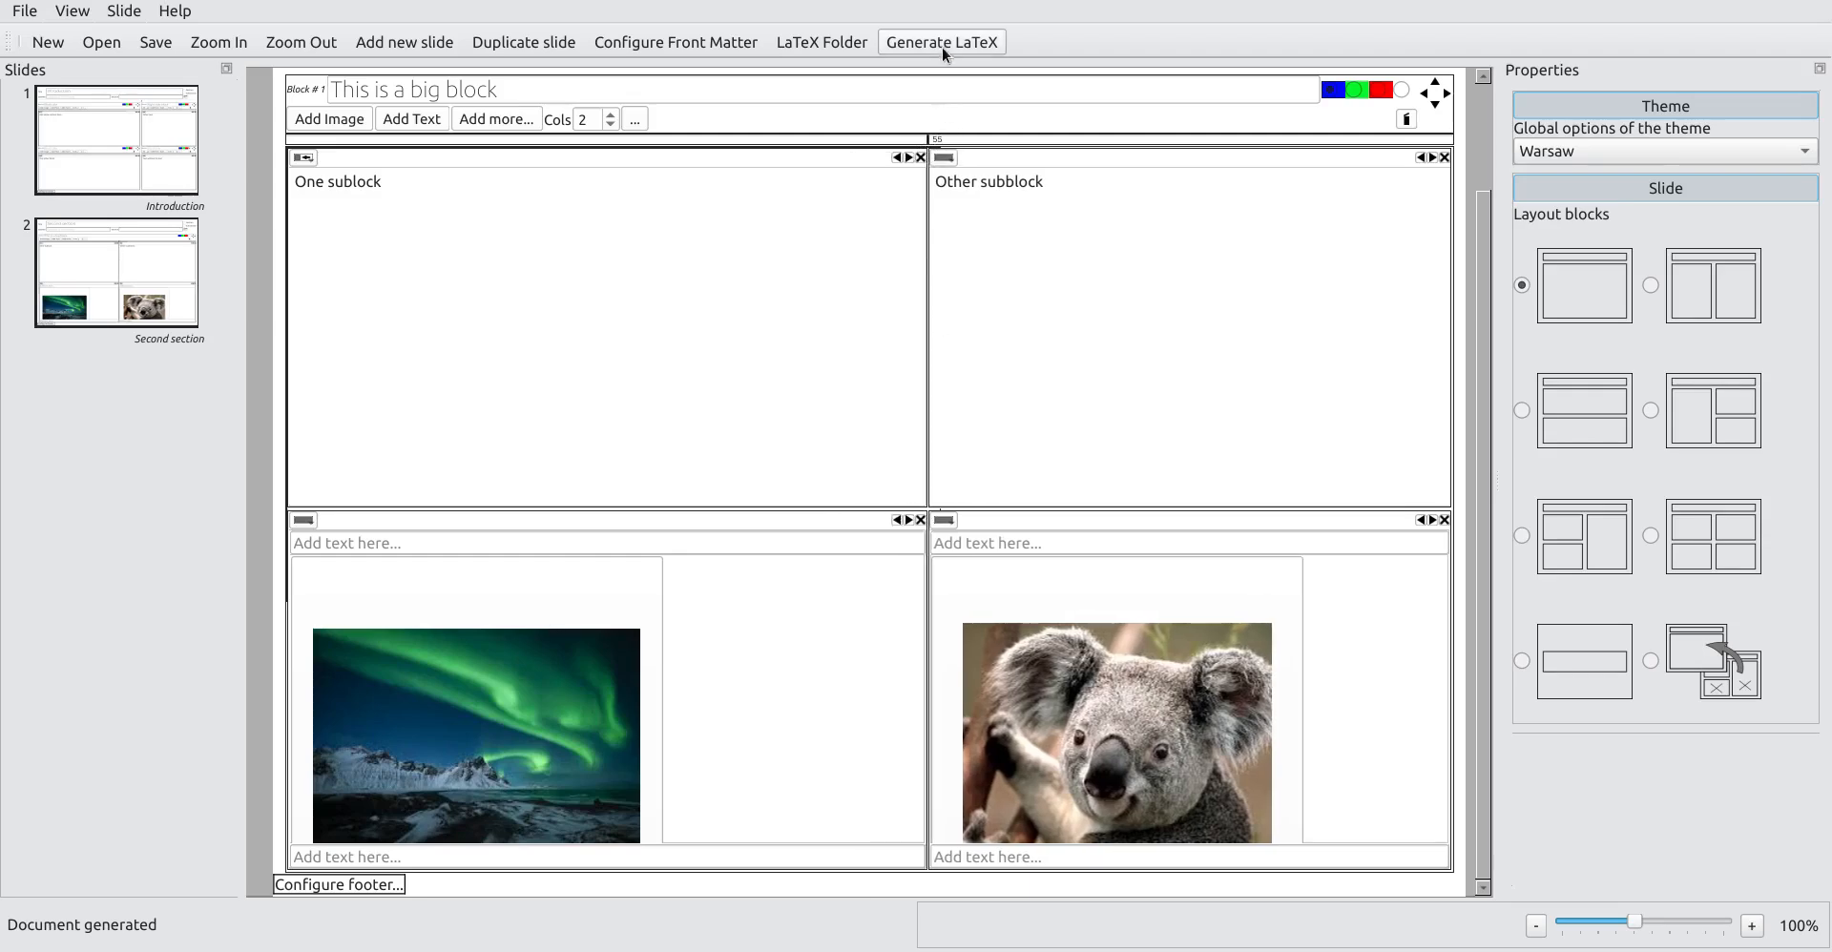
Step: Recompile the presentation to PDF and review page 3 with the side-by-side photos
left_click(941, 41)
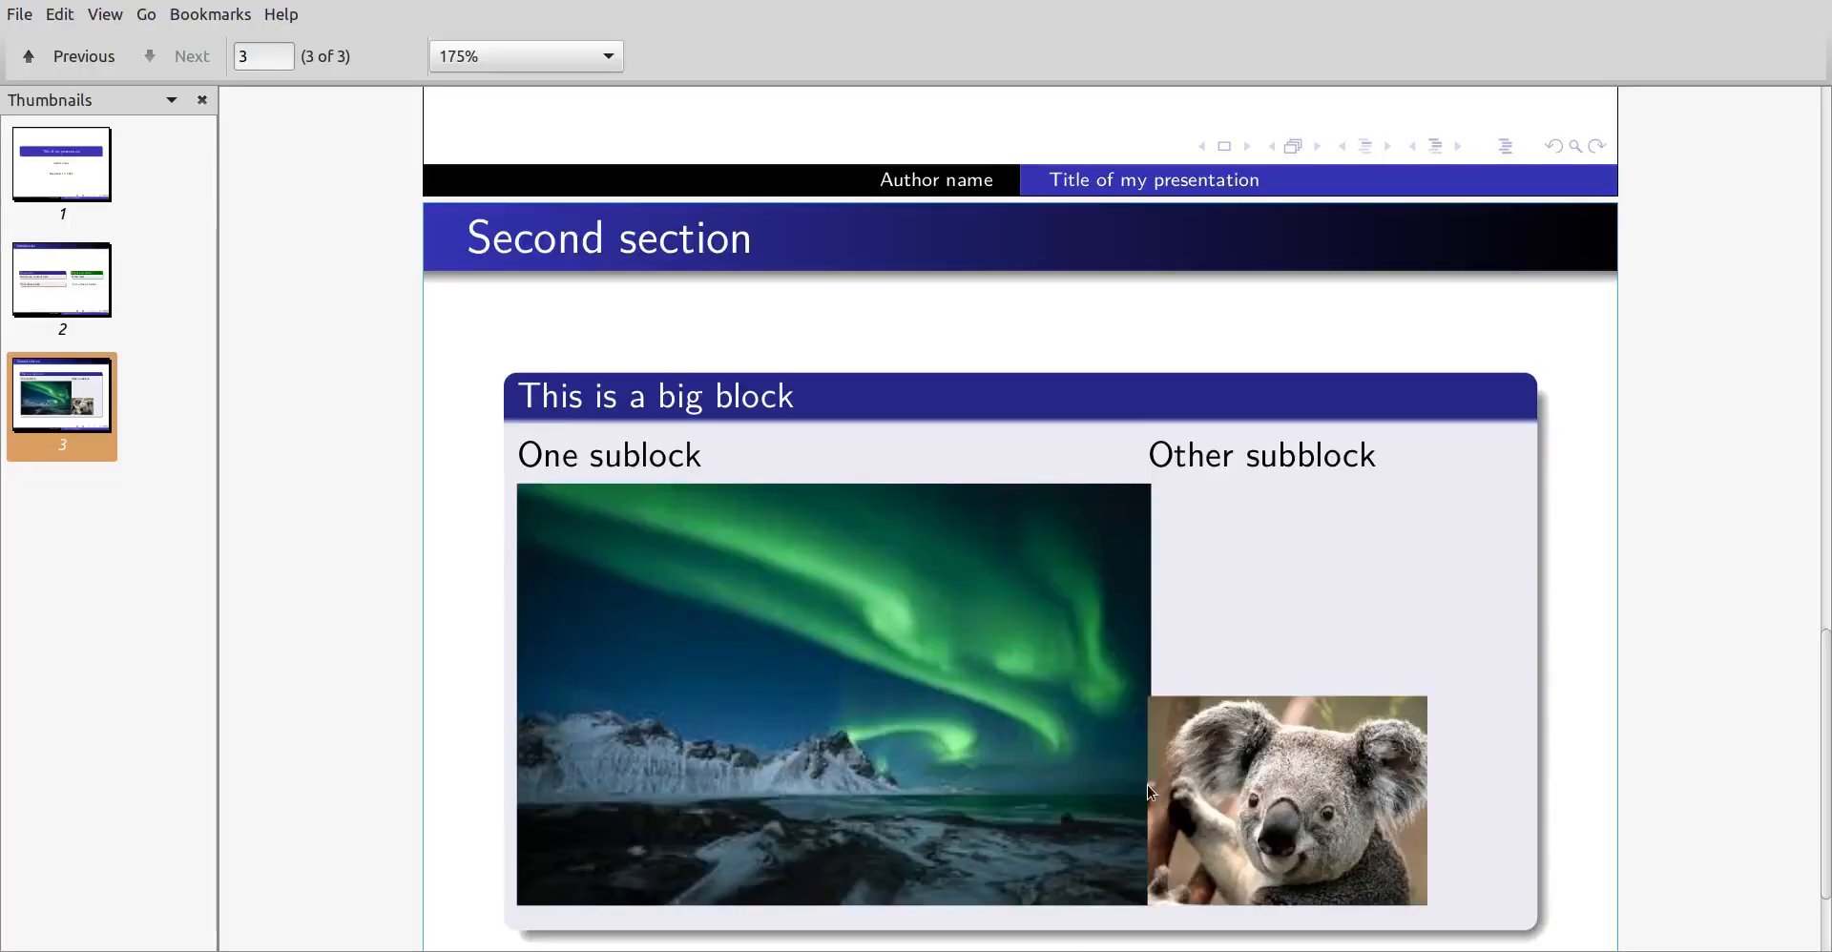
mouse_move(1008, 764)
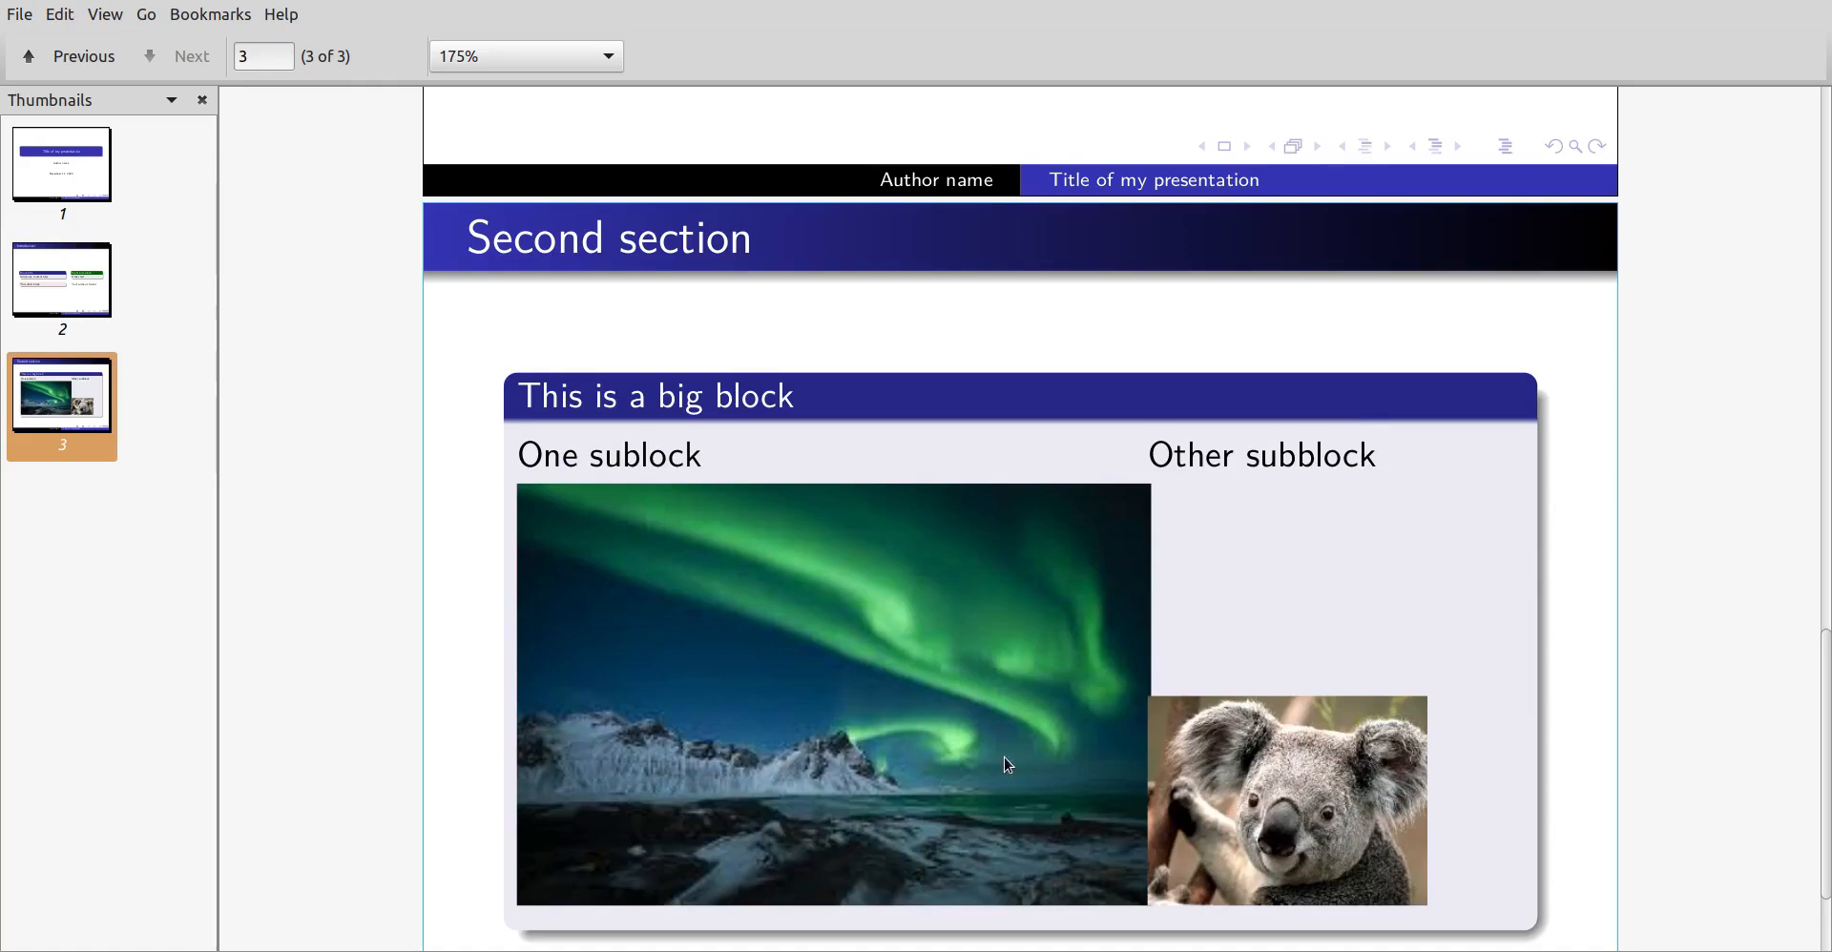
mouse_move(1220, 609)
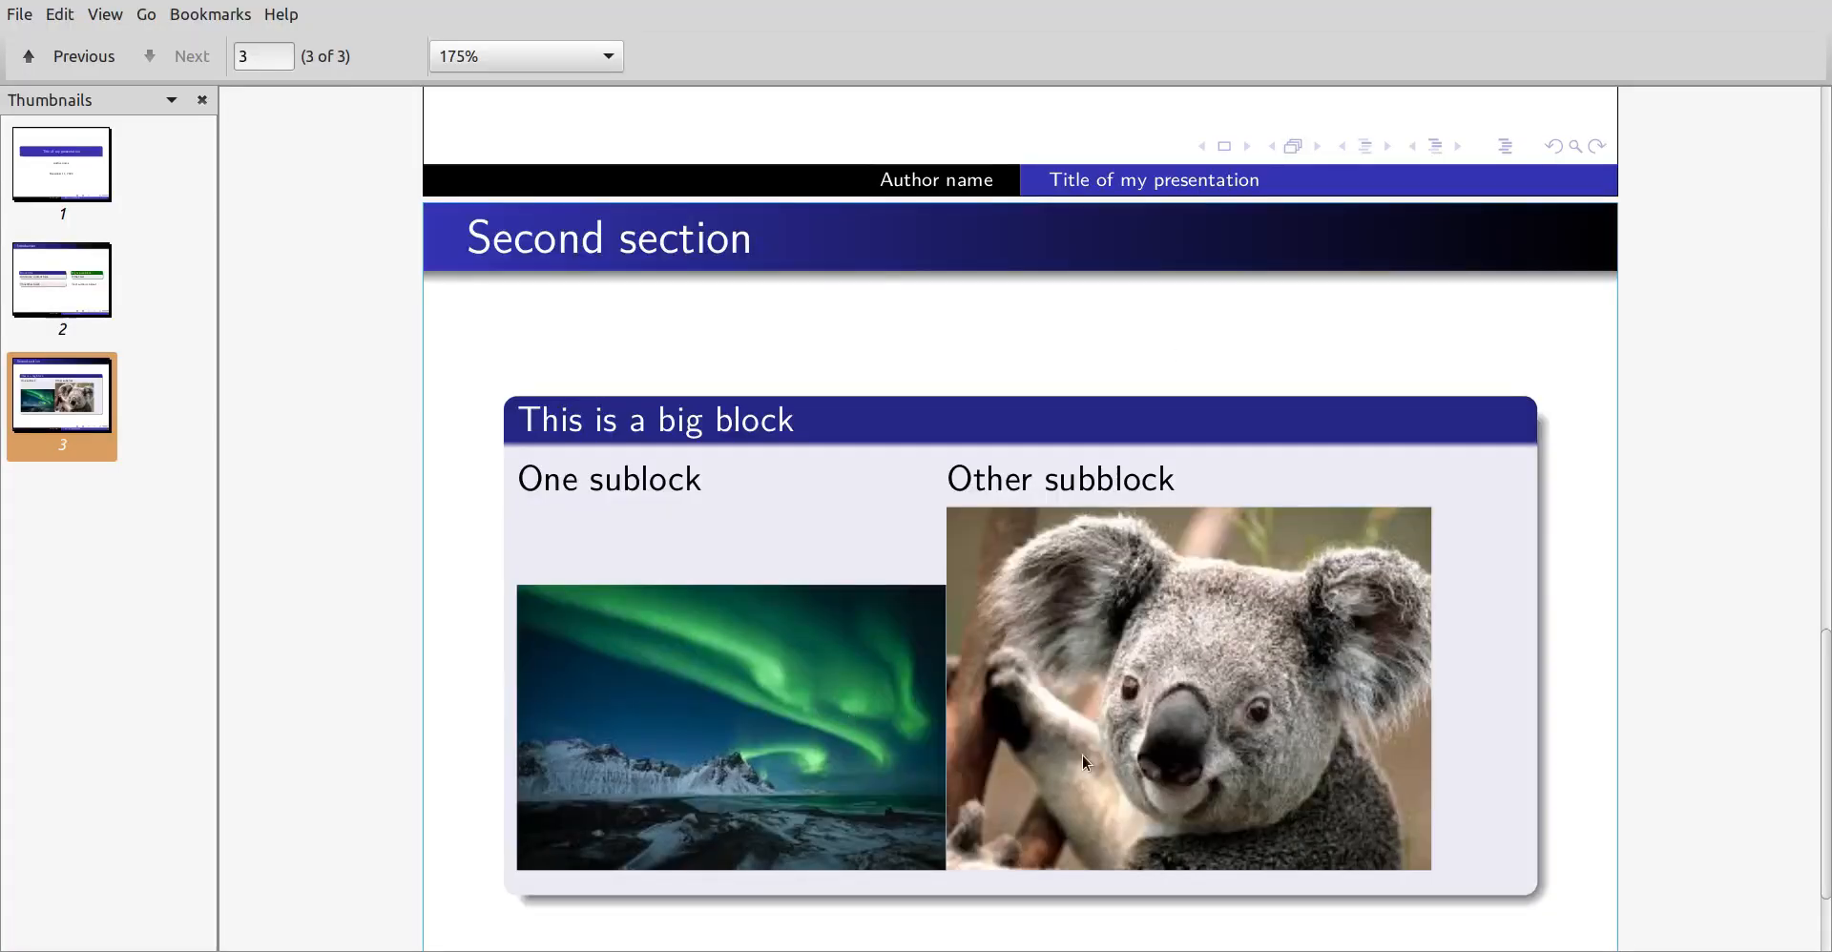
mouse_move(1009, 739)
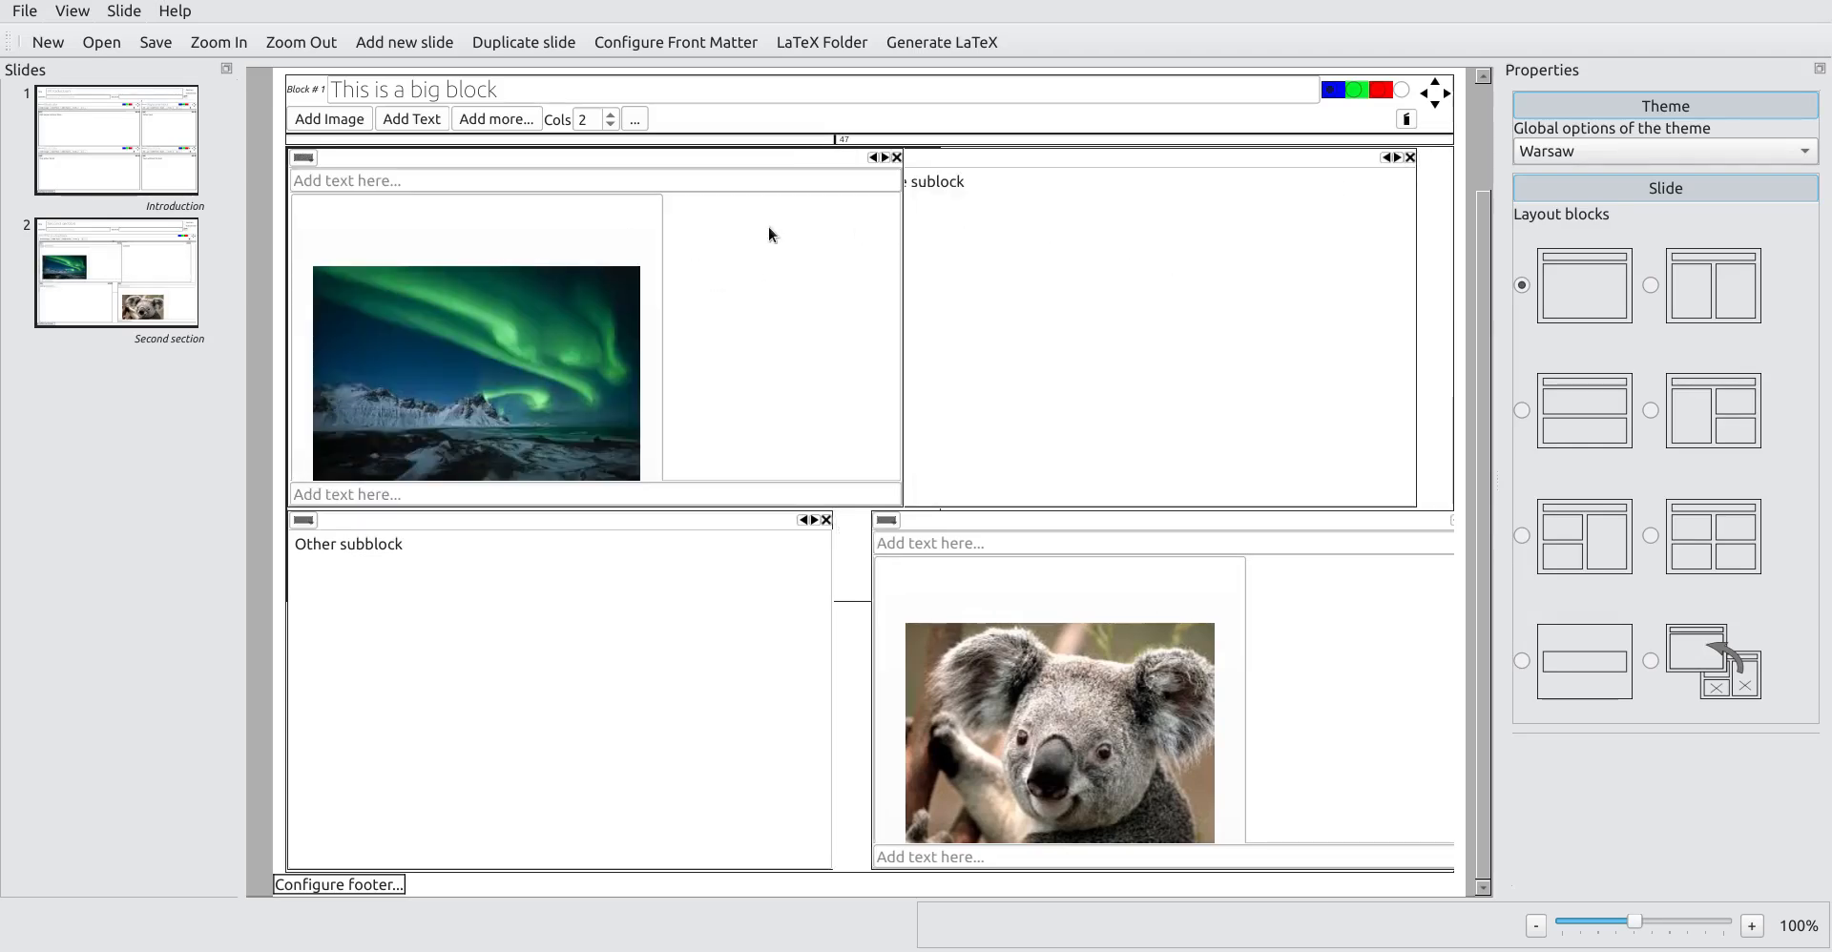
Step: Caption the photos 'Northern lights' and 'Koala' and recompile the slides
left_click(935, 181)
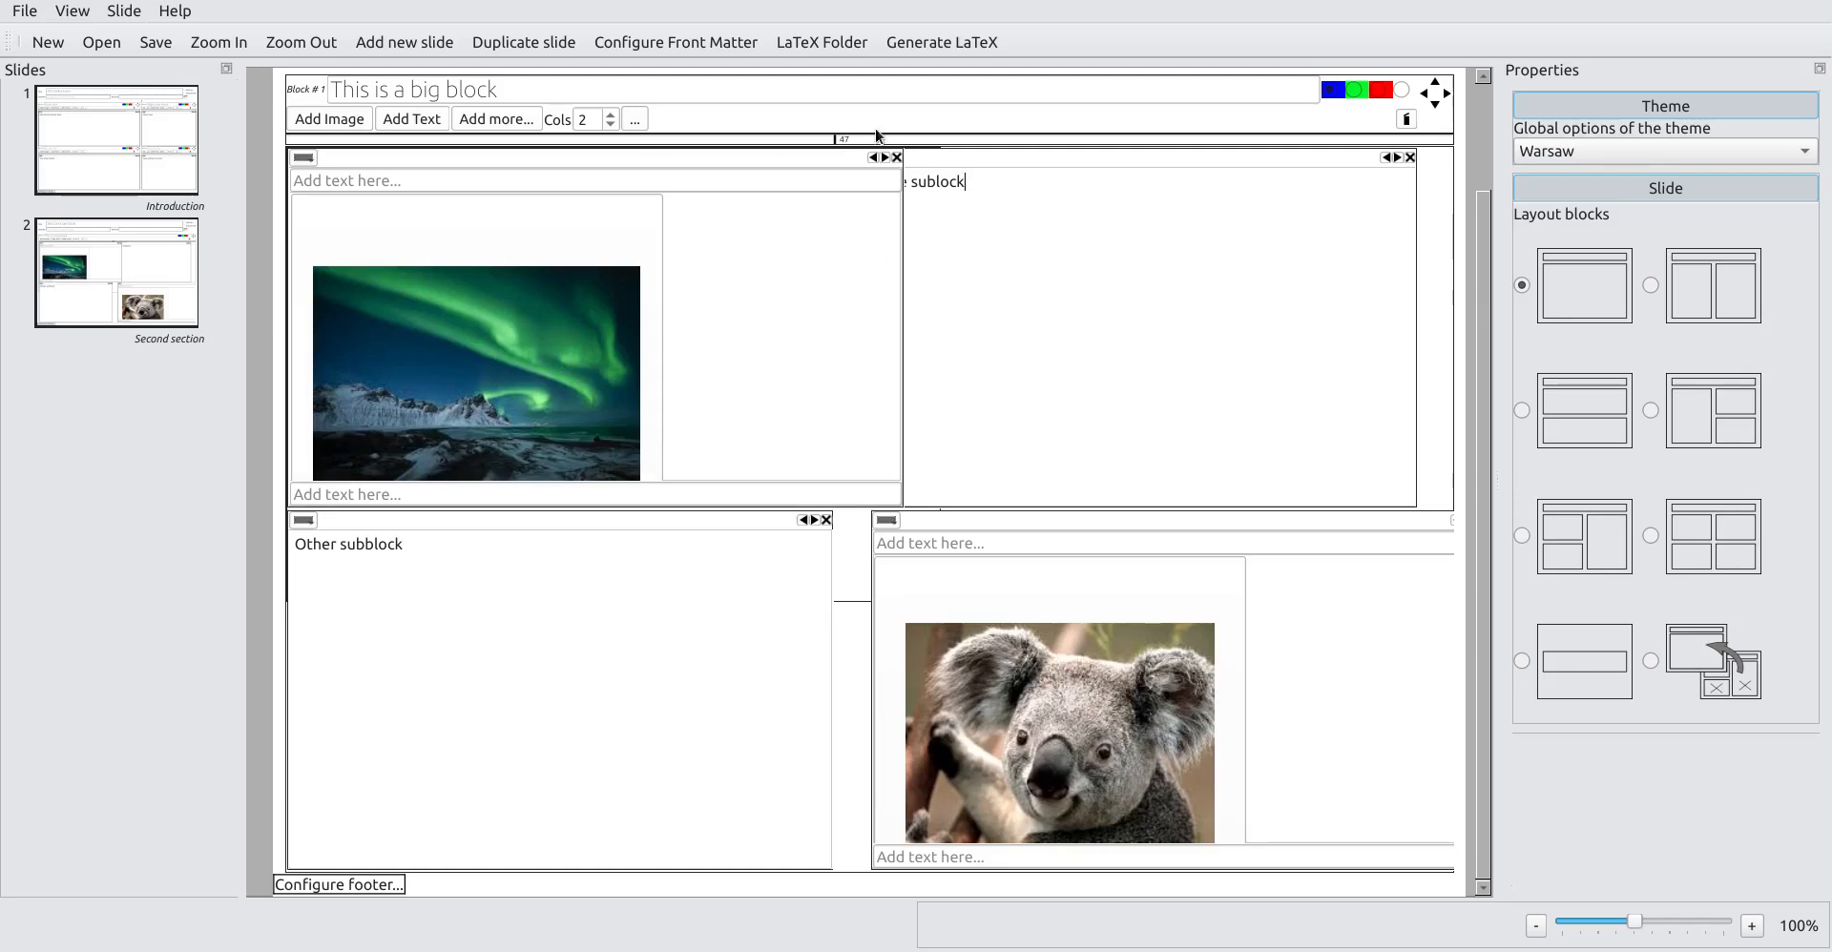
left_click(941, 42)
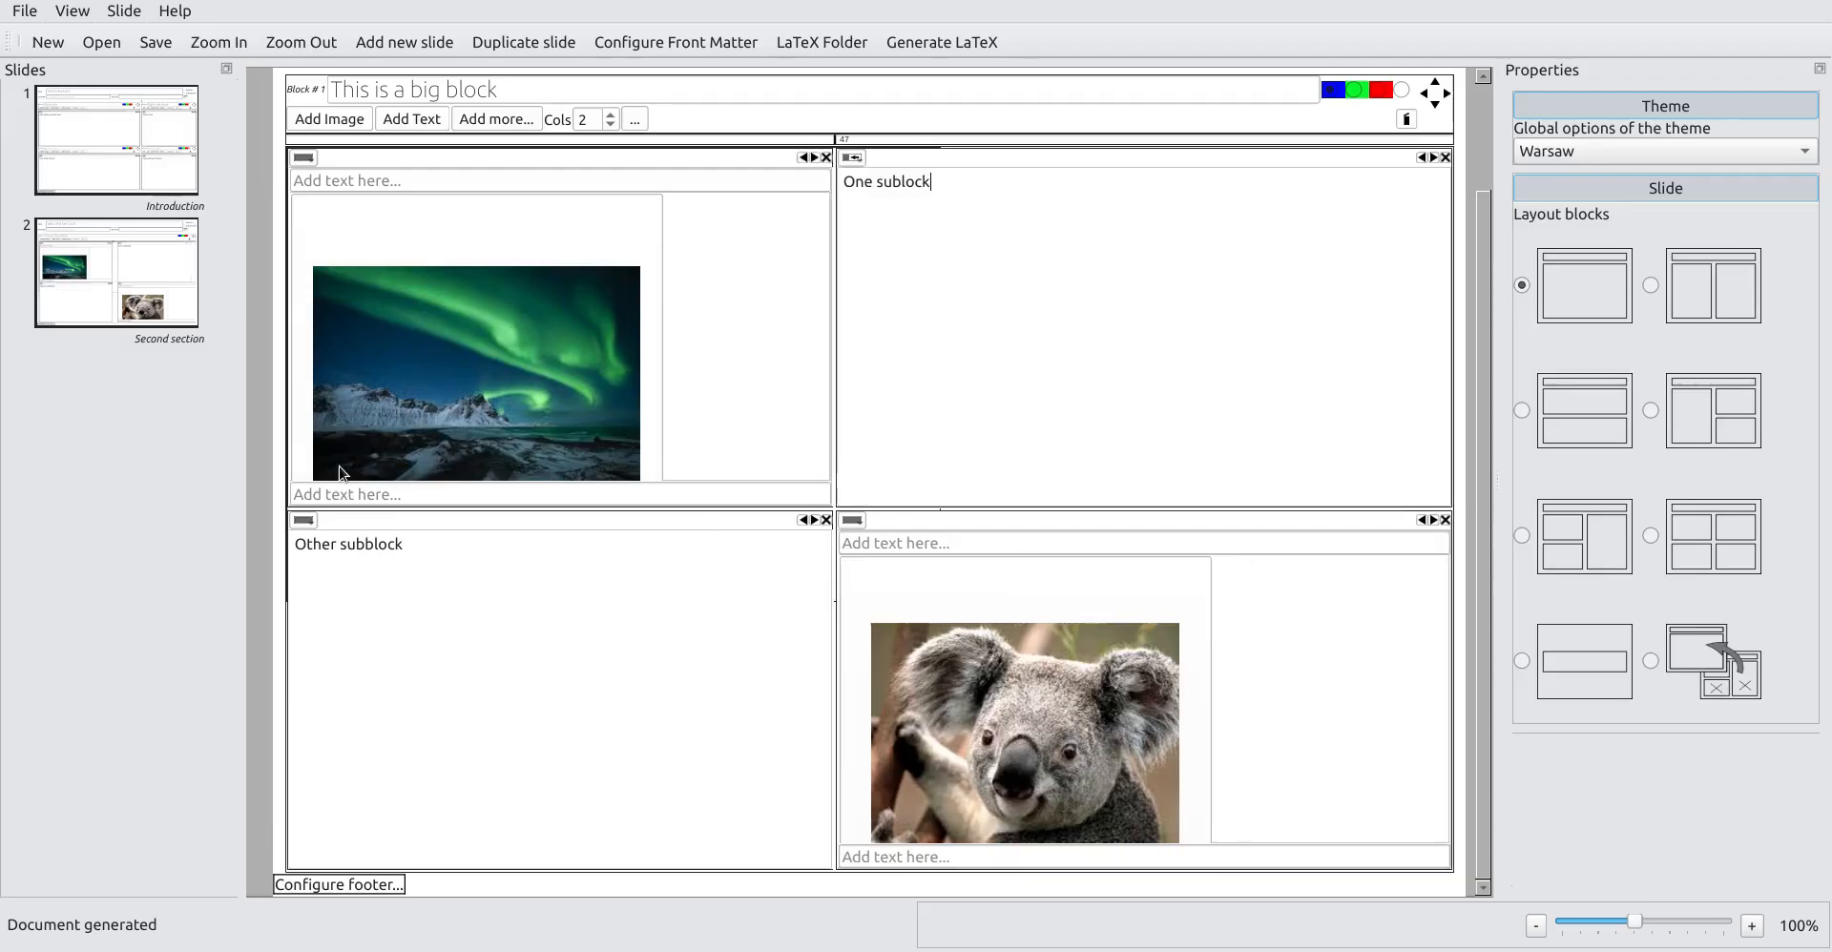
left_click(558, 493)
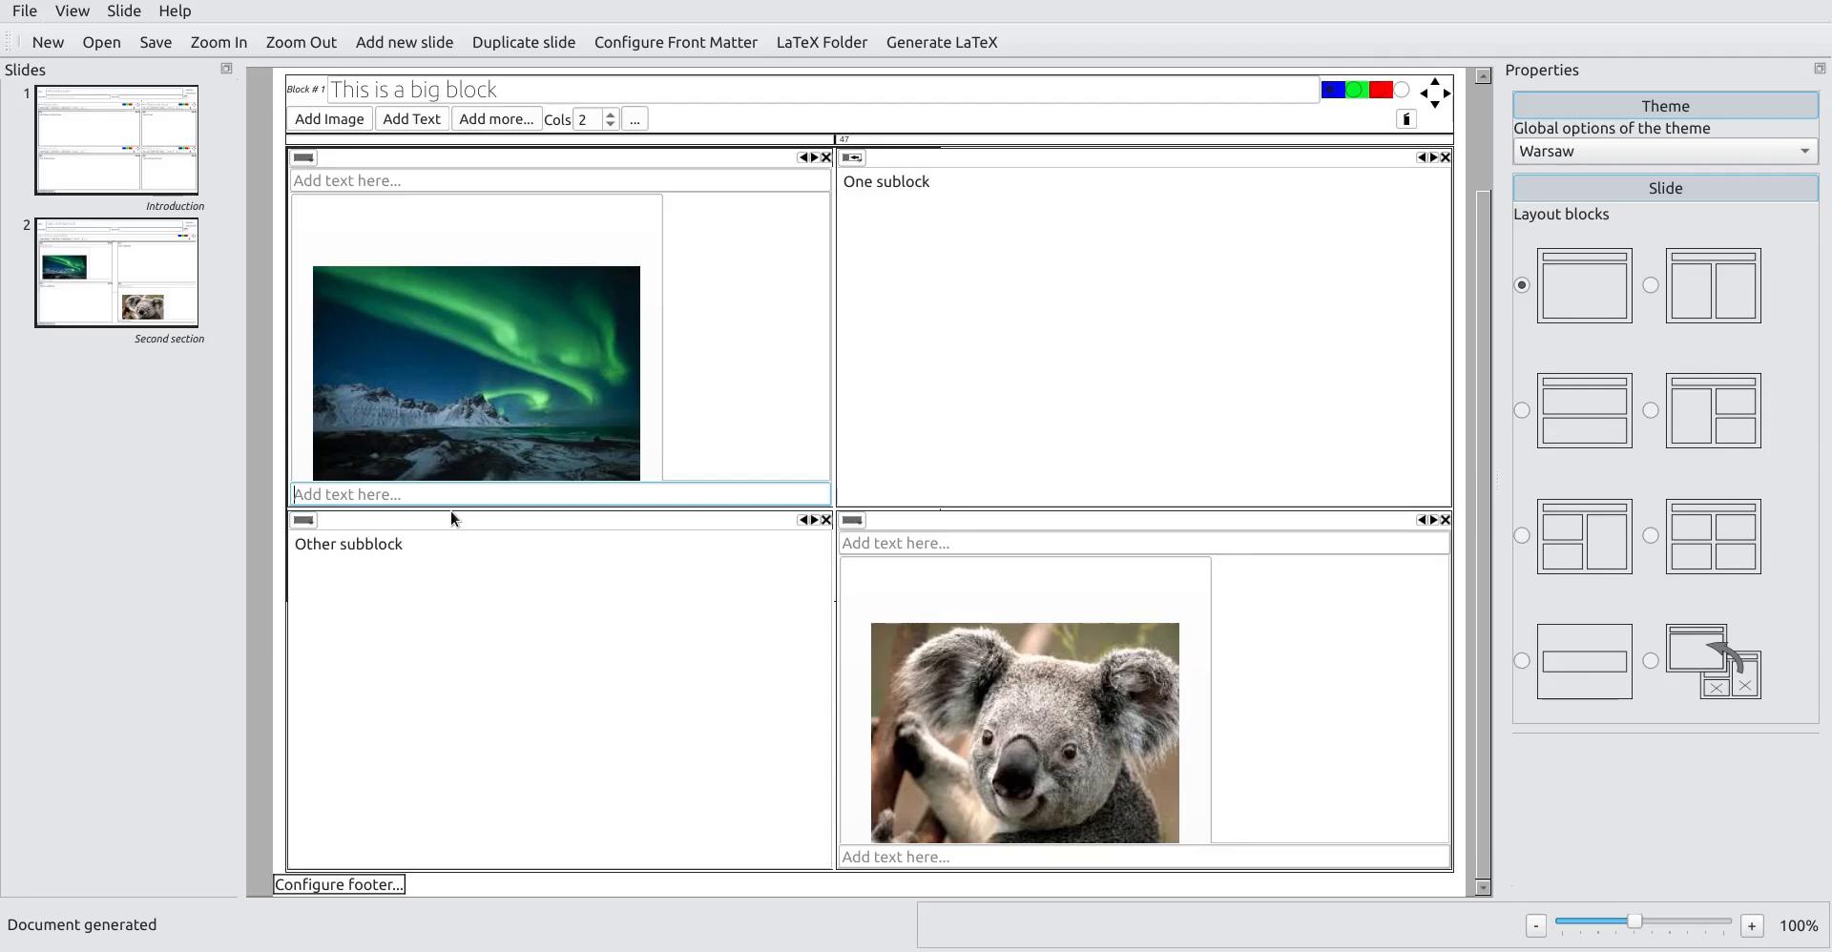
type("Northern lights")
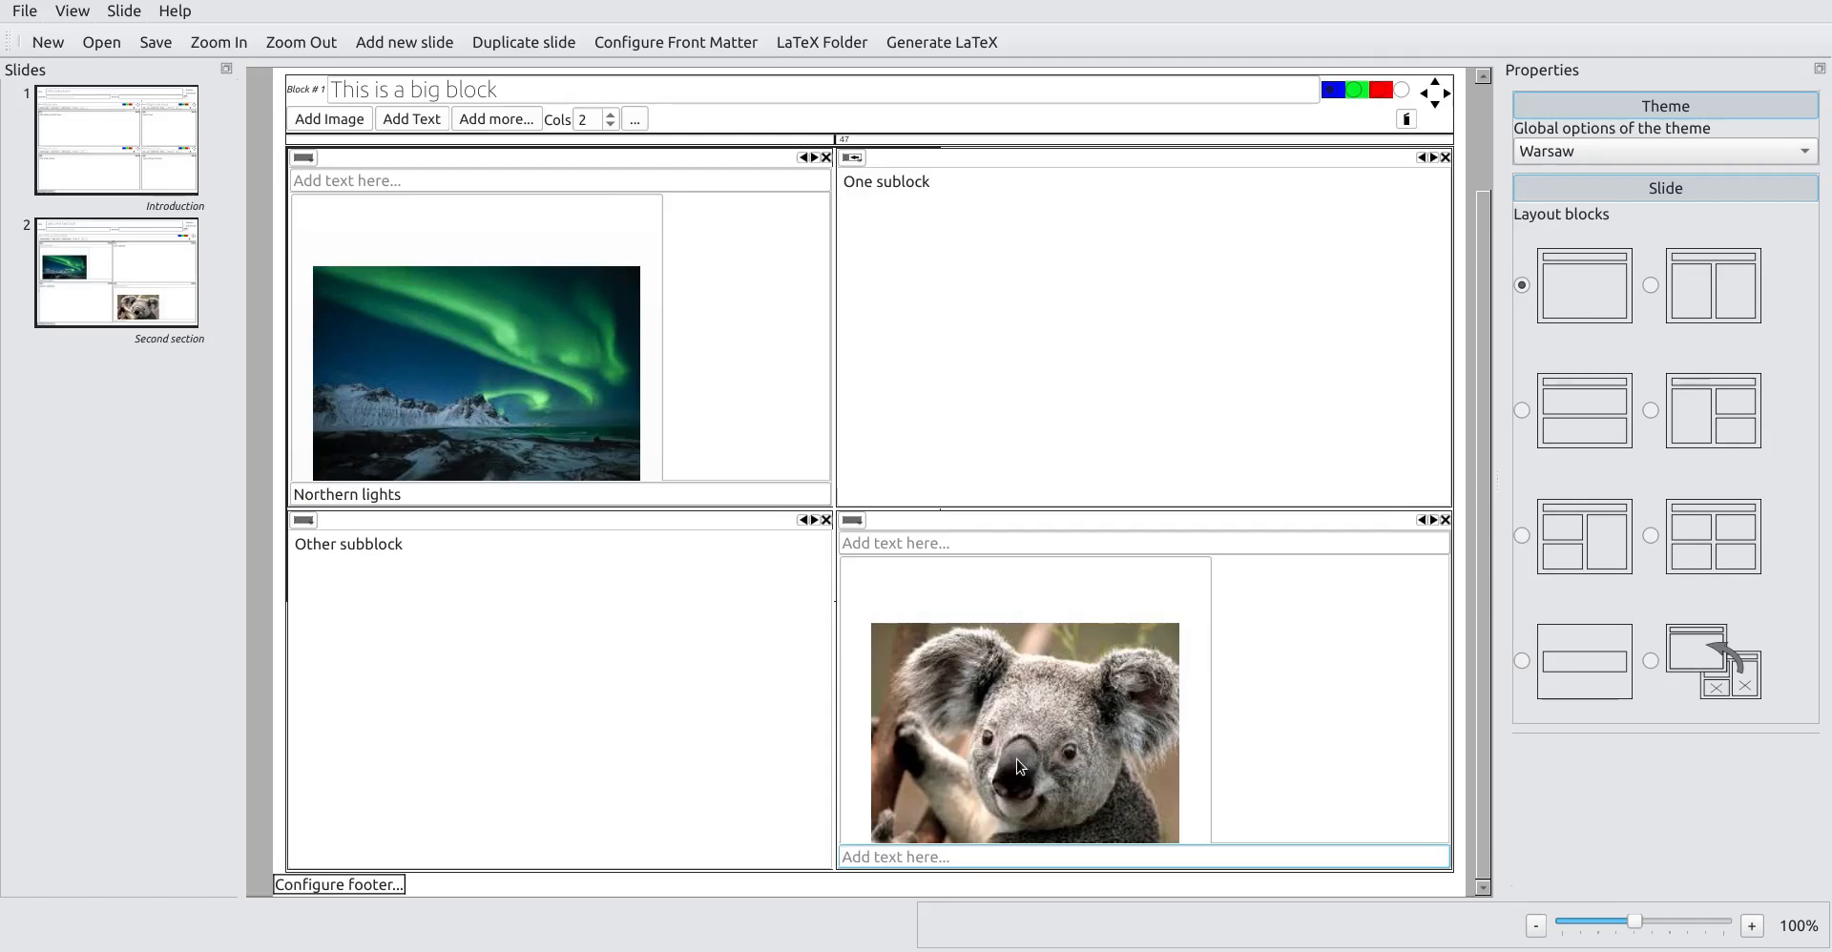
type("Koala")
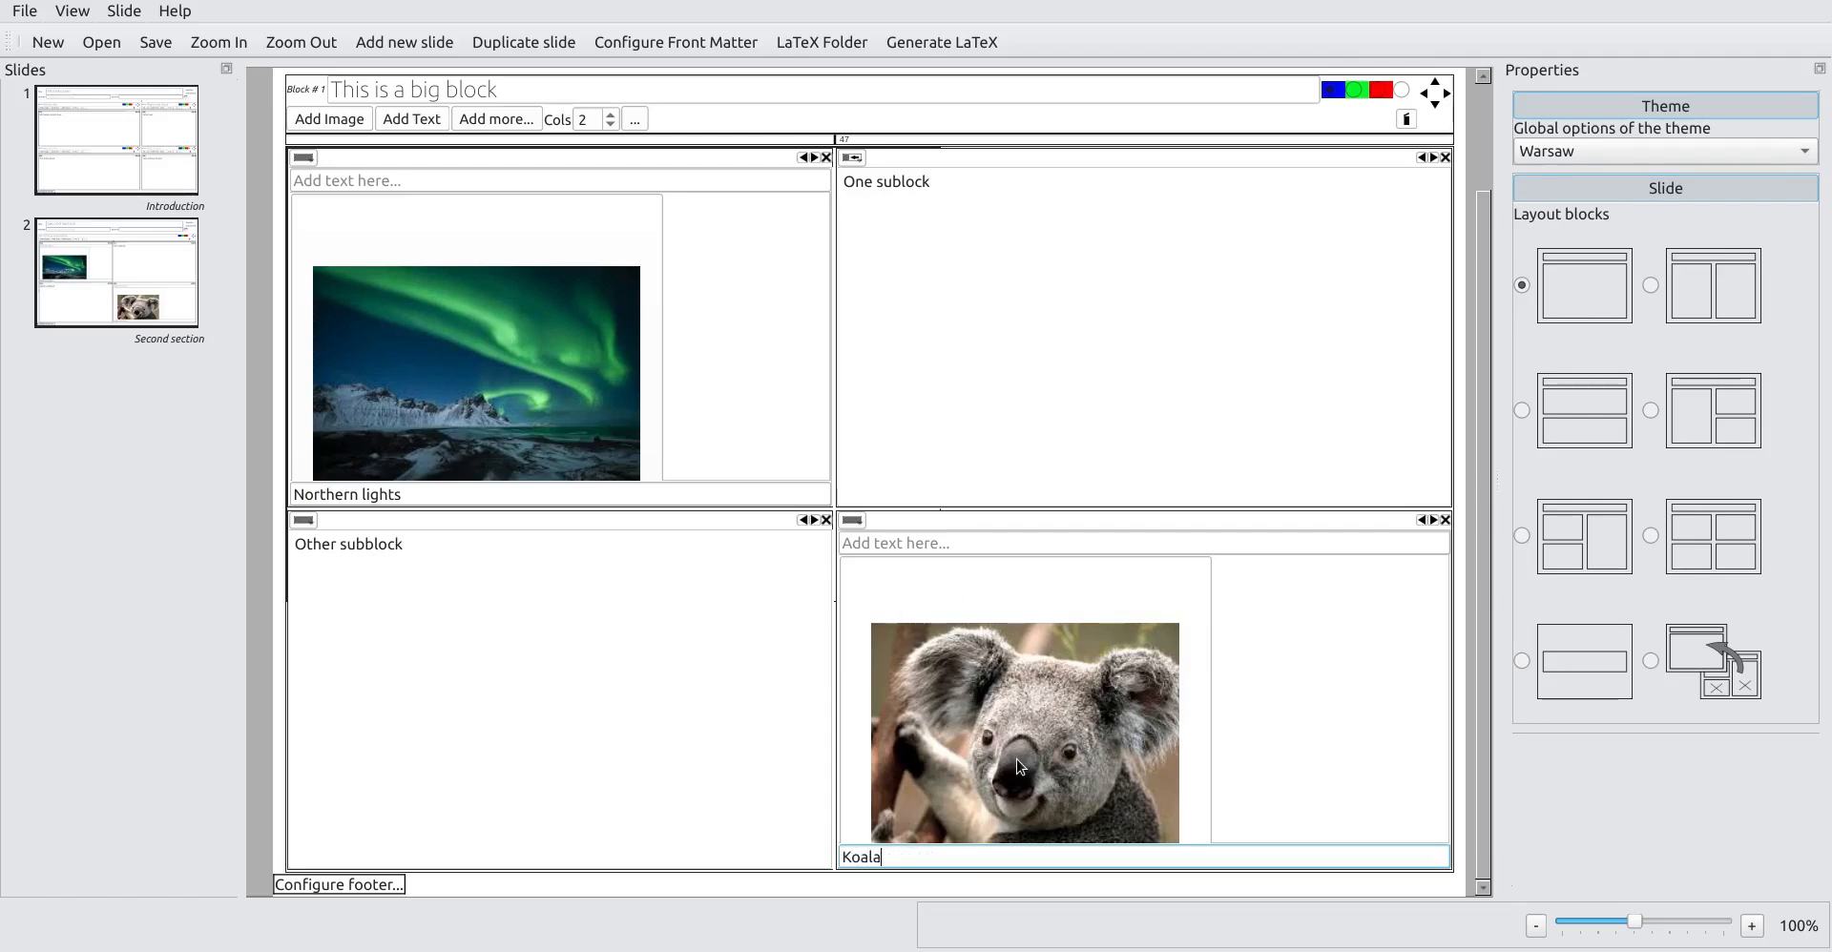
left_click(941, 42)
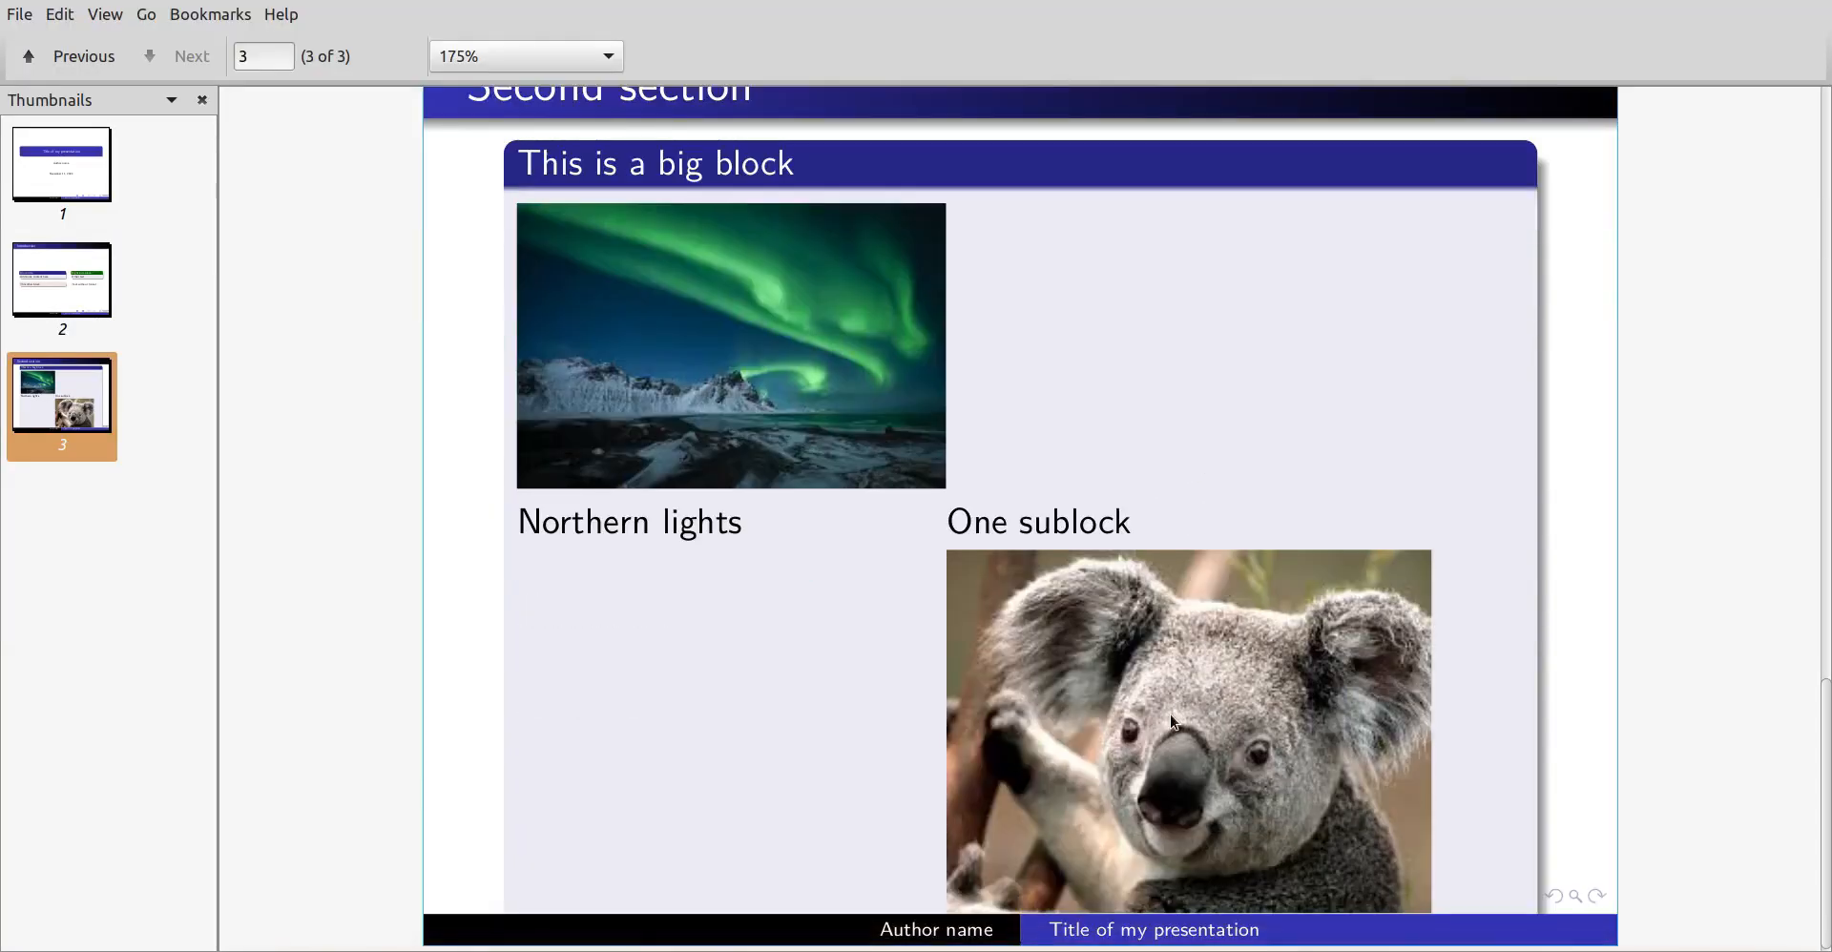
mouse_move(1177, 770)
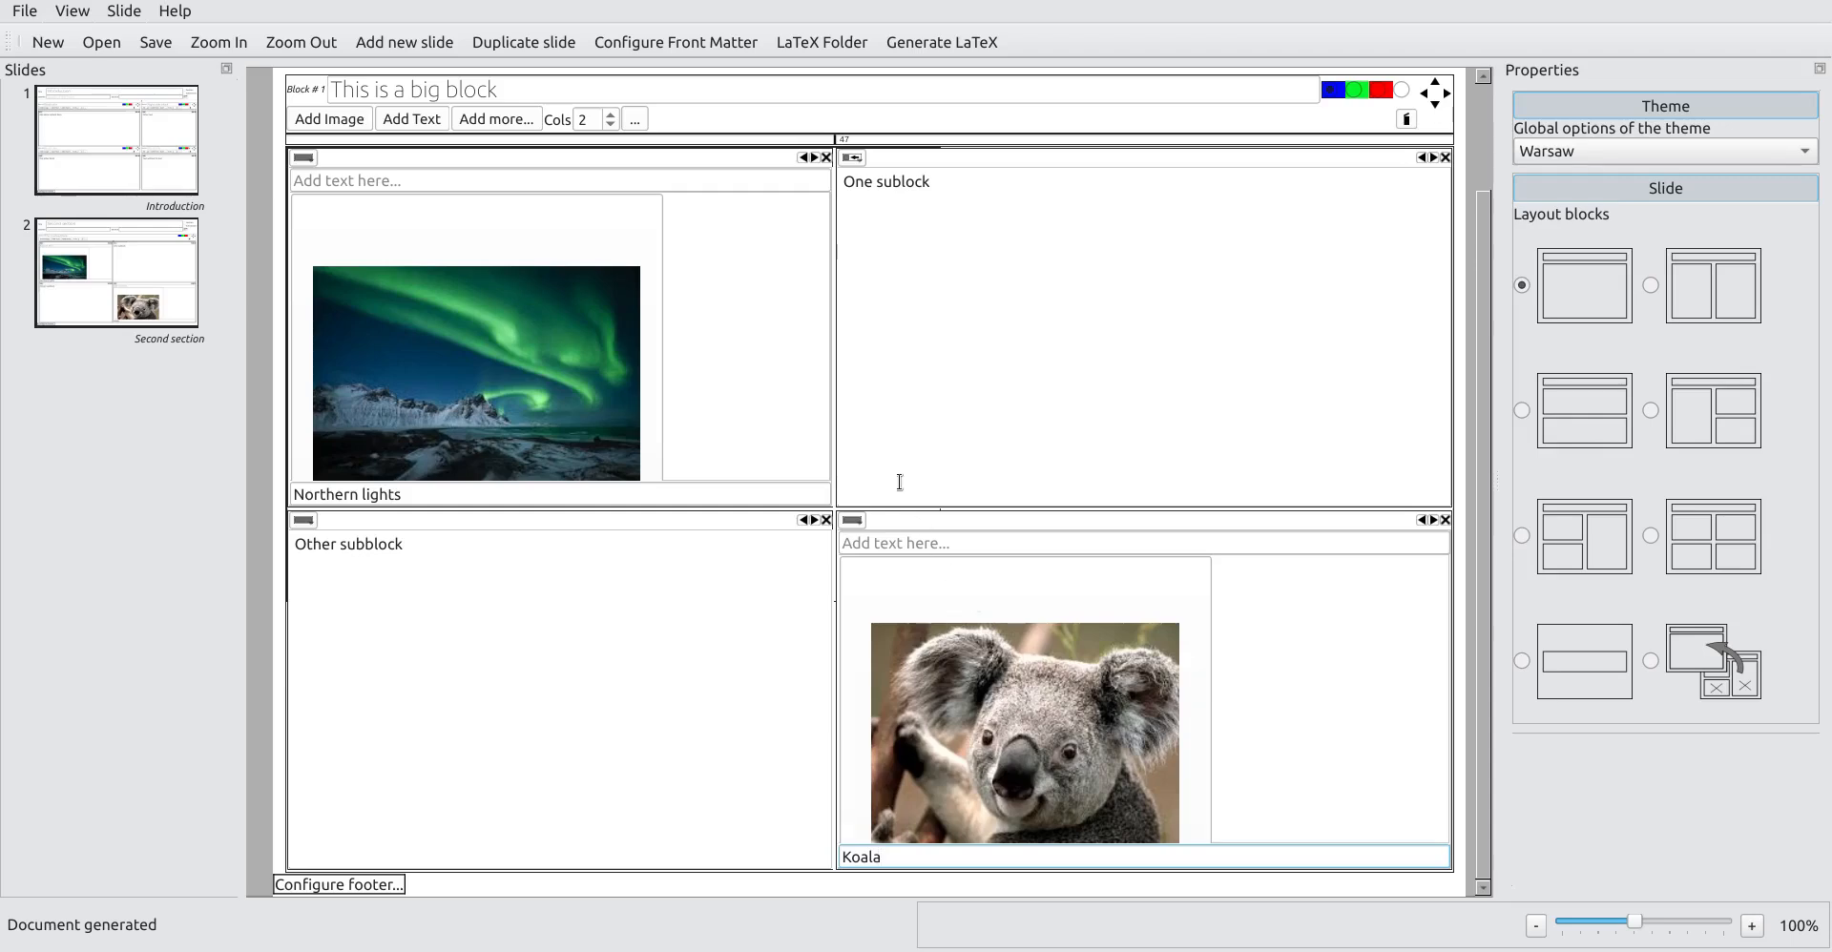
Step: Resize the koala photo to 79% of block width, confirm, and return to the Introduction slide
left_click(860, 857)
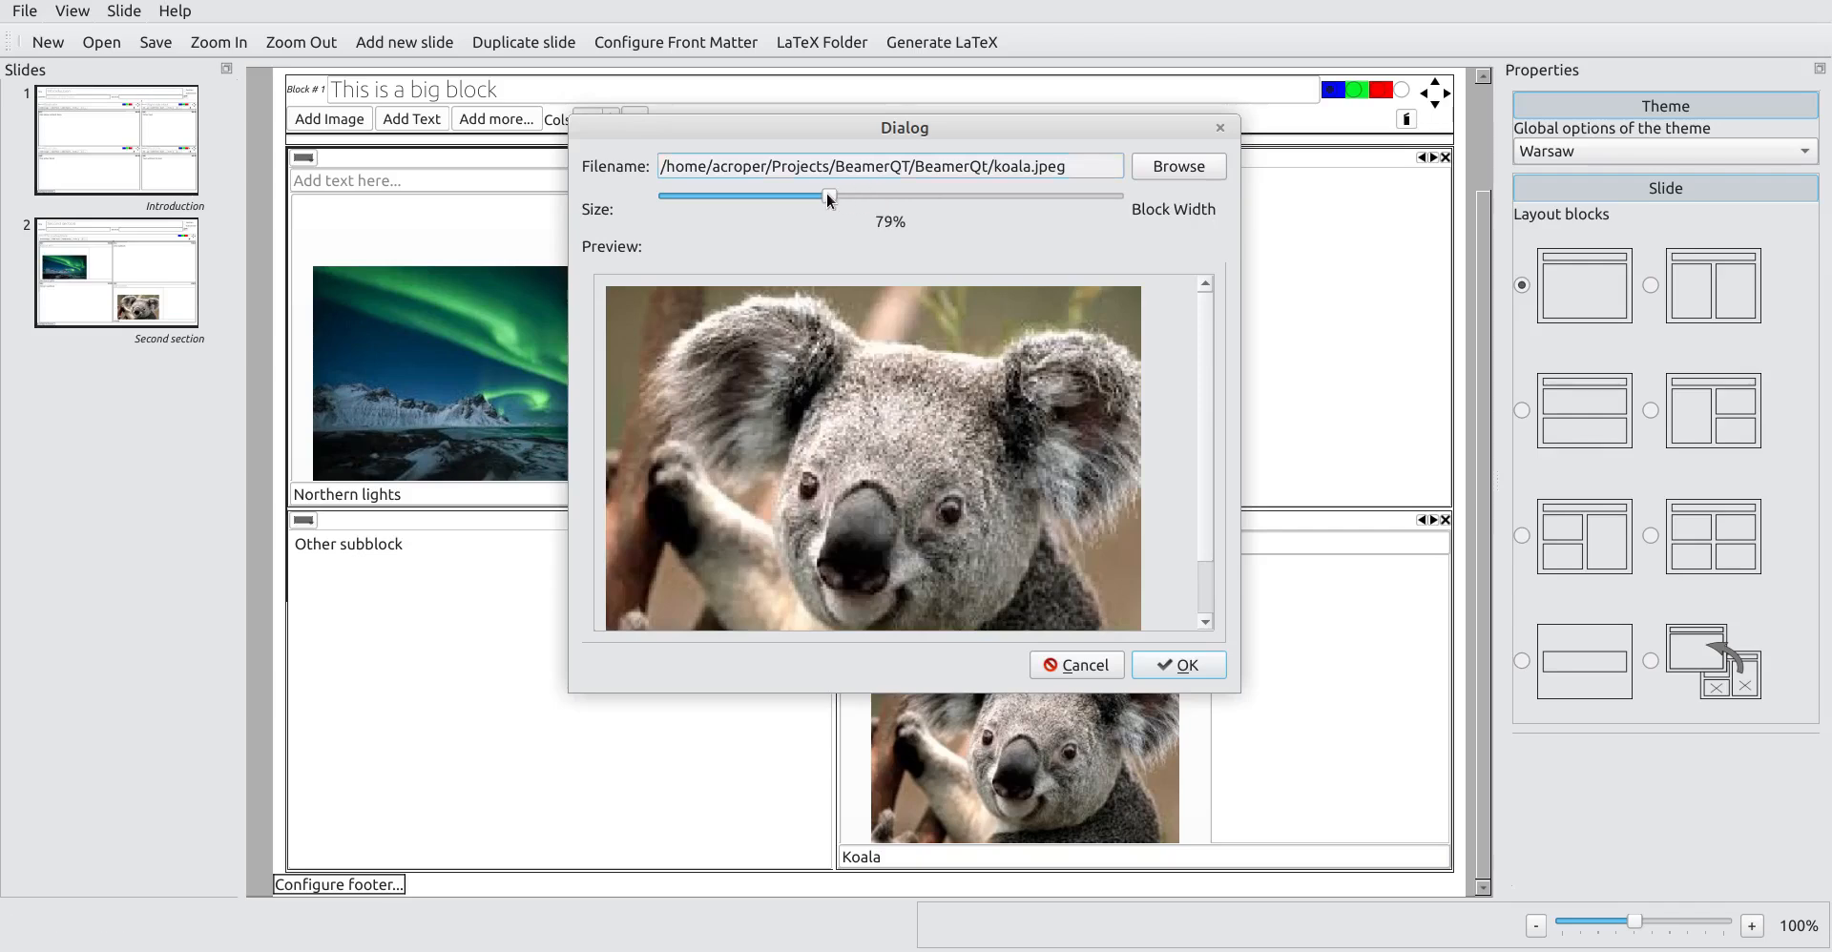
left_click(1177, 665)
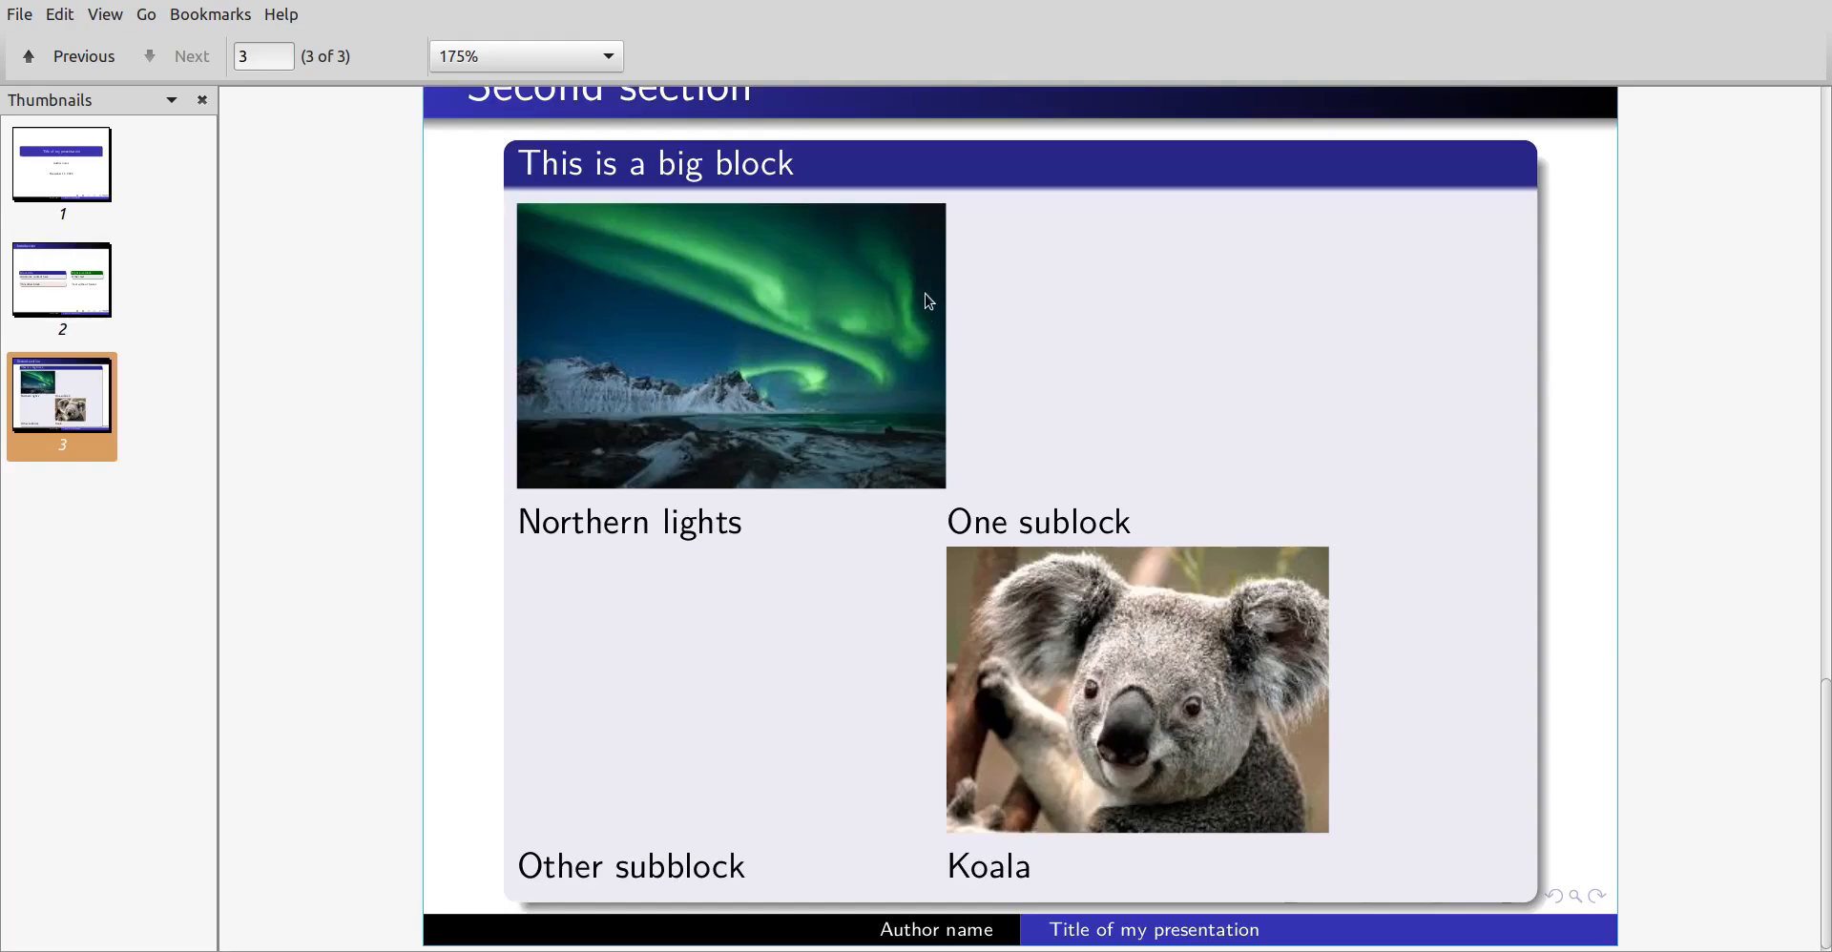
mouse_move(1354, 631)
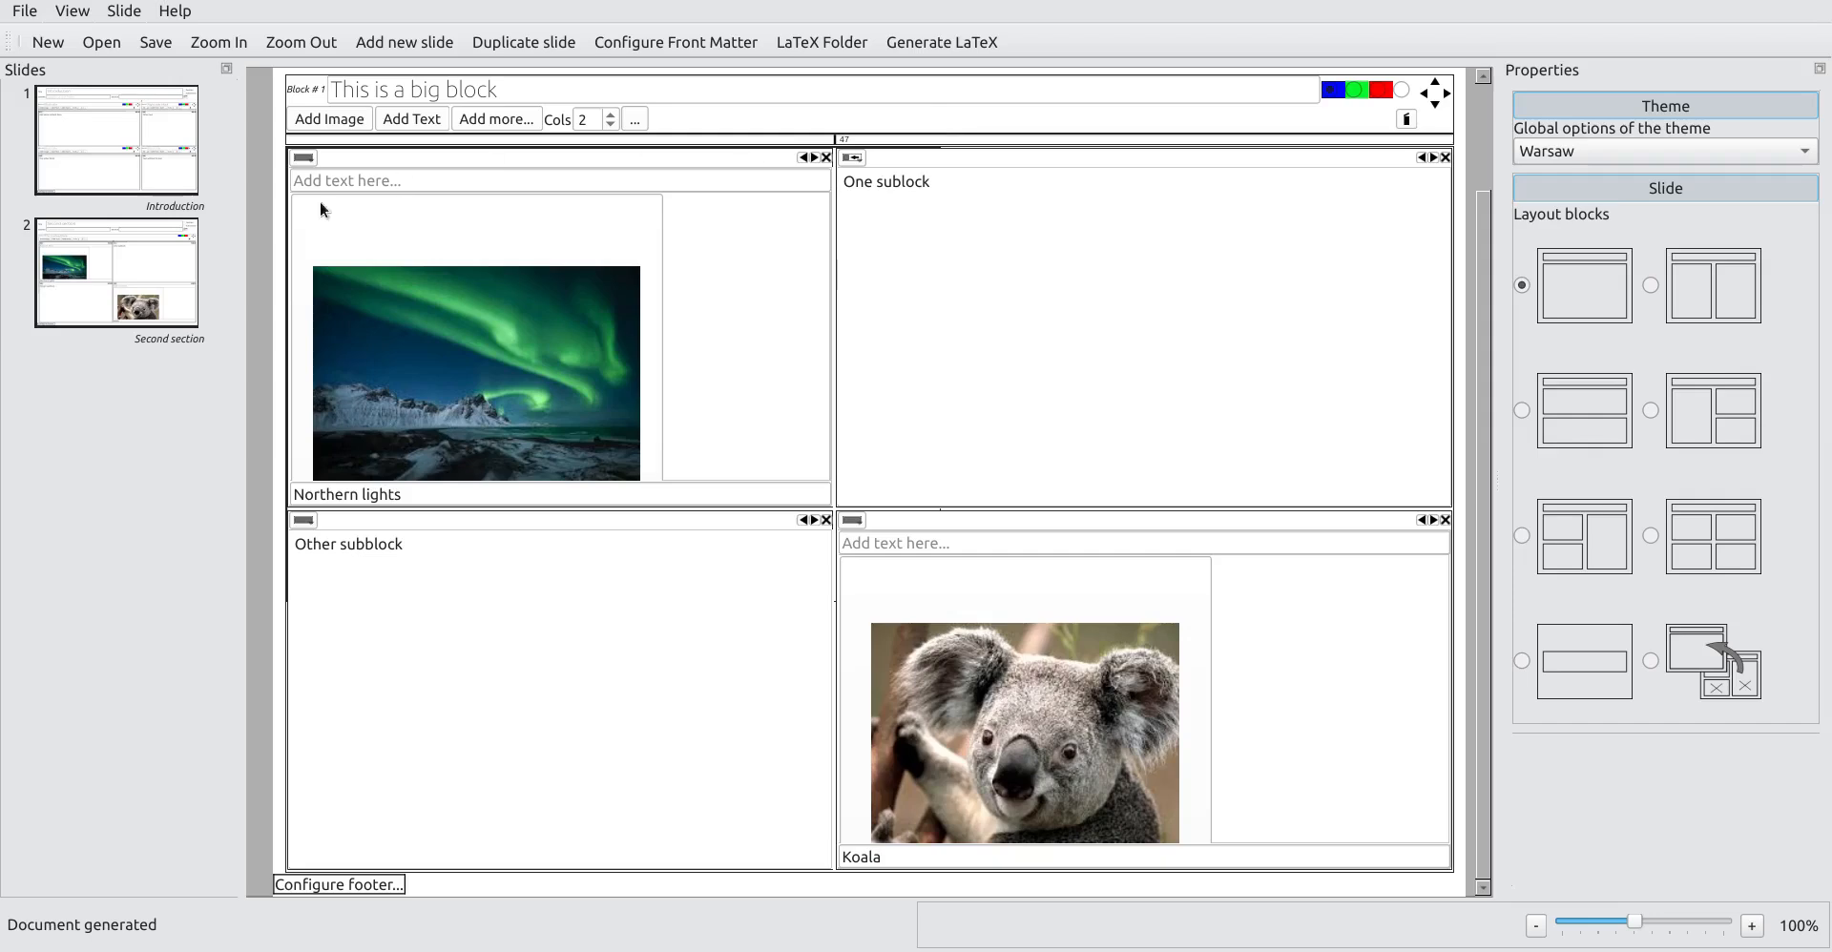
left_click(1650, 661)
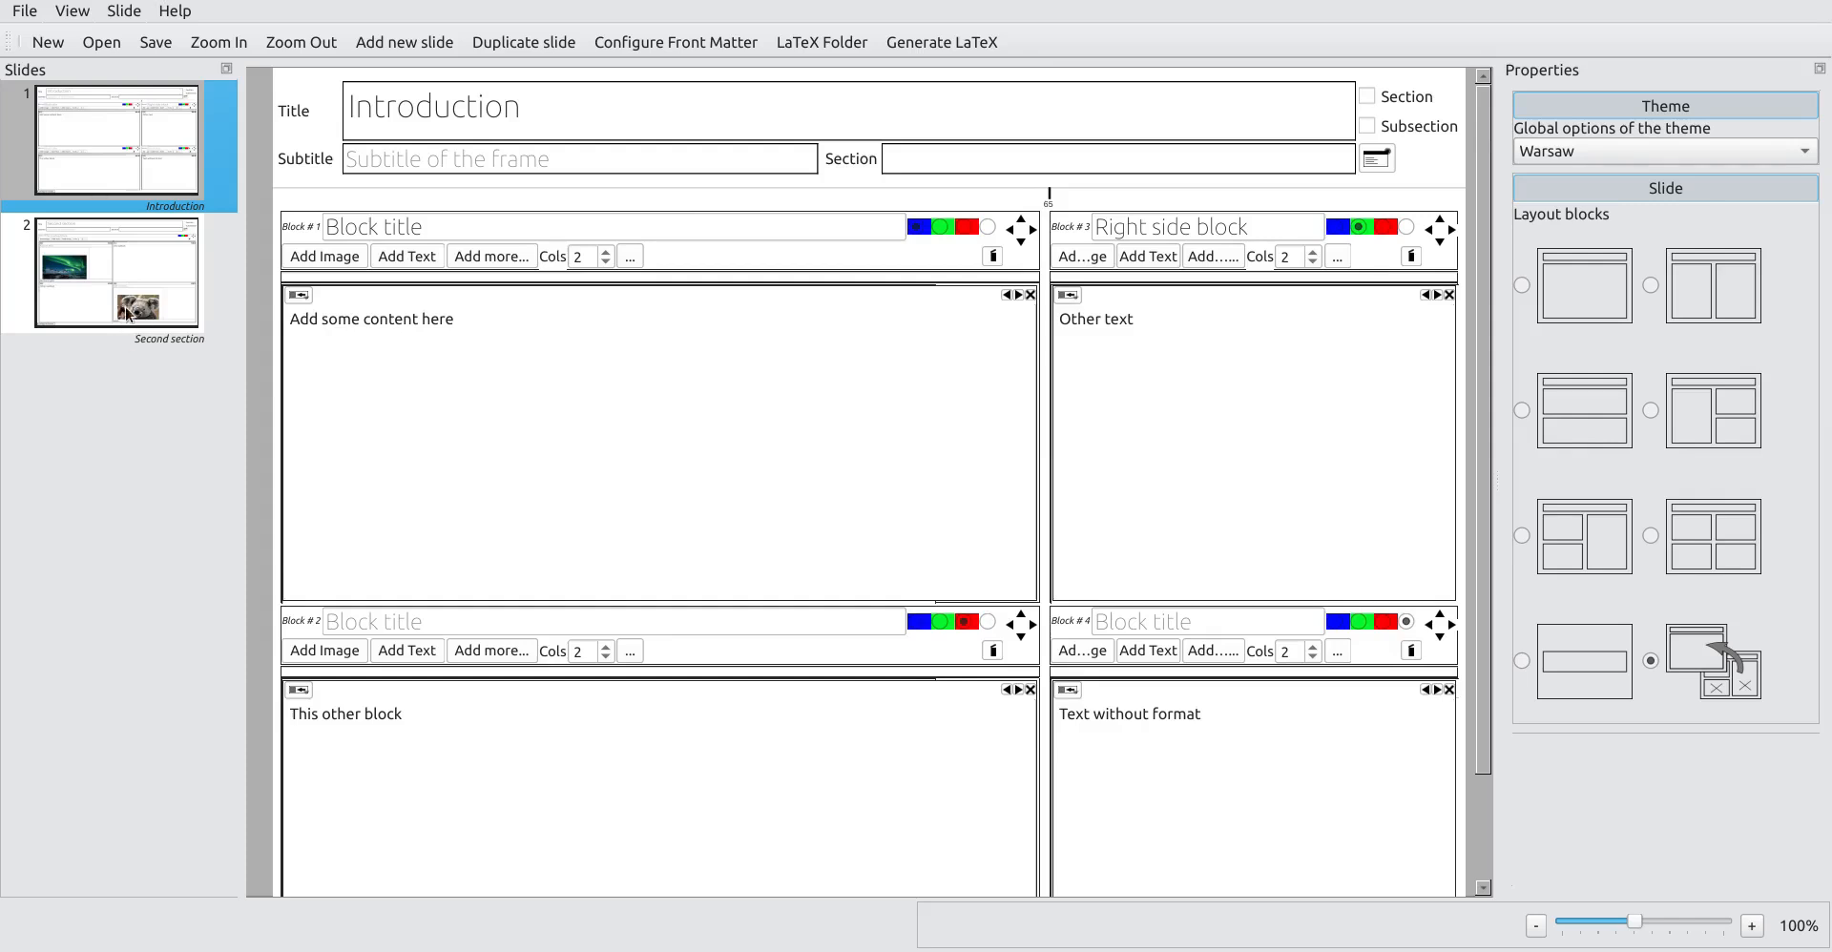
Step: Duplicate the Second section slide and retitle the copy 'Third section'
left_click(114, 274)
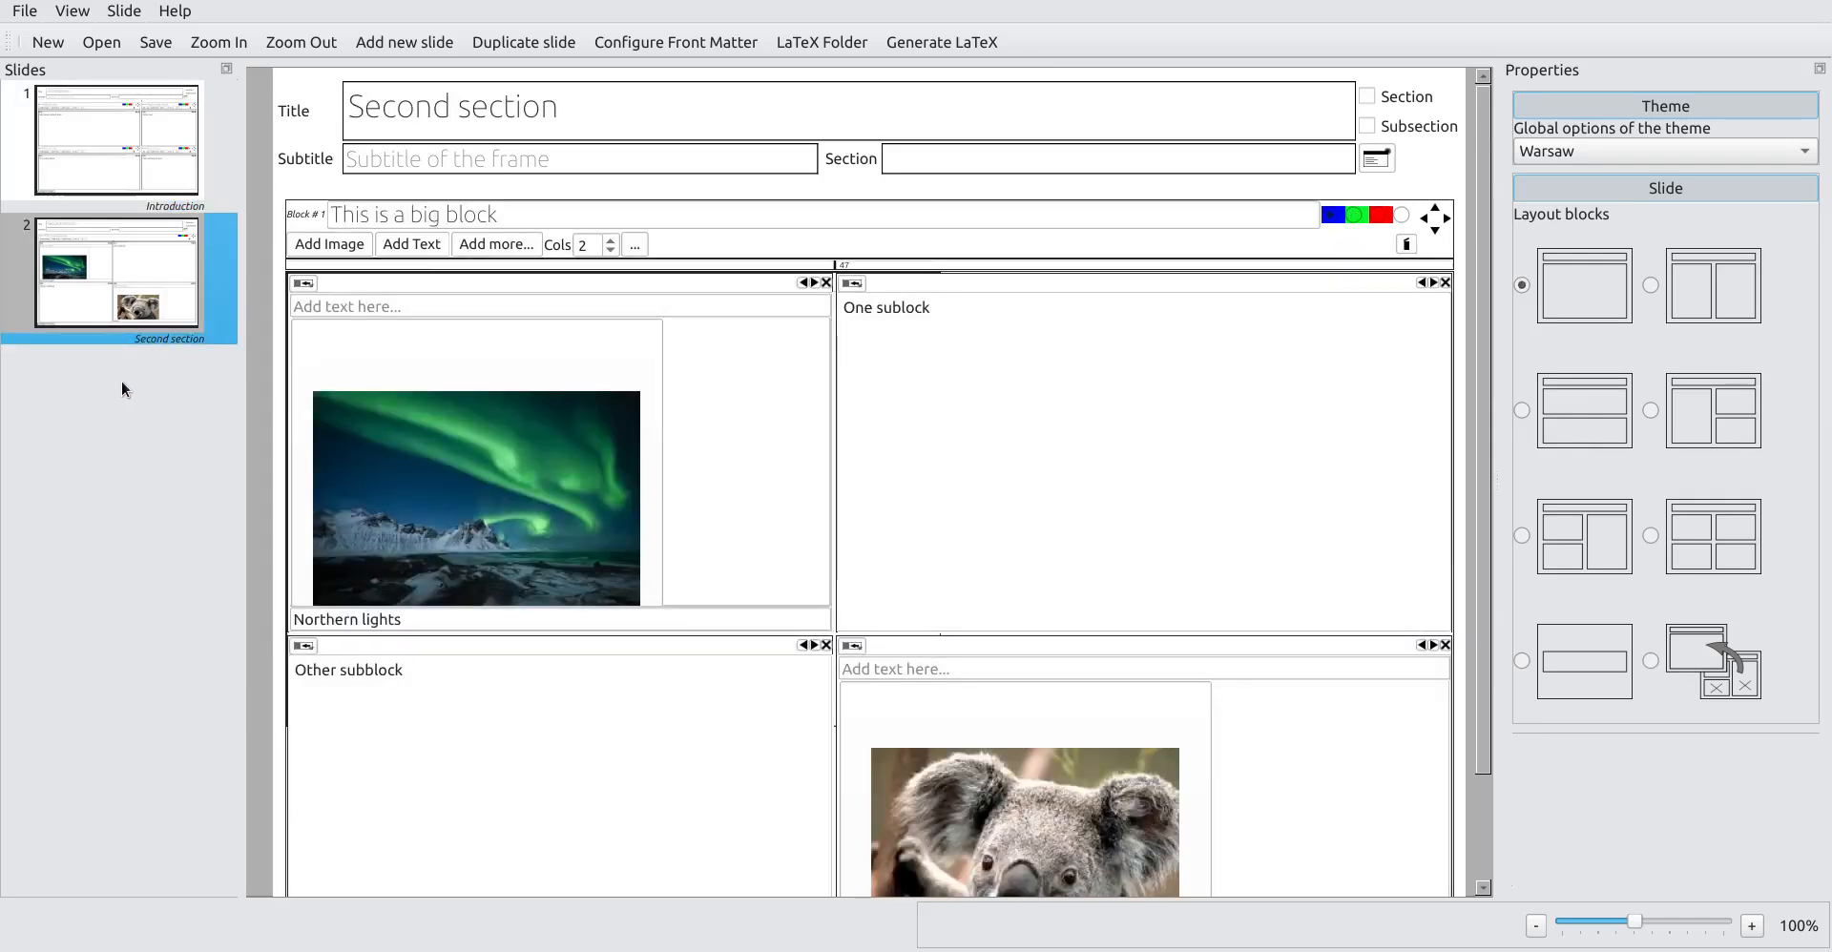
left_click(522, 42)
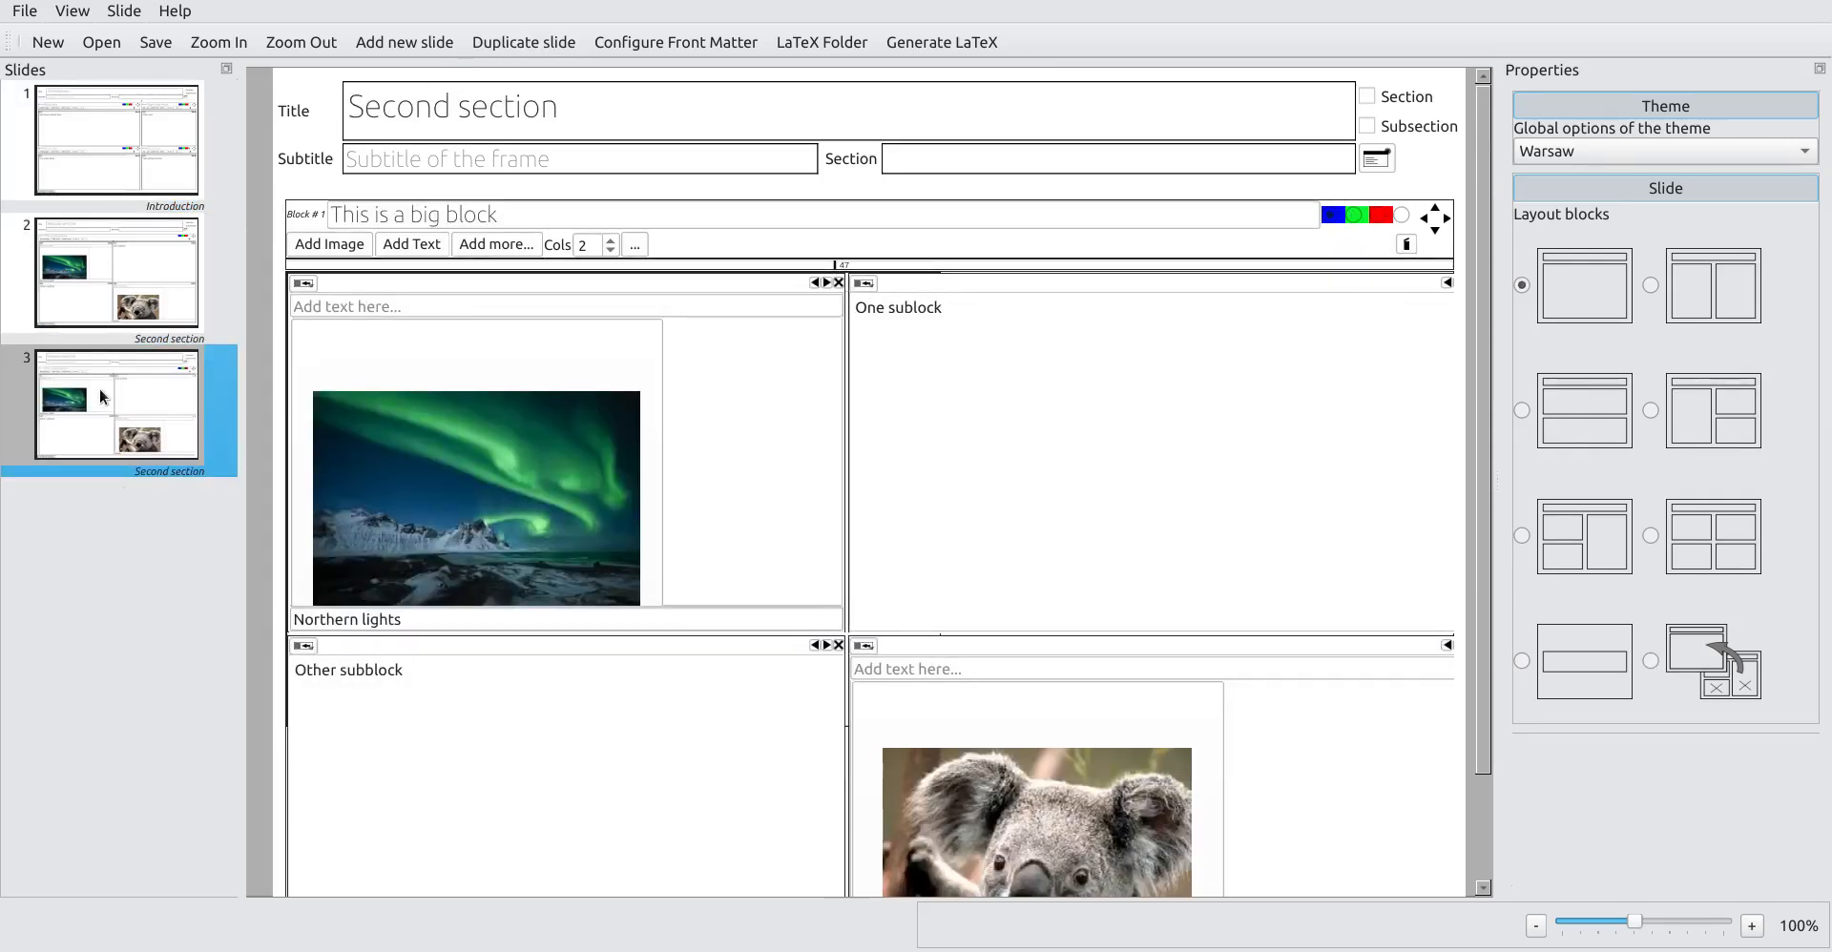
double_click(399, 106)
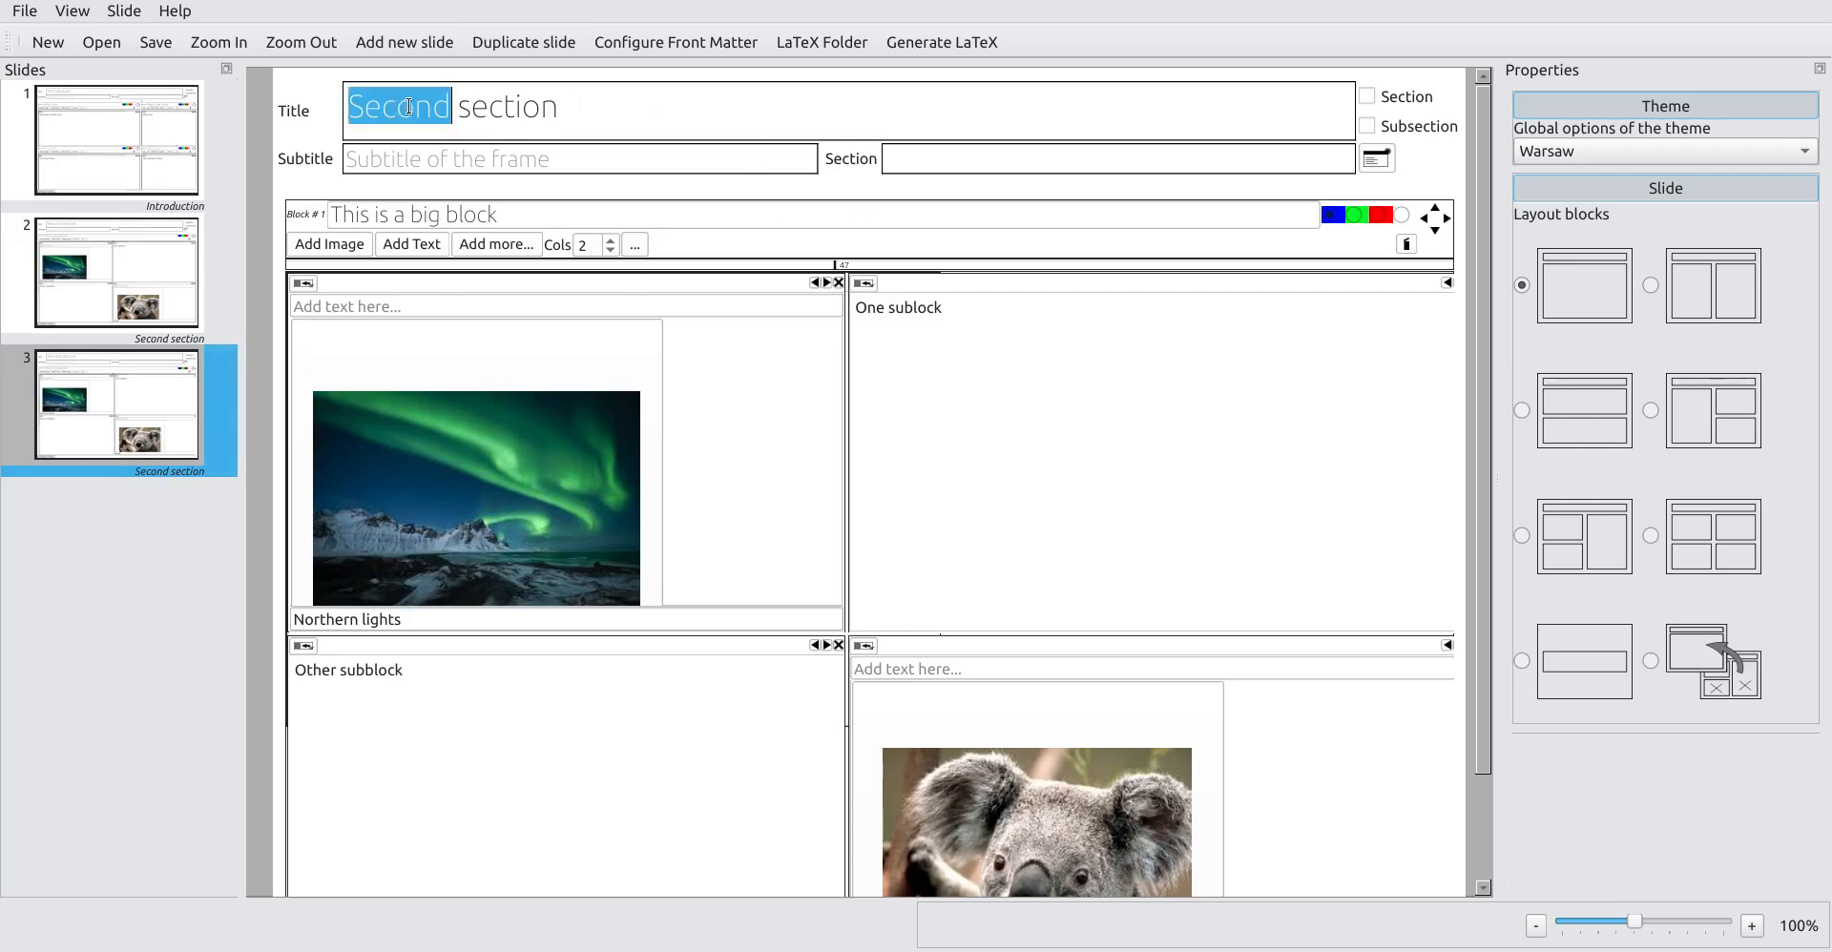
type("Third")
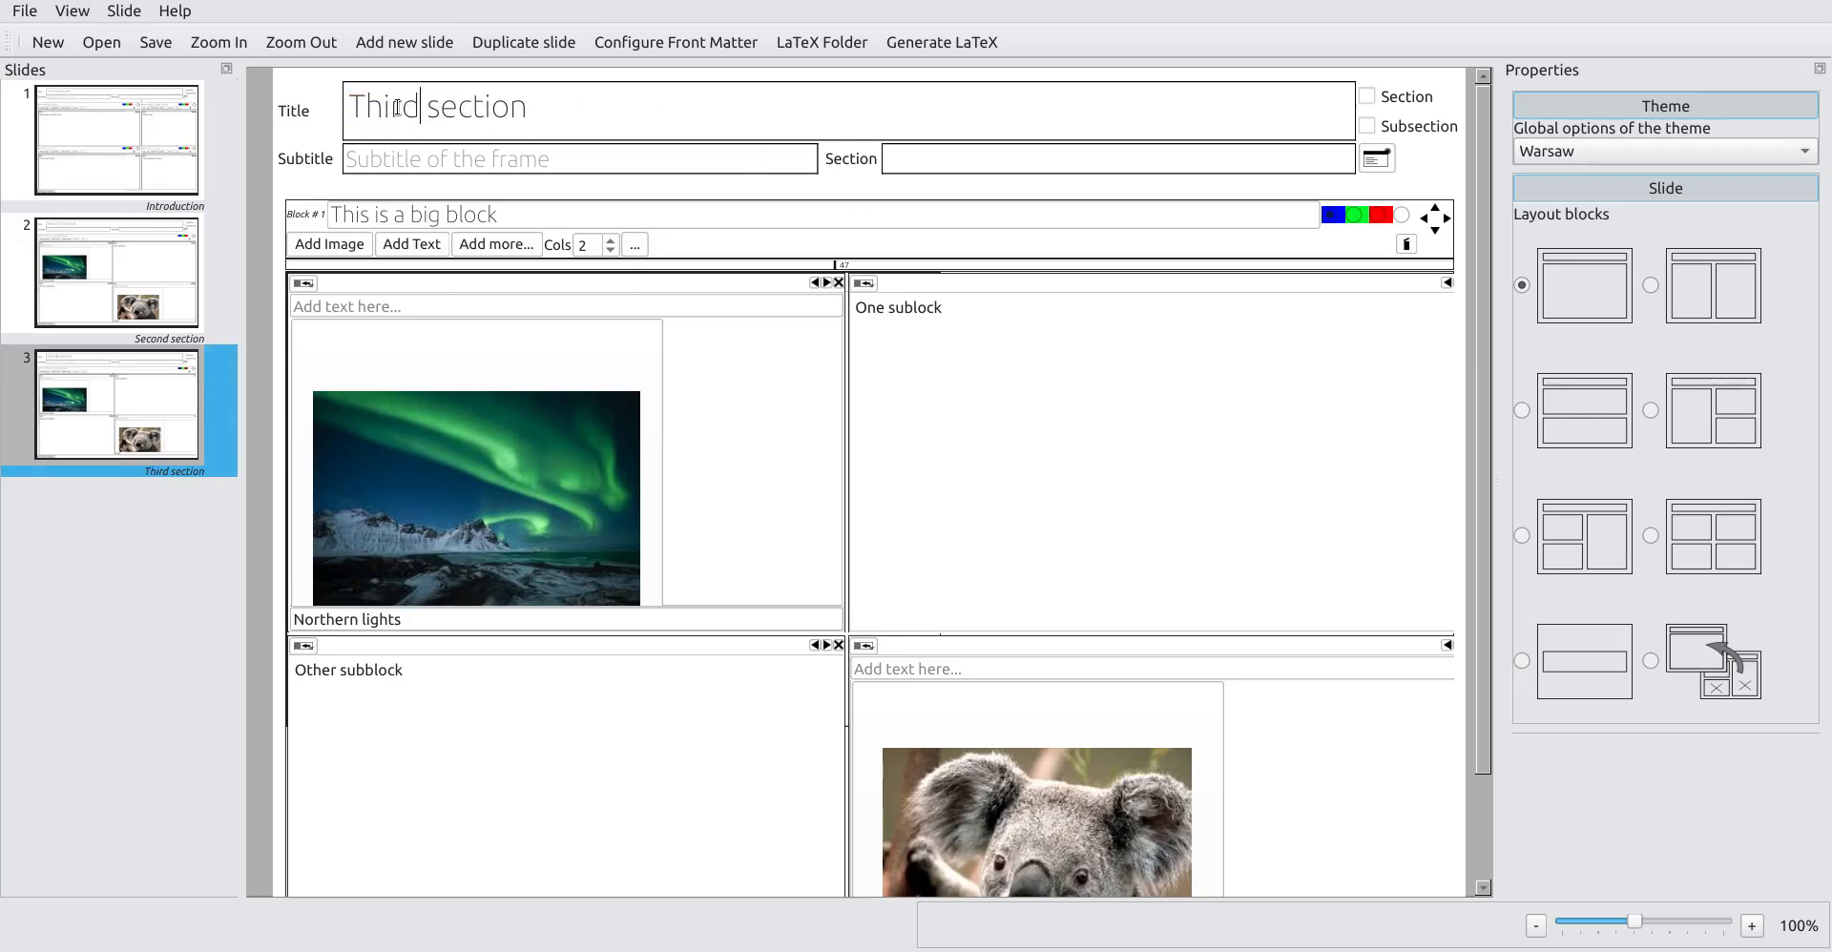
Step: Swap the northern lights photo for the desert photo and the koala for the flower photo
left_click(328, 244)
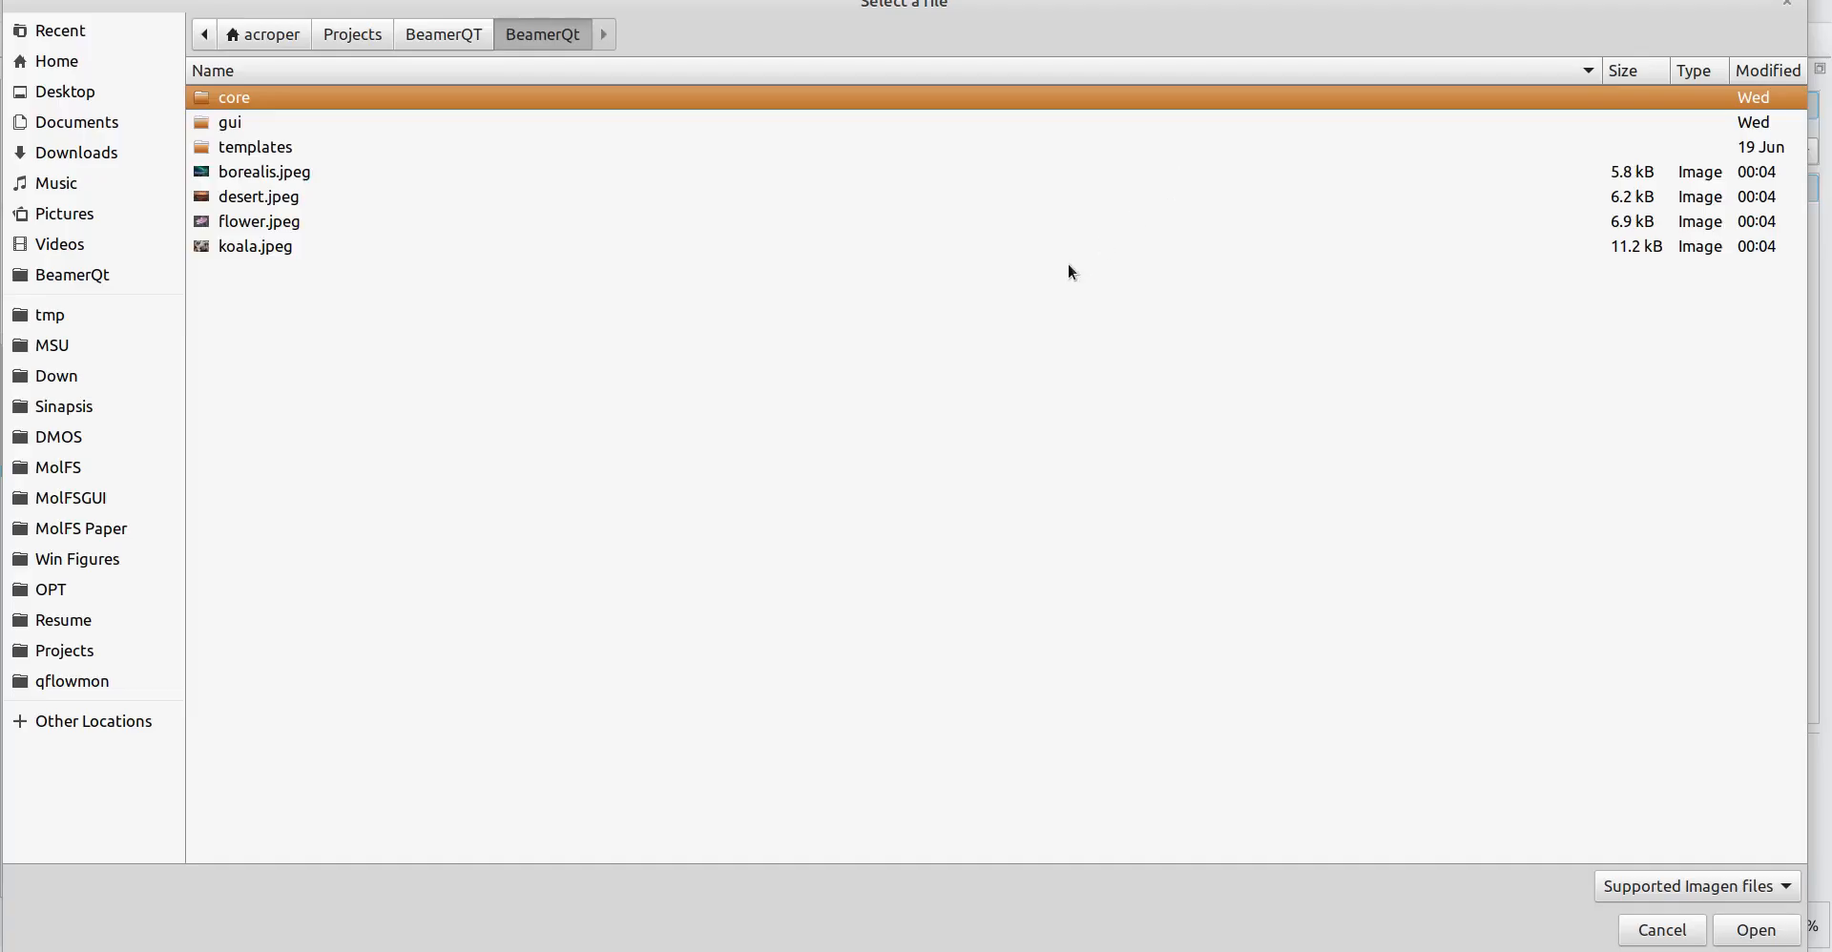
left_click(258, 197)
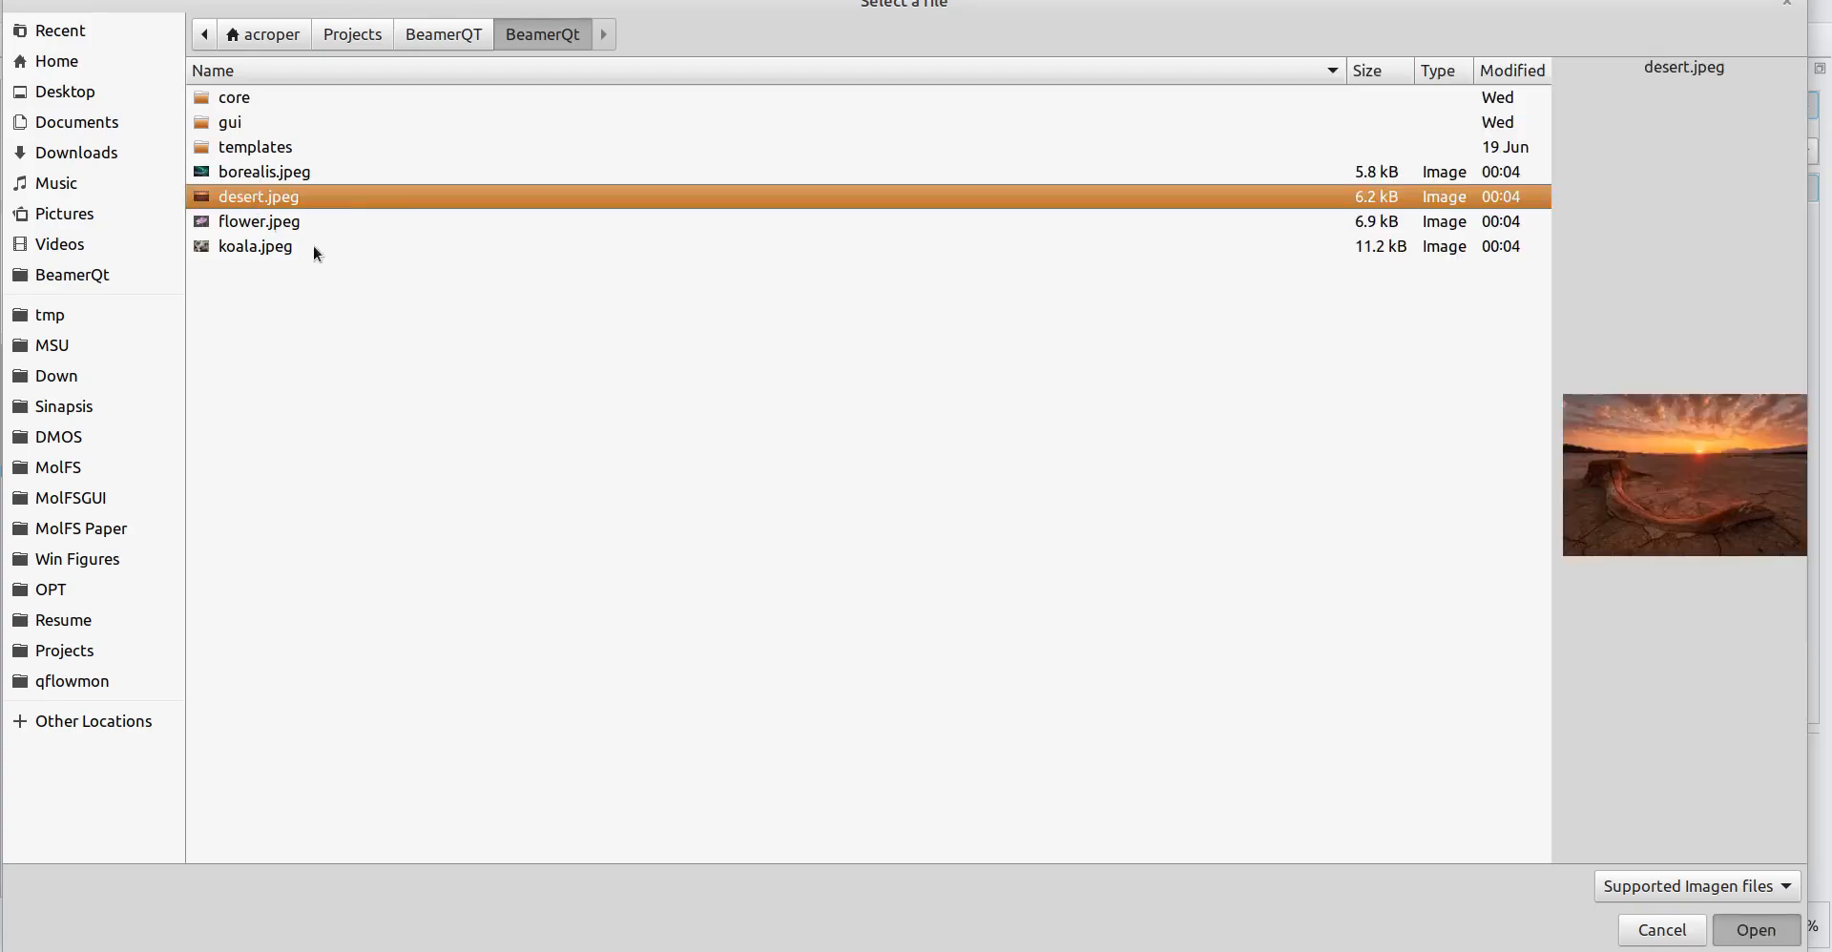
left_click(1753, 930)
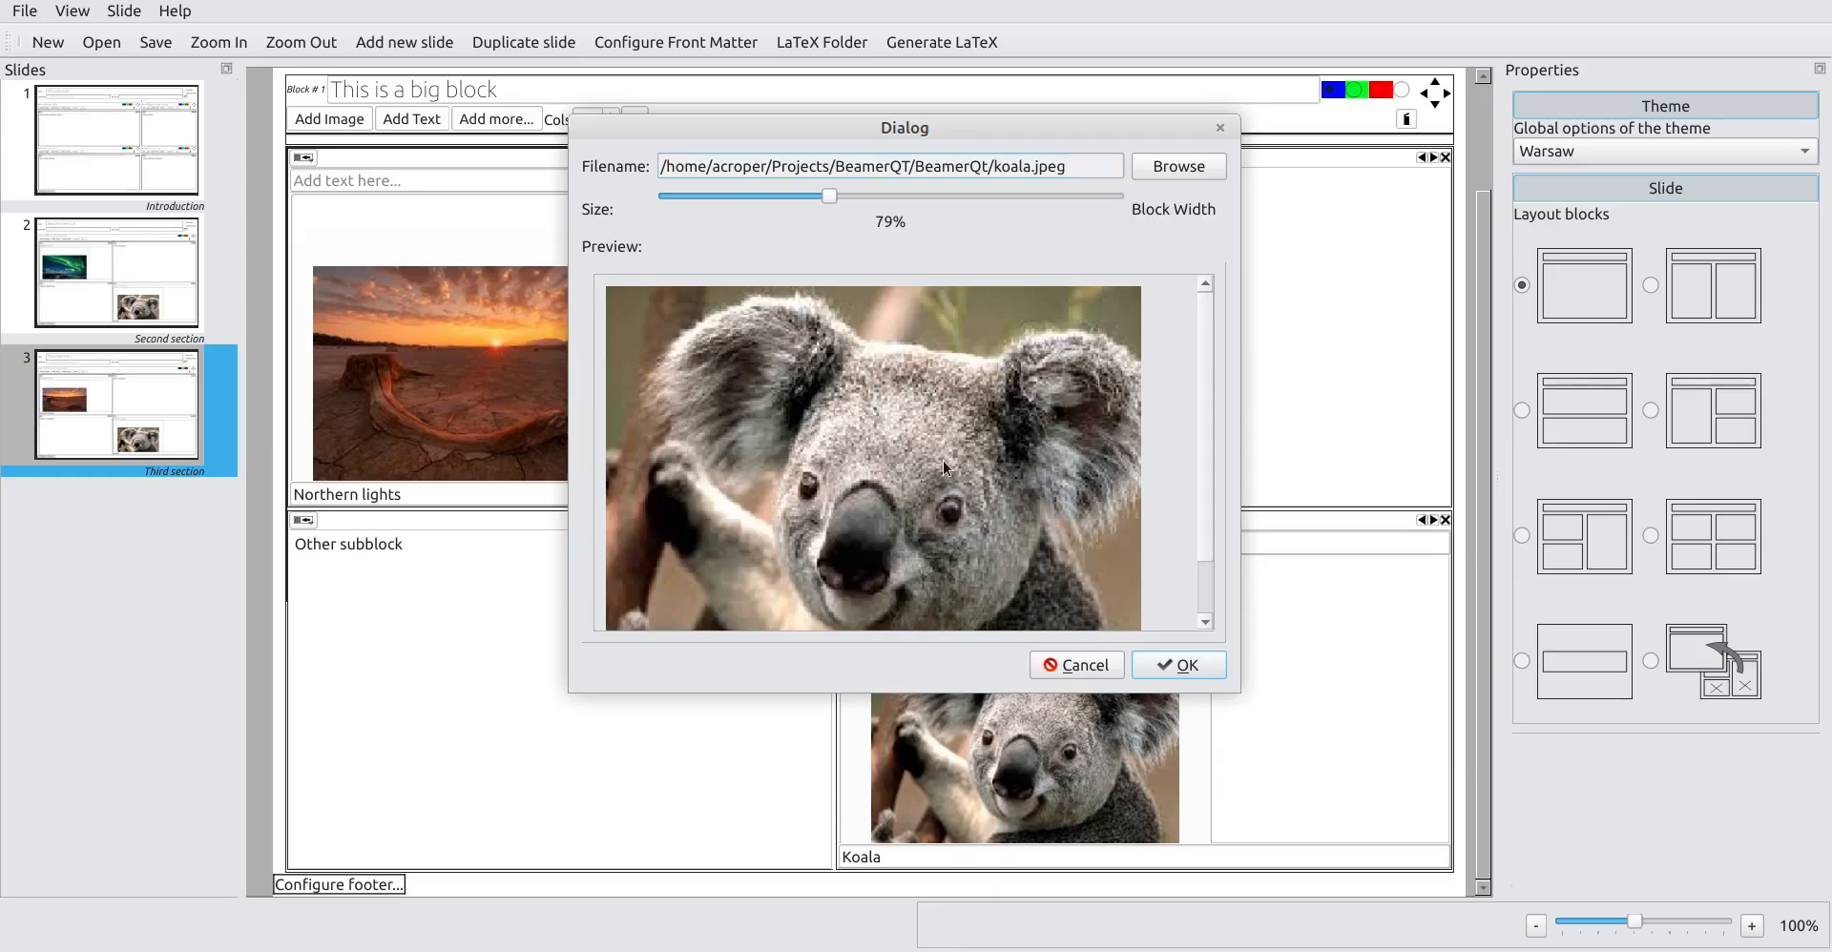
left_click(1178, 166)
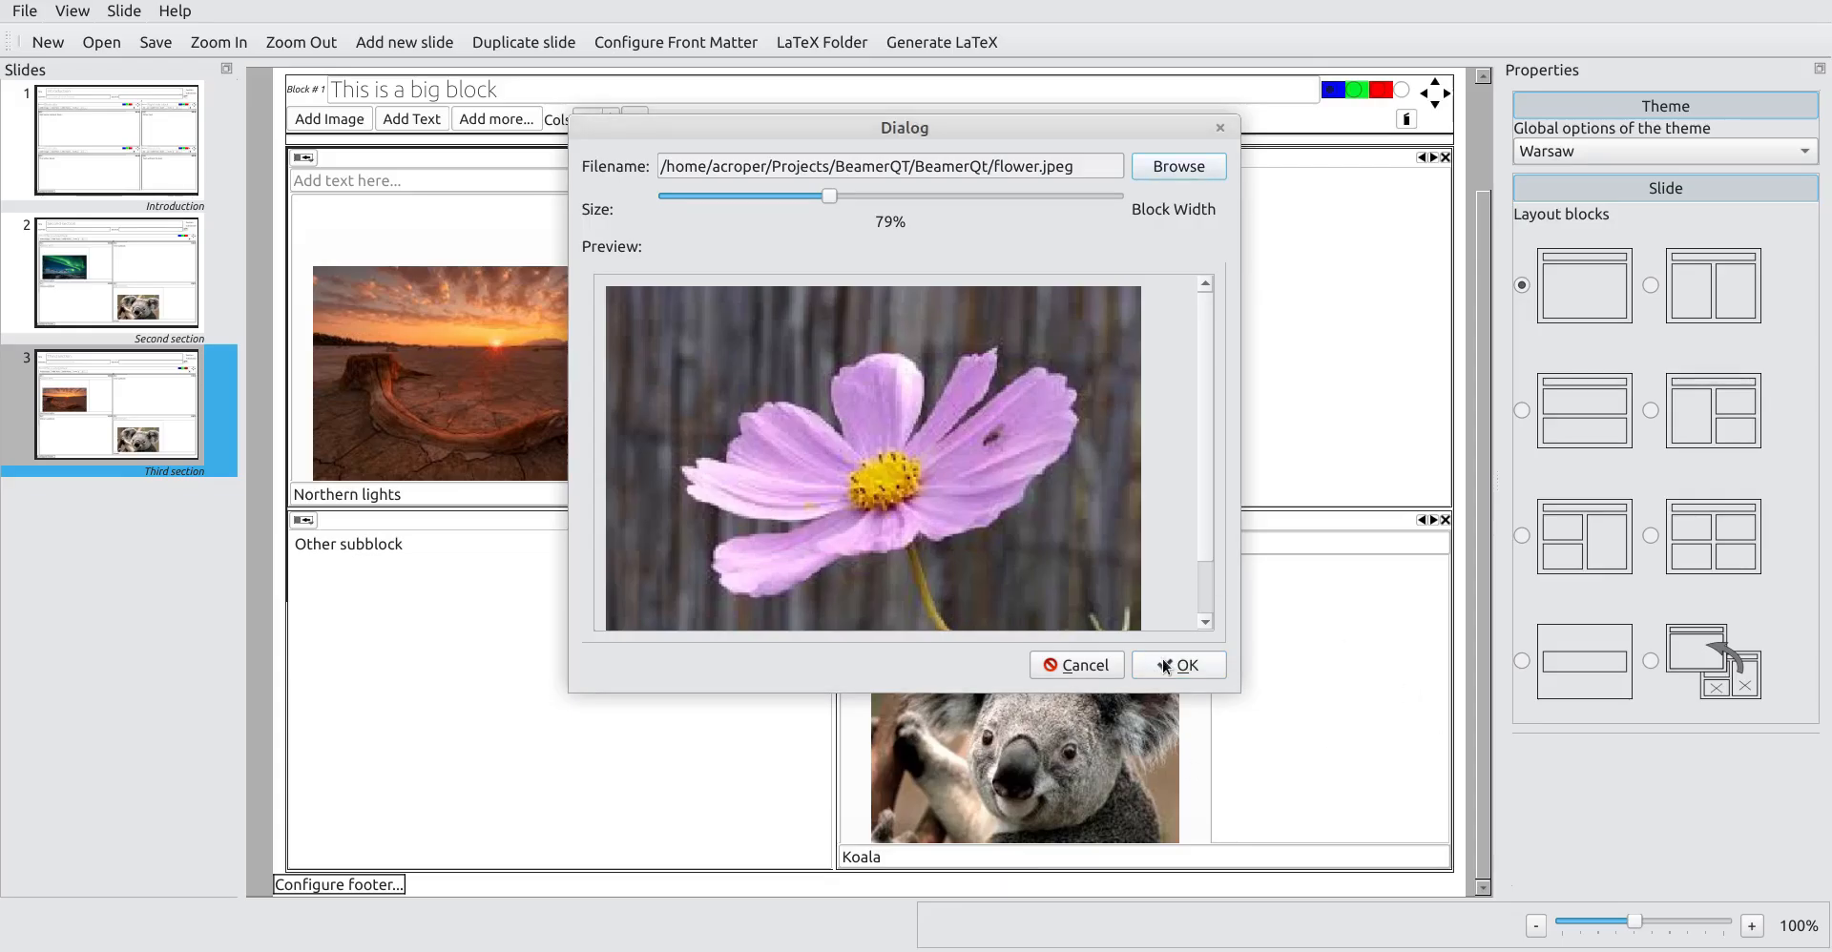
left_click(1177, 665)
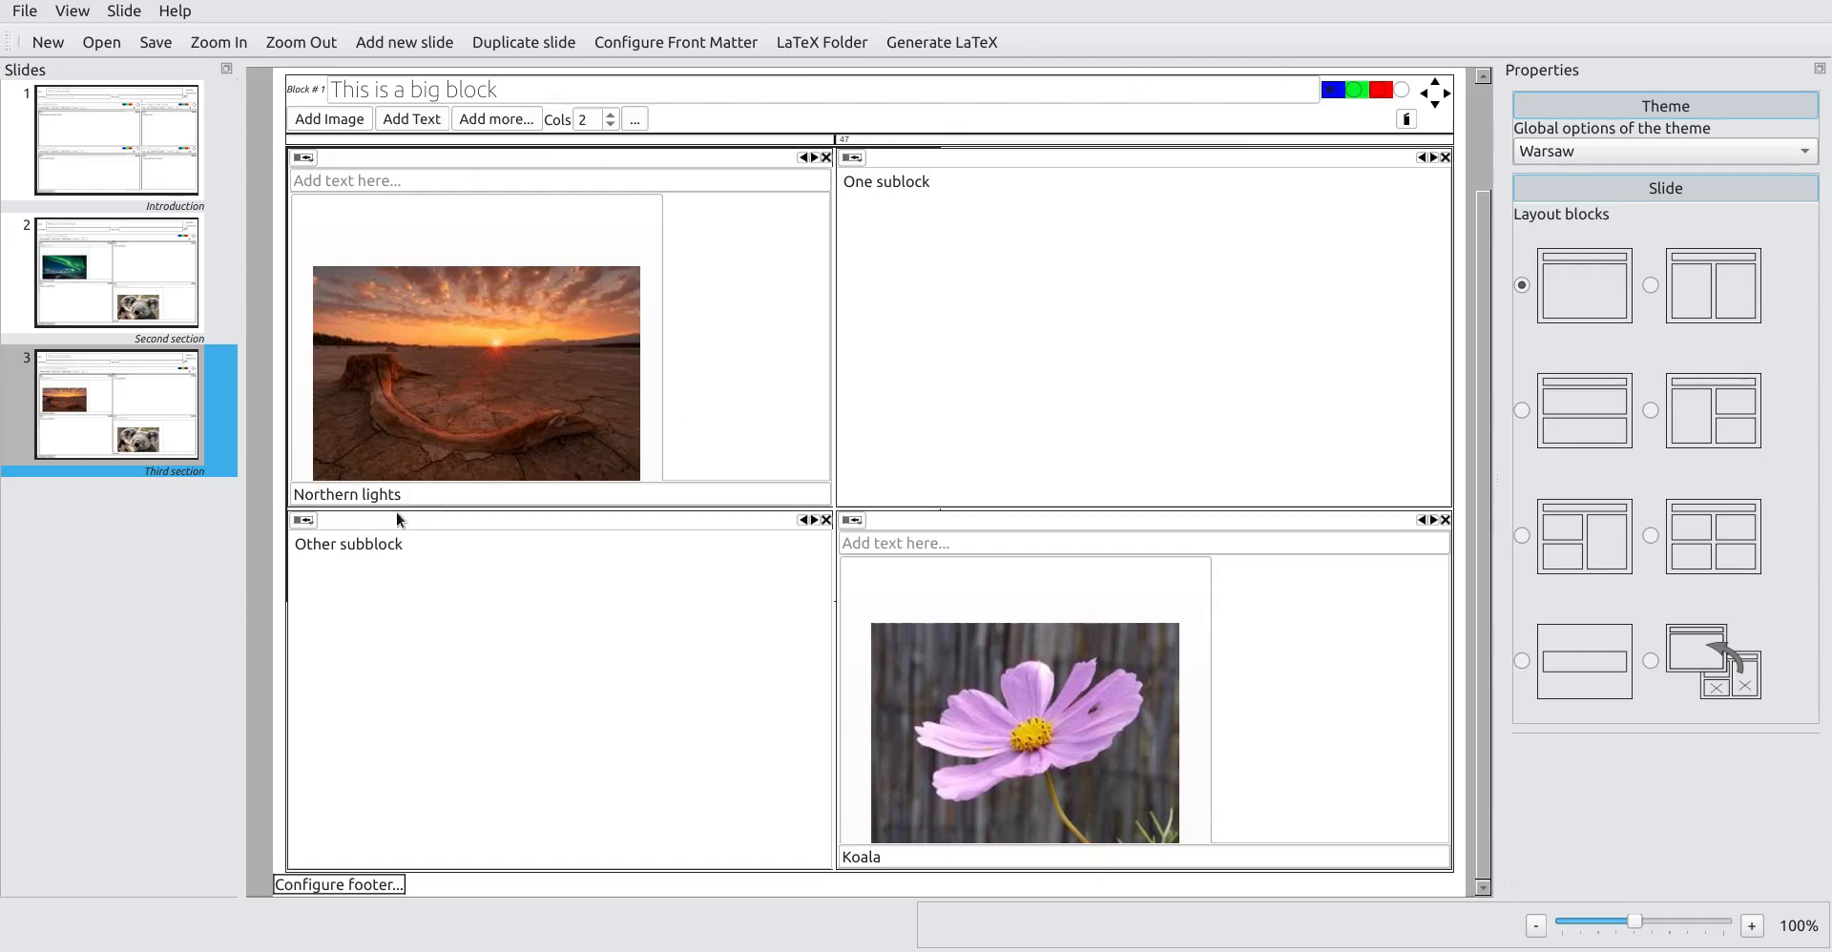
Step: Caption the images 'Desert' and 'Flower', compile the PDF, then close the preview
type("Dese")
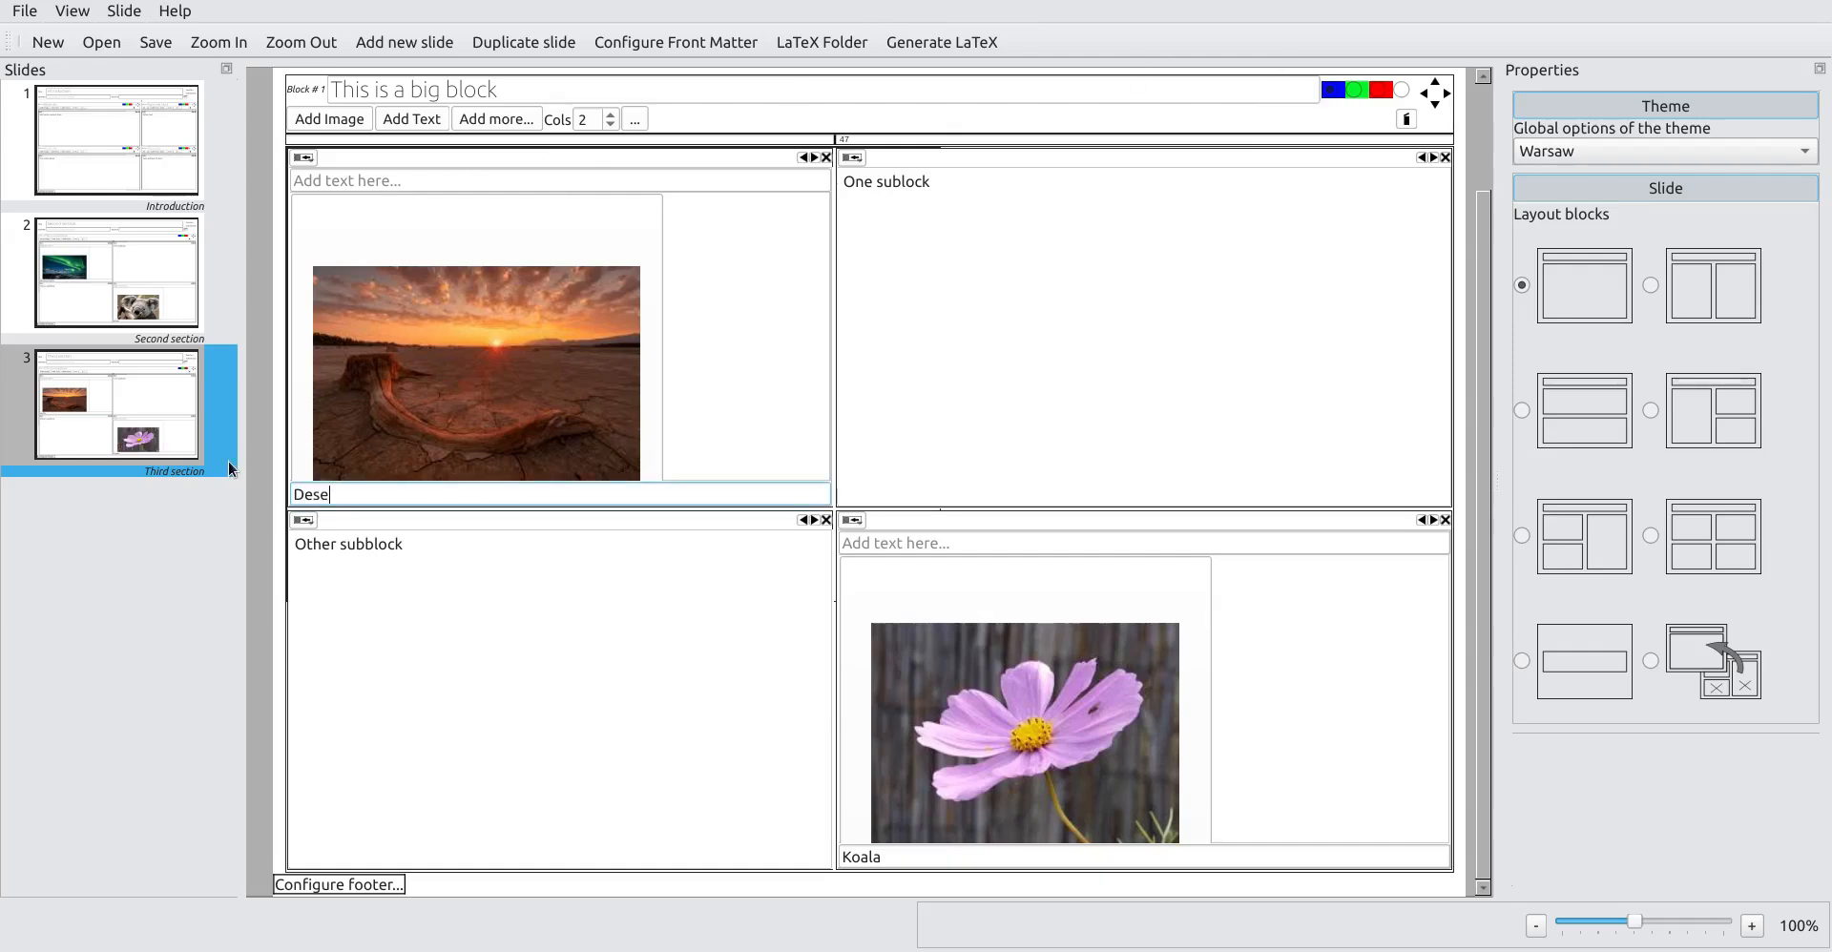
left_click(861, 857)
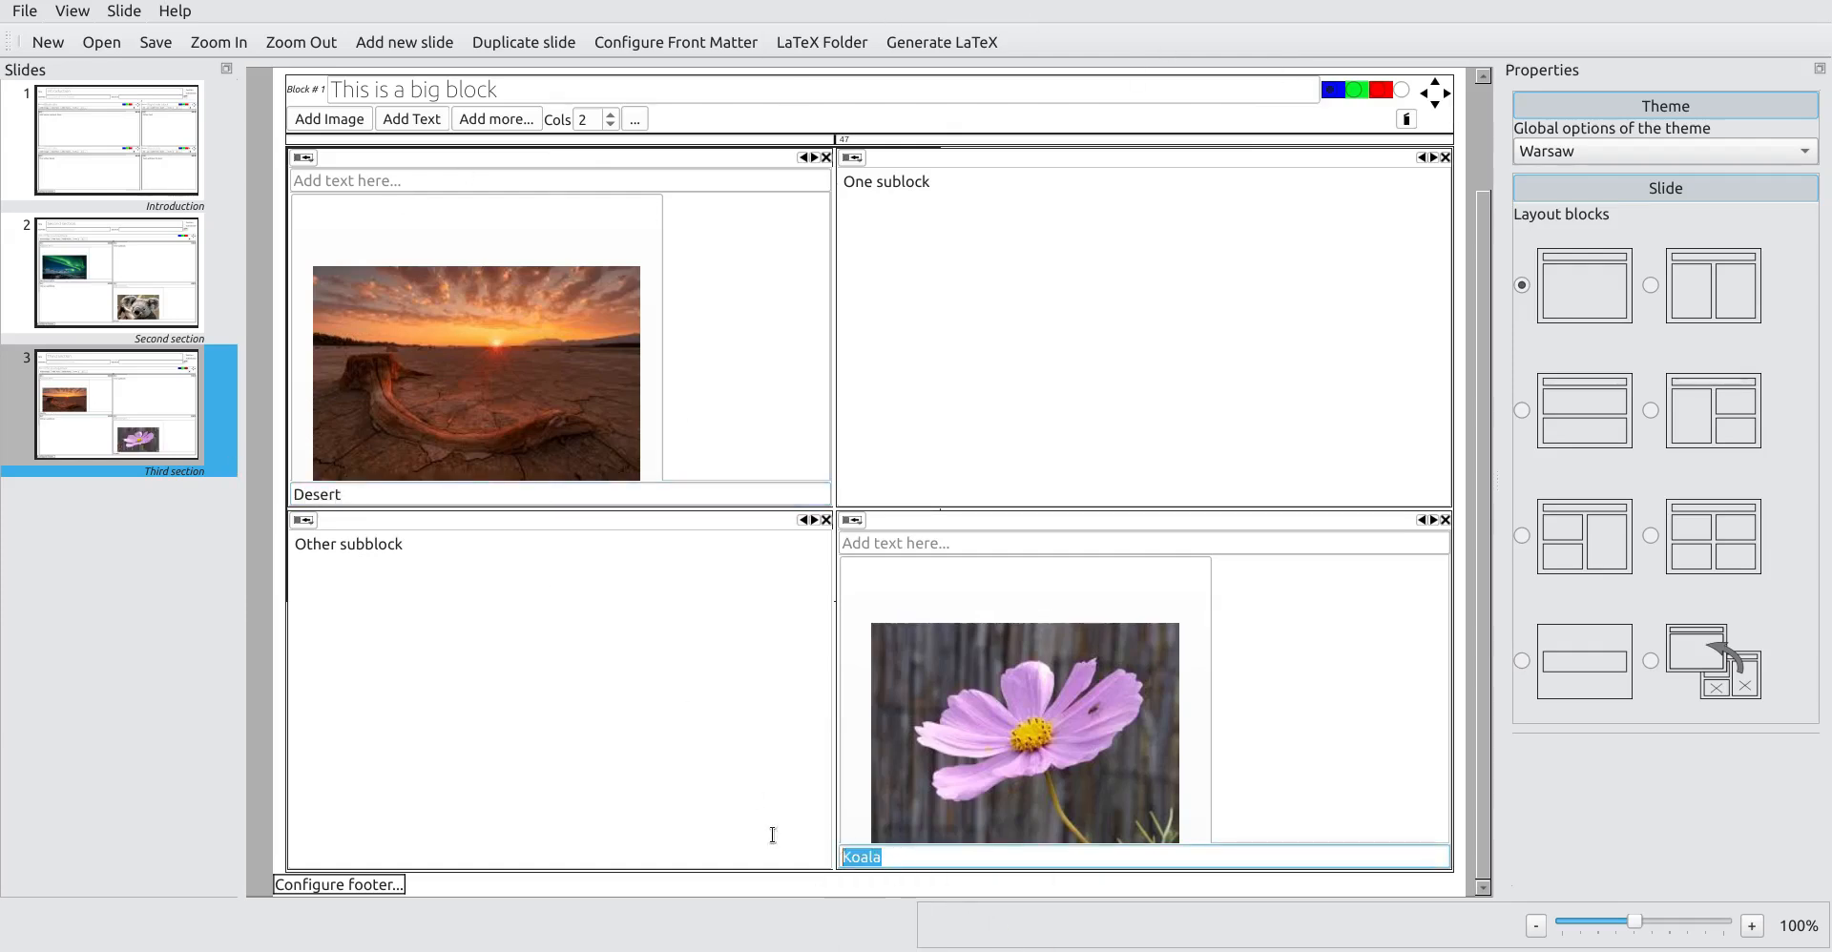
type("Flower")
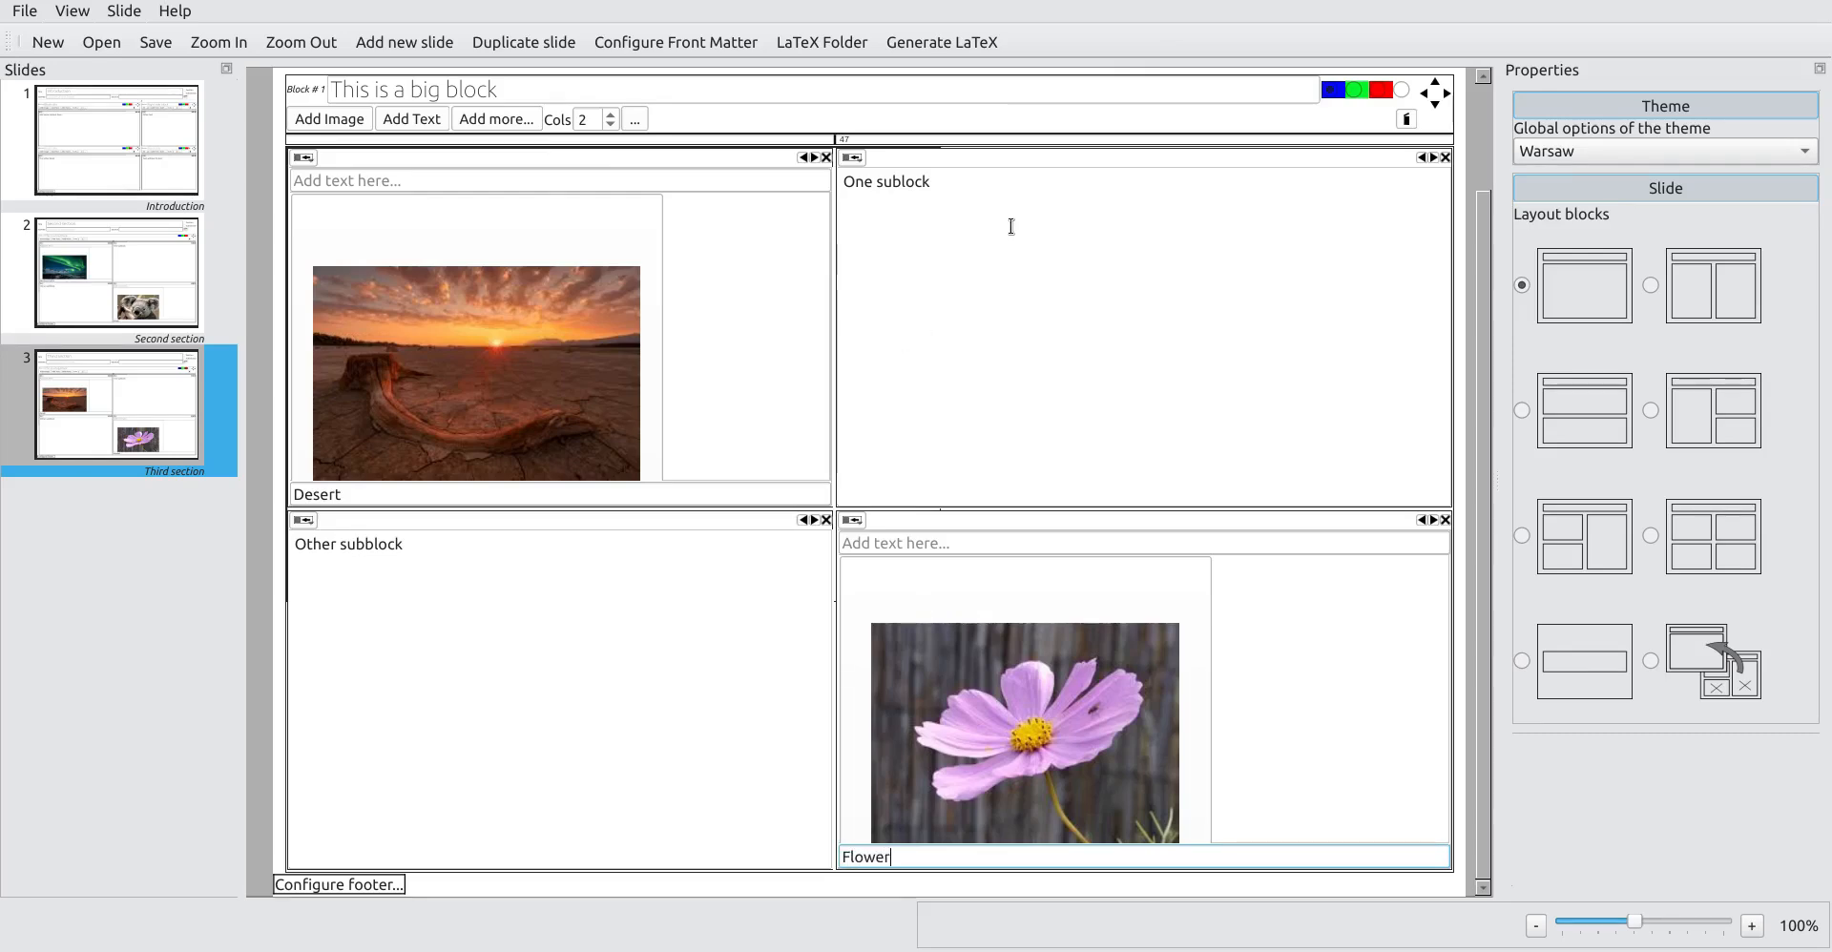
left_click(941, 42)
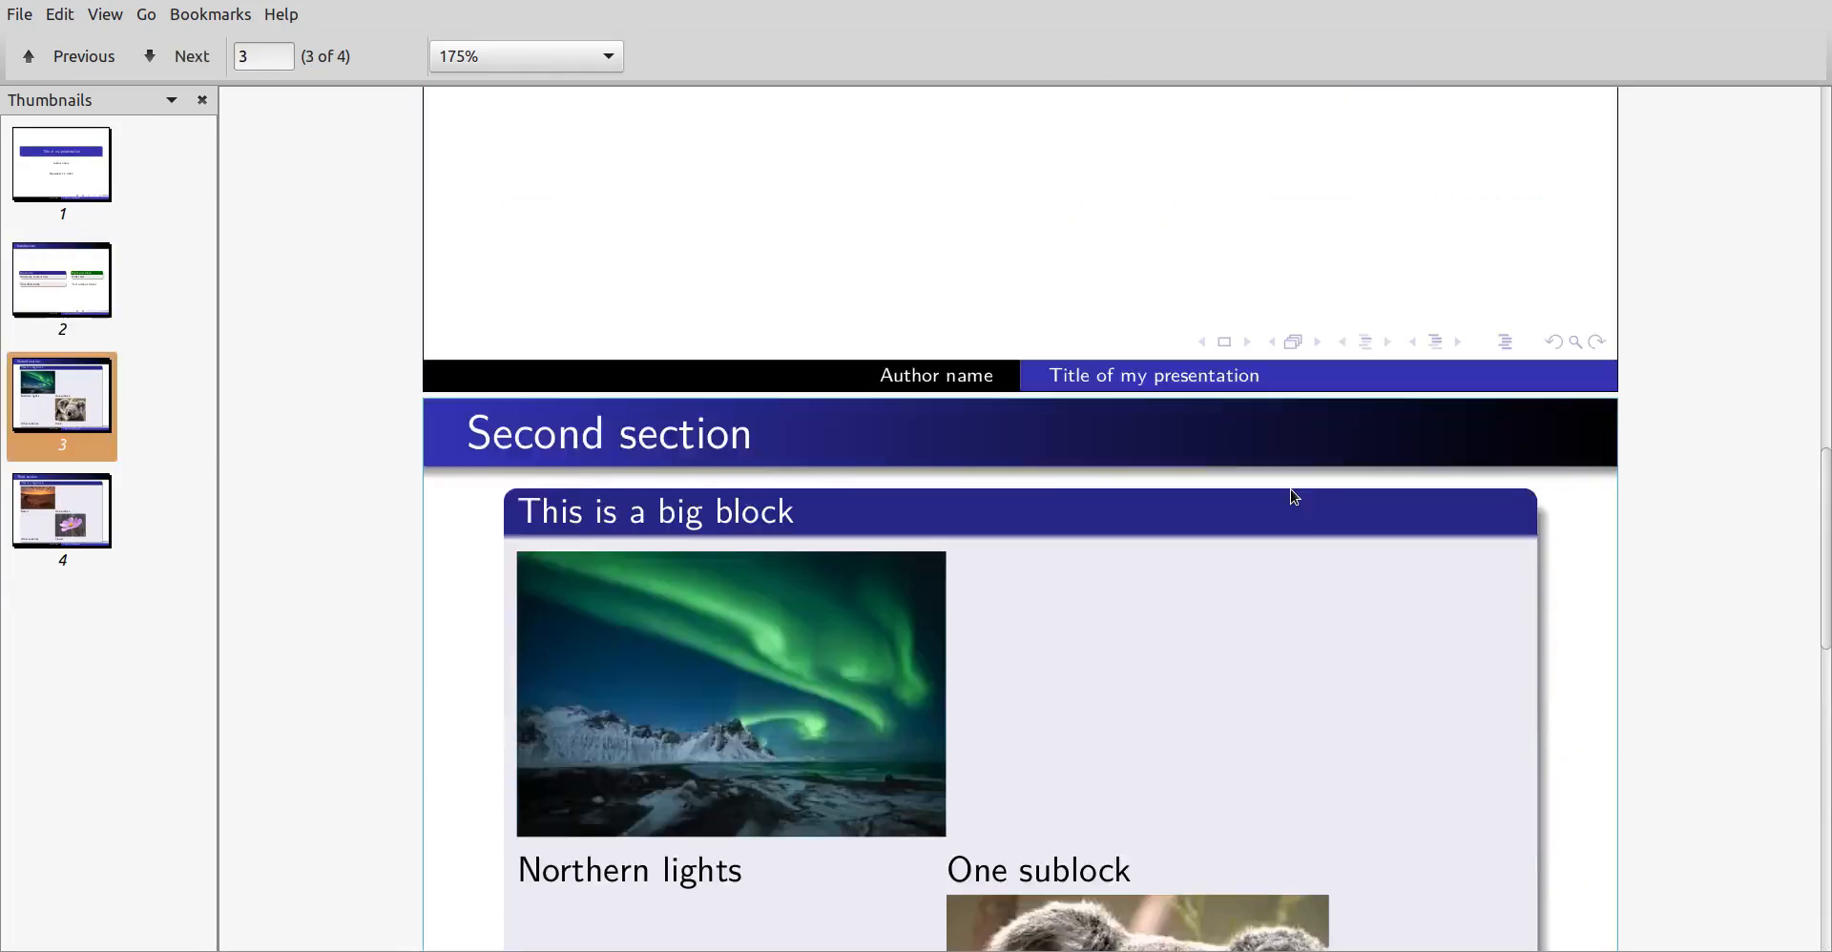
left_click(191, 56)
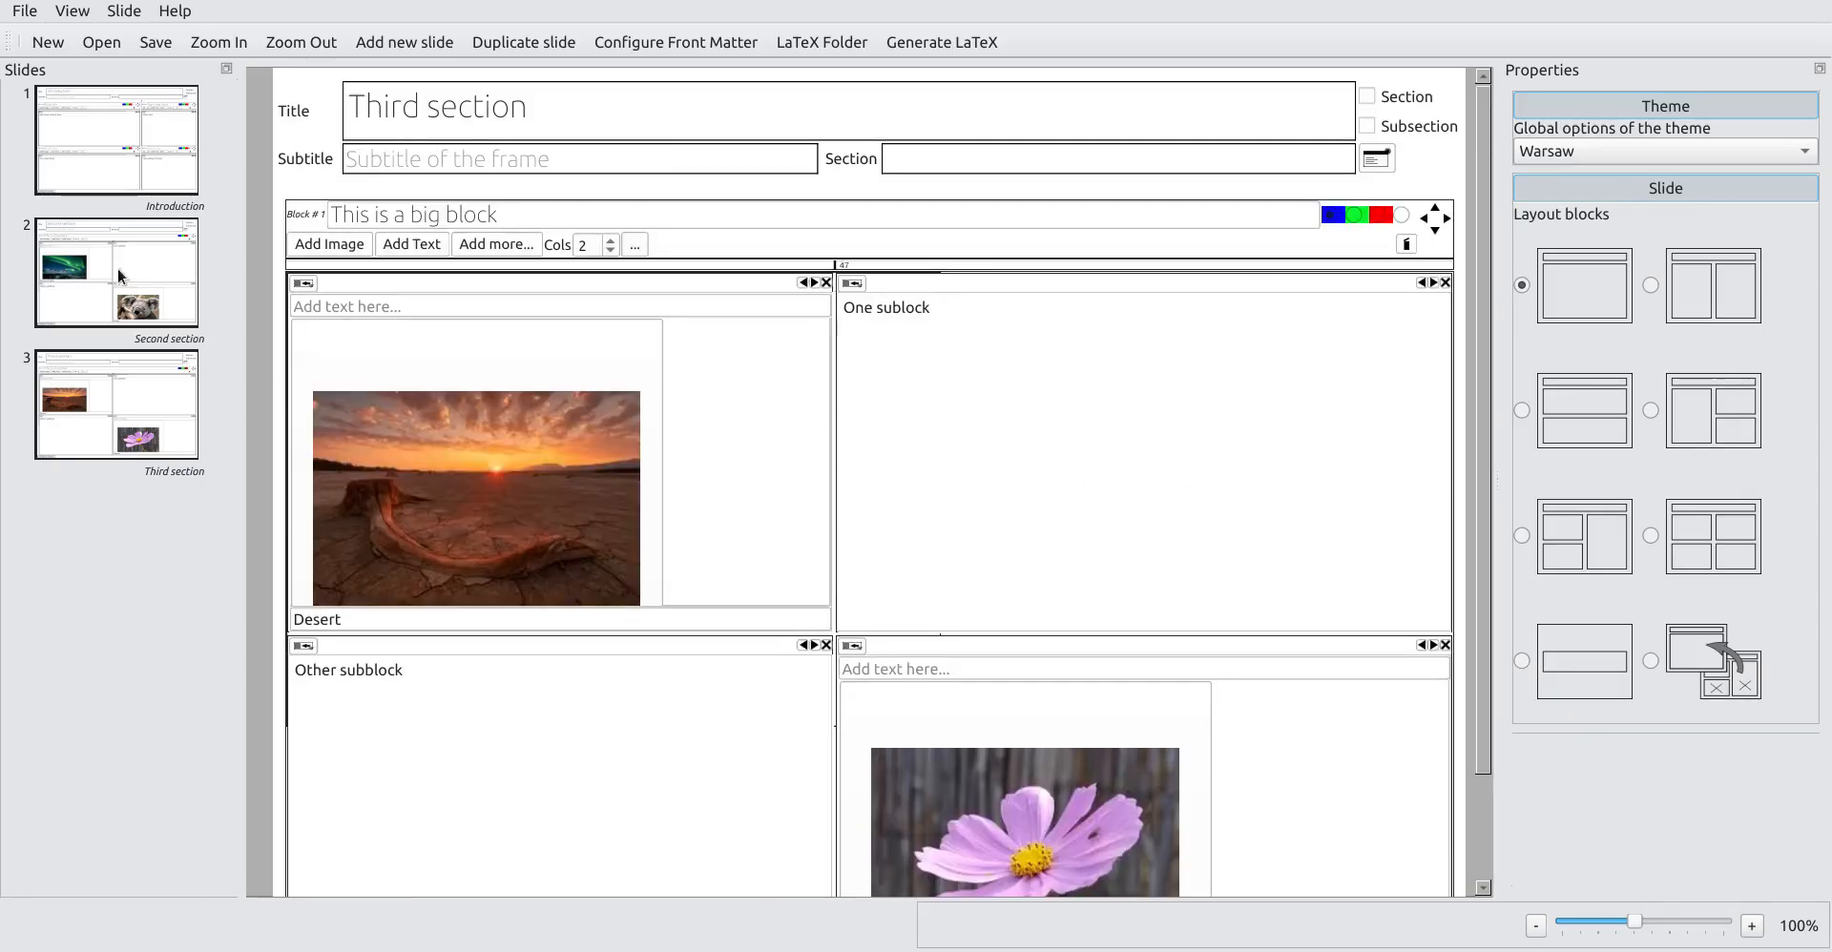
Step: Mark Introduction as a section and the Second and Third section slides as subsections, then compile the PDF
left_click(115, 406)
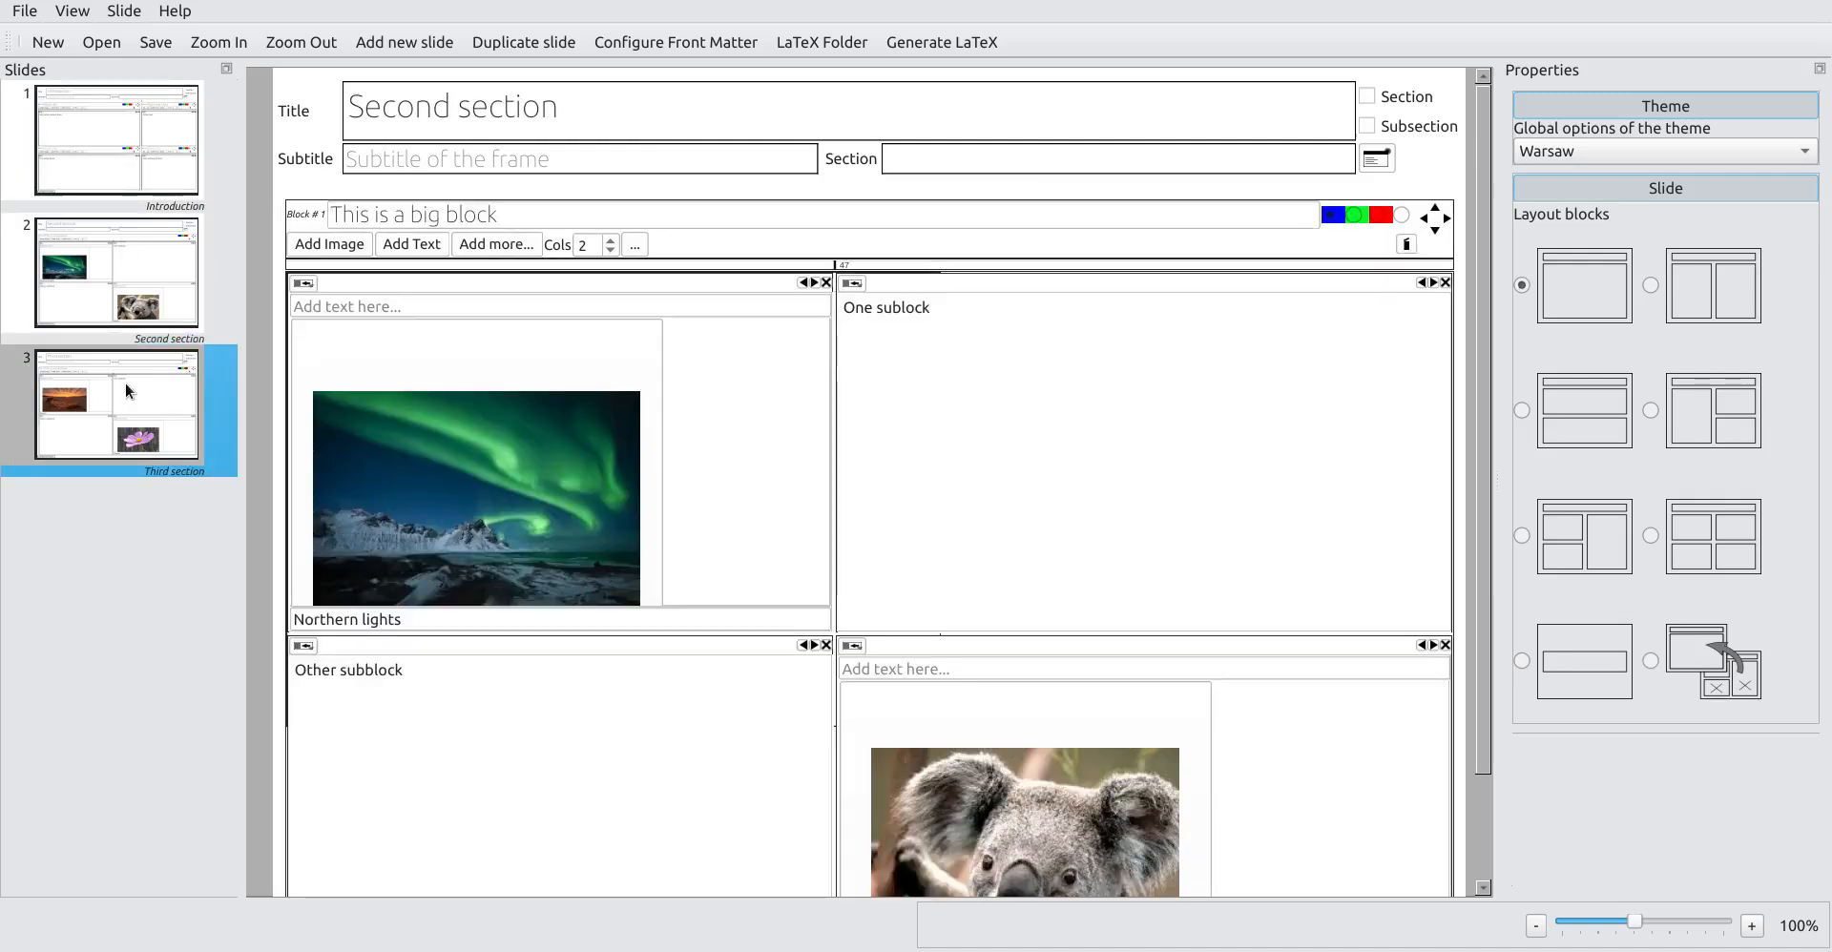
left_click(116, 140)
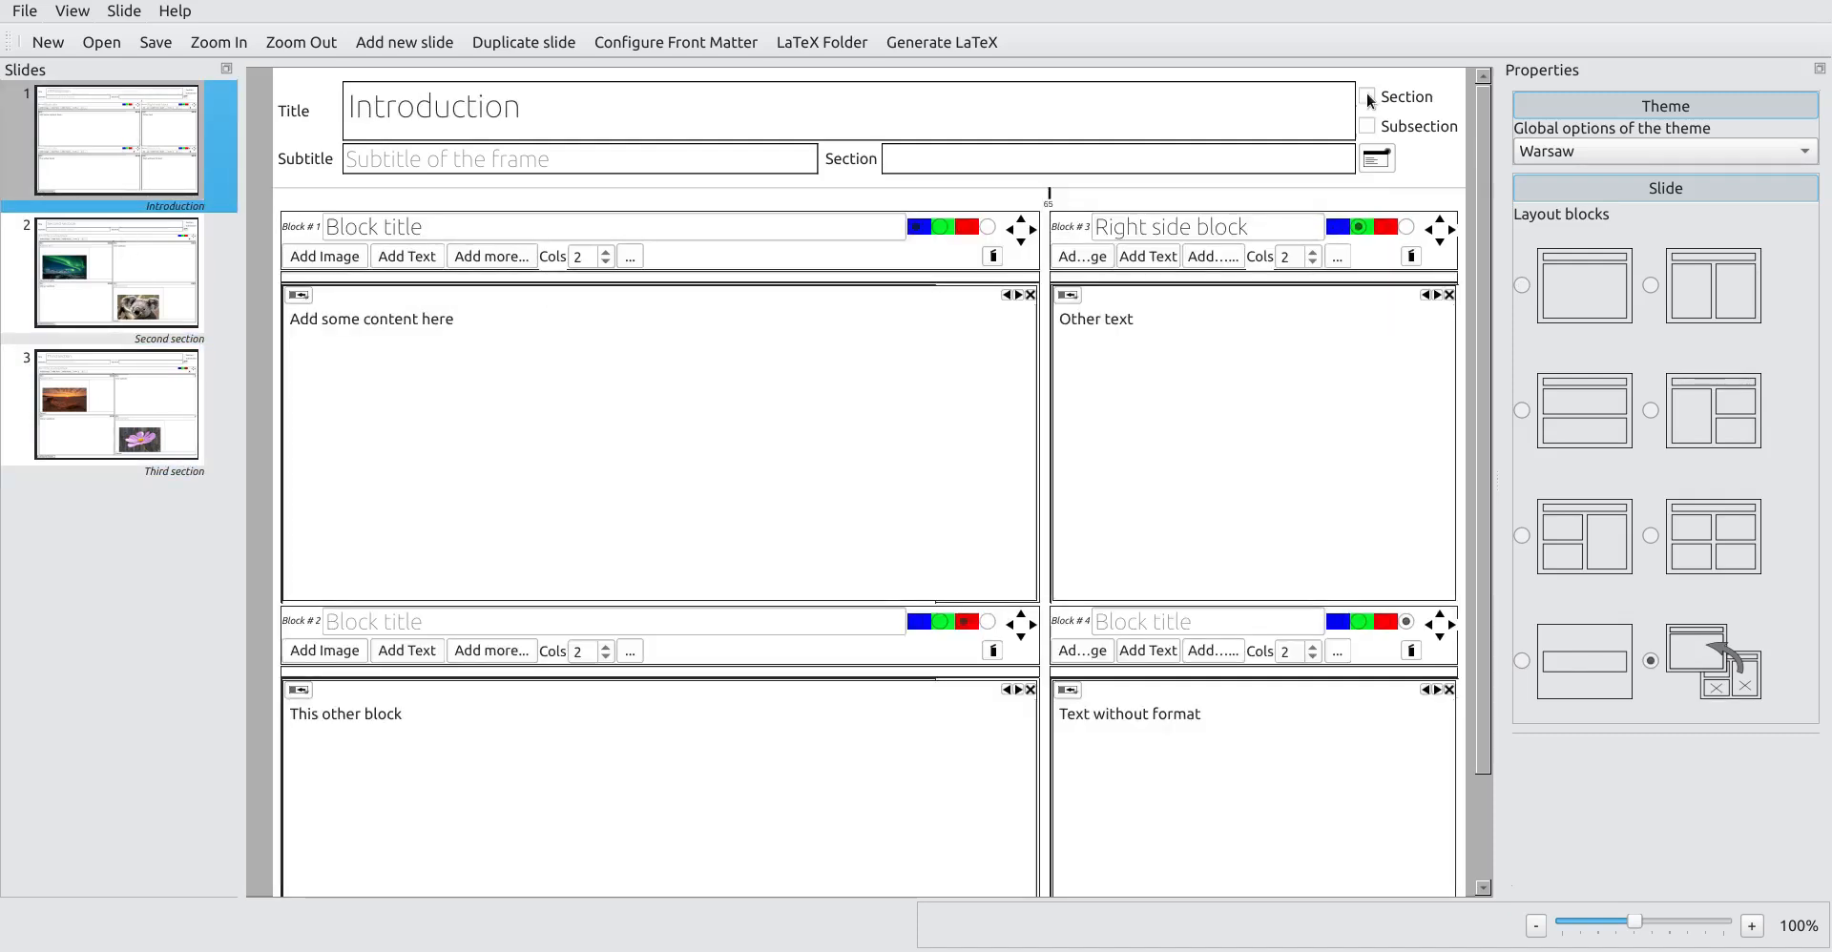
left_click(1365, 97)
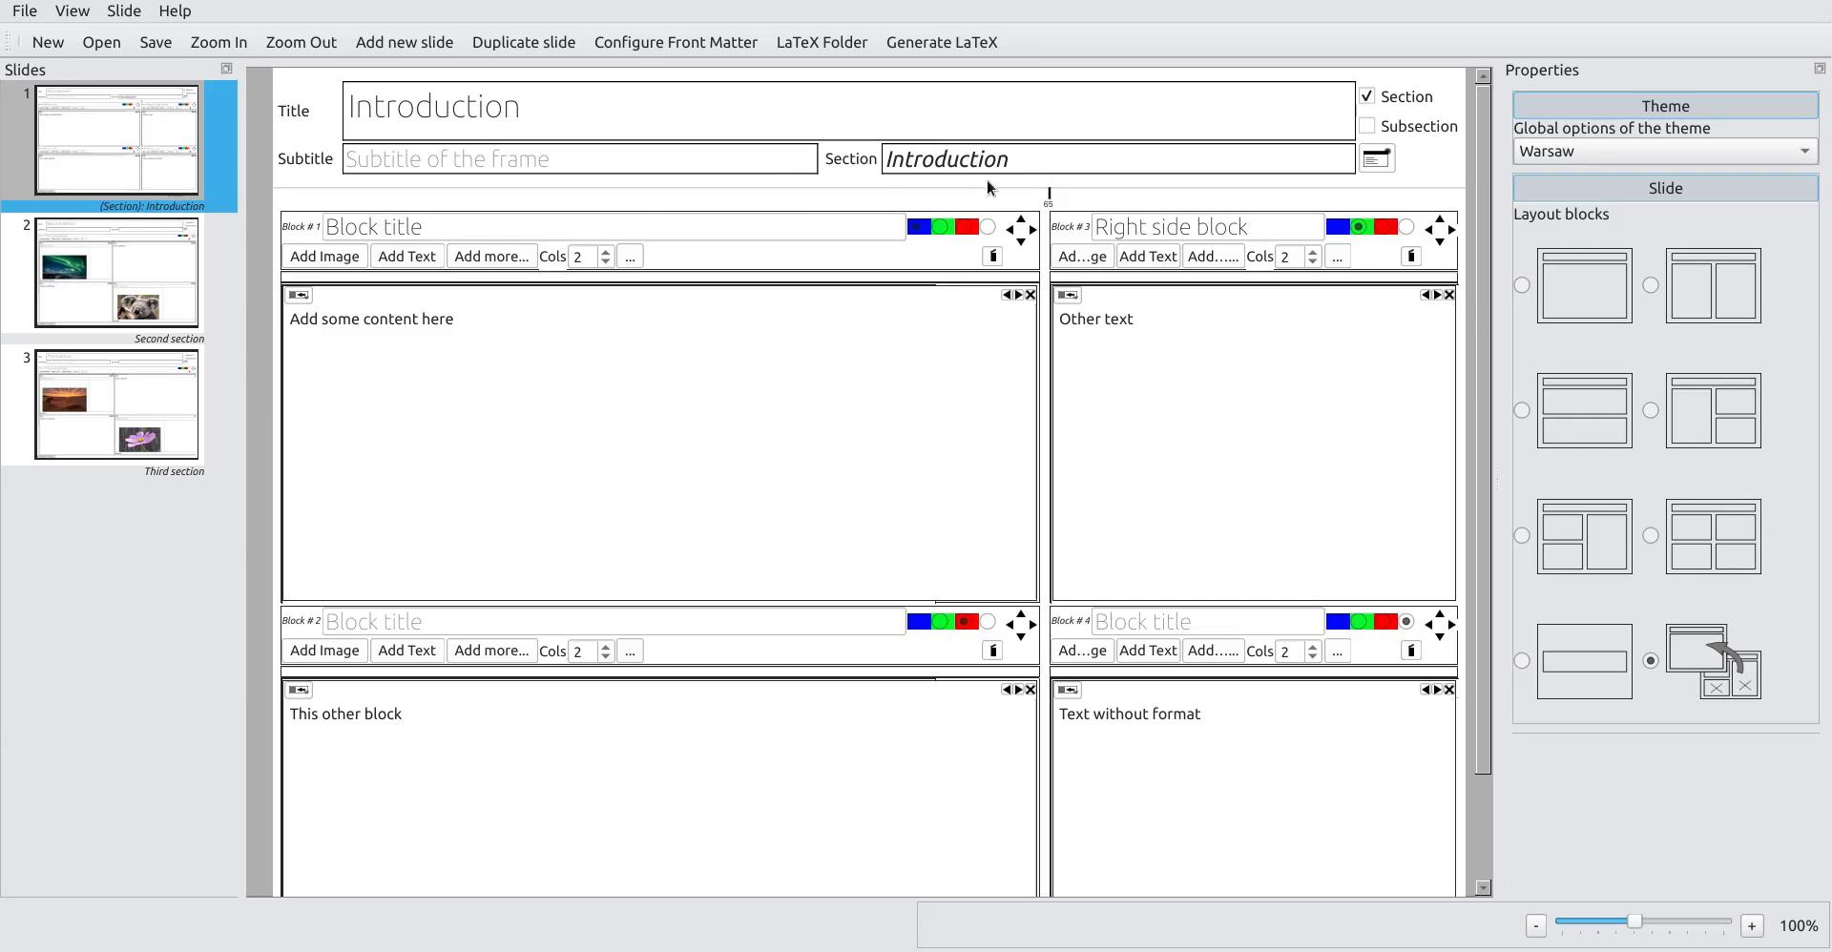
left_click(115, 274)
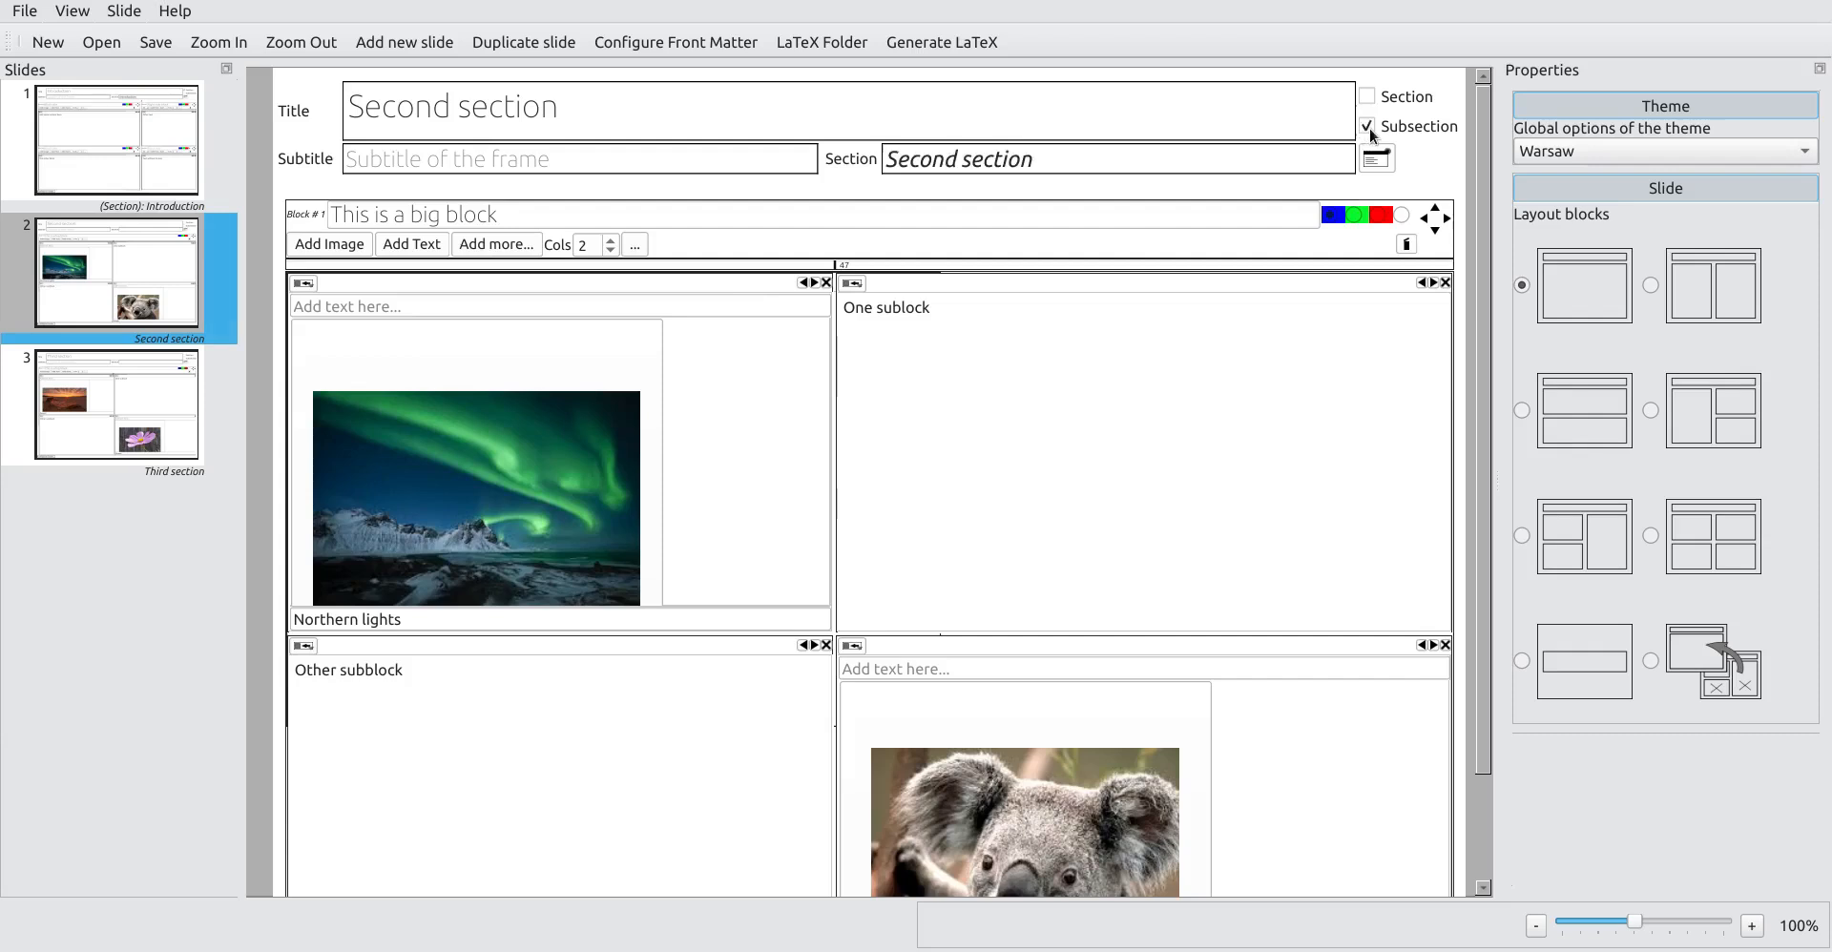
left_click(115, 406)
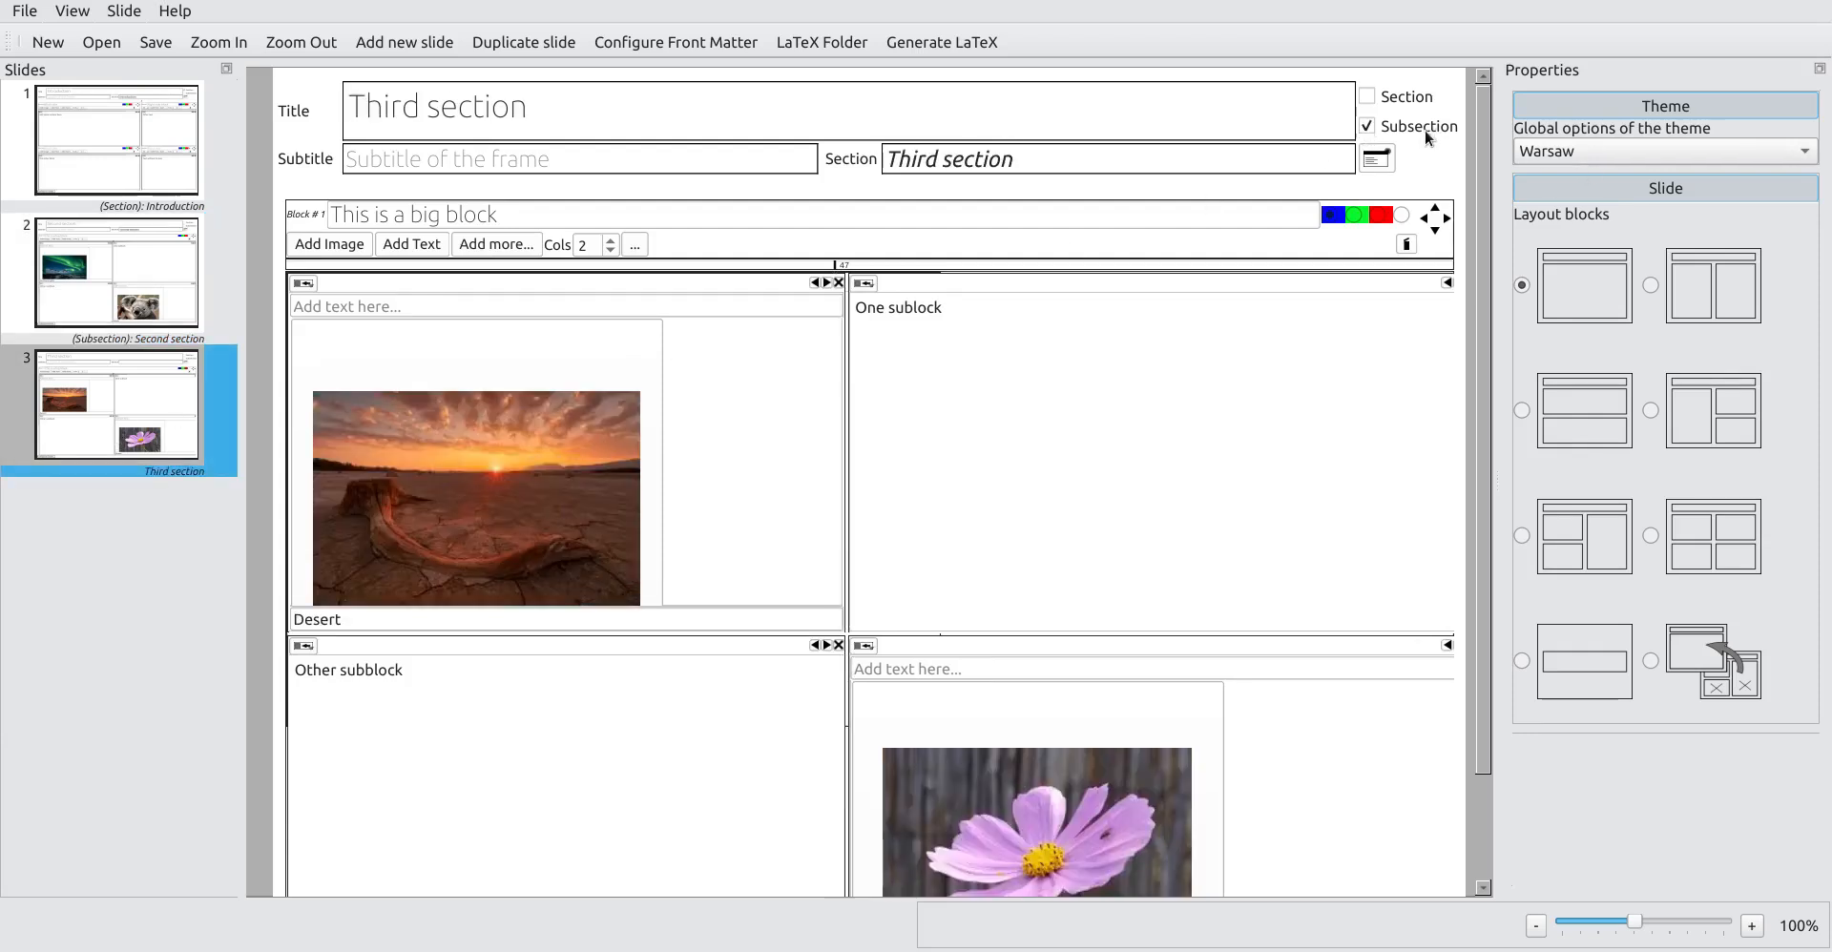
left_click(114, 140)
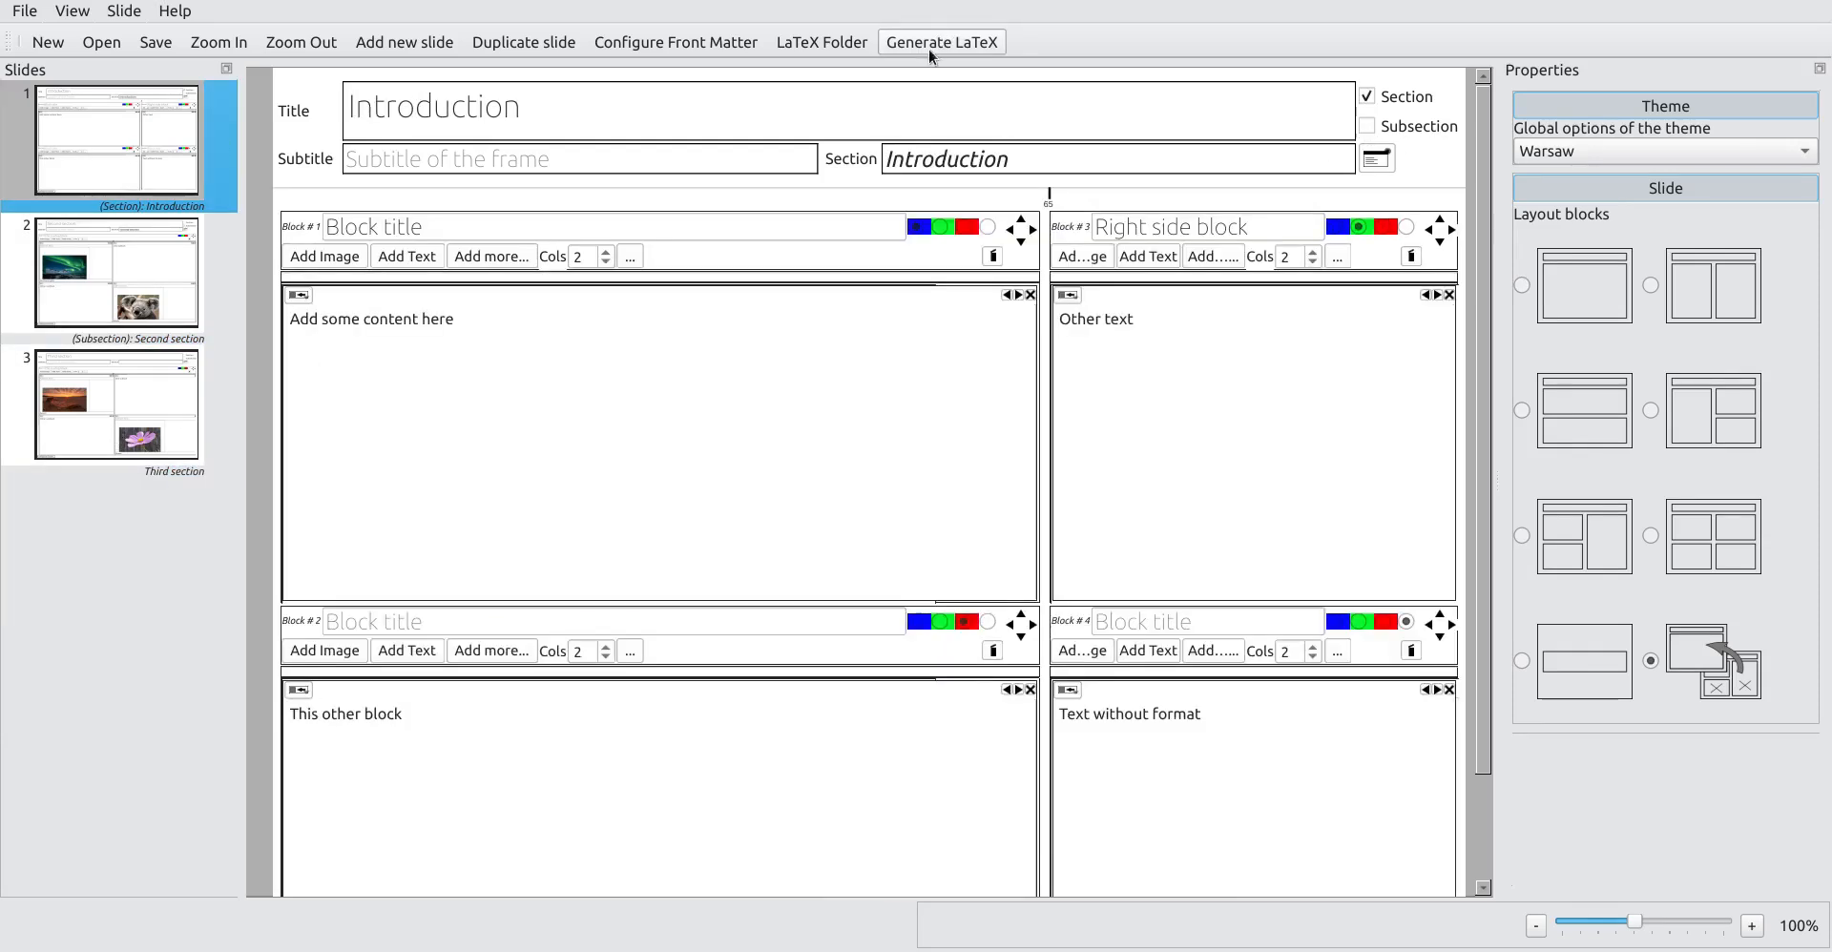
left_click(941, 42)
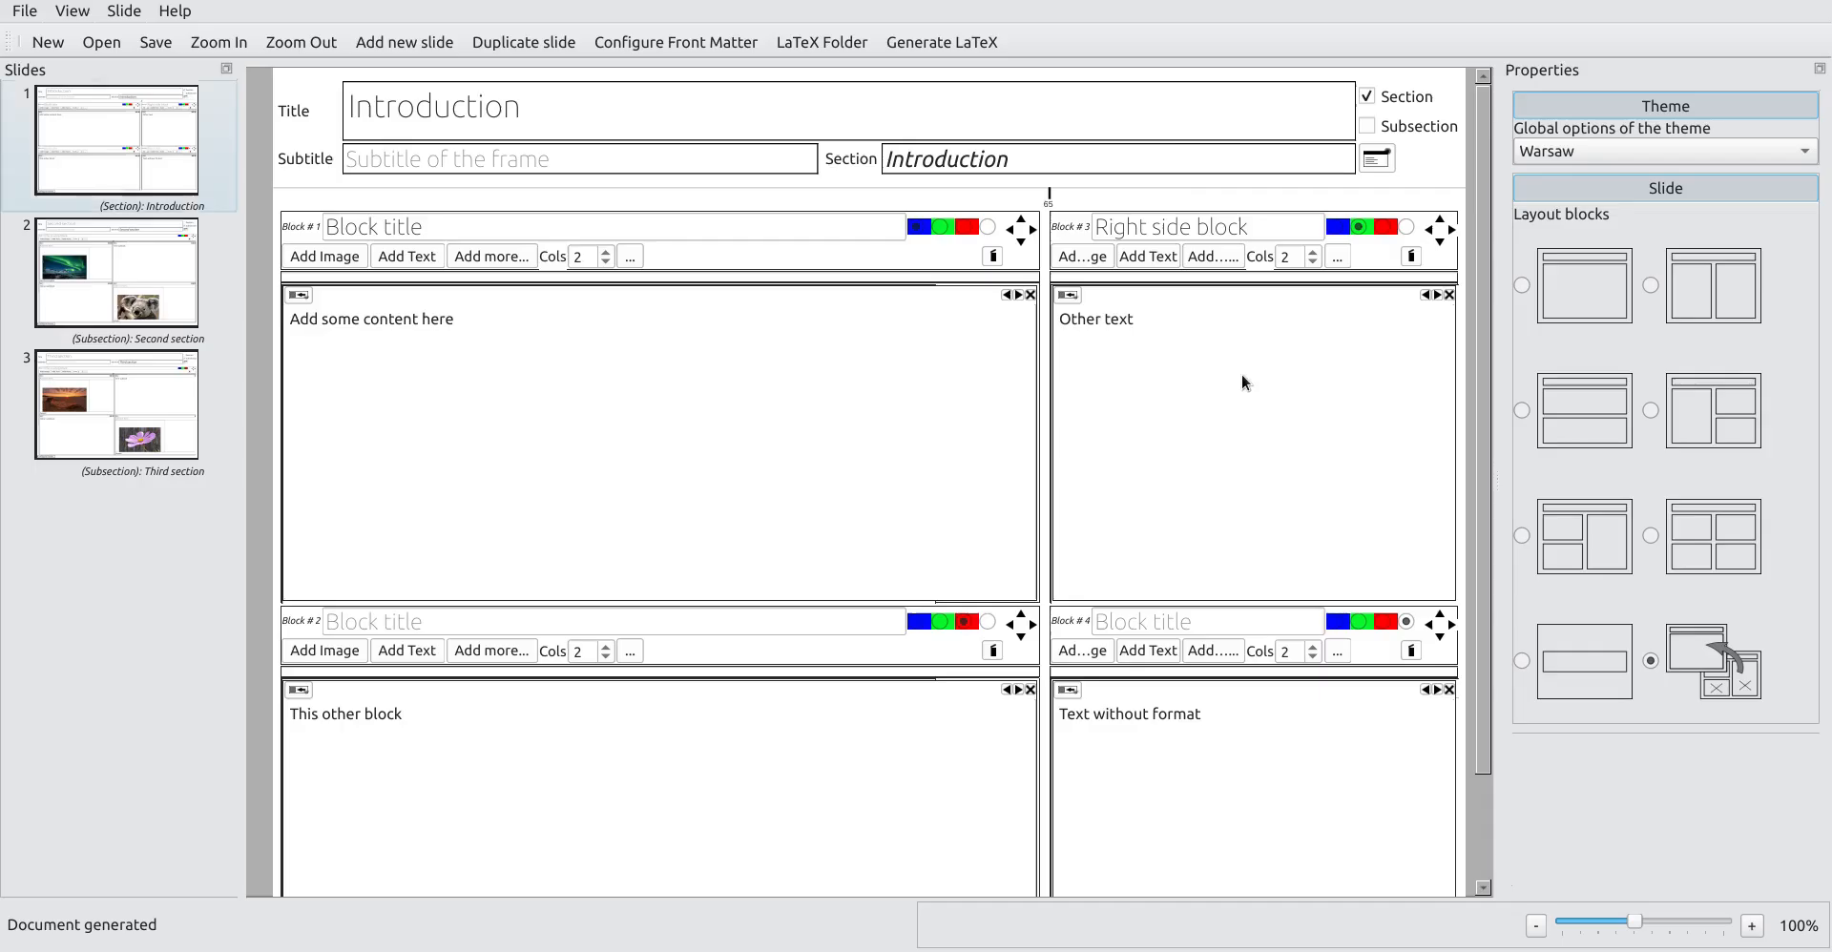
left_click(941, 42)
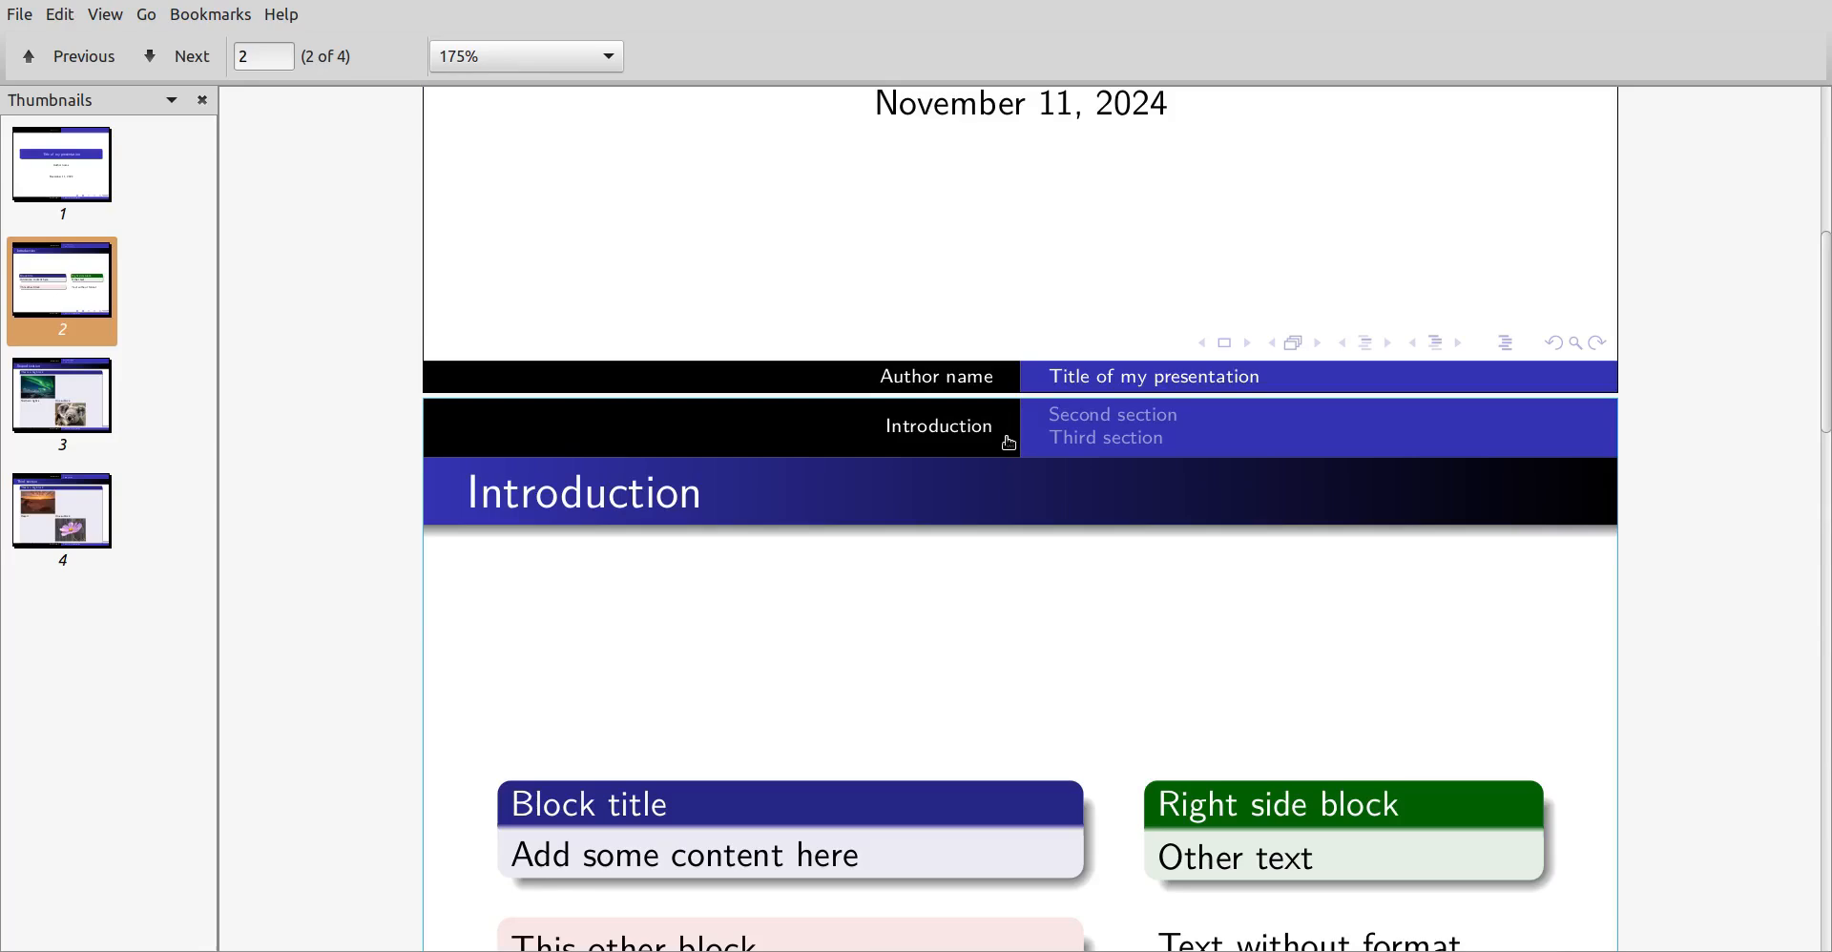
Step: Follow the Second section link in the PDF navigation bar, then close the viewer
left_click(178, 56)
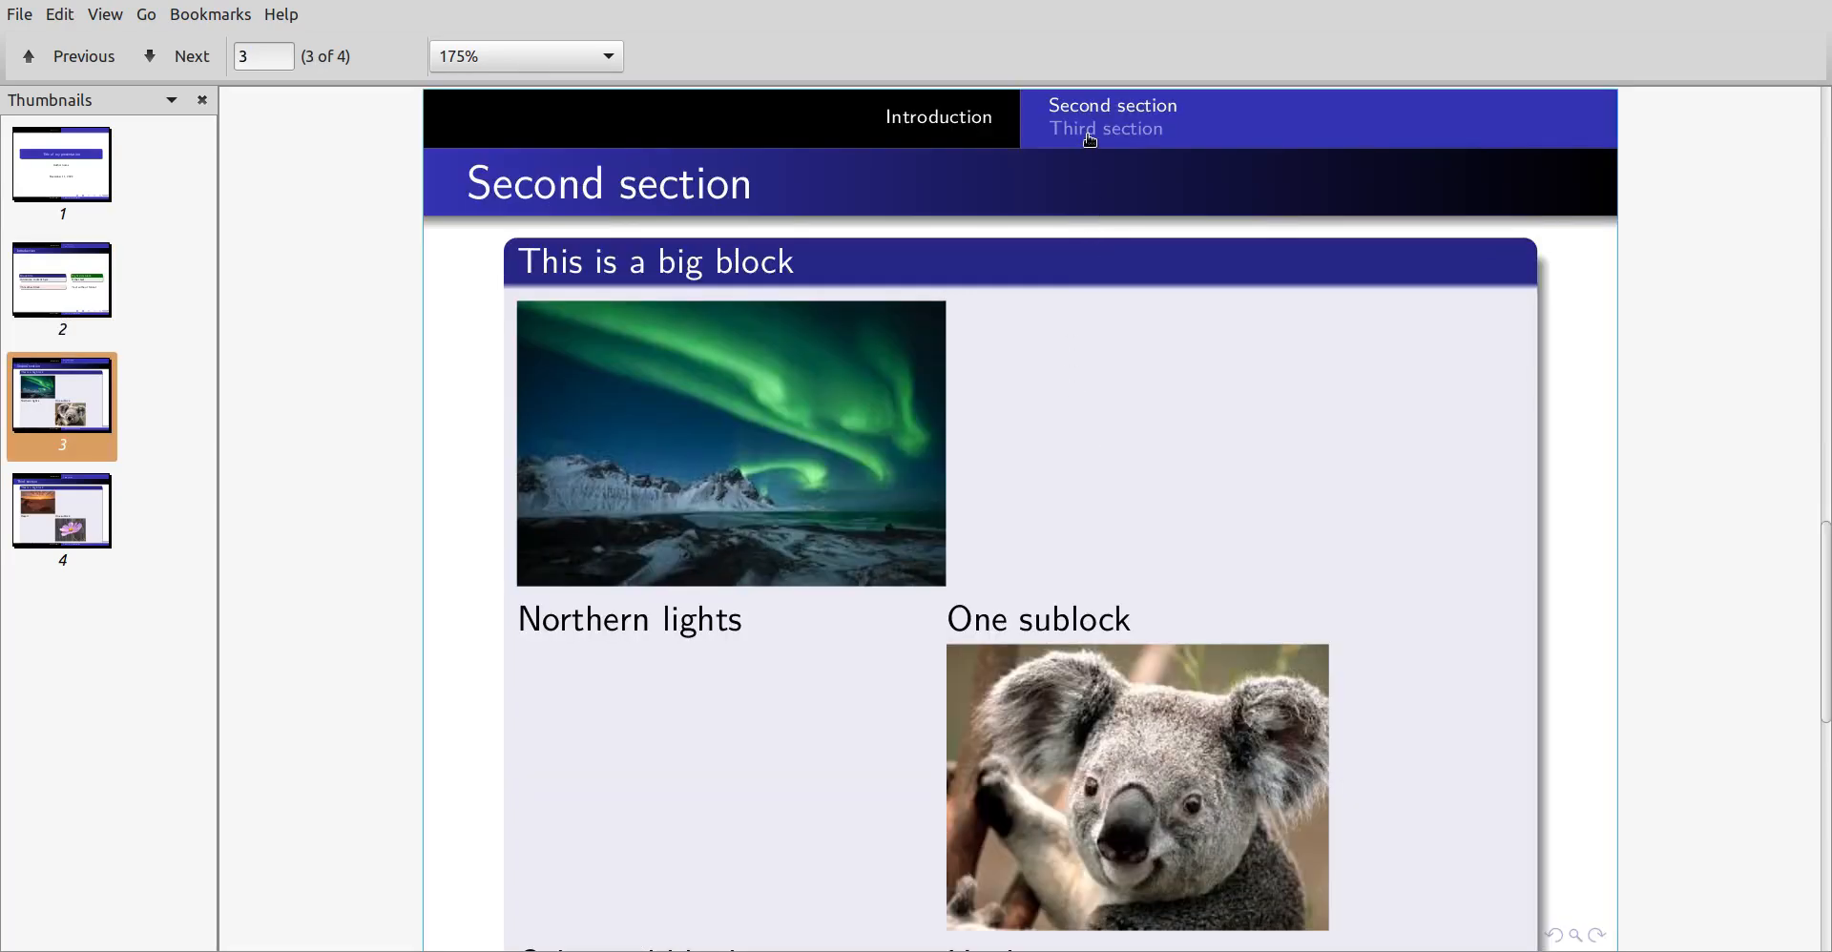
left_click(84, 57)
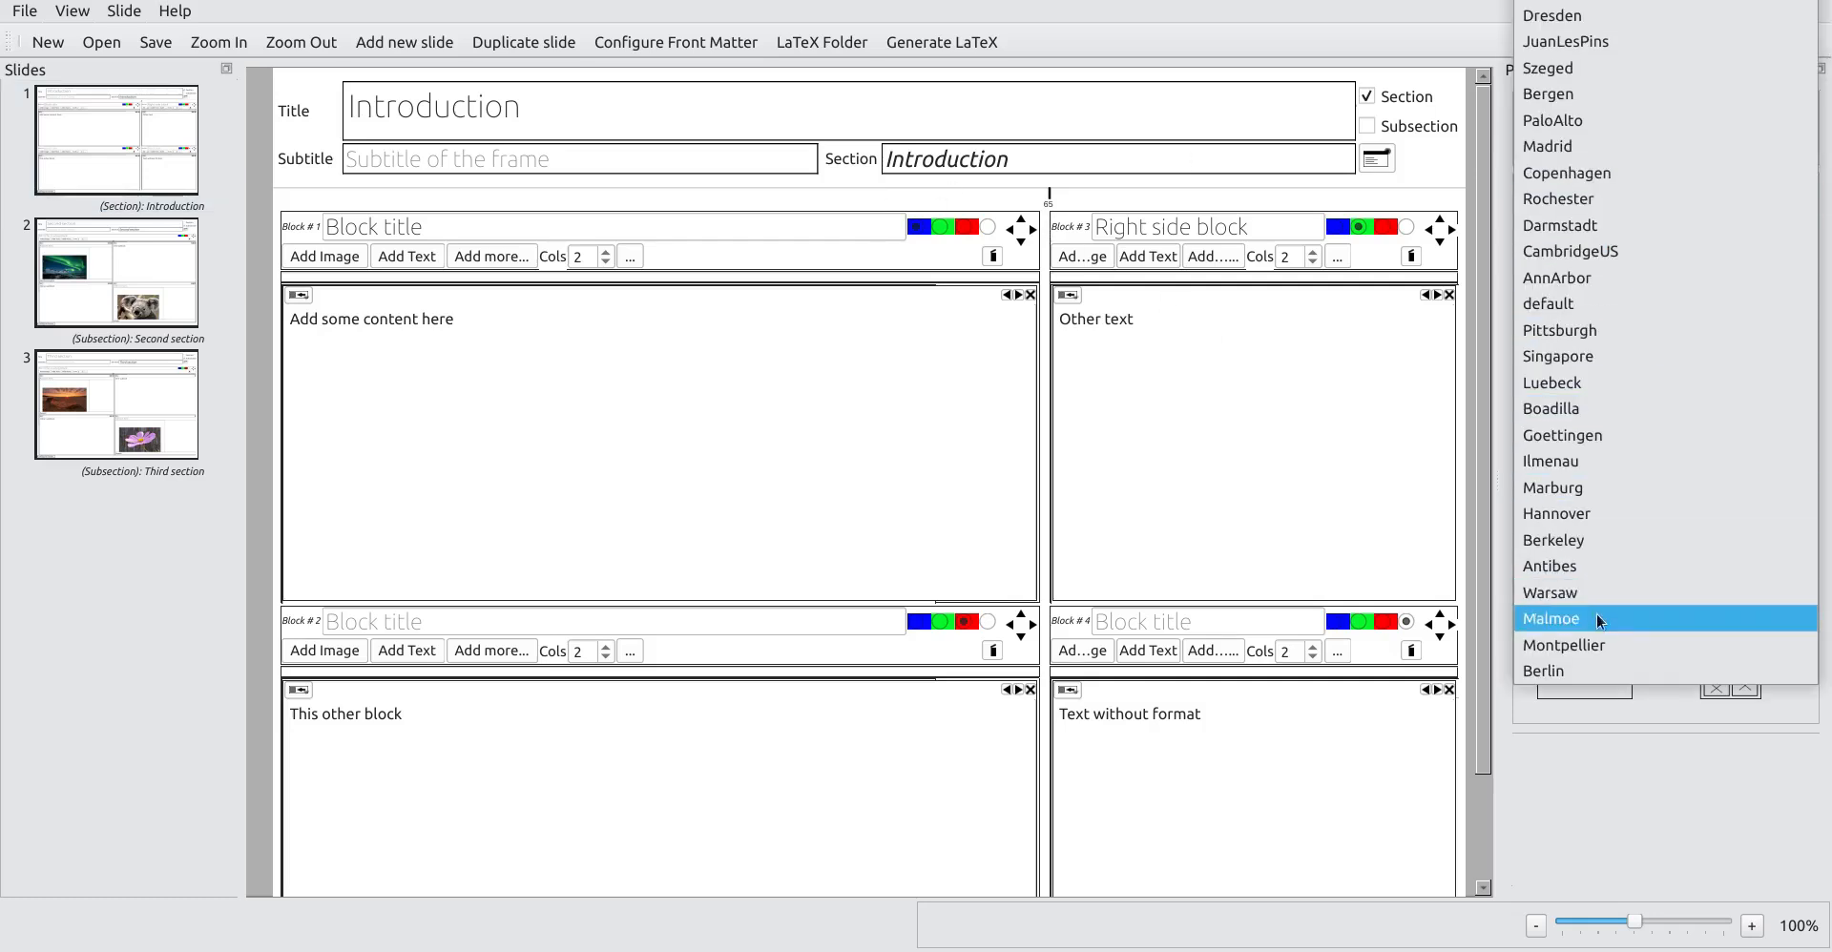
mouse_move(1566, 41)
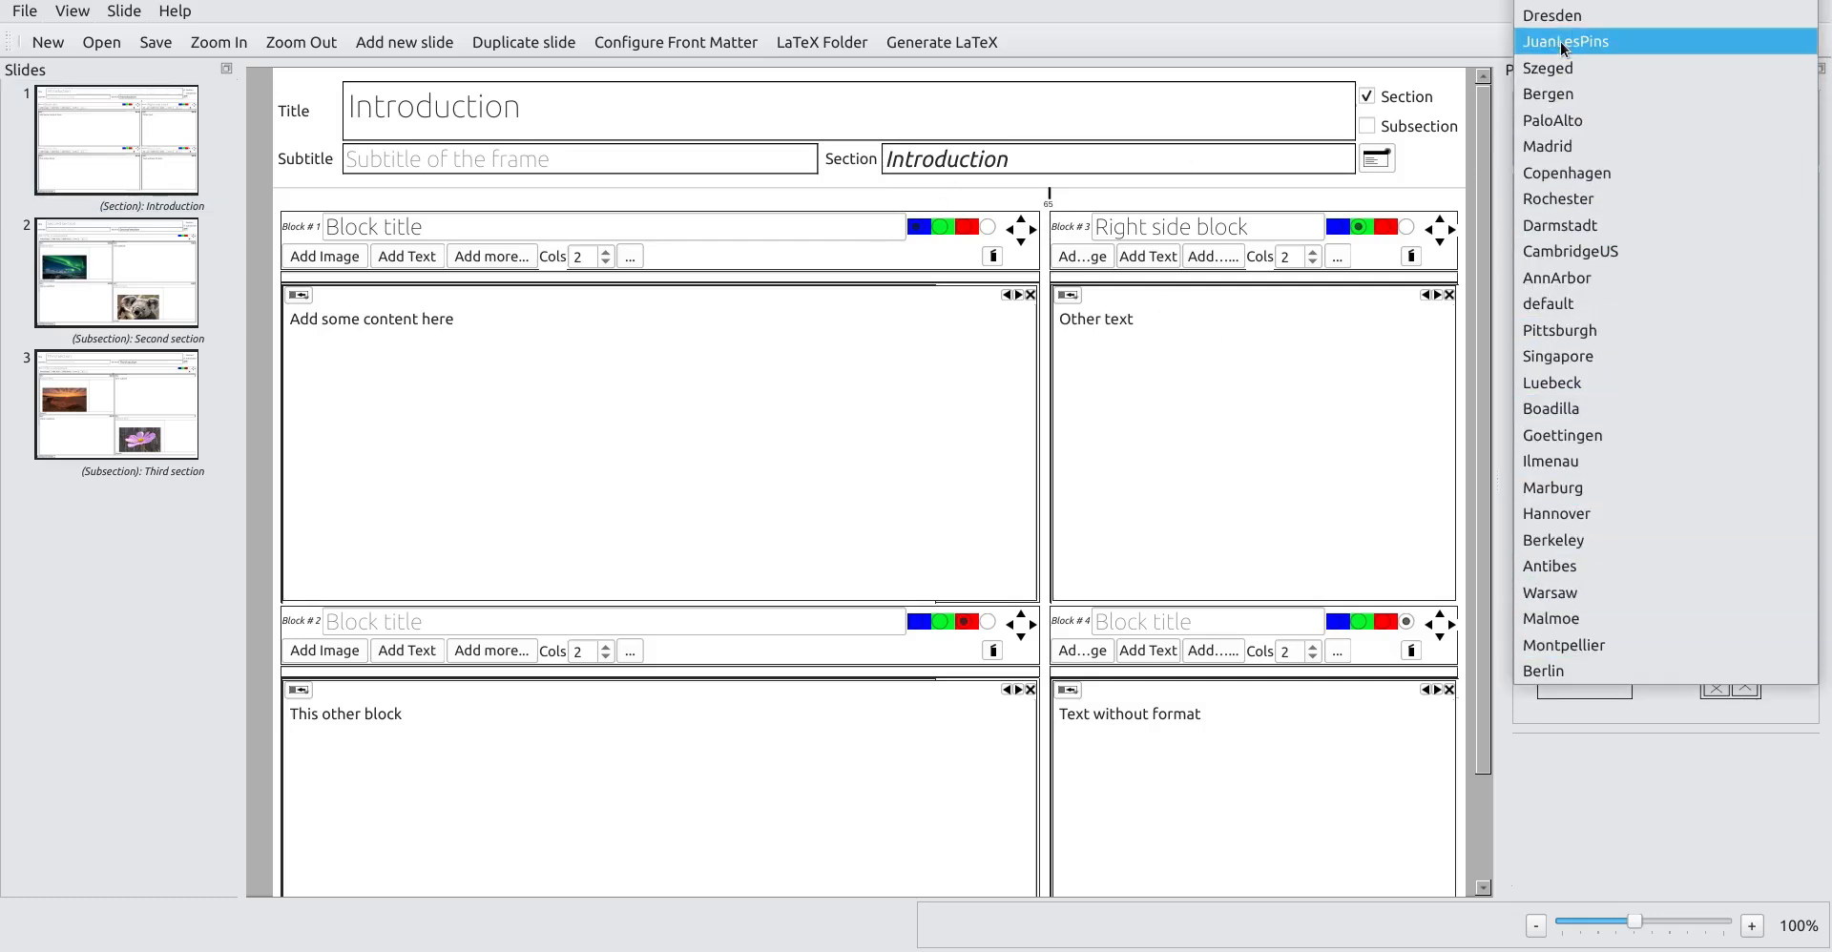
Step: Try the JuanLesPins theme and generate it, then switch the theme to PaloAlto
left_click(1565, 41)
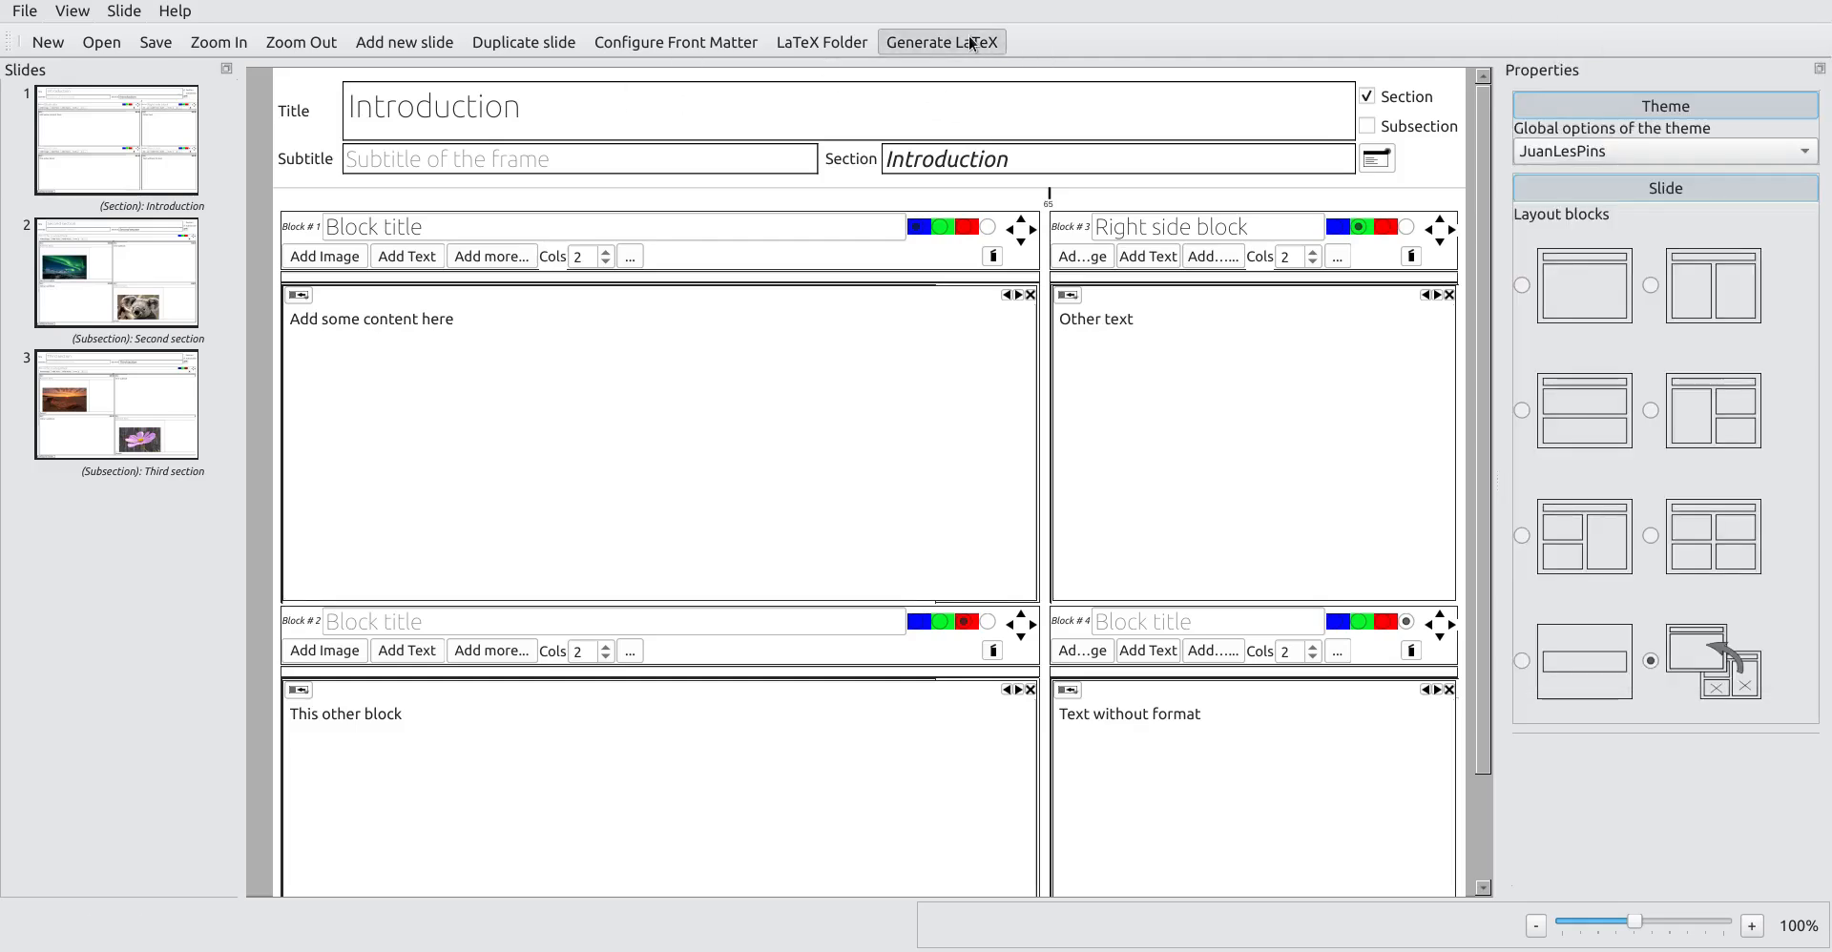
left_click(941, 42)
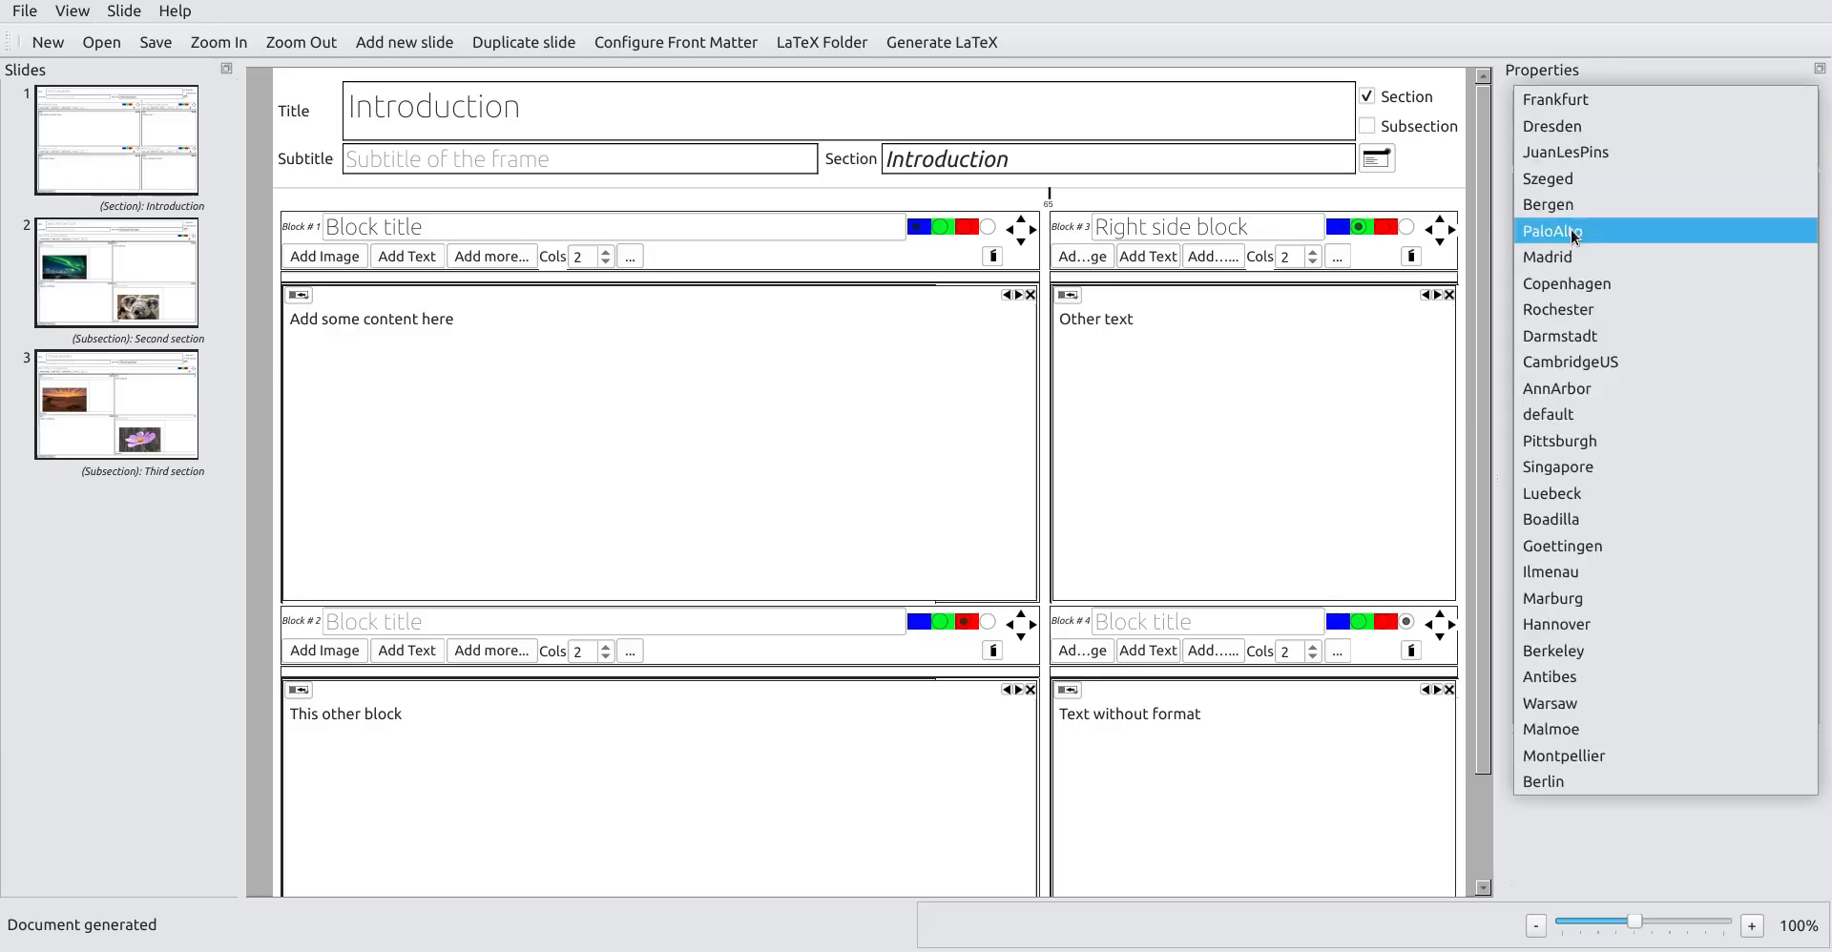
left_click(1552, 230)
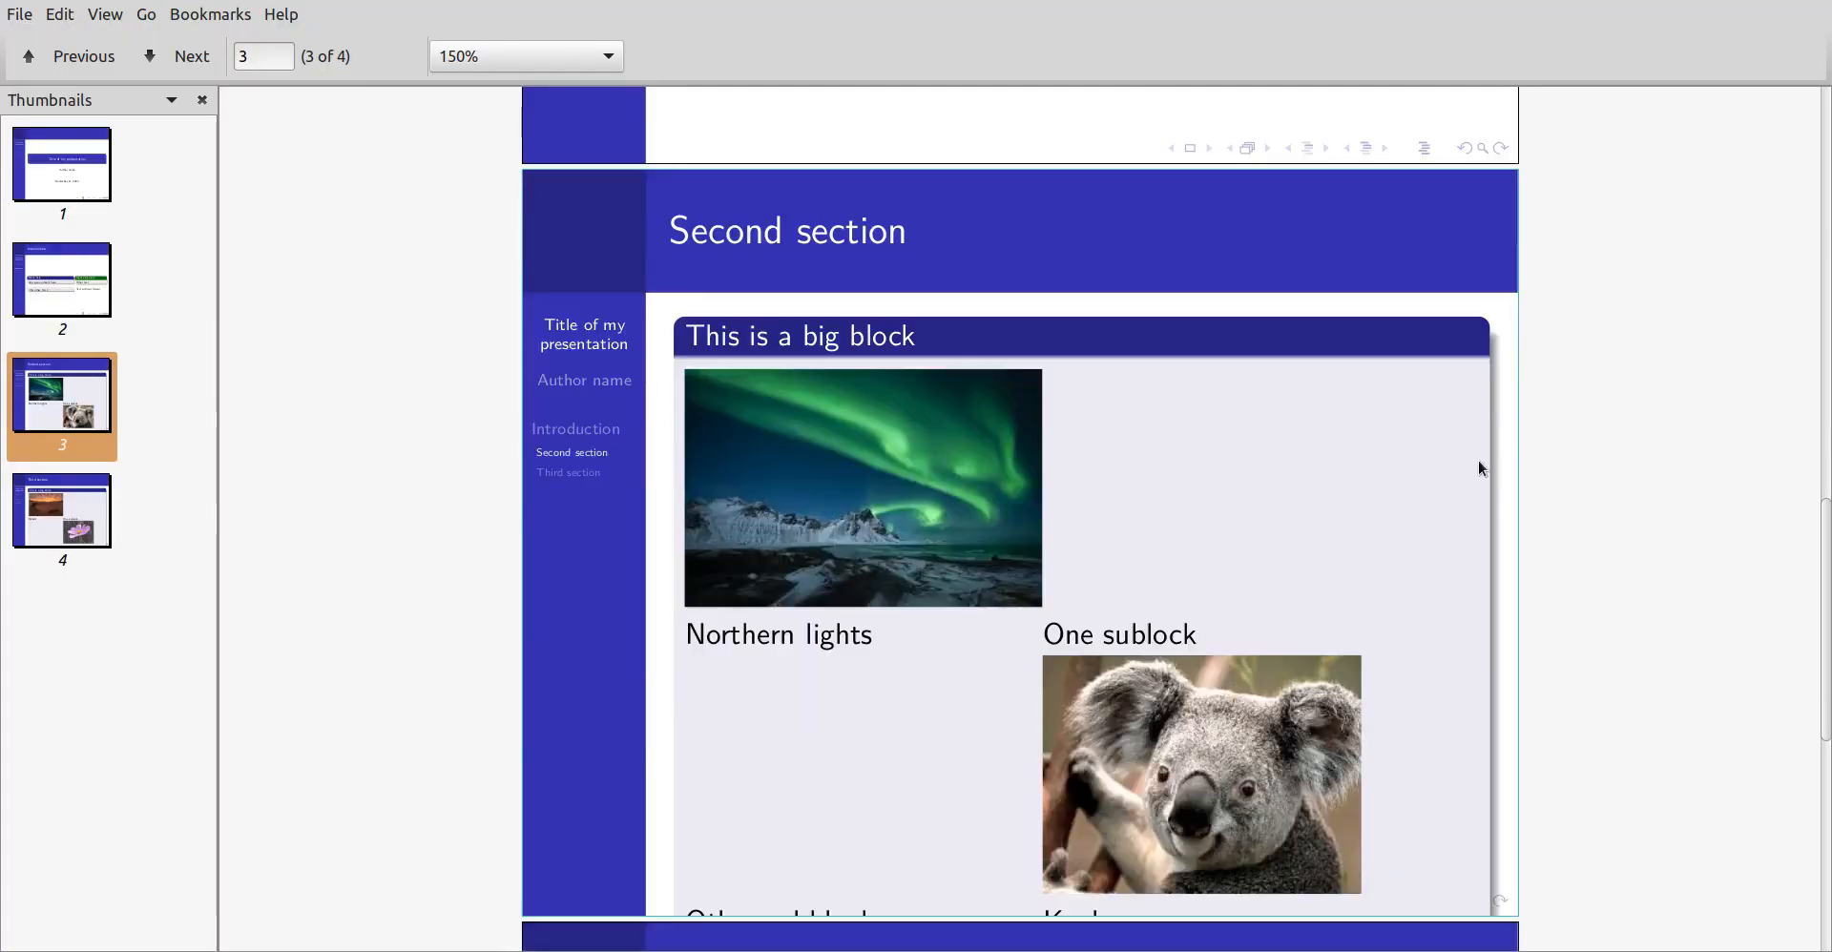
Step: Close the PaloAlto-styled PDF preview with its blue left sidebar
left_click(191, 56)
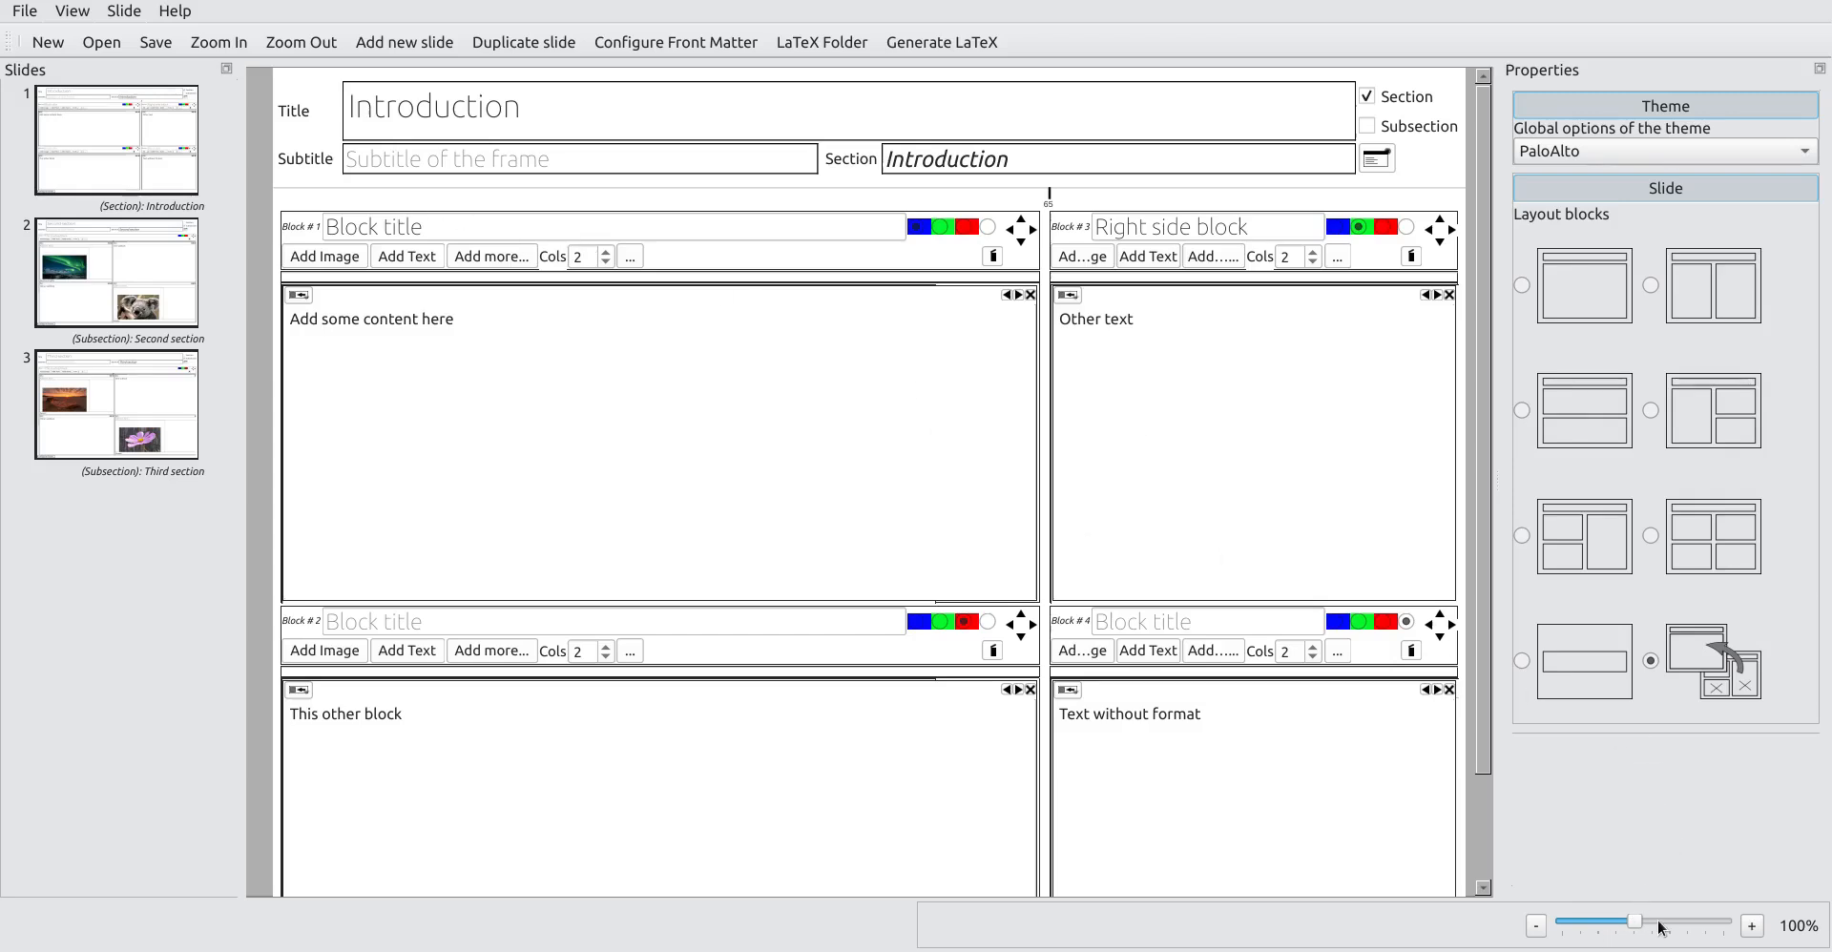
Step: Adjust the editor zoom, move Third section above Second section, and generate LaTeX
left_click(1536, 925)
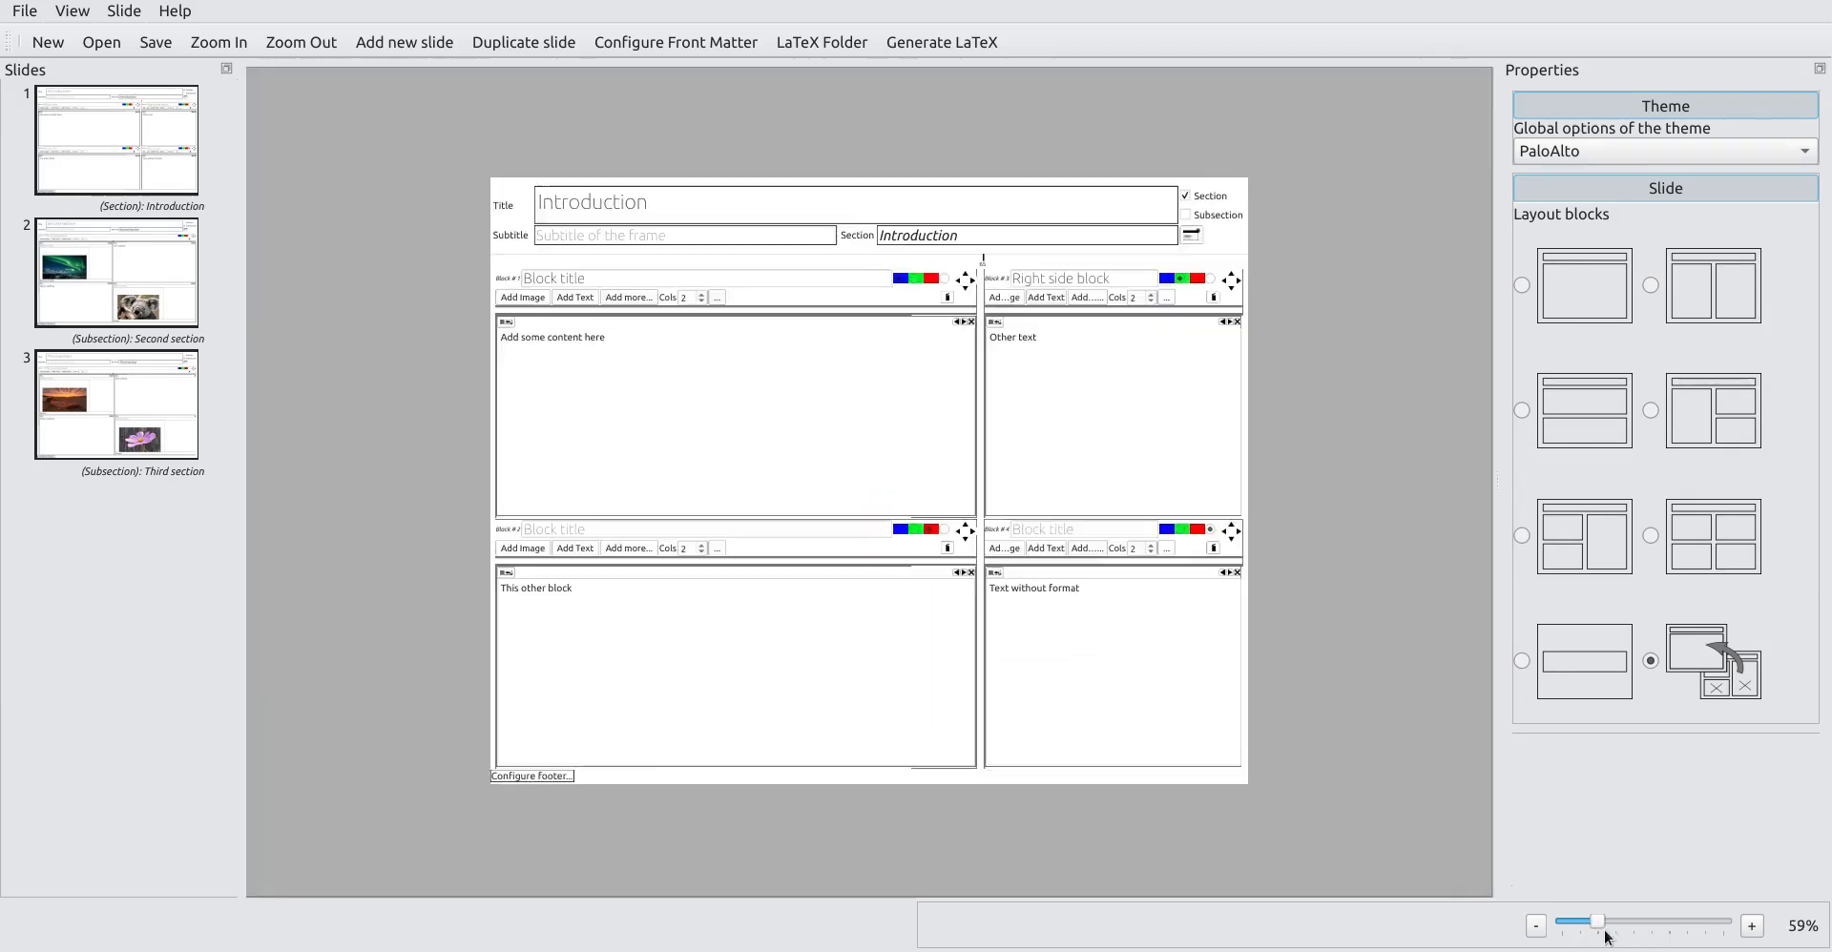
left_click(1751, 926)
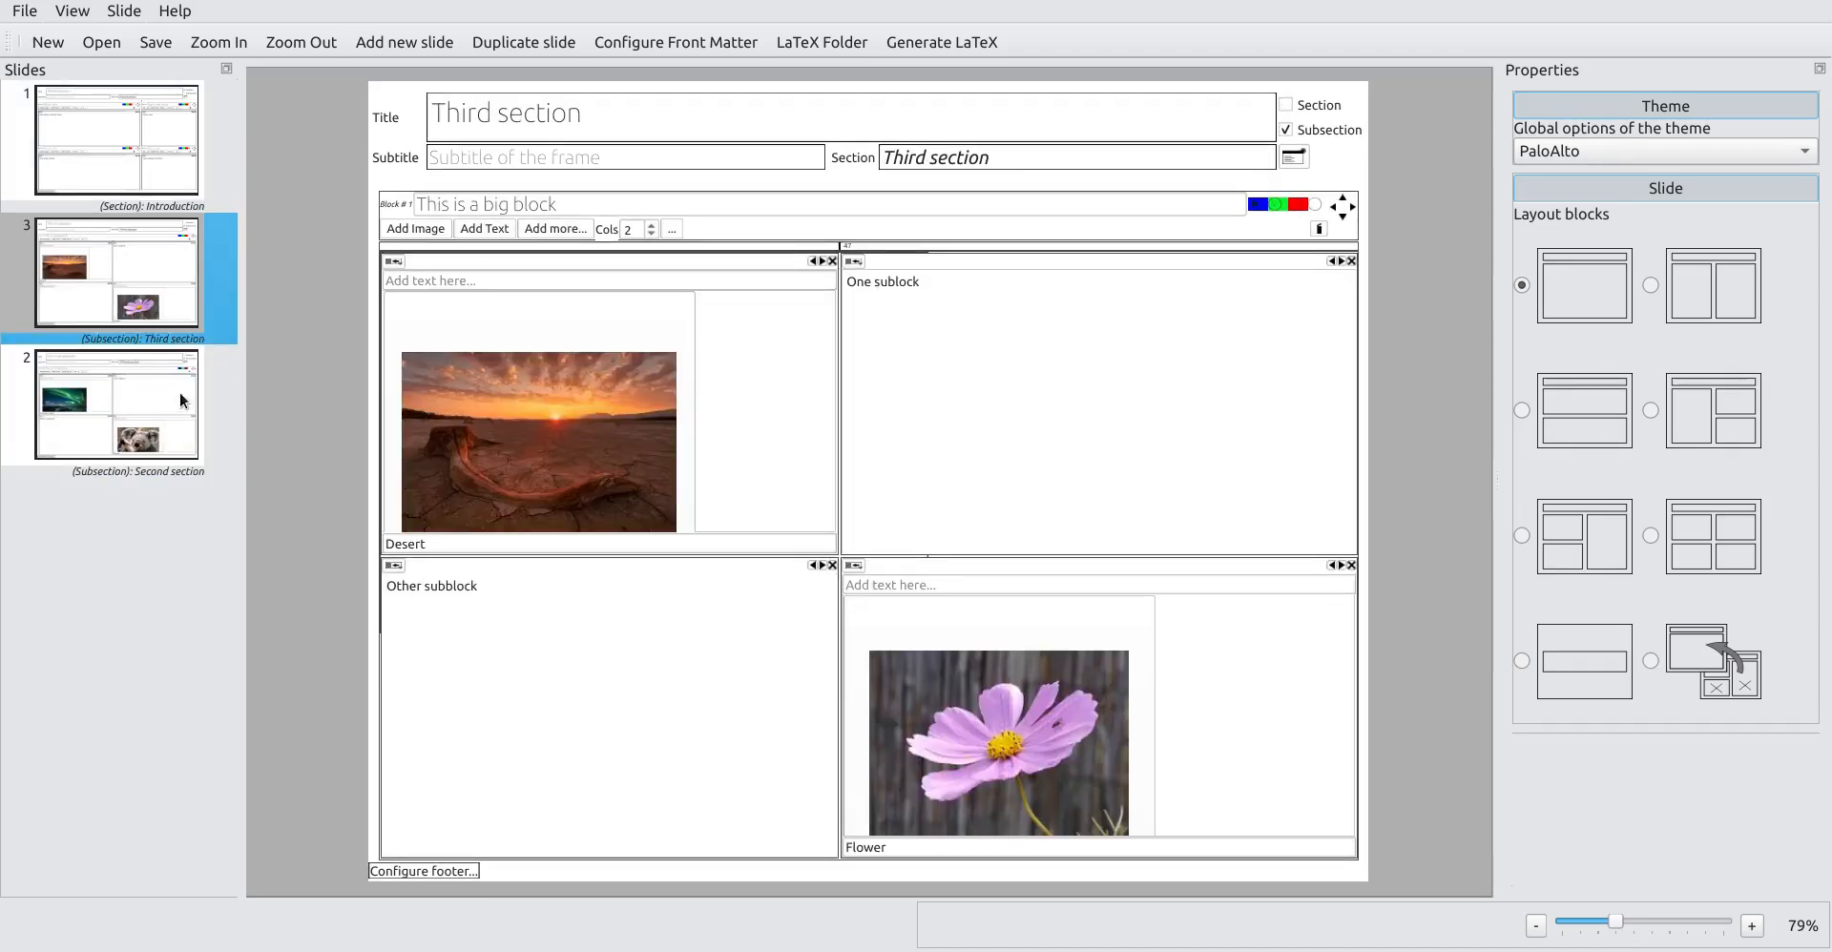
left_click(941, 42)
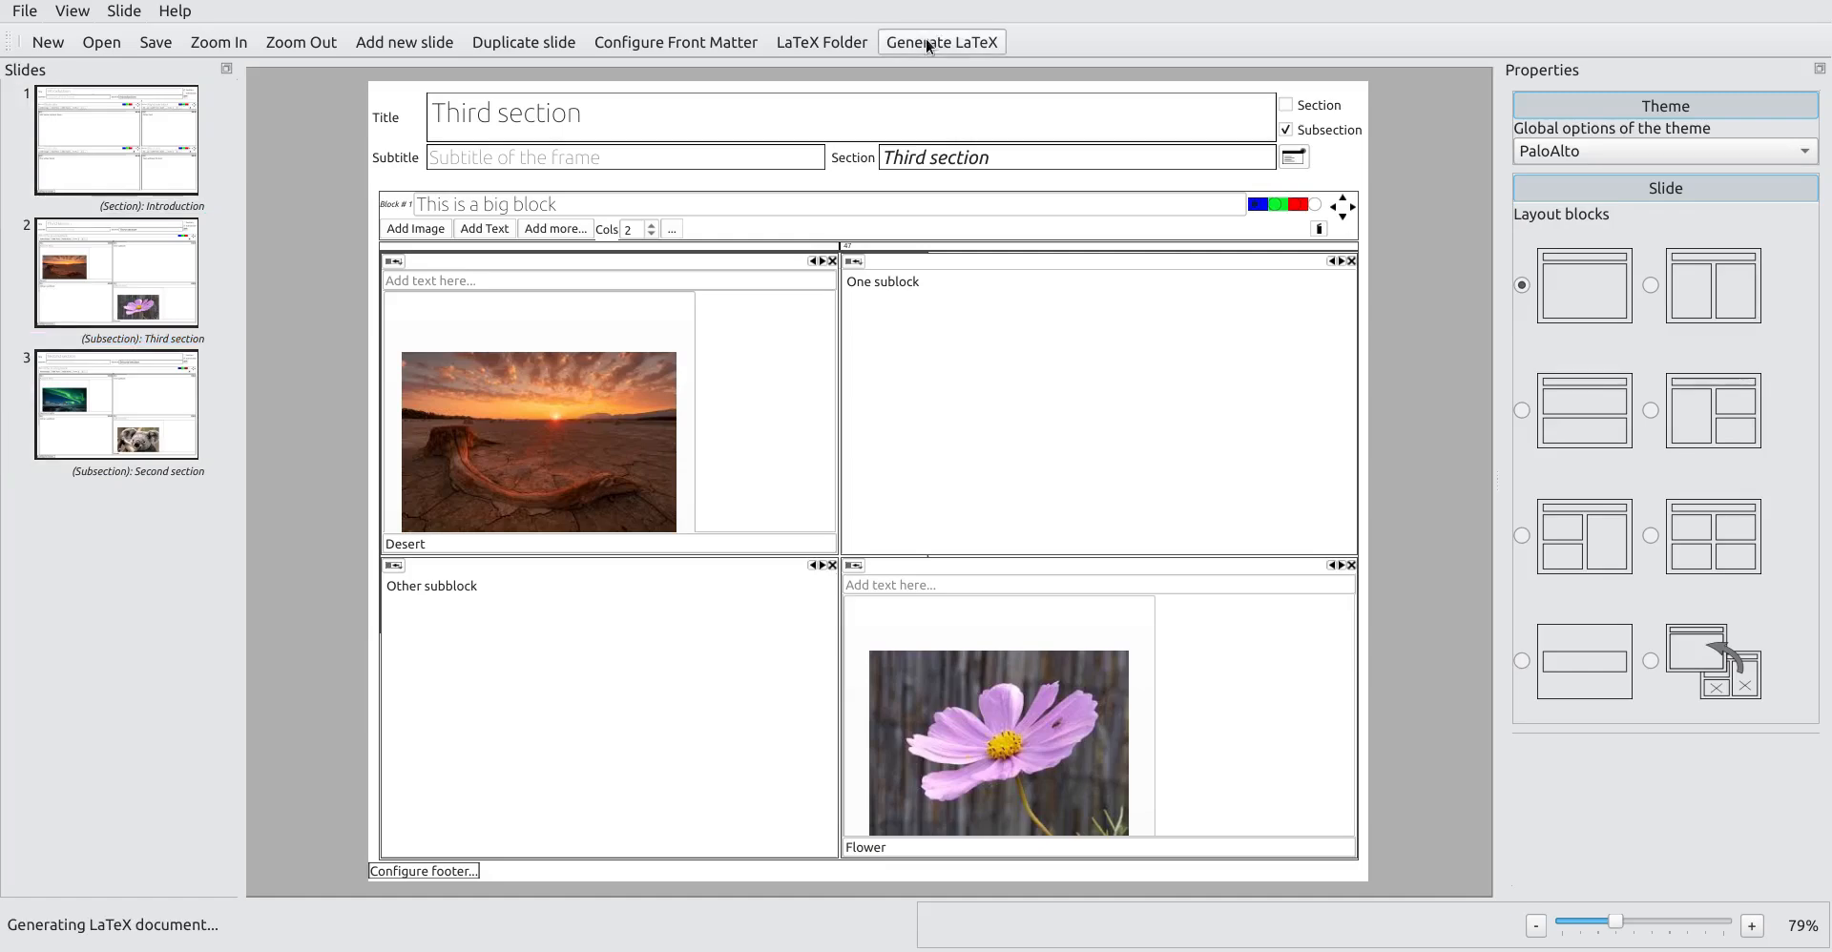
Step: Review the PDF slides in Atril, jumping to the Introduction page and scrolling through the sections
left_click(942, 42)
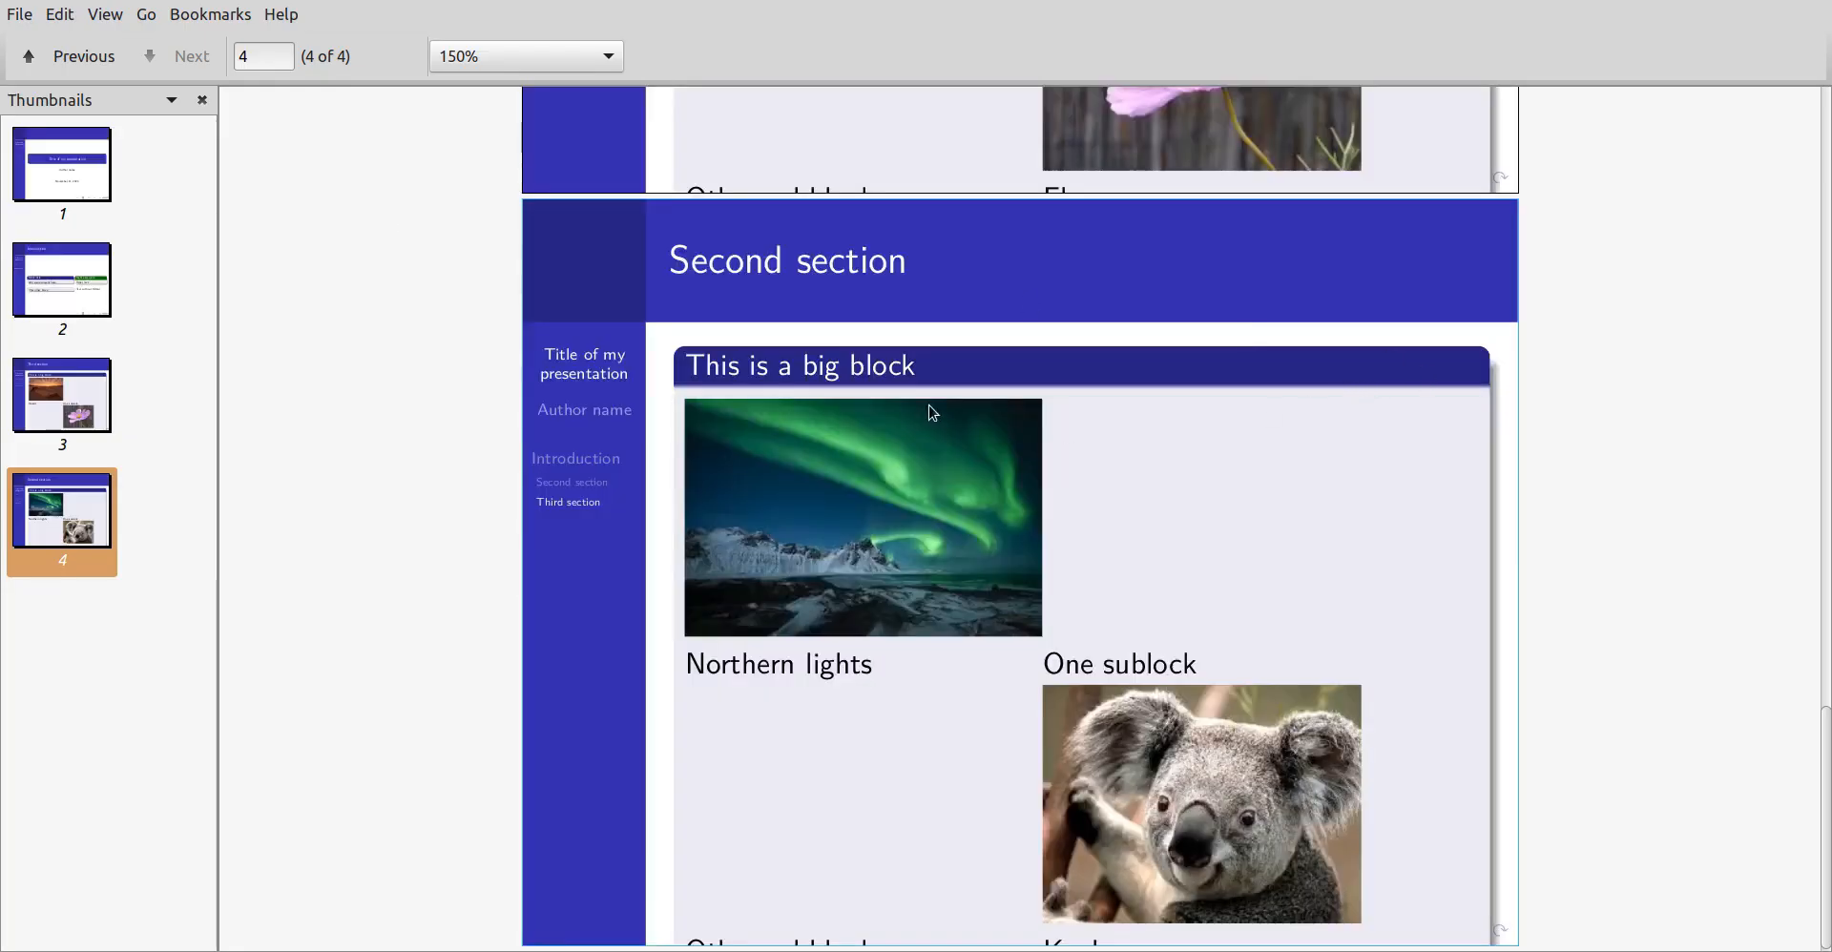
left_click(62, 280)
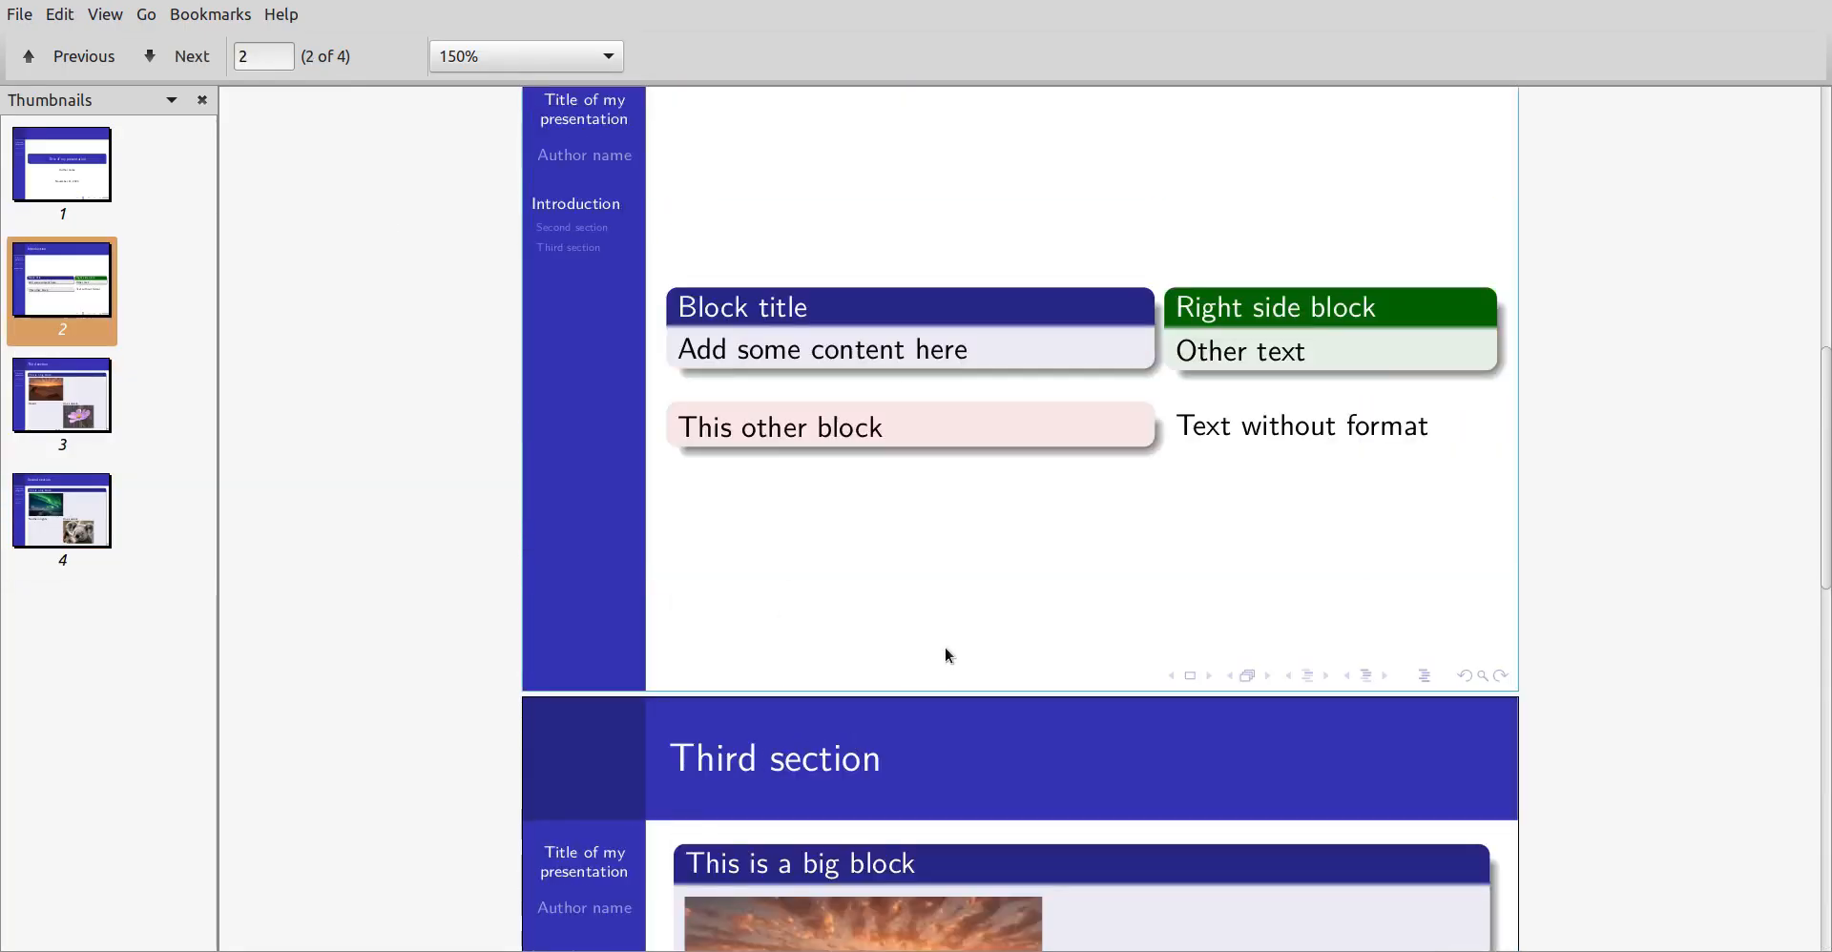
scroll("down", 3)
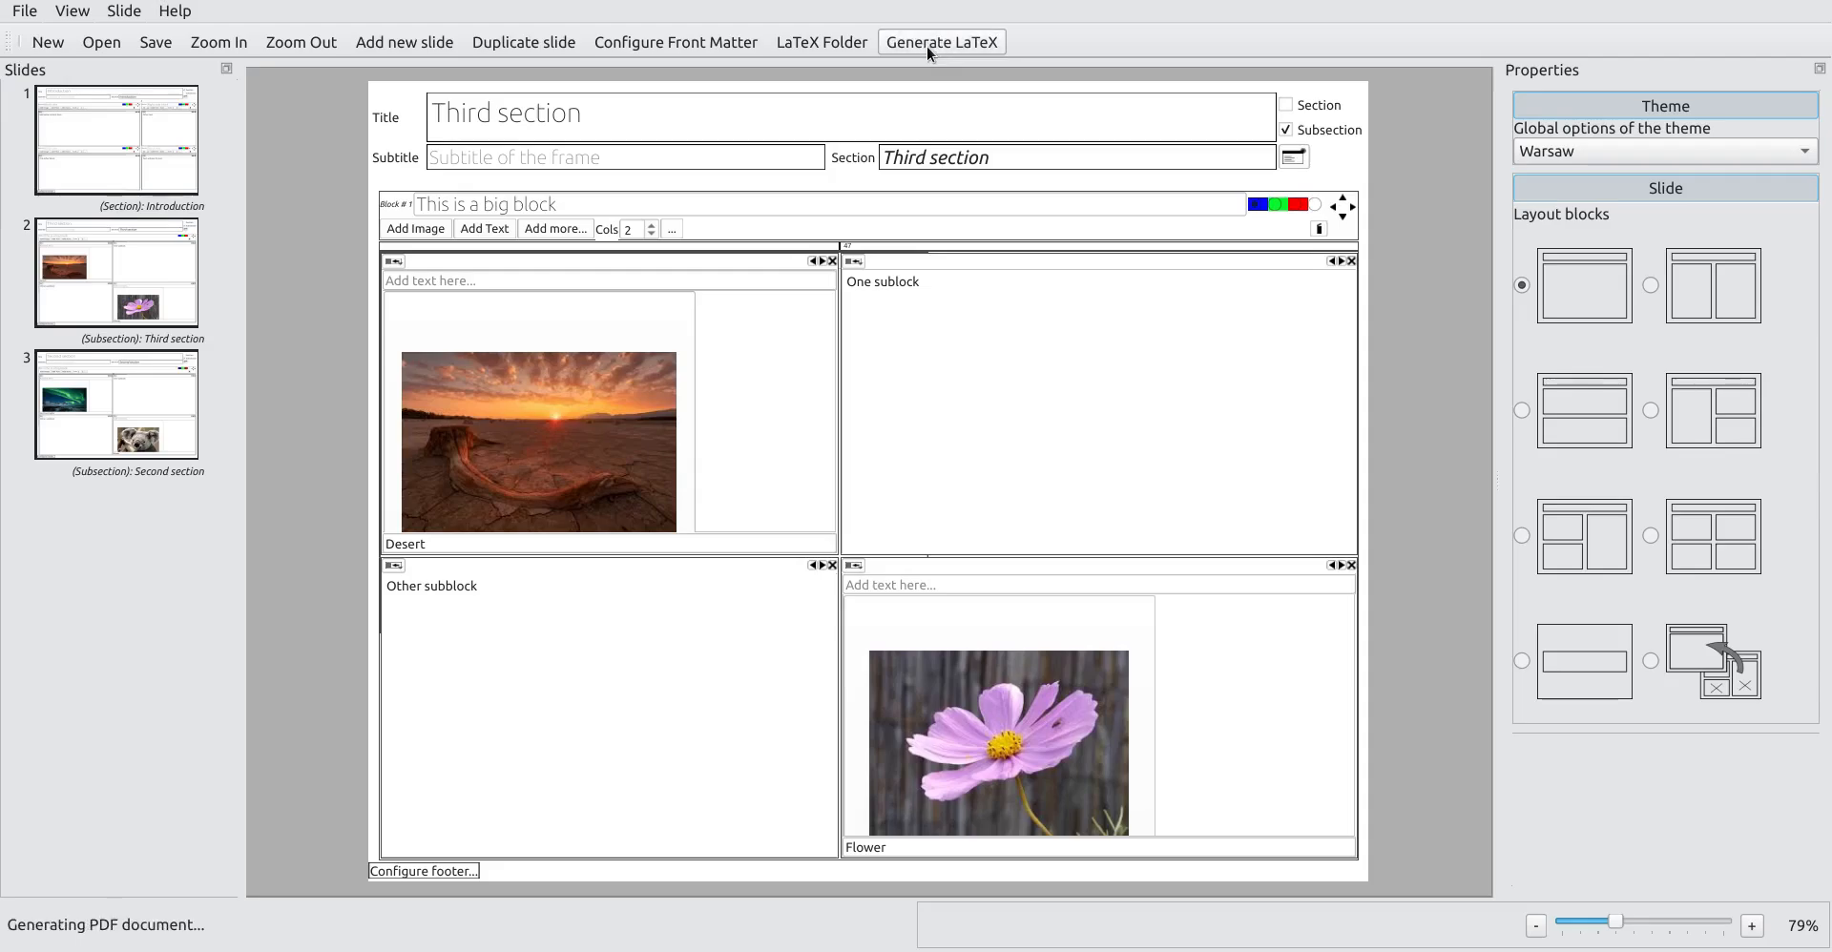
Step: Regenerate the Warsaw-themed PDF, view its top navigation in Atril and close the preview
left_click(942, 41)
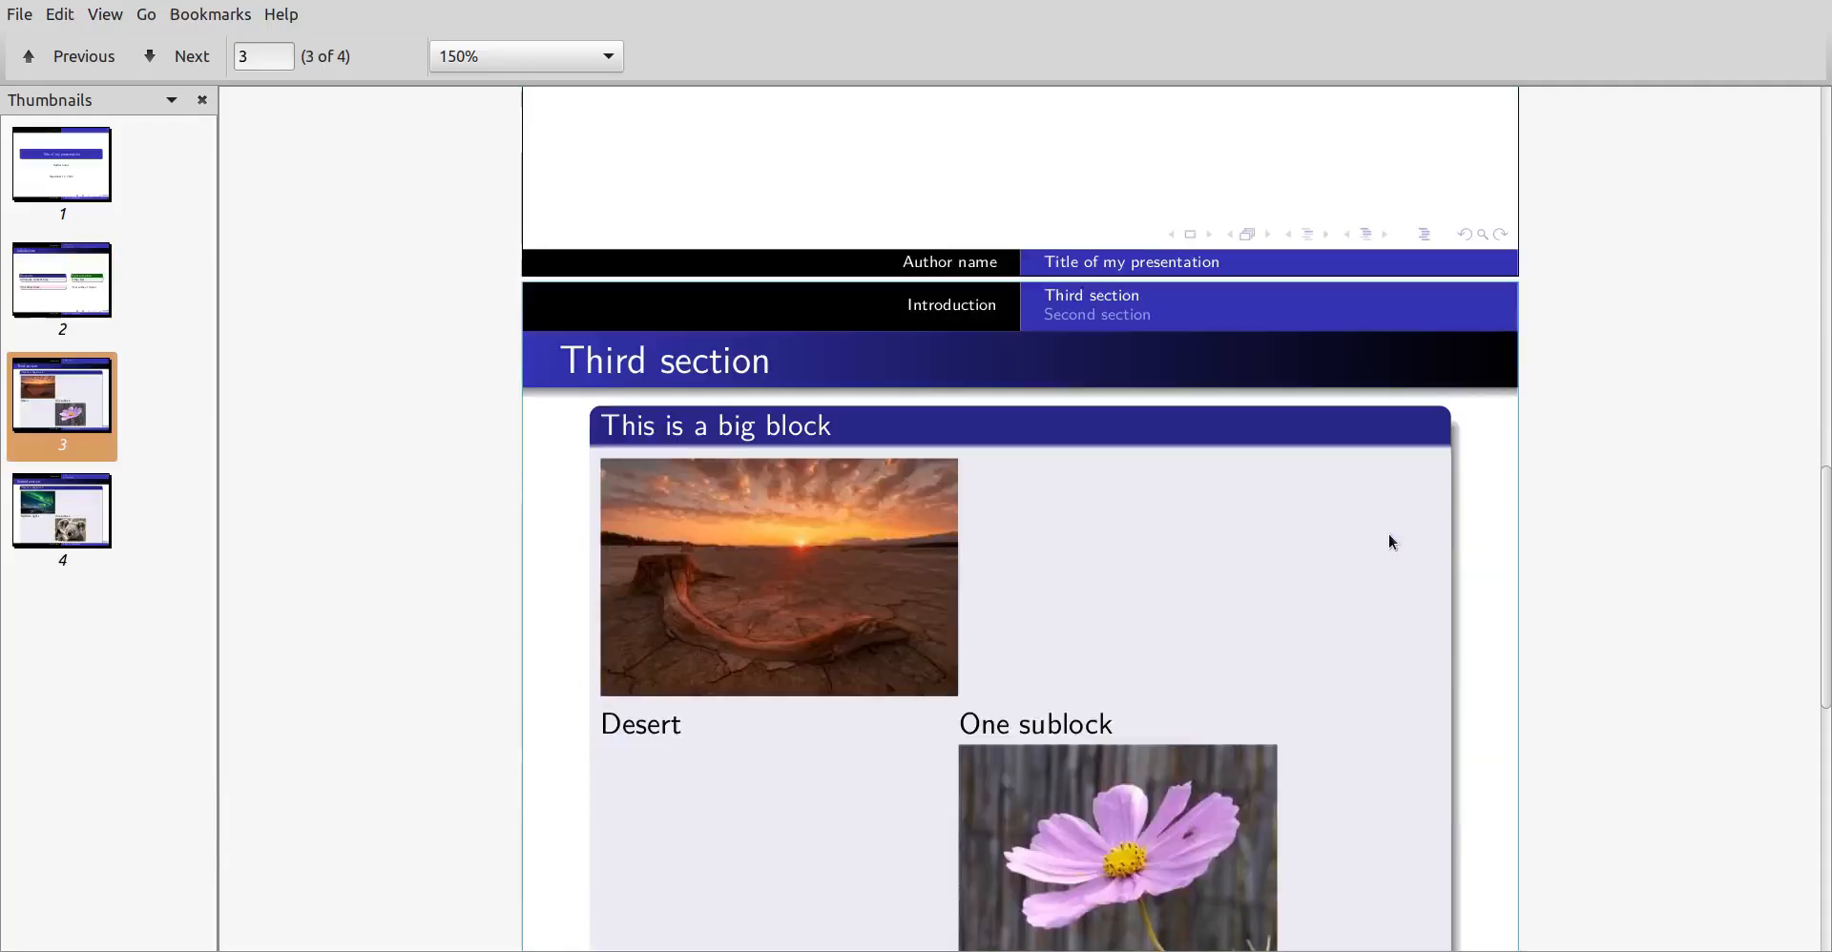
left_click(70, 56)
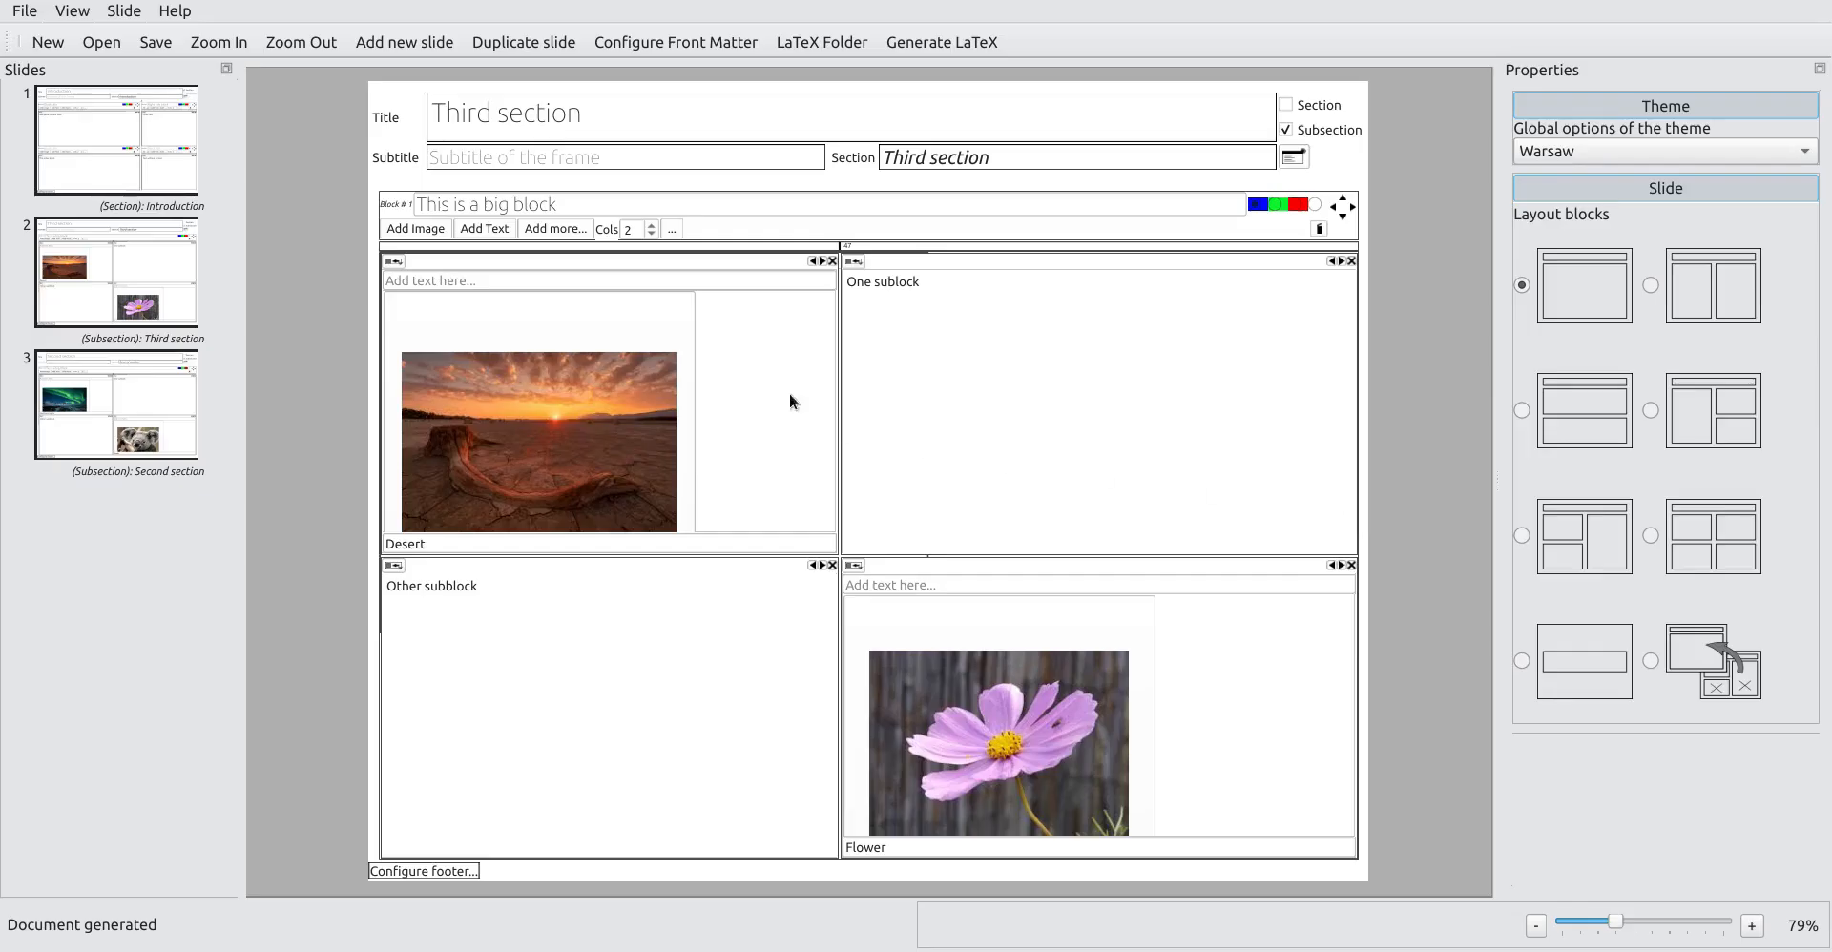
mouse_move(693, 130)
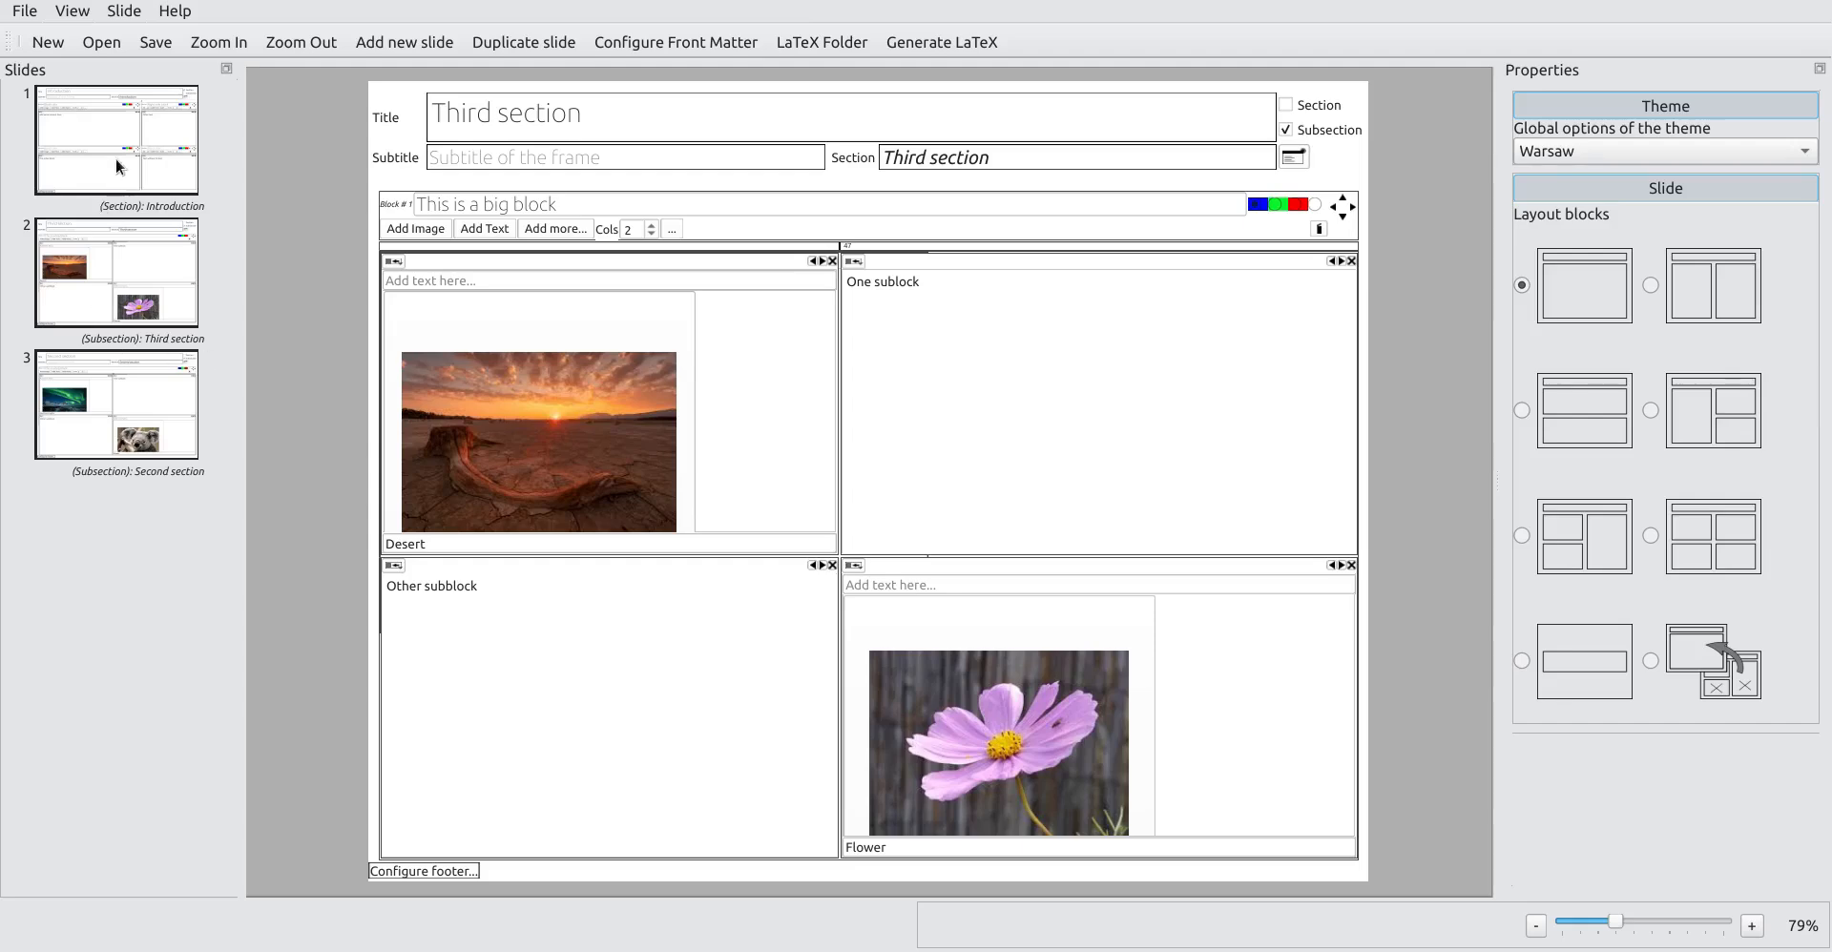
Step: Add a new fourth slide after the Second section slide with the two stacked blocks layout
left_click(115, 410)
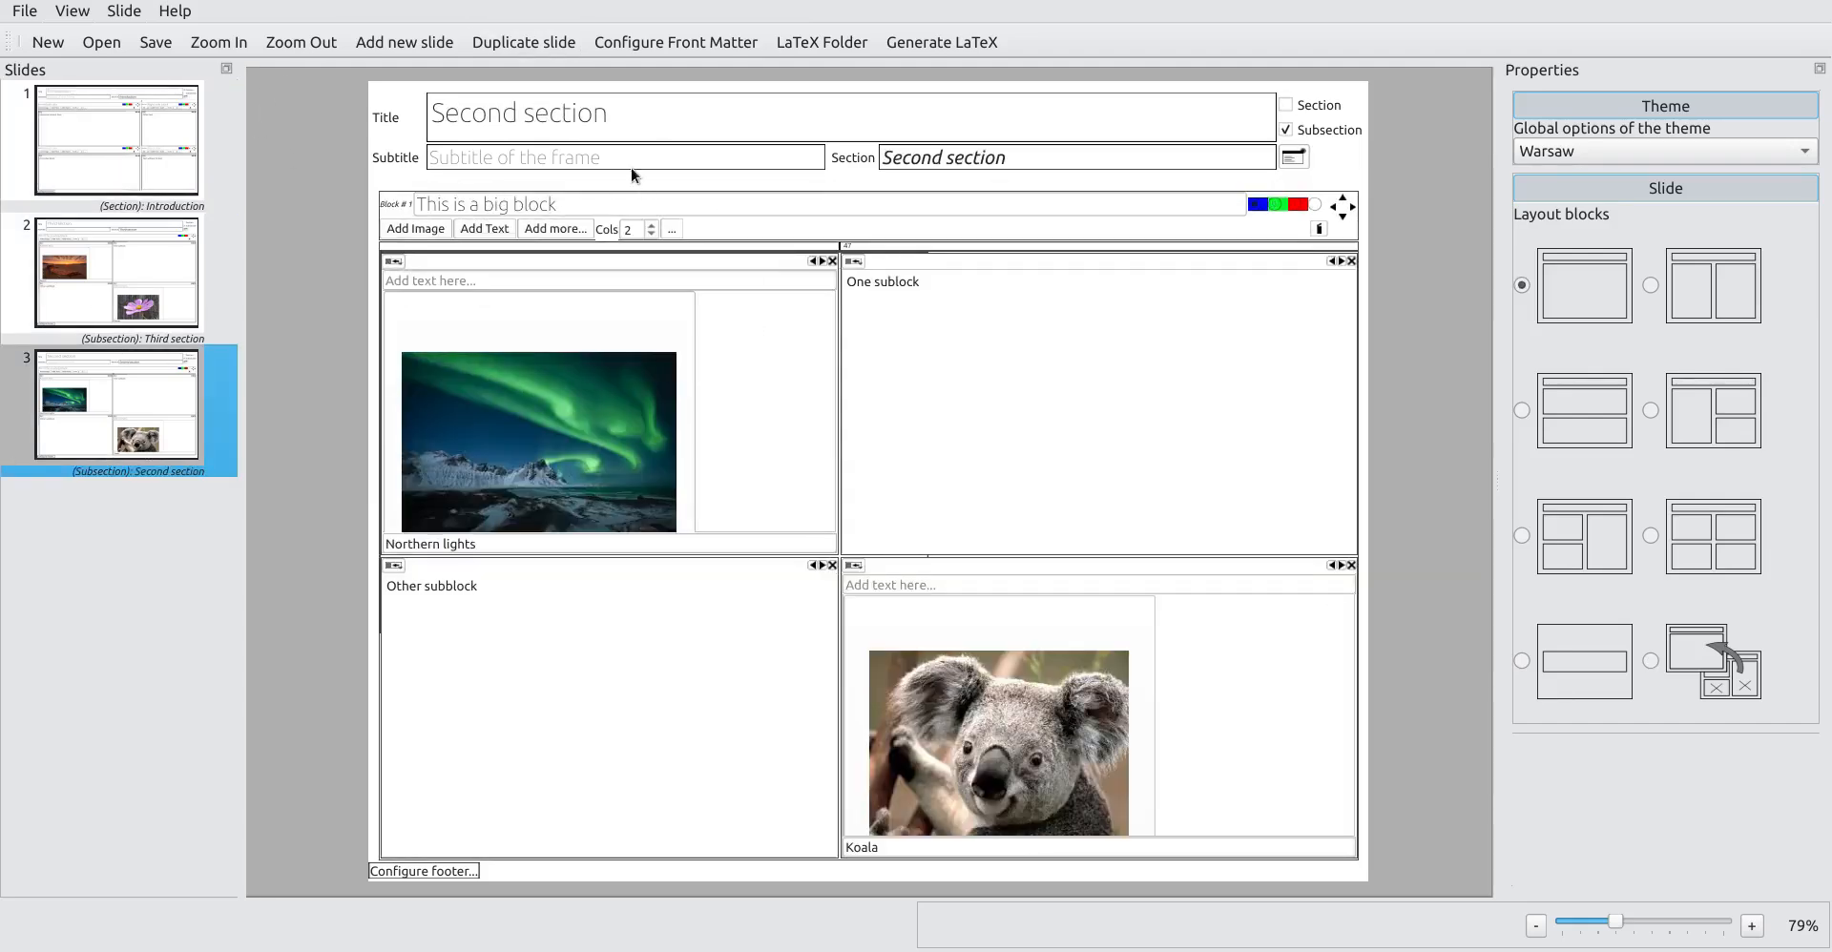
left_click(403, 42)
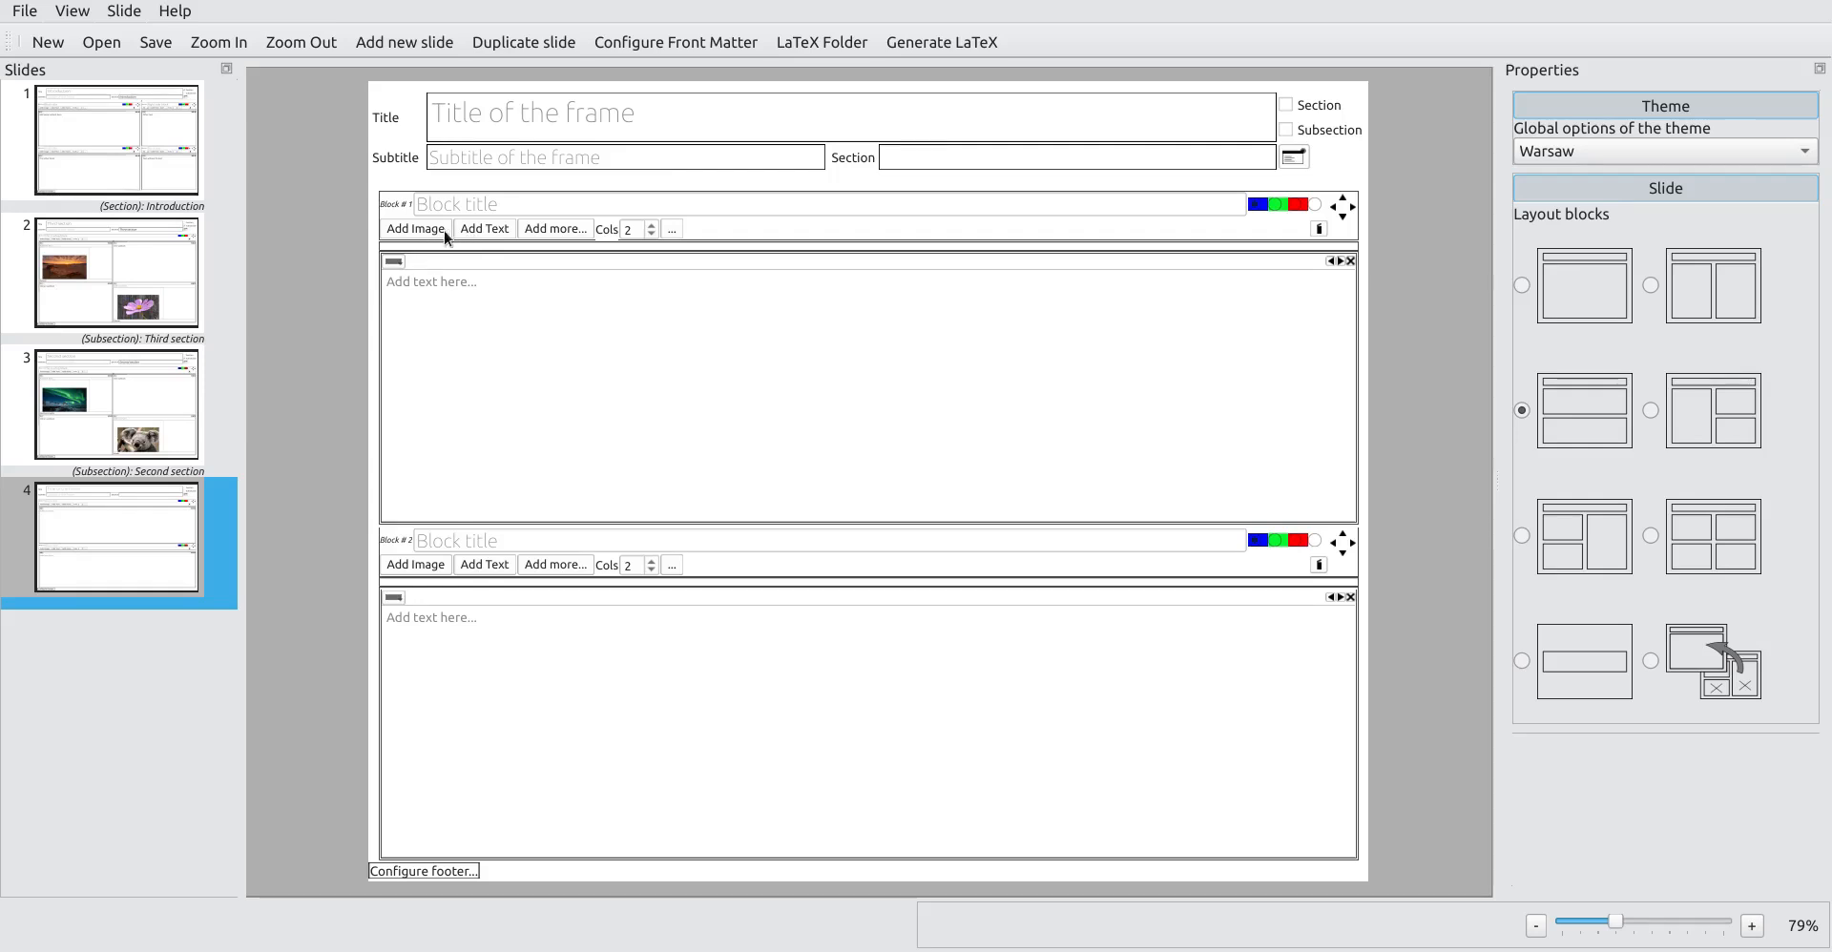
Step: Insert borealis.jpeg into the top block via Add Image > Browse
left_click(415, 228)
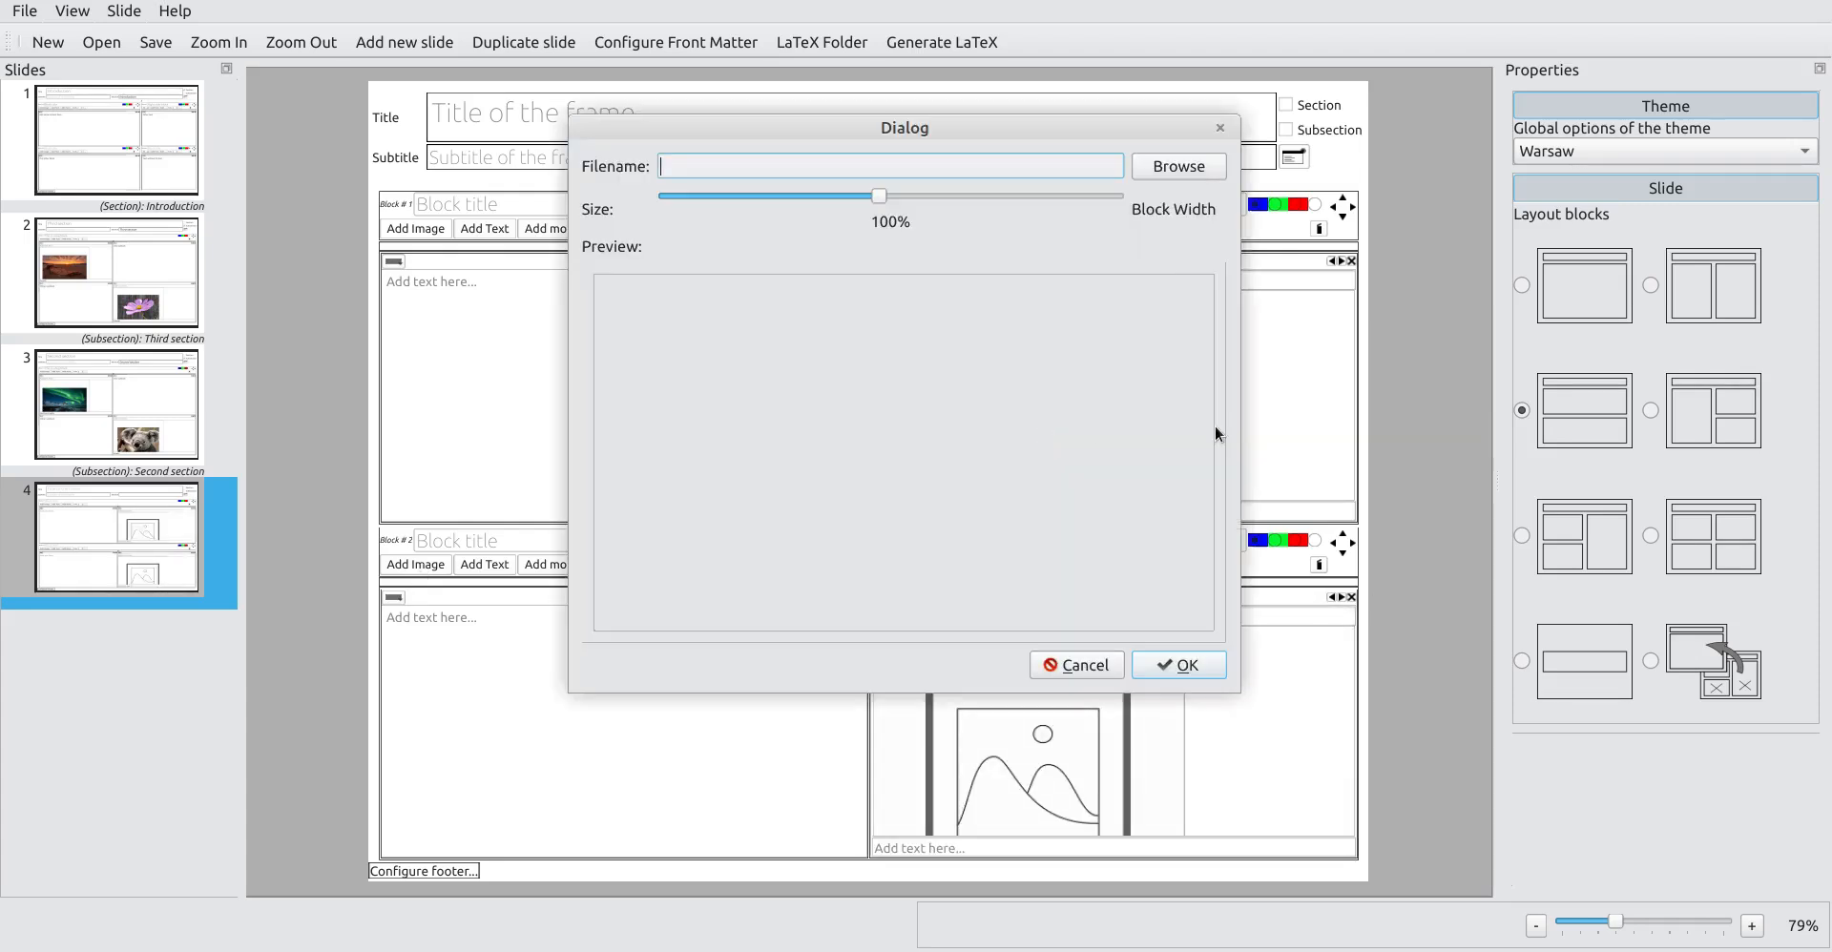
left_click(1177, 166)
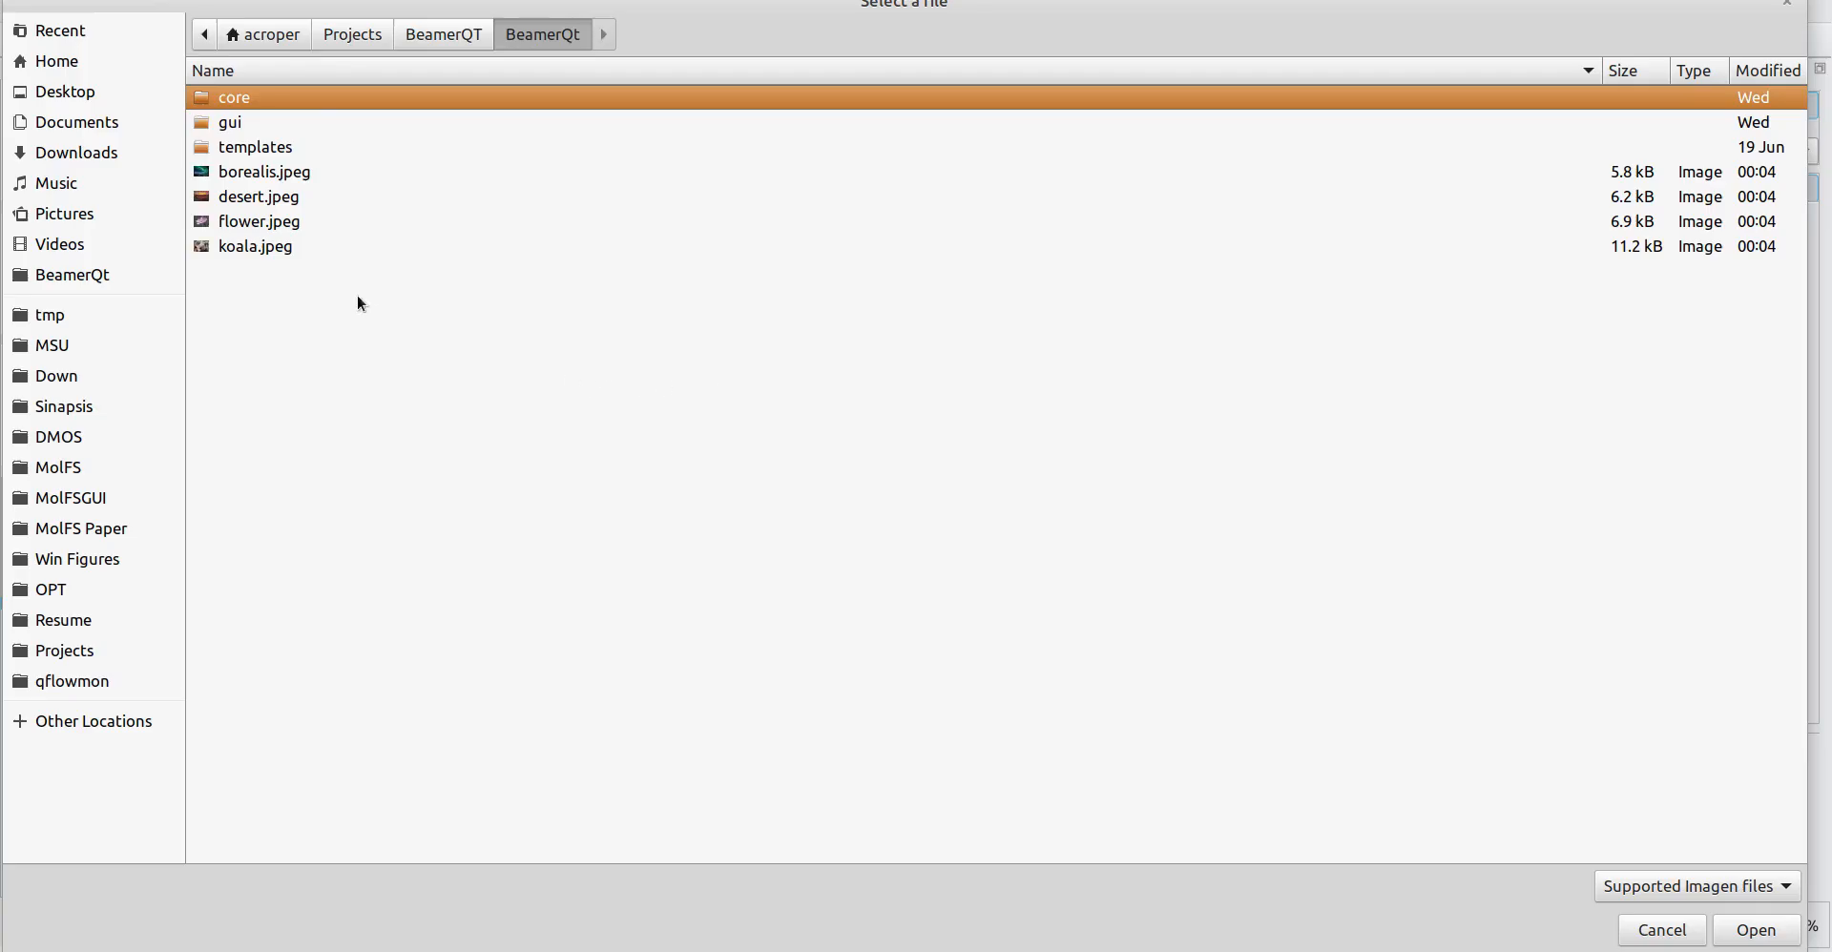
left_click(1753, 930)
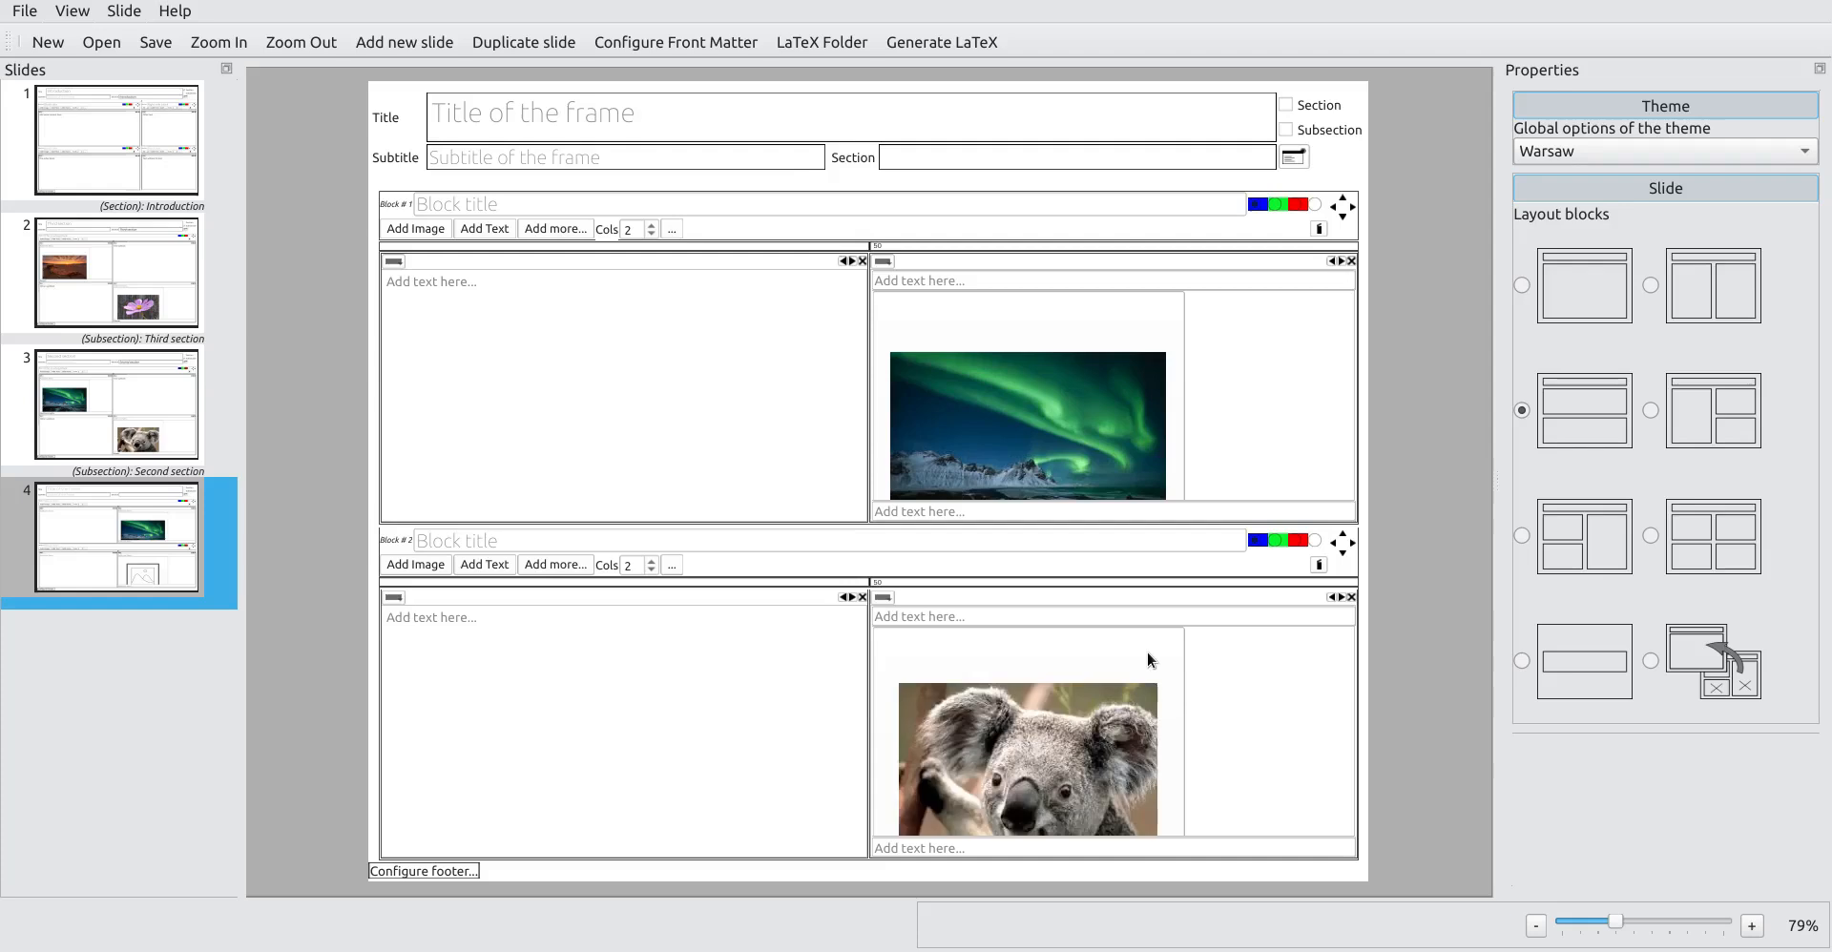
Step: Enter 'Description text' in the left text area of both blocks on the fourth slide
type("A")
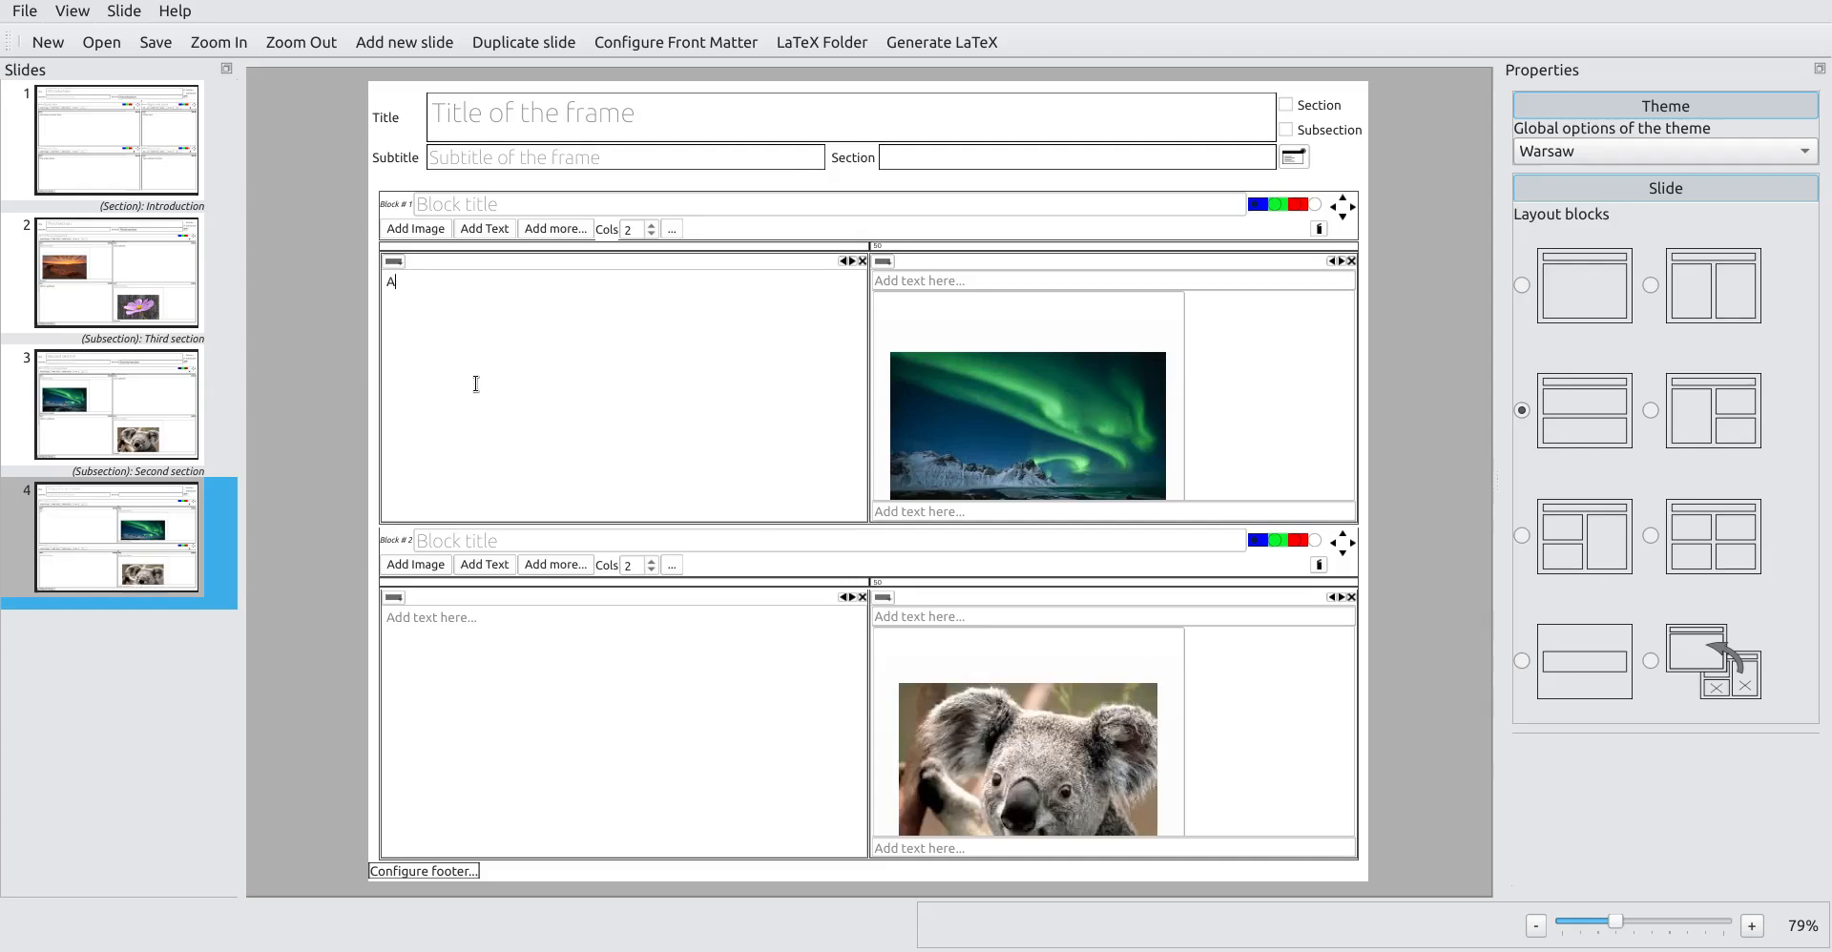
type("escription text")
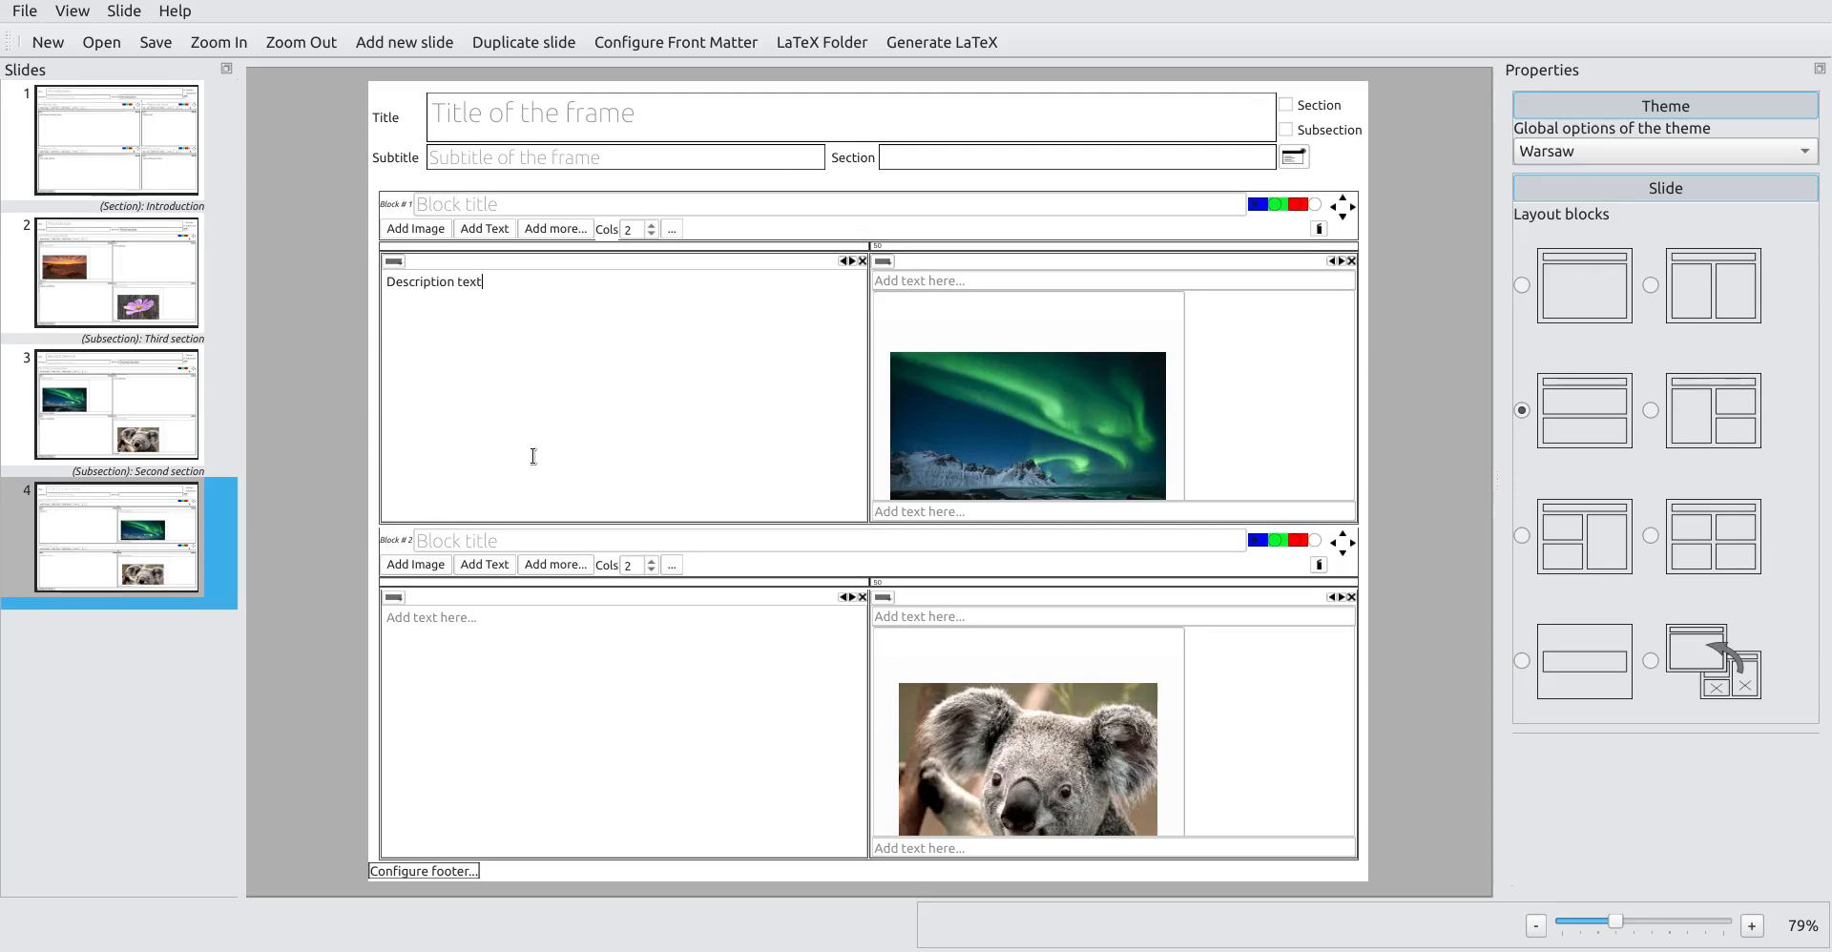
type("Descrip")
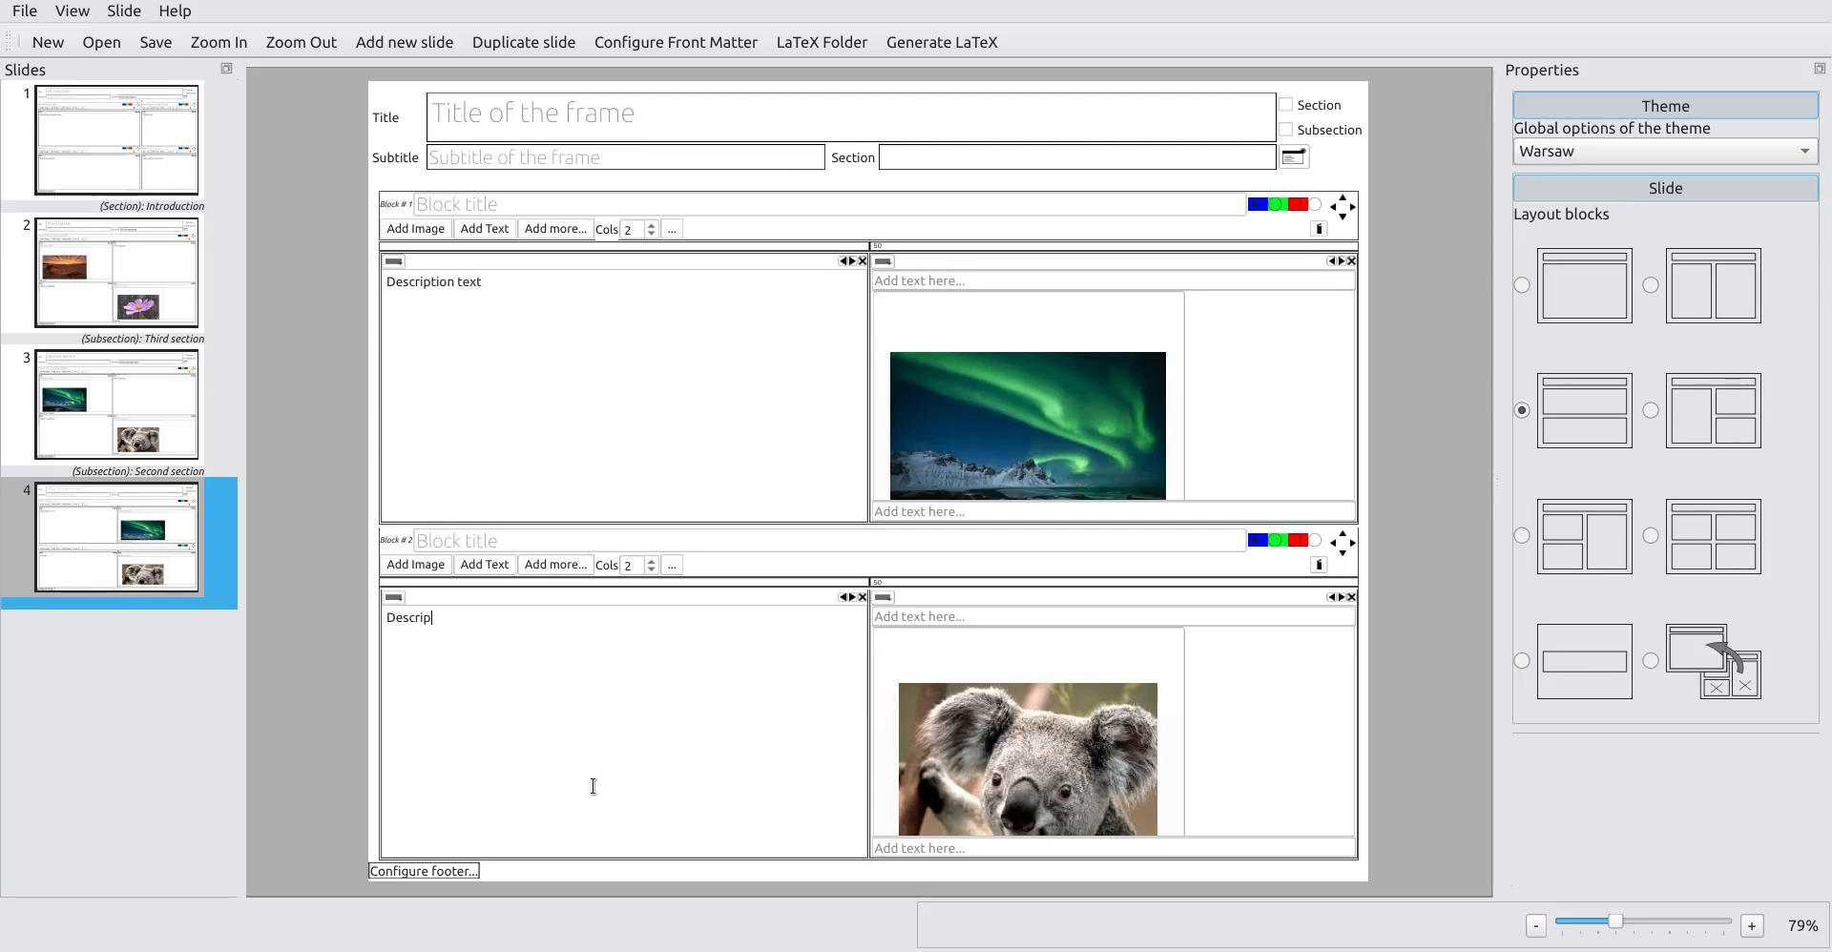
type("tioh")
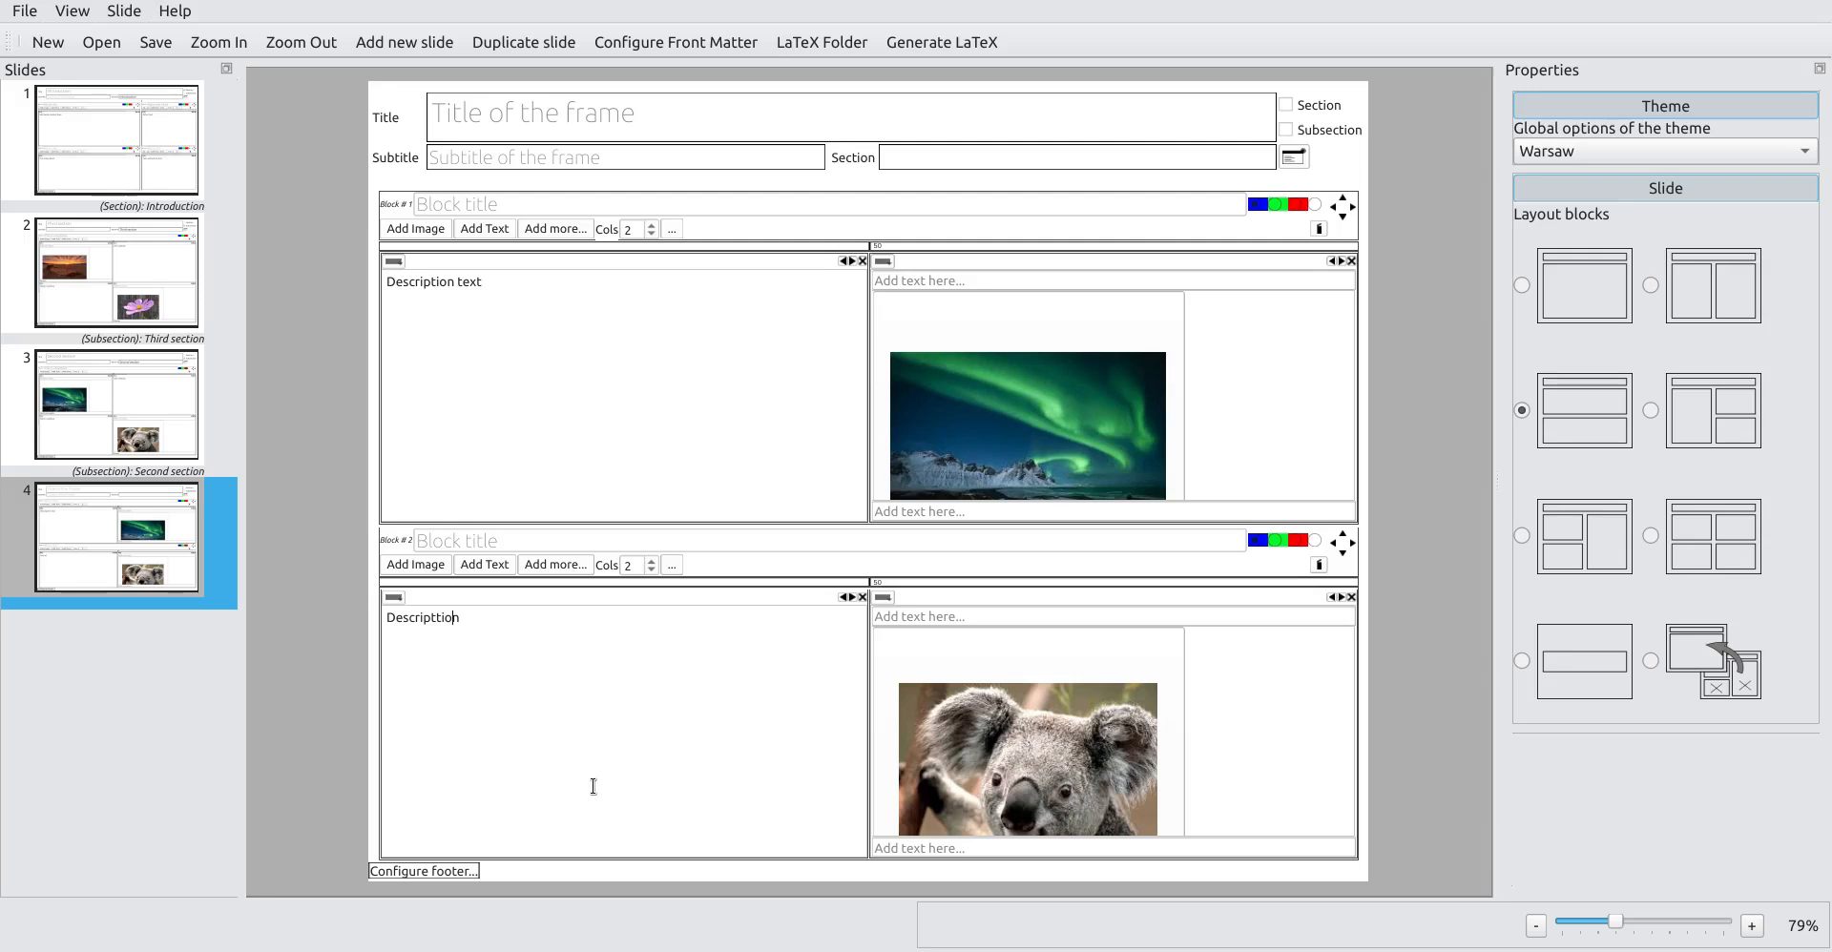
type("Description text")
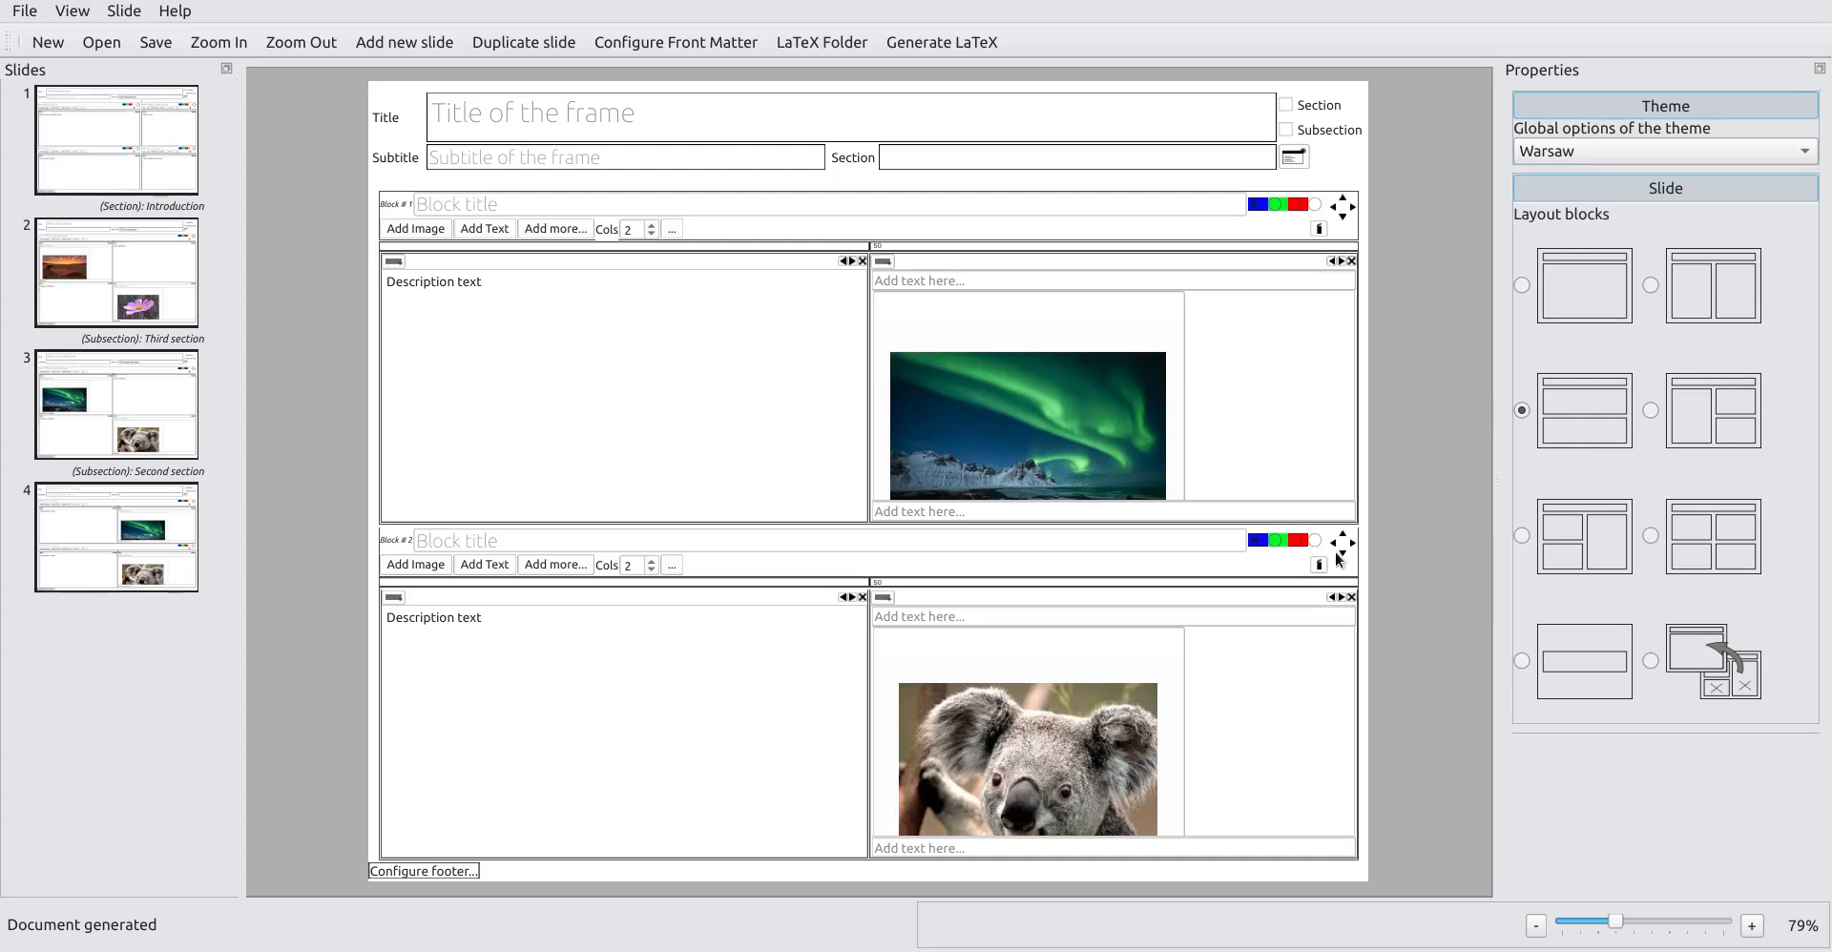
Step: Move the koala block above the northern lights block and regenerate the LaTeX
left_click(432, 617)
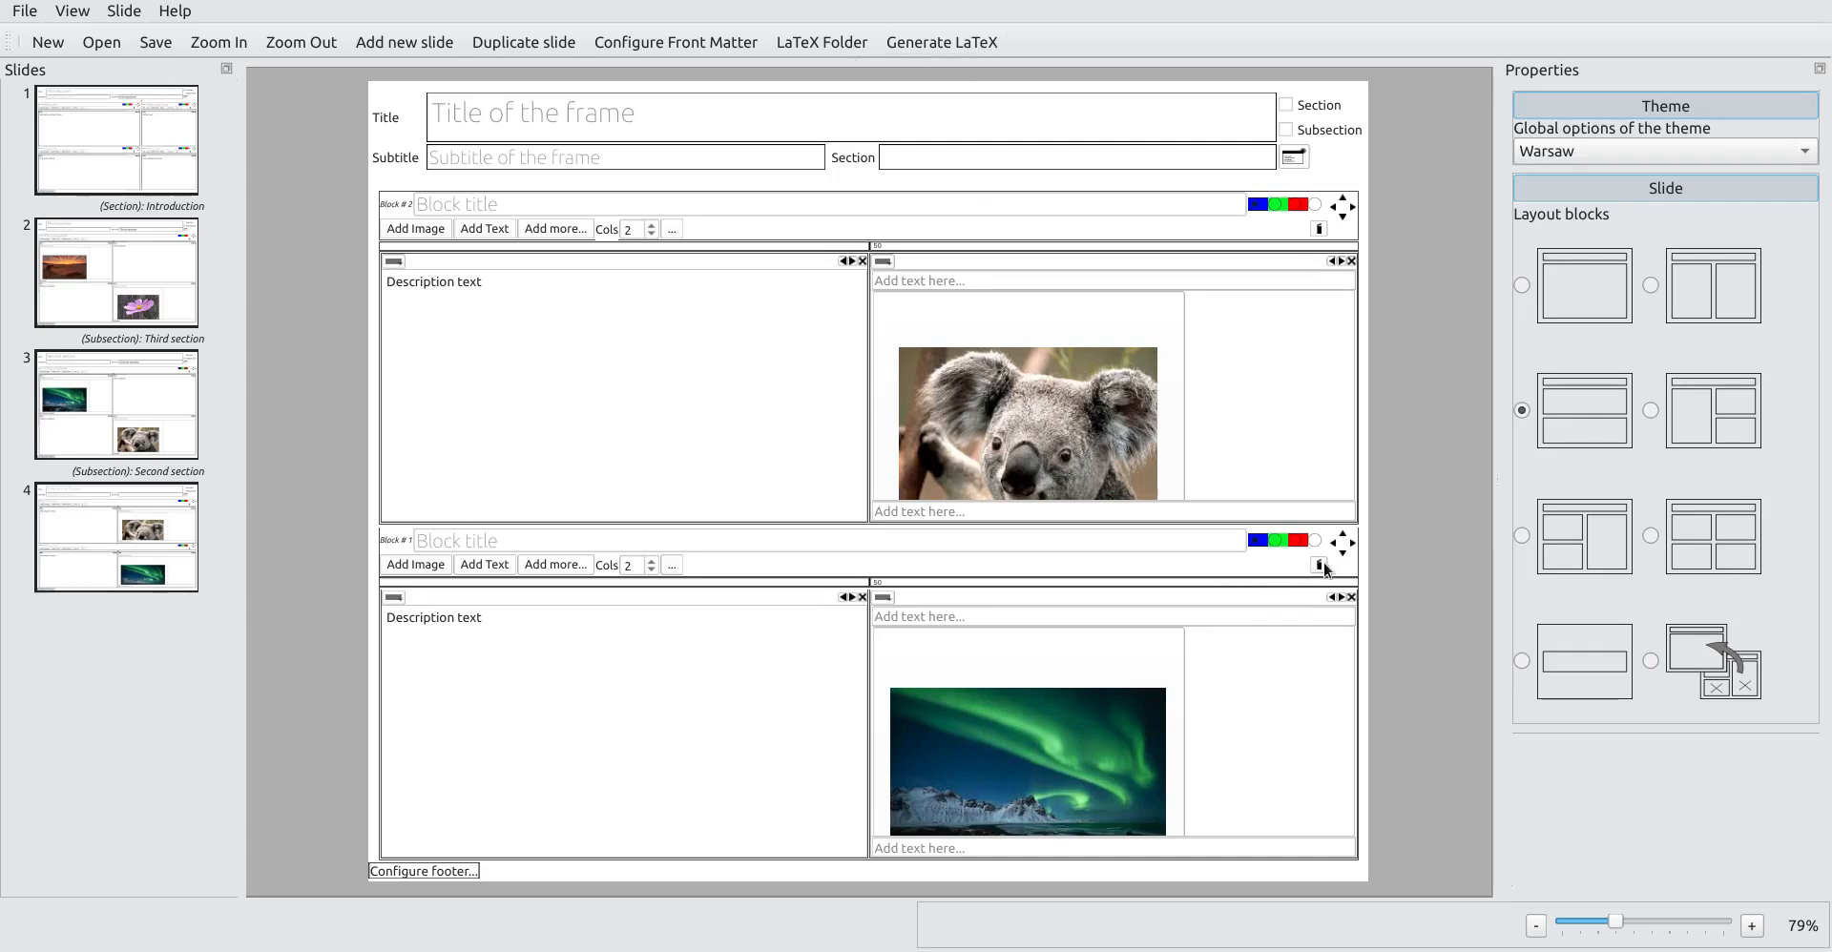
mouse_move(1404, 654)
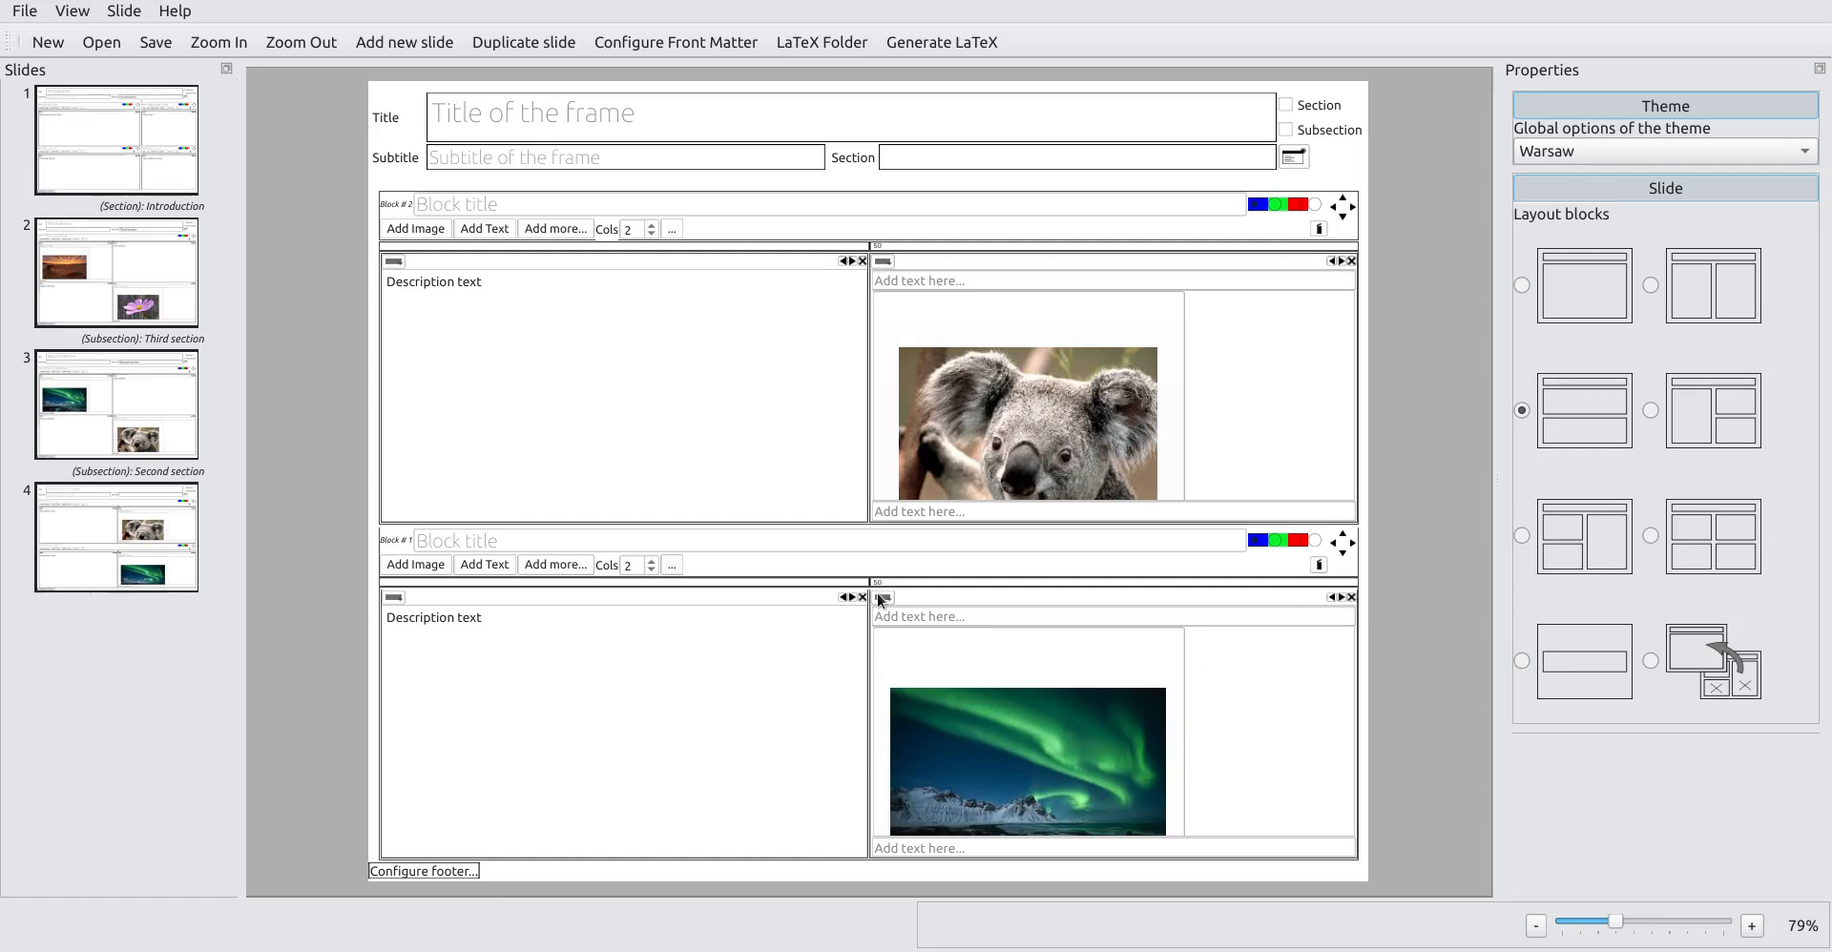
mouse_move(843, 603)
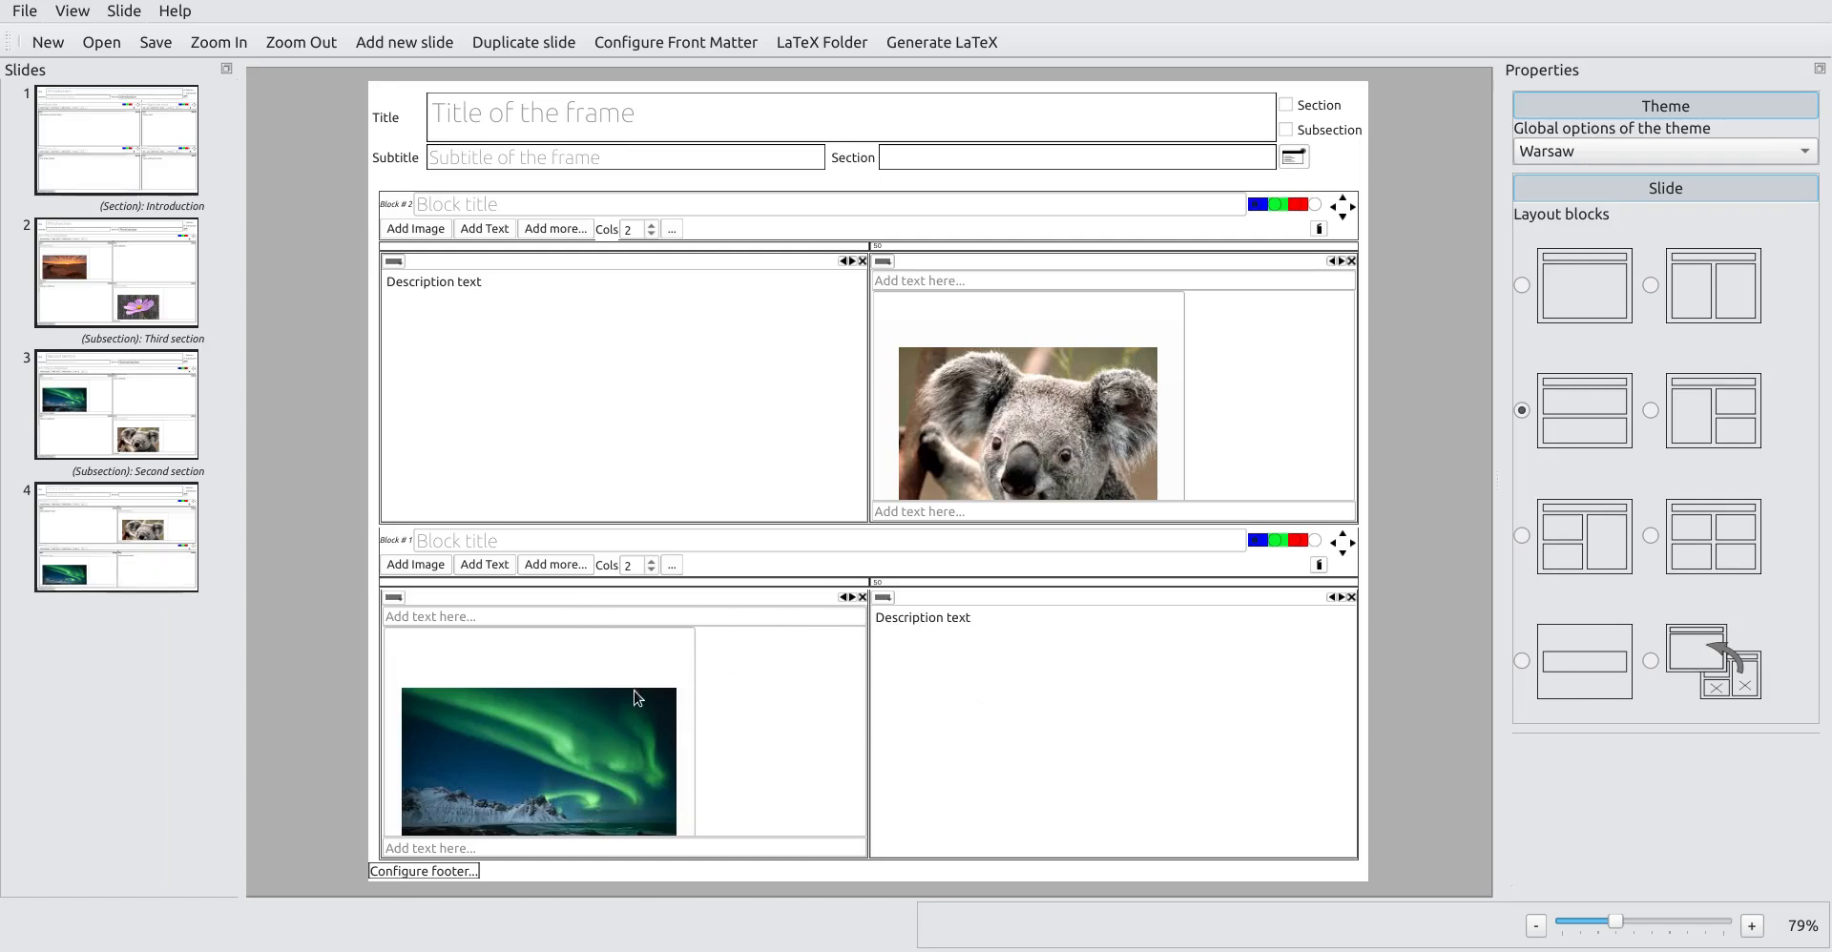
left_click(941, 42)
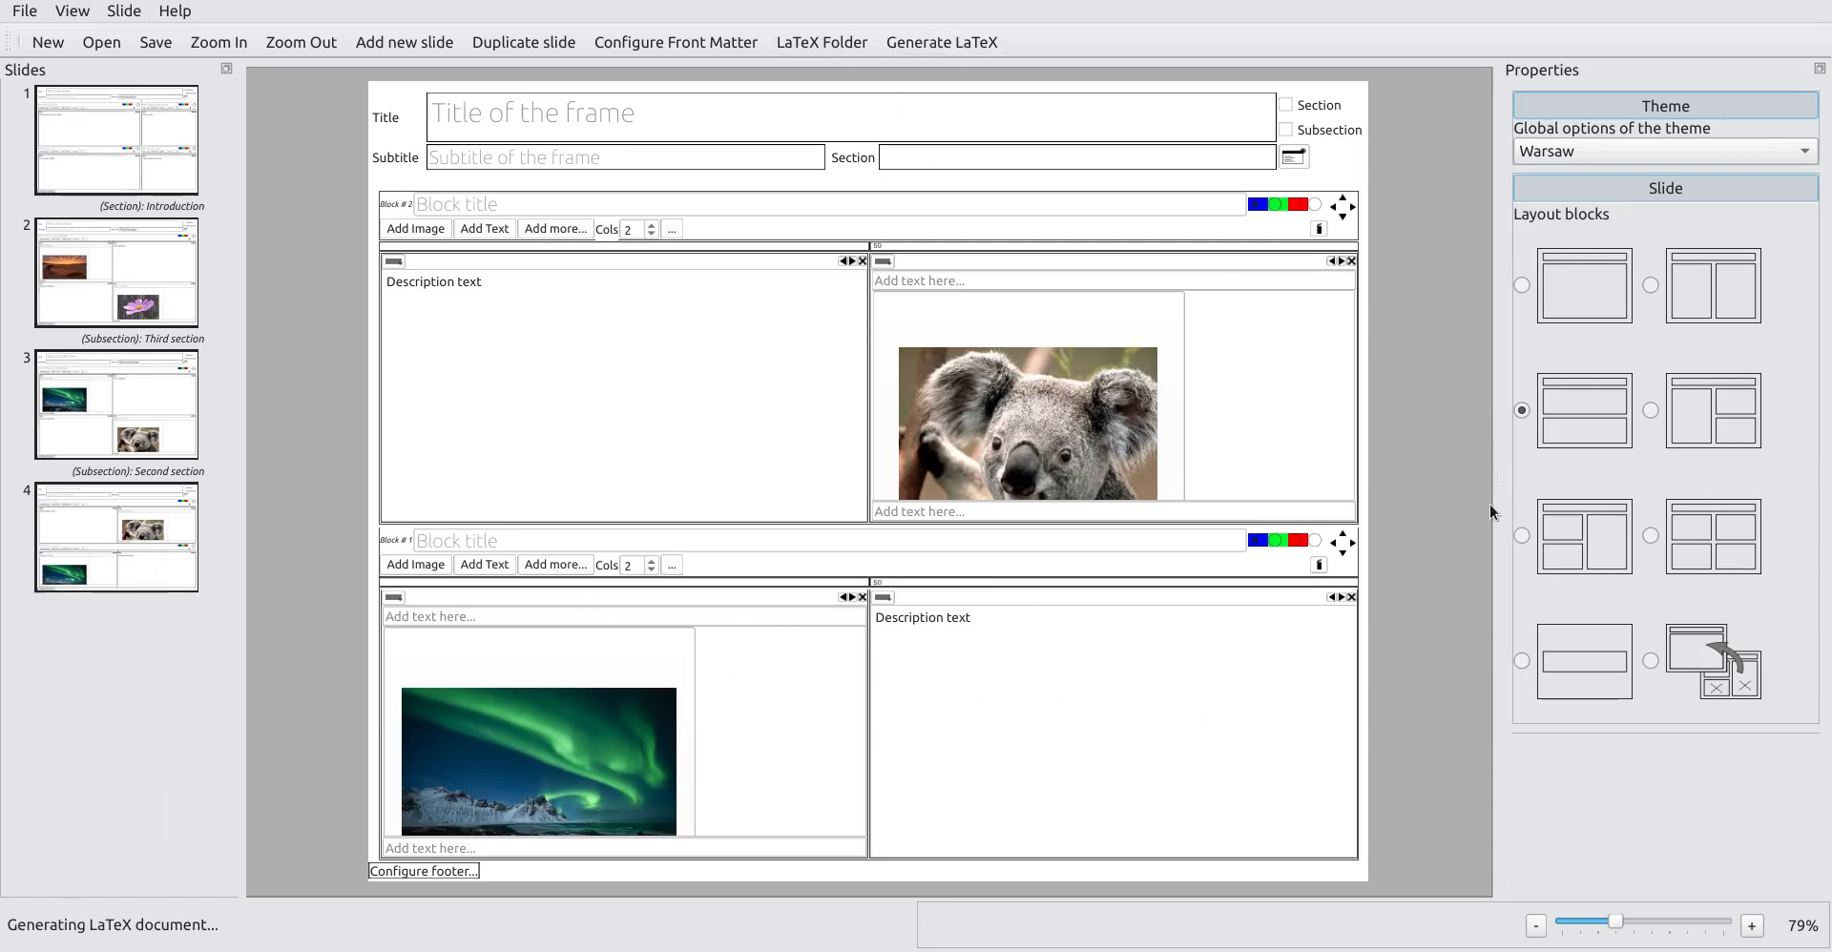
left_click(941, 42)
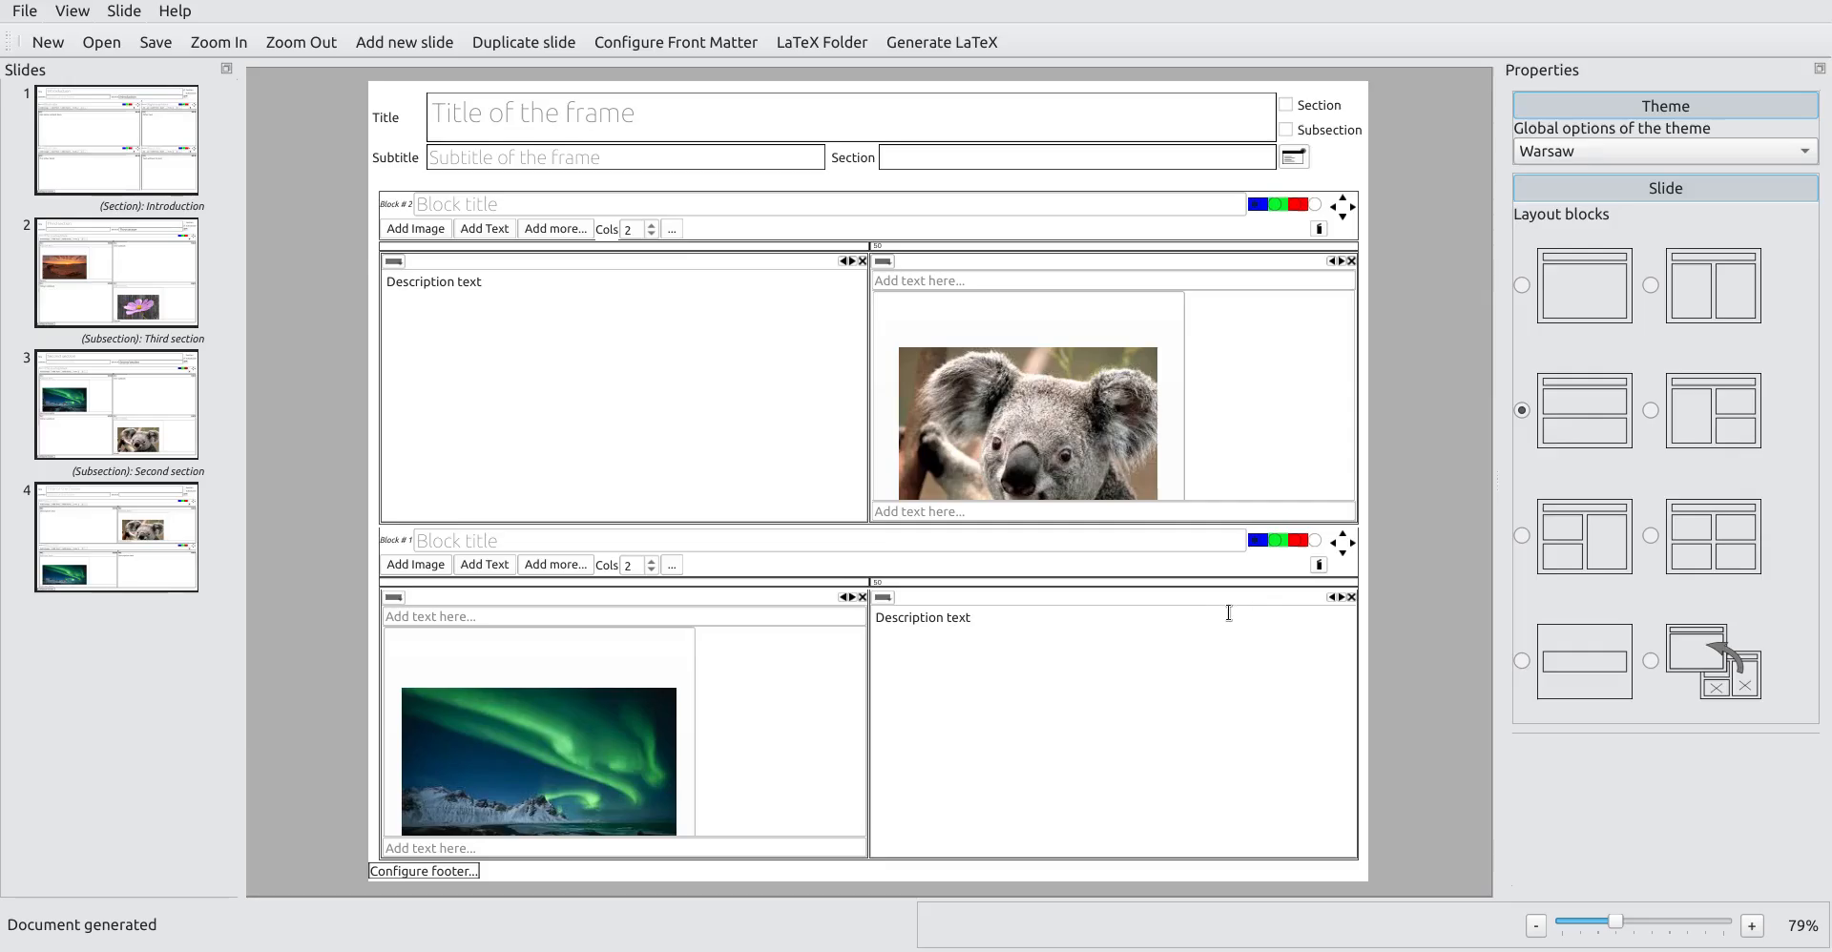
mouse_move(991, 613)
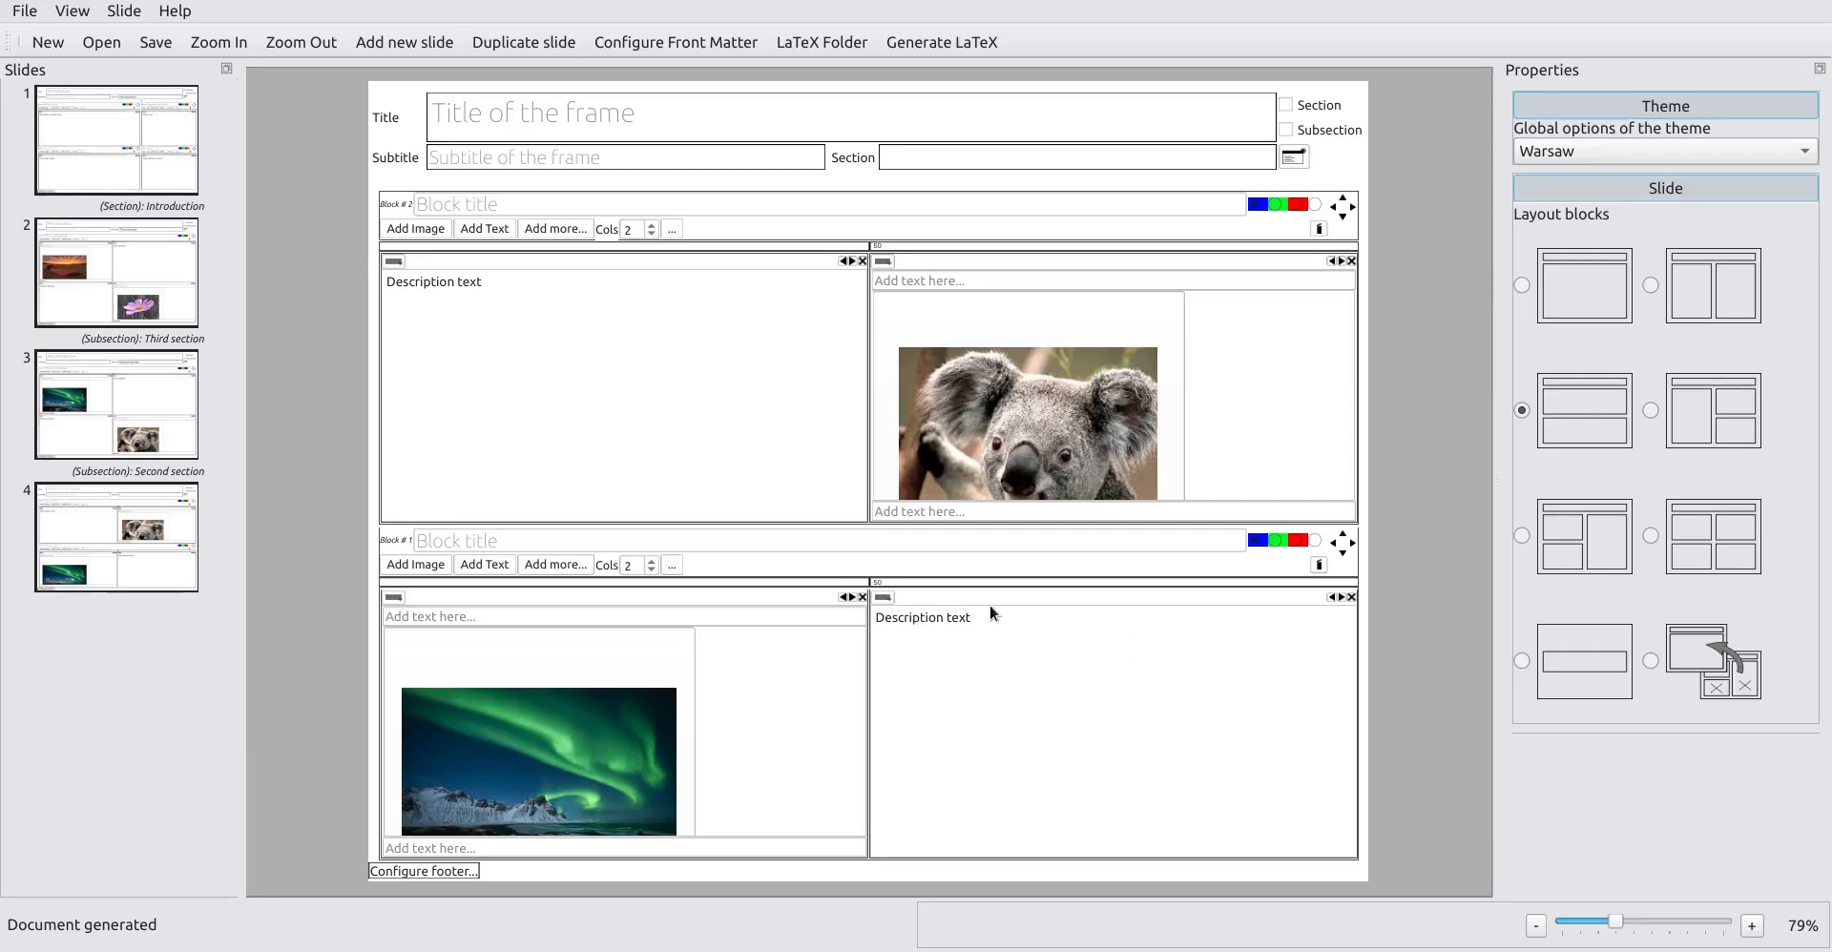
left_click(940, 42)
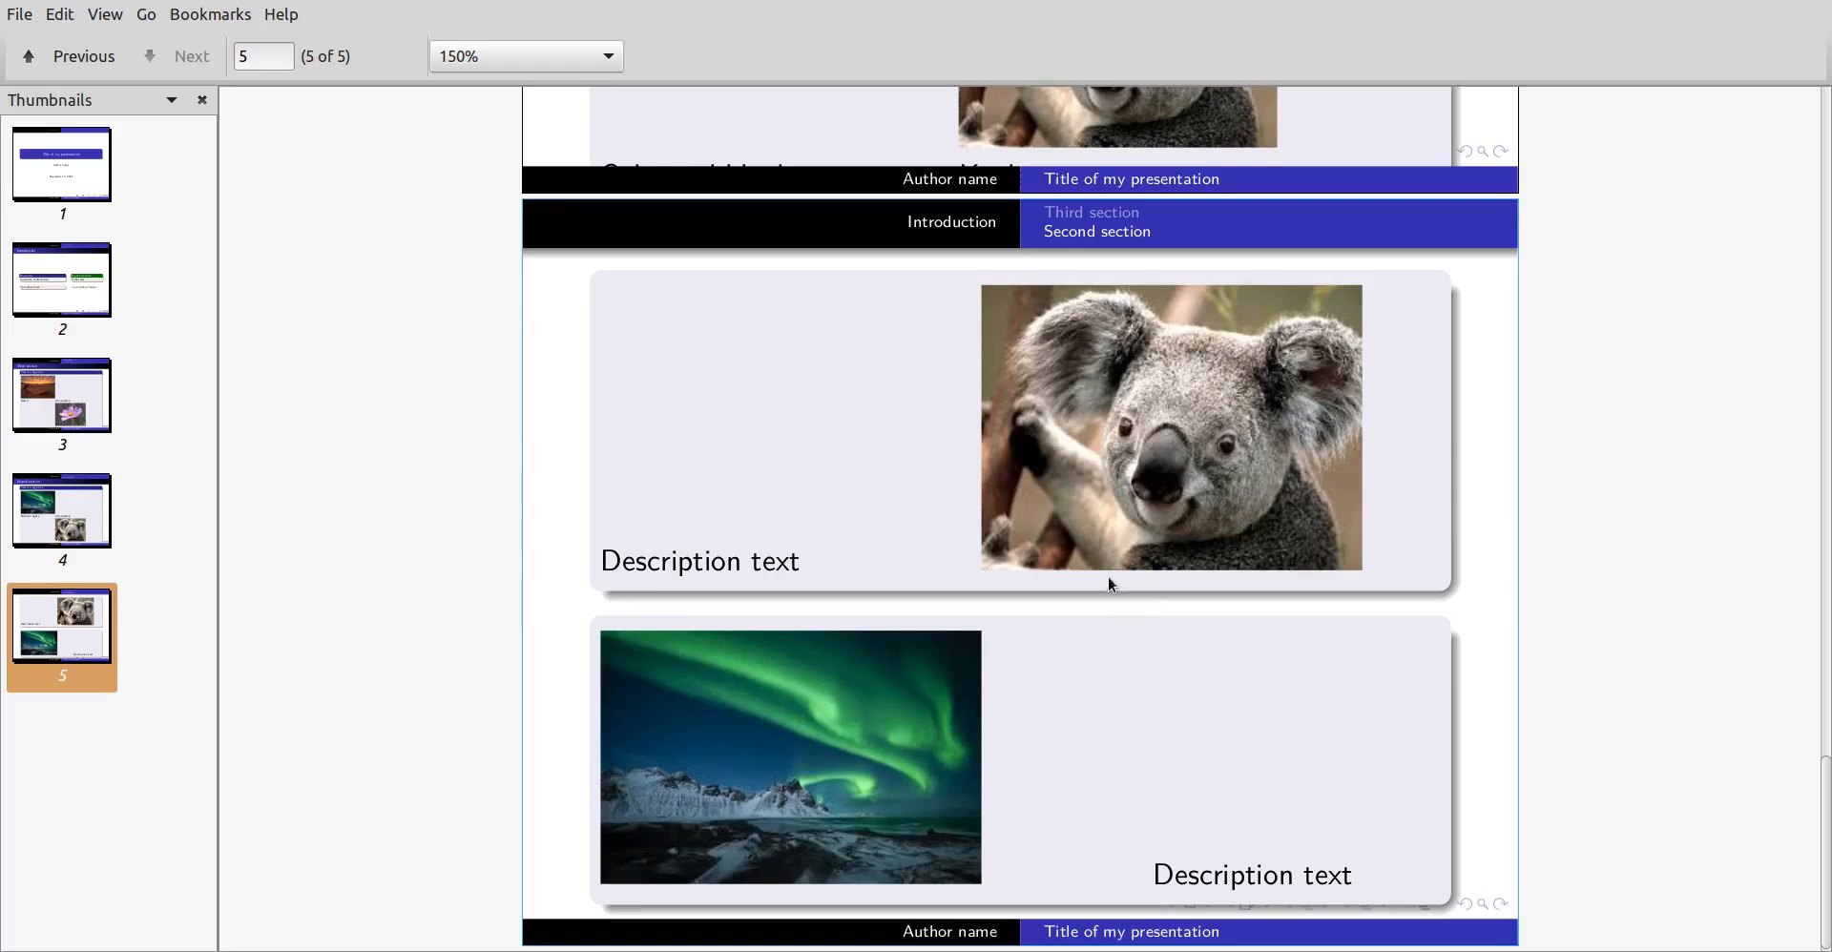
mouse_move(1227, 696)
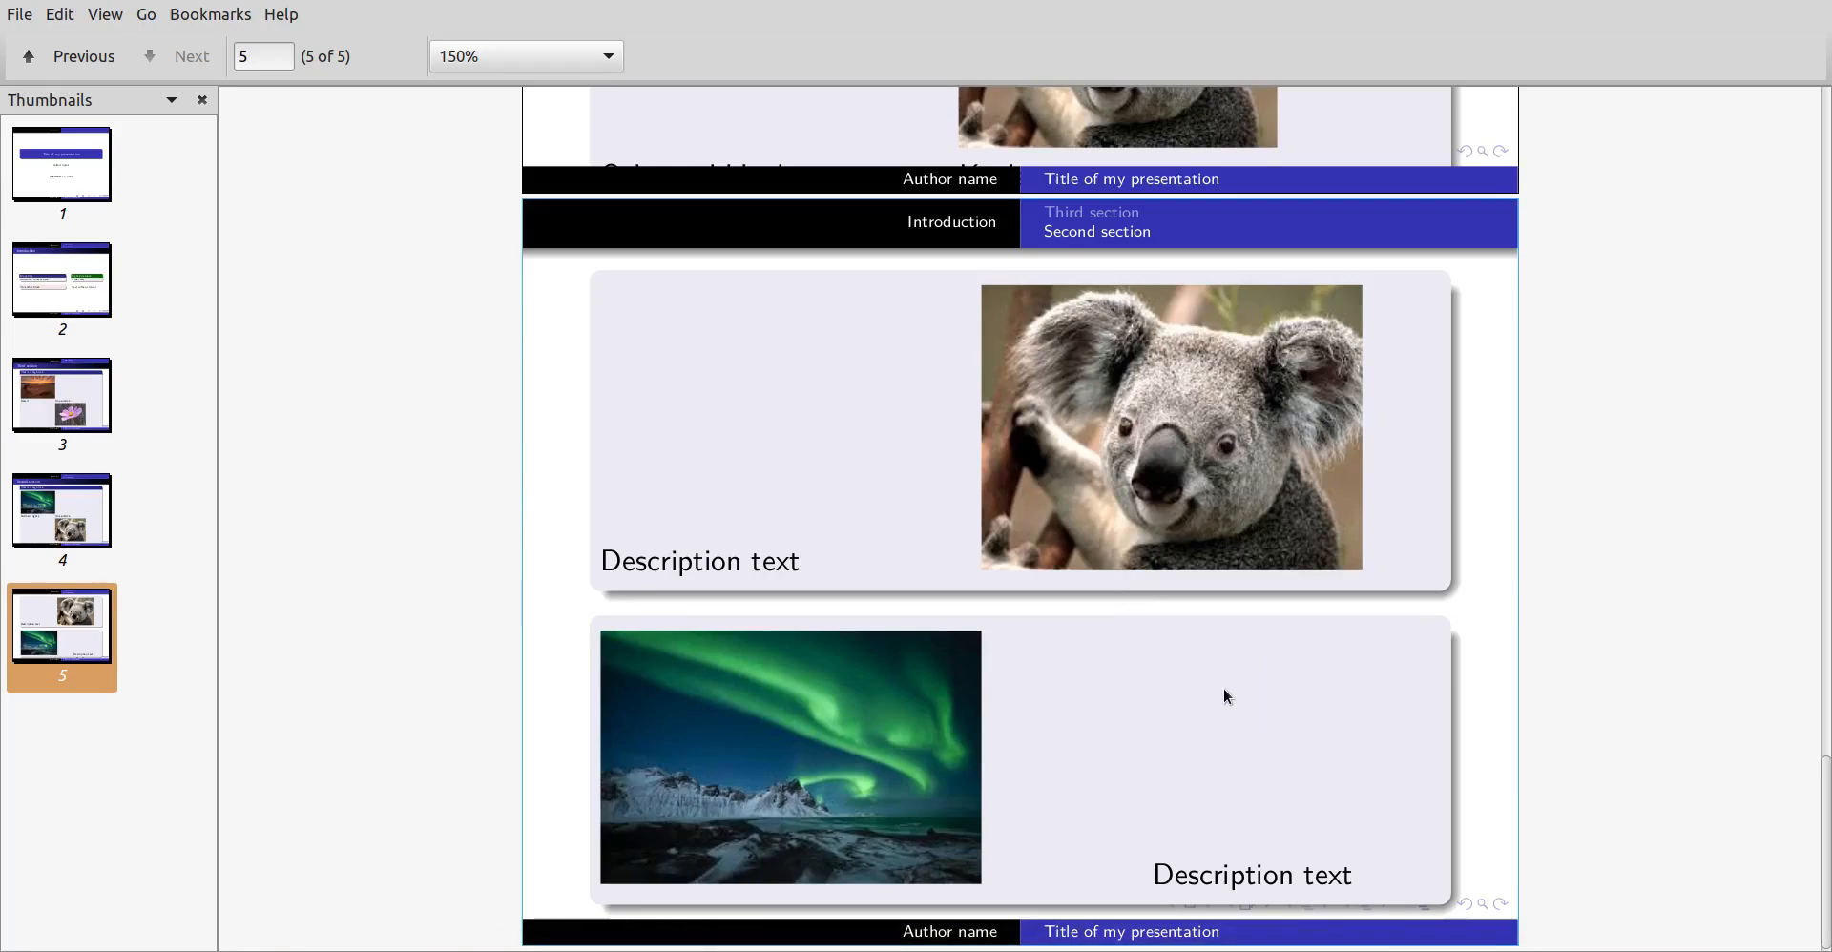
mouse_move(1222, 665)
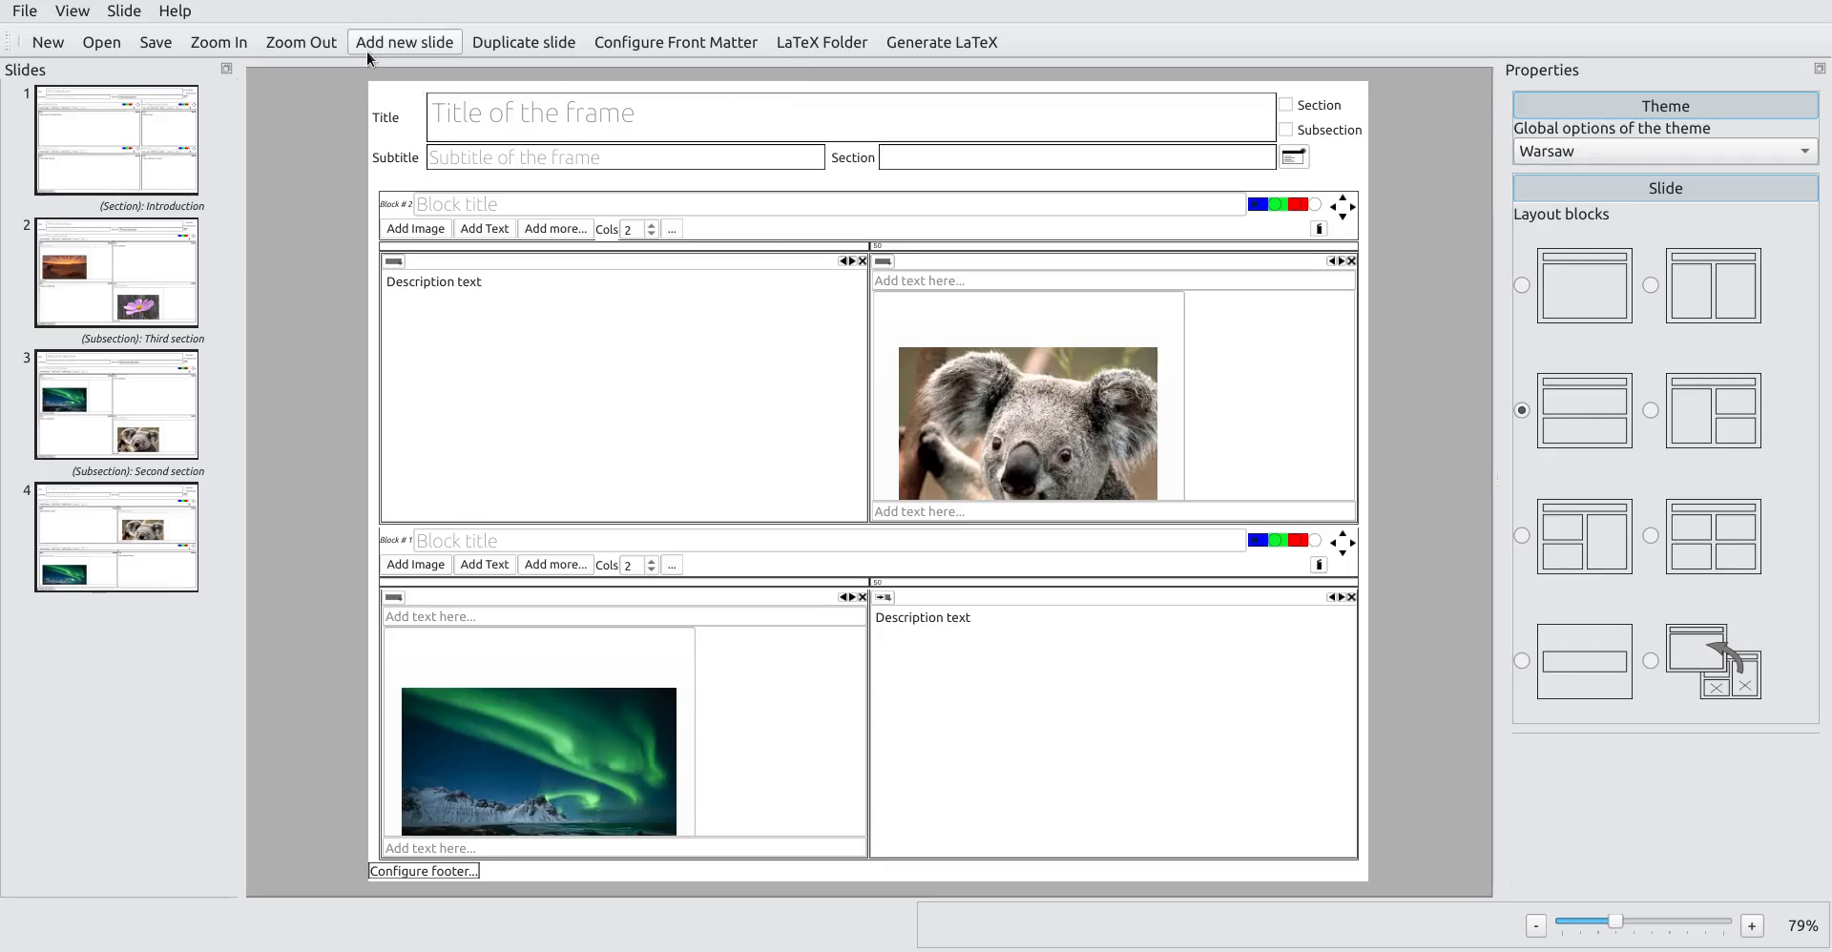
Step: Add a fifth slide with a 2x2 grid layout titled 'Adding LaTeX'
left_click(402, 42)
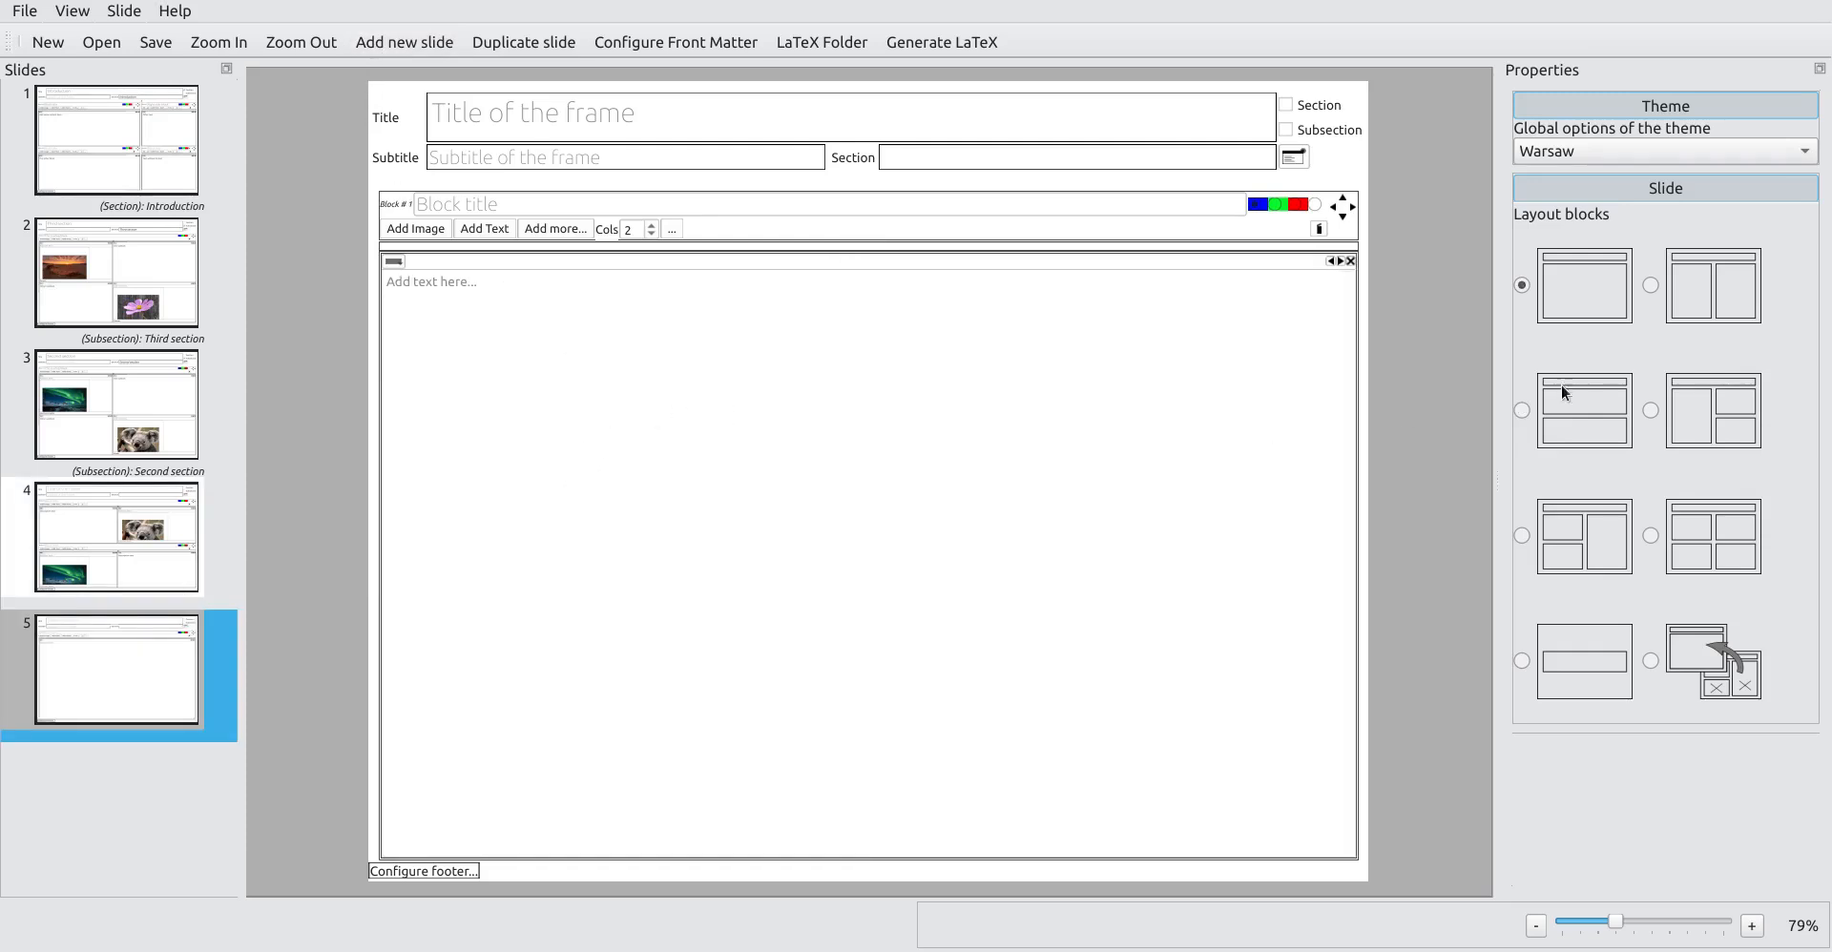
mouse_move(1703, 416)
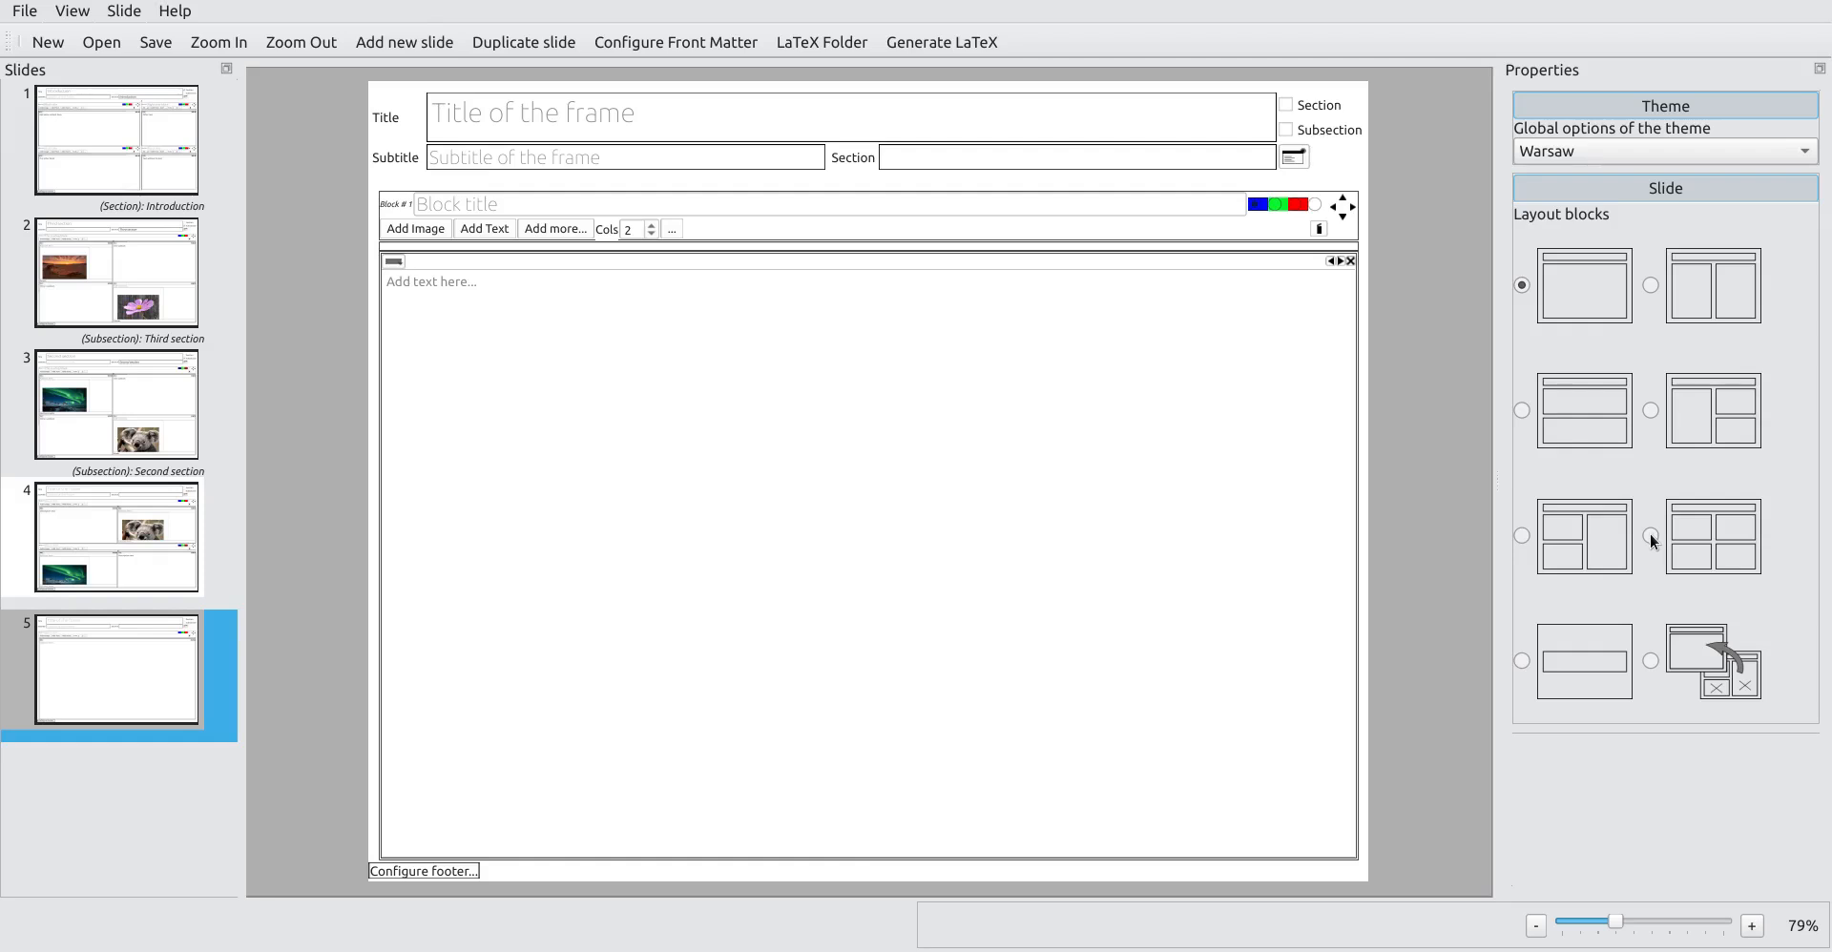
left_click(1650, 535)
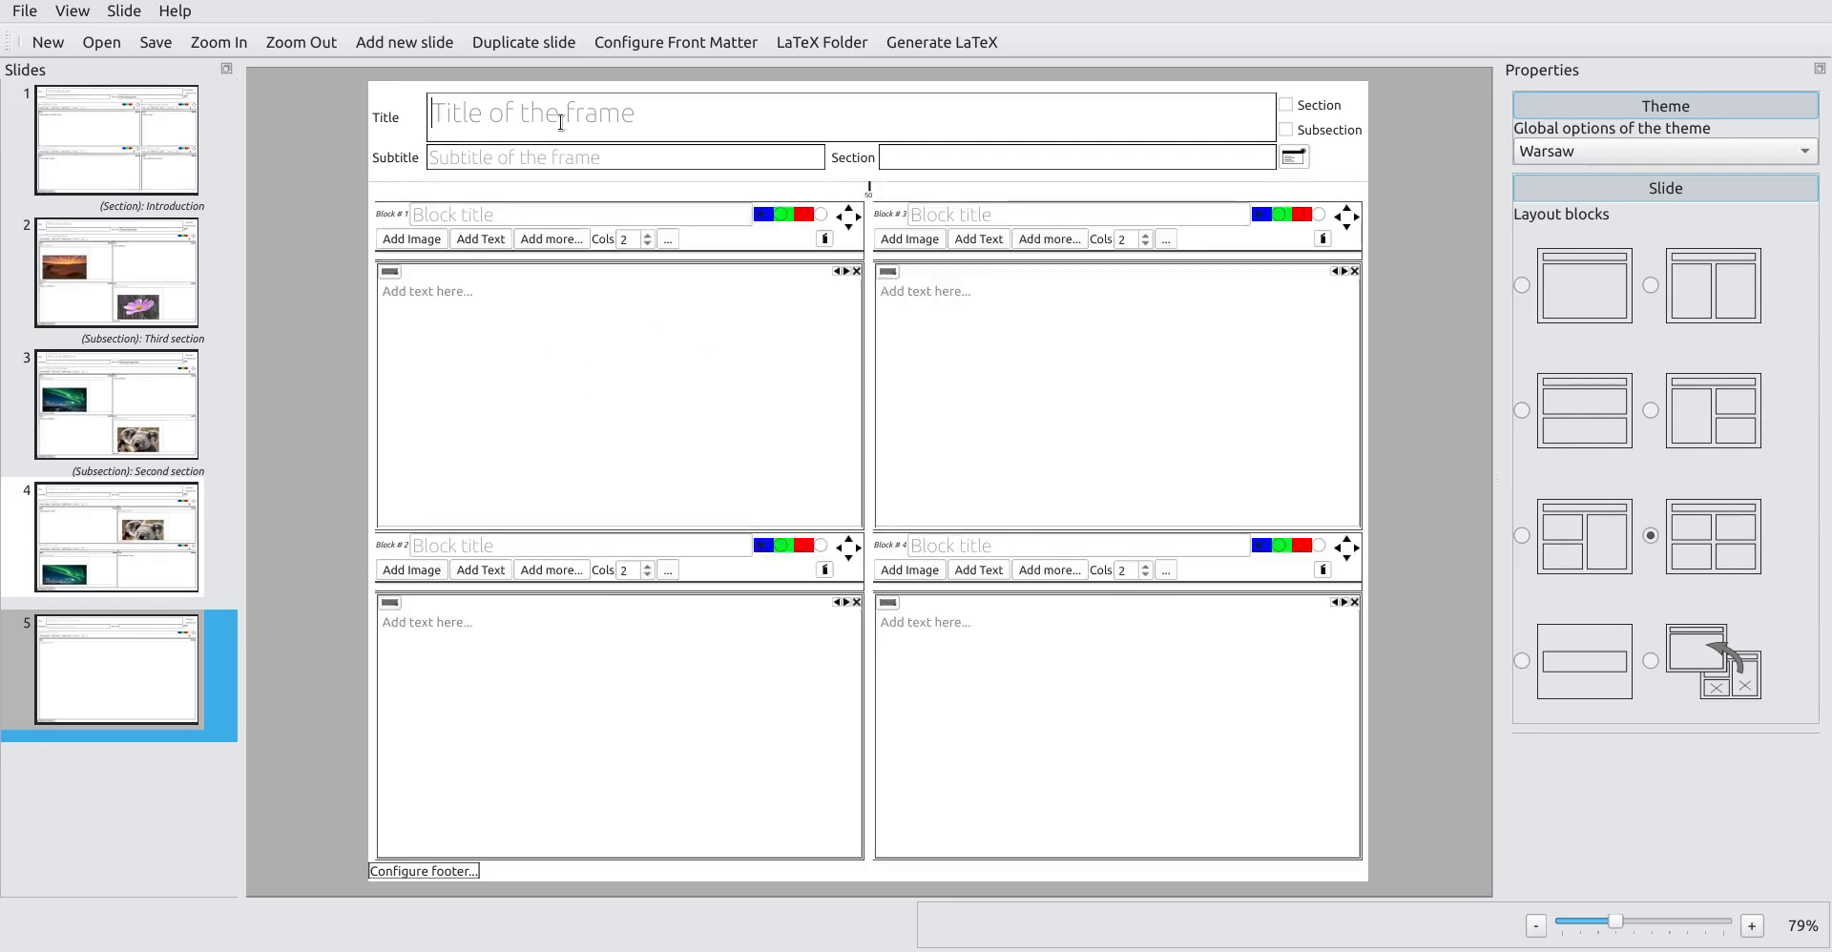
type("Adding LaTeX")
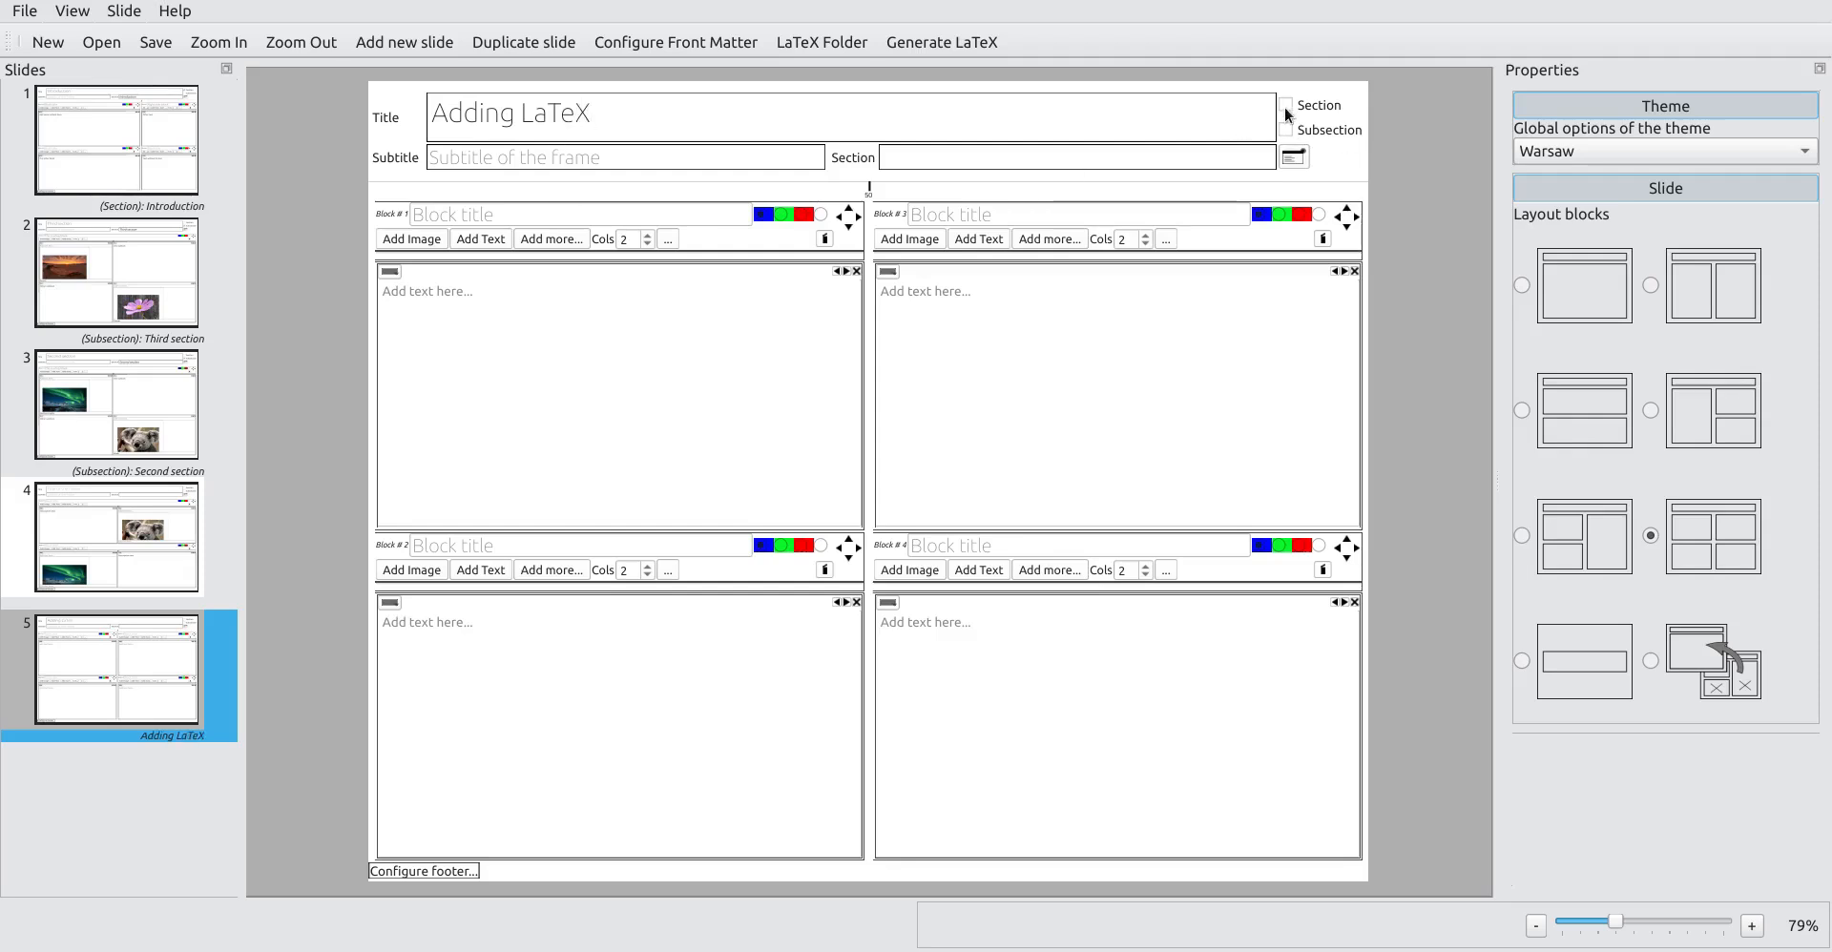
left_click(1286, 105)
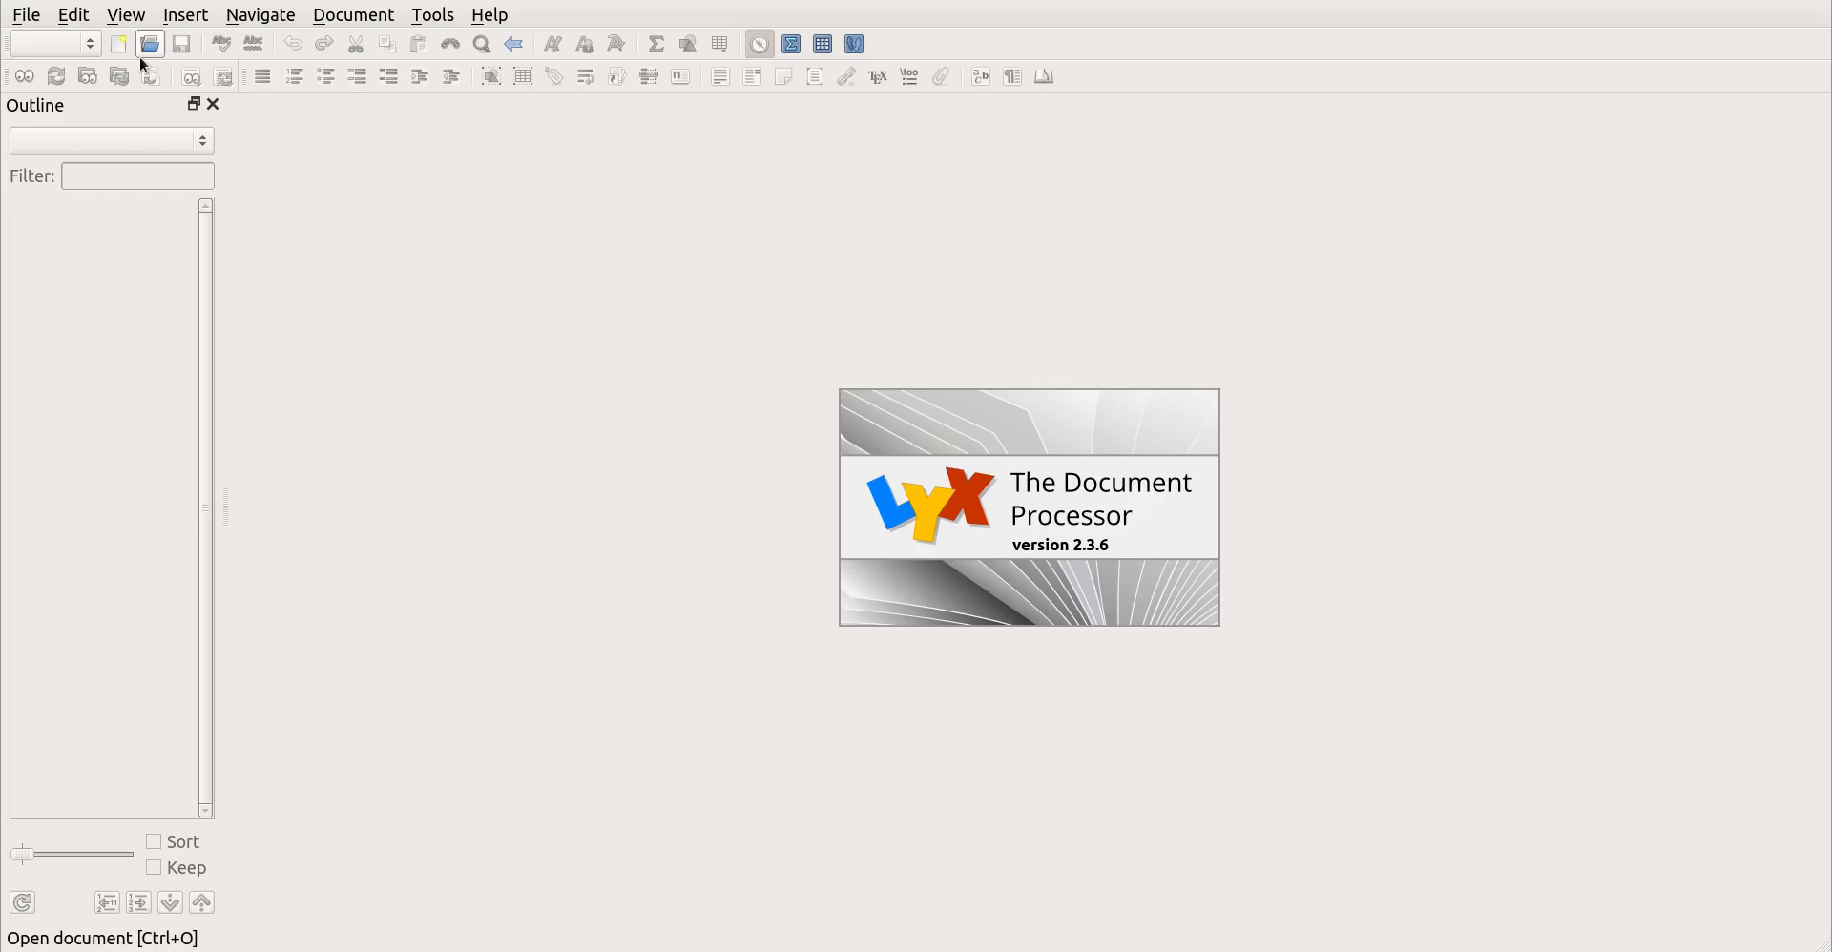
Step: In a new LyX document, write the equation y = ∫x·dx using the integral palette
left_click(118, 43)
type("y")
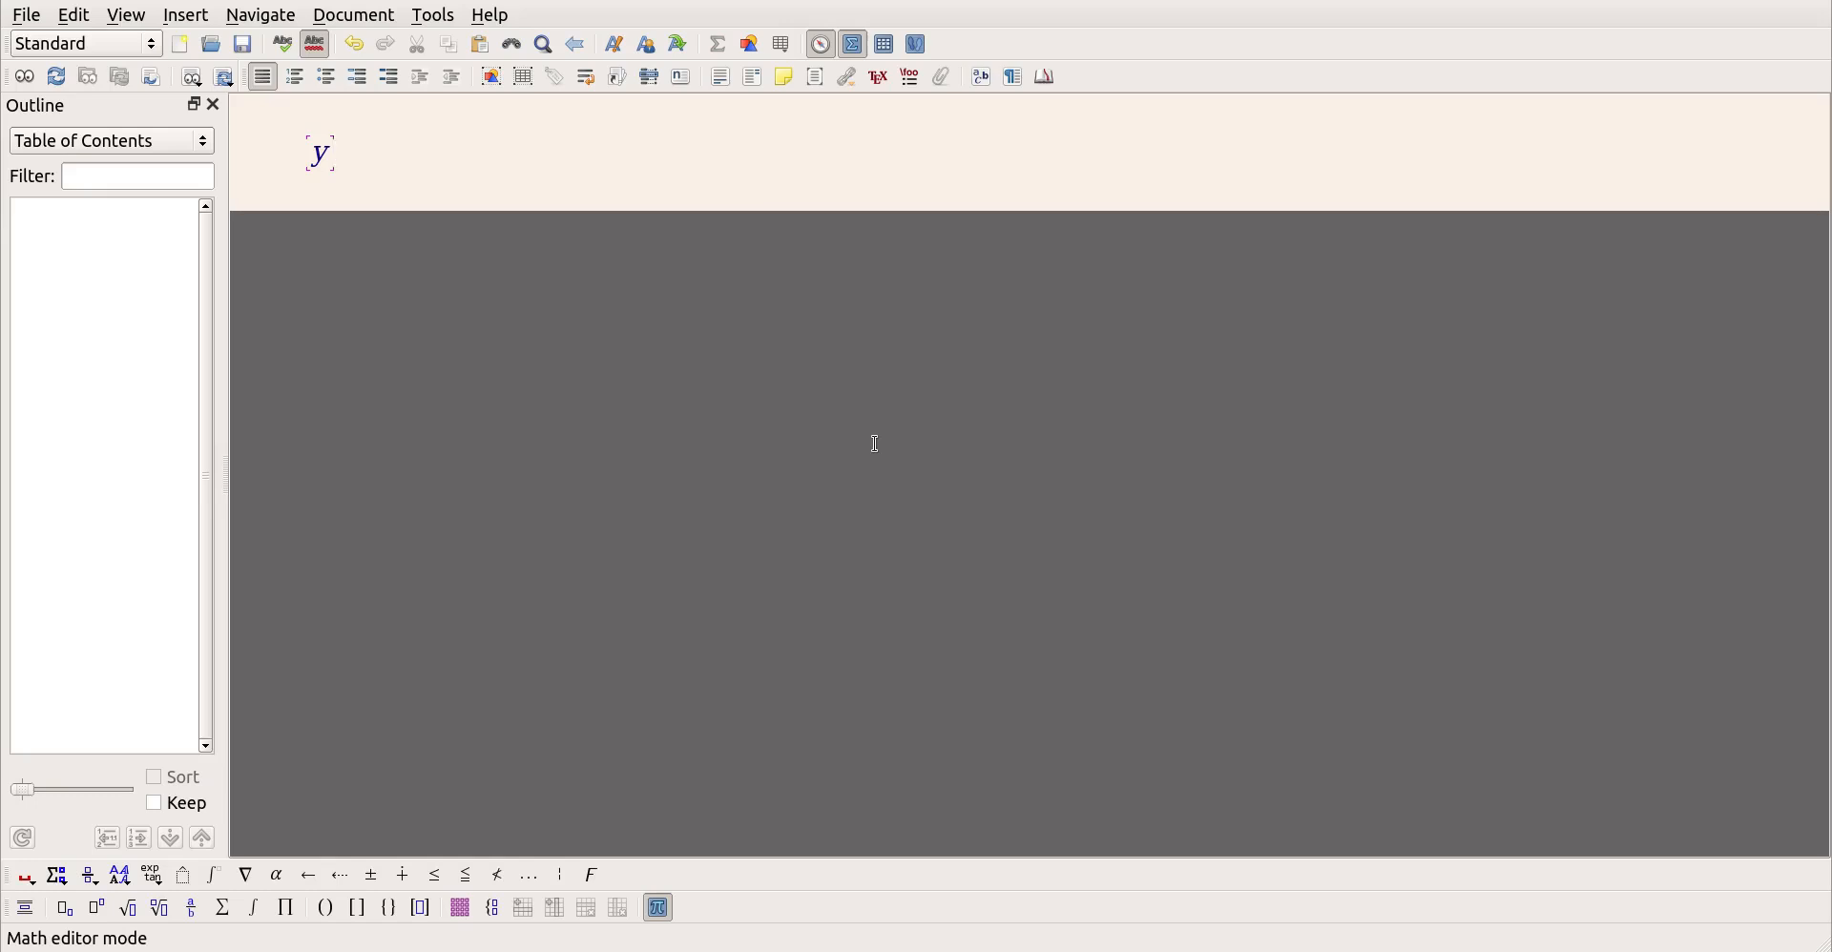
type("=")
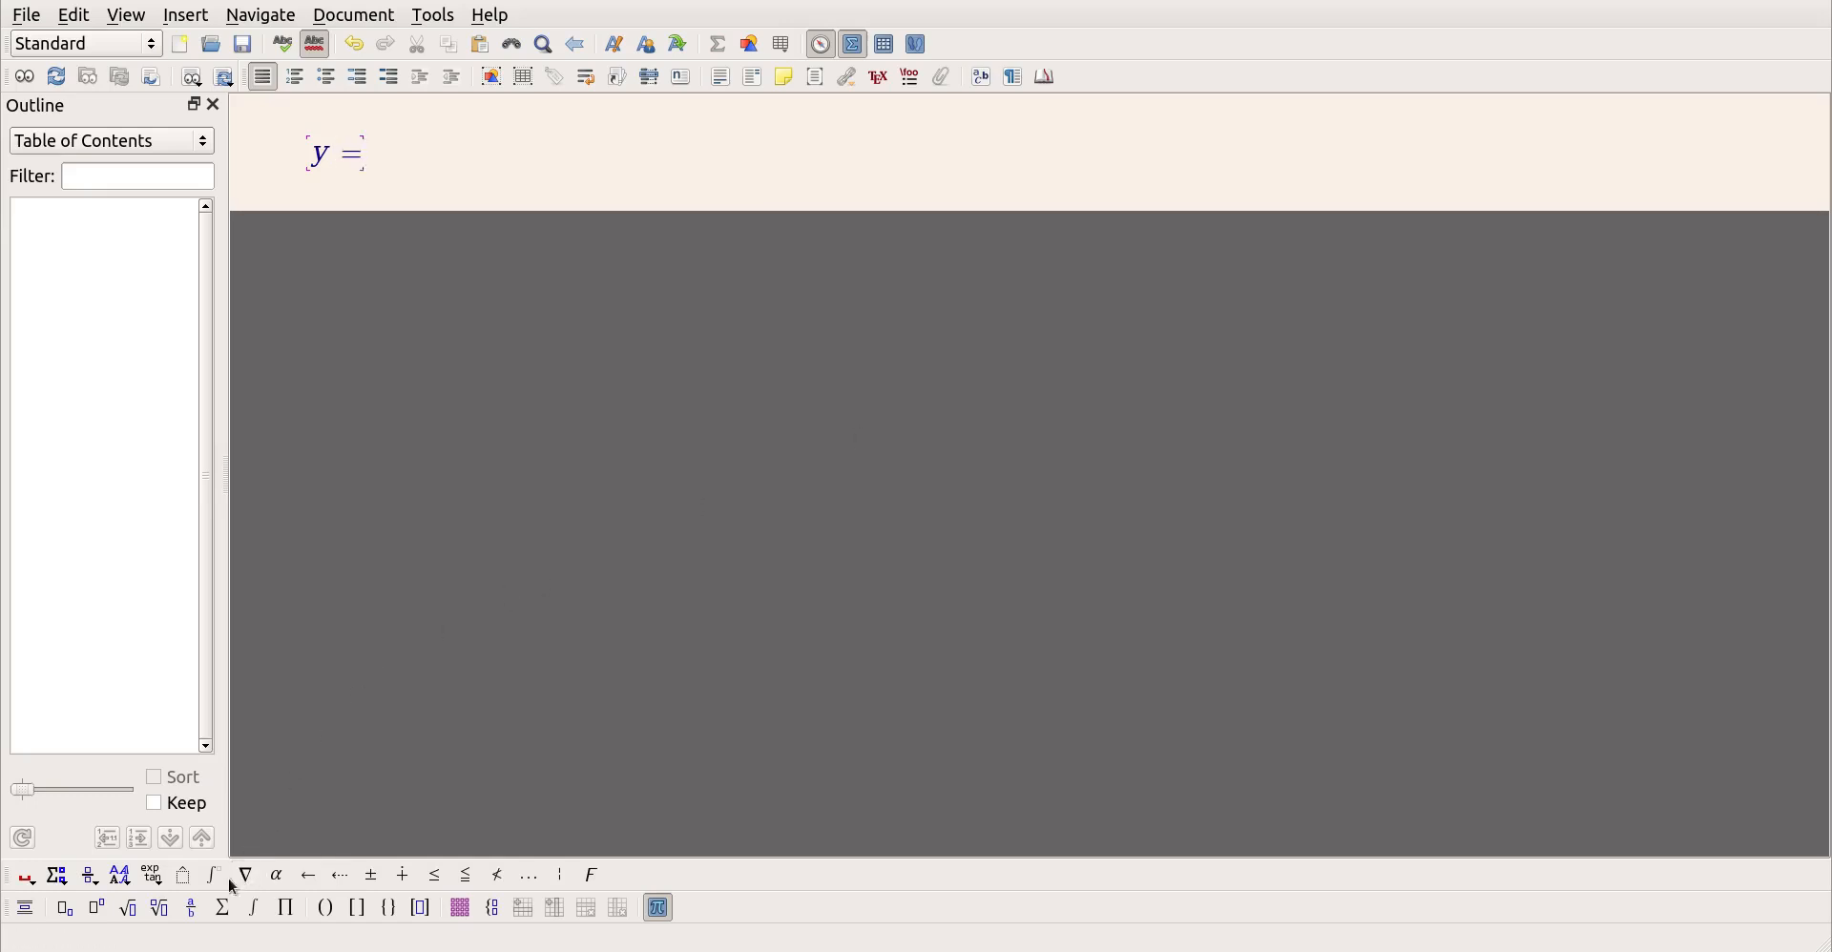
left_click(212, 874)
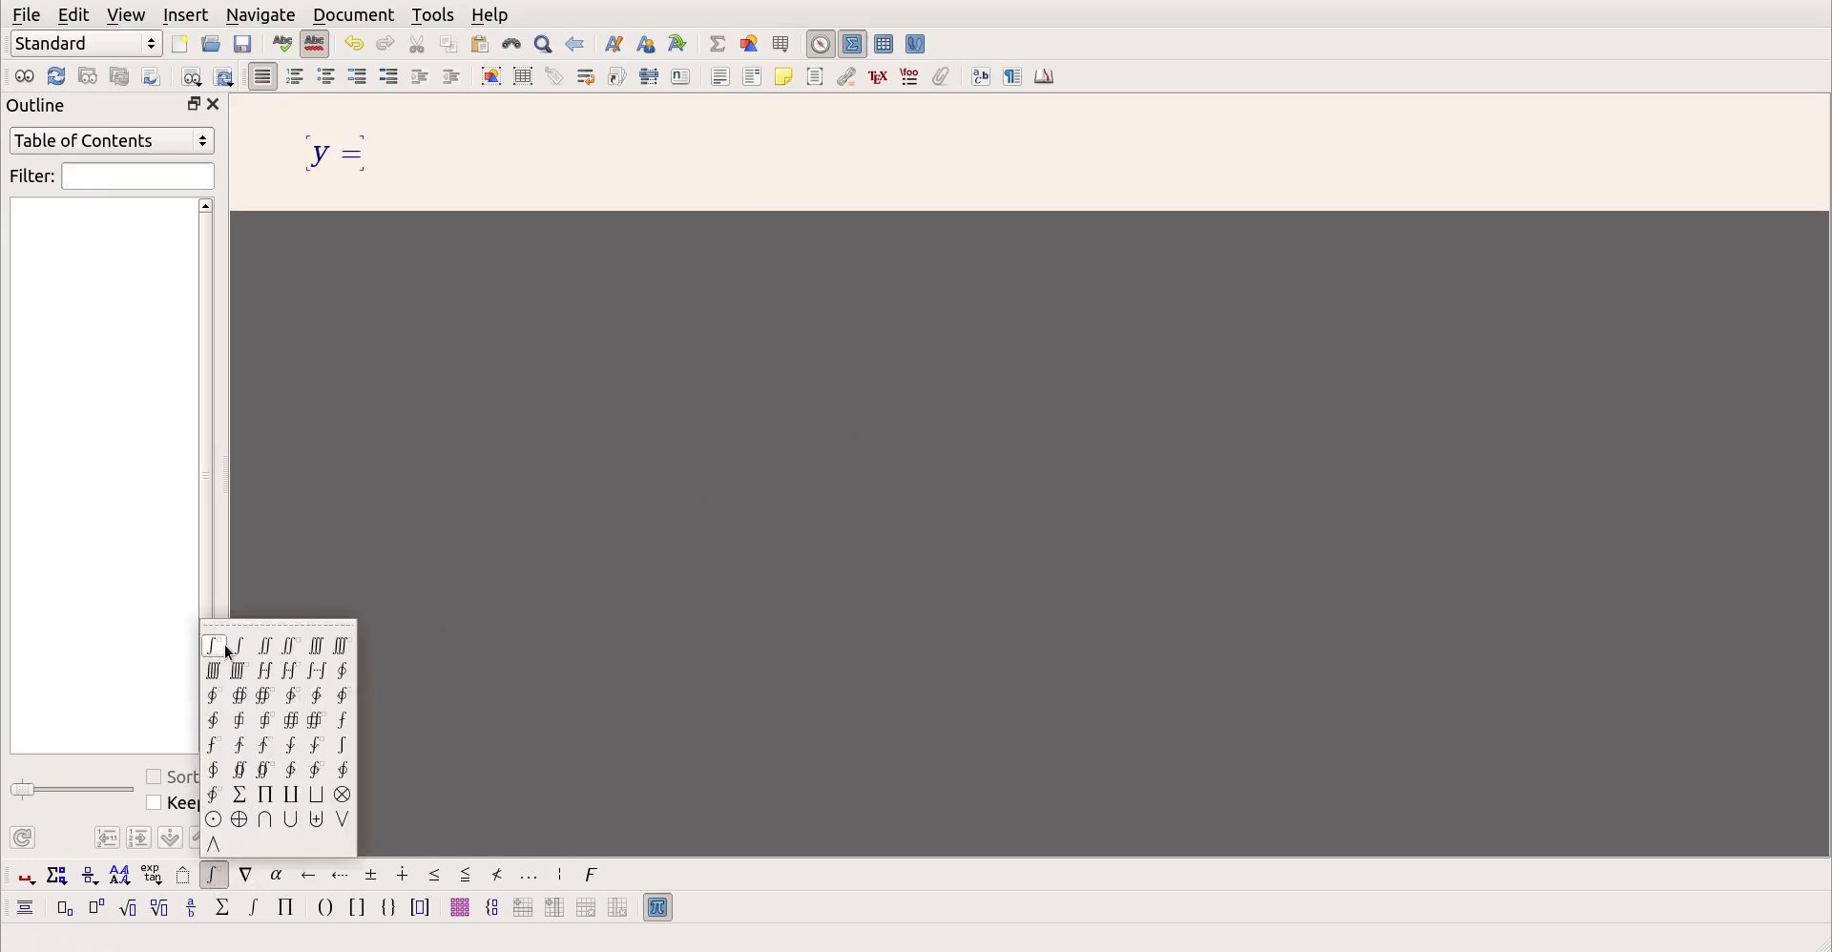
left_click(214, 646)
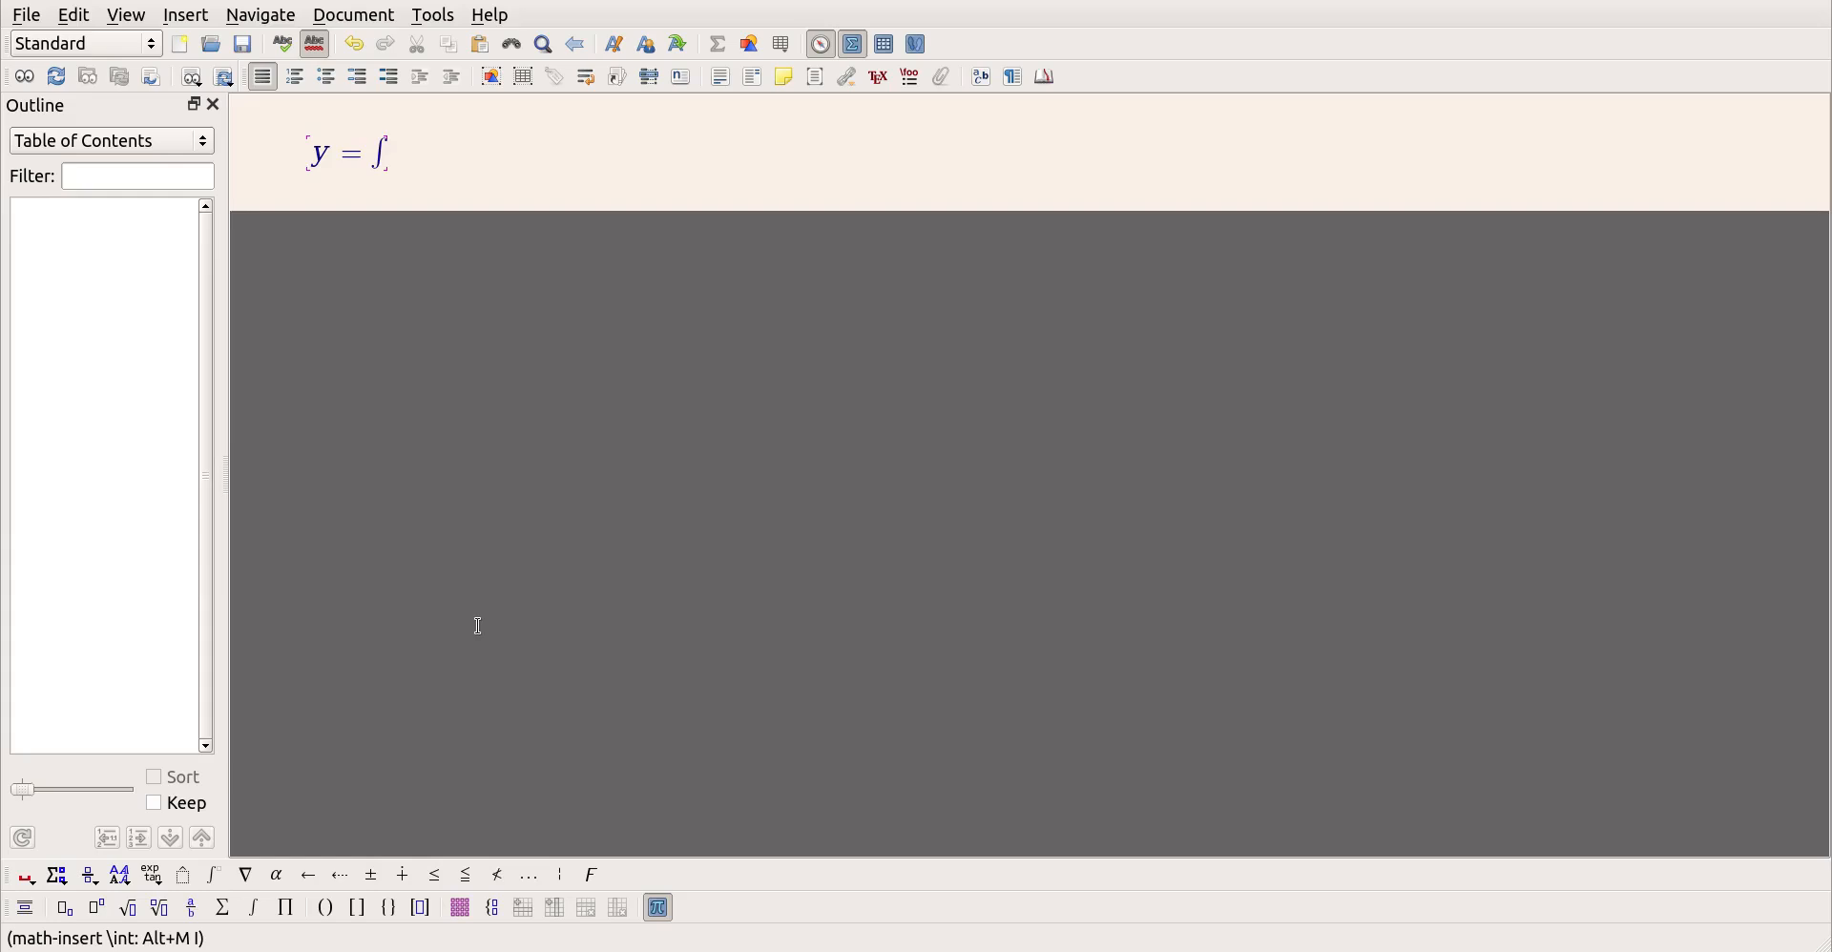
type("x · d x")
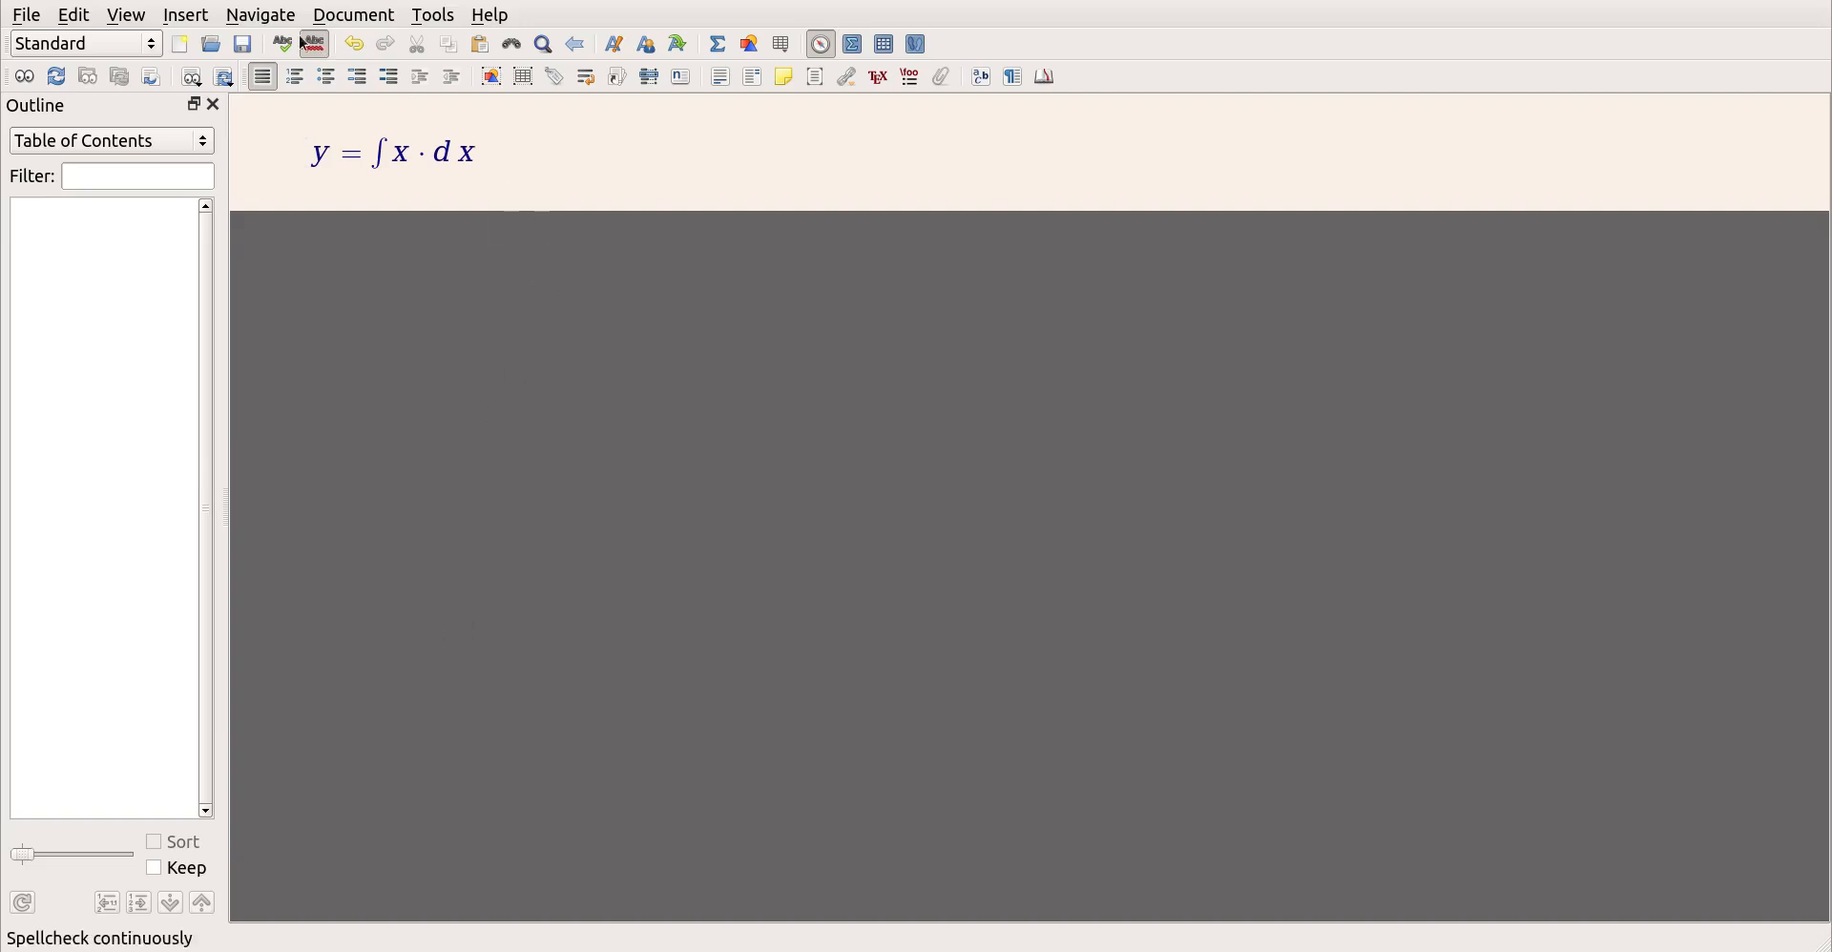
Step: Create an Itemize list with items fgdf, fgsdfsd, dsfasdf and adewde
left_click(125, 14)
type("a")
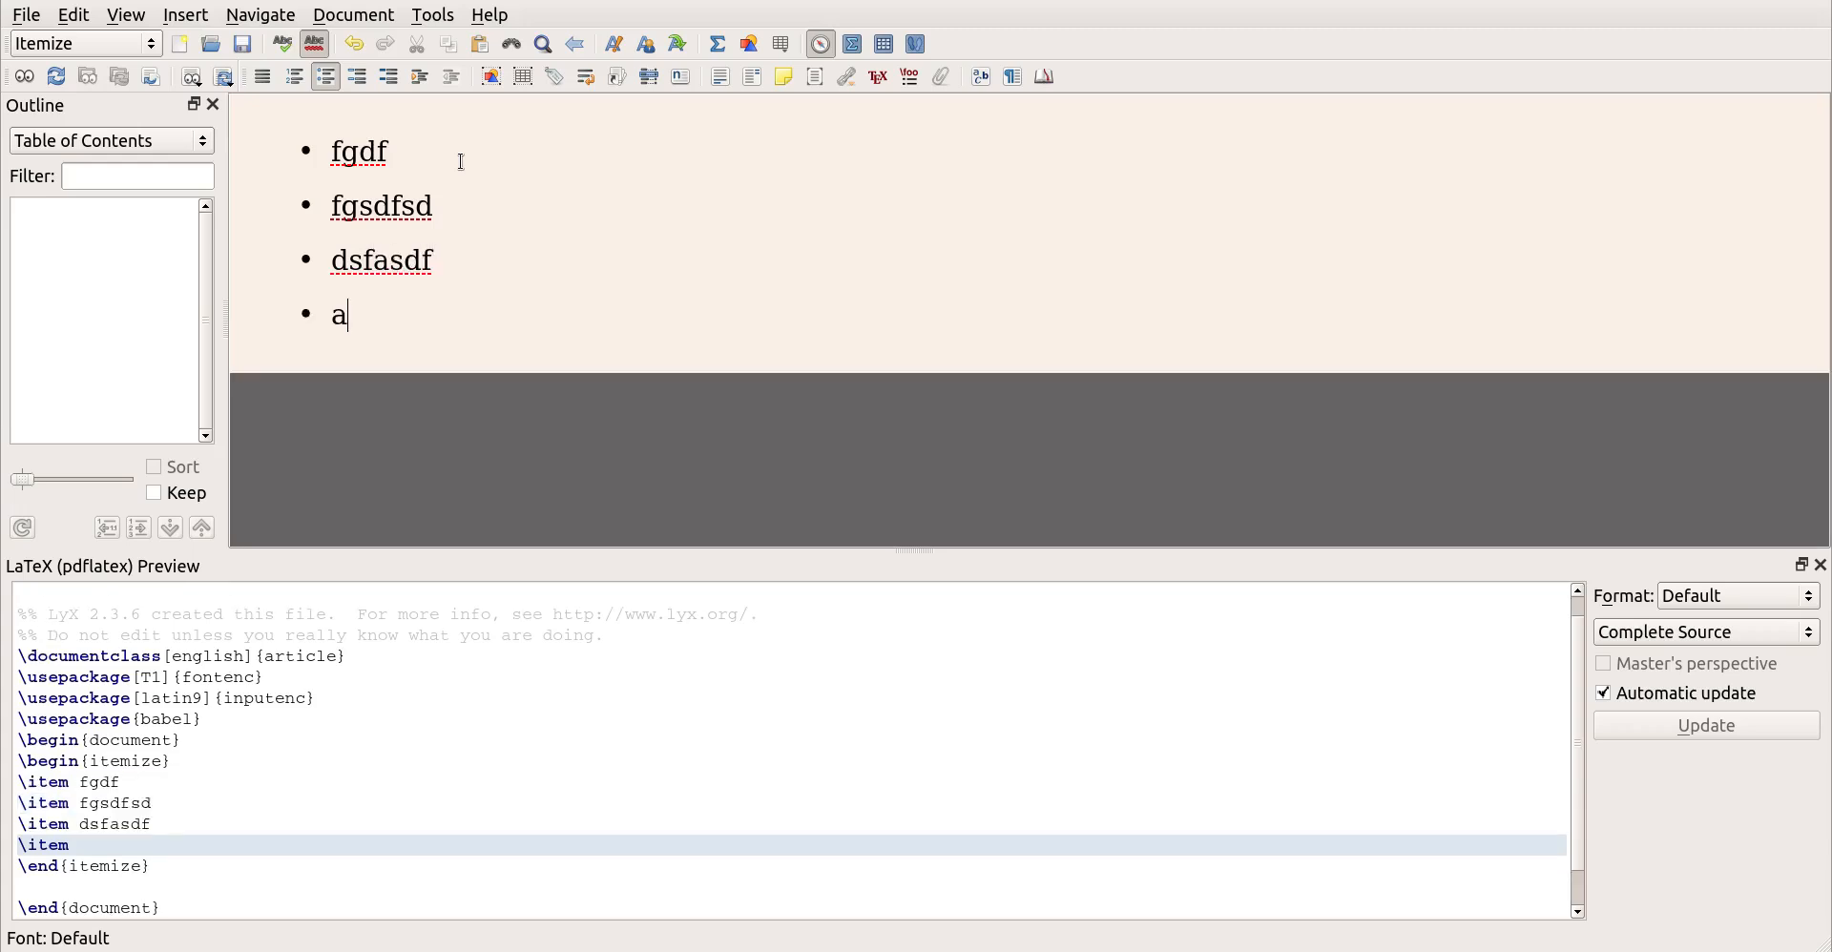
type("dewde")
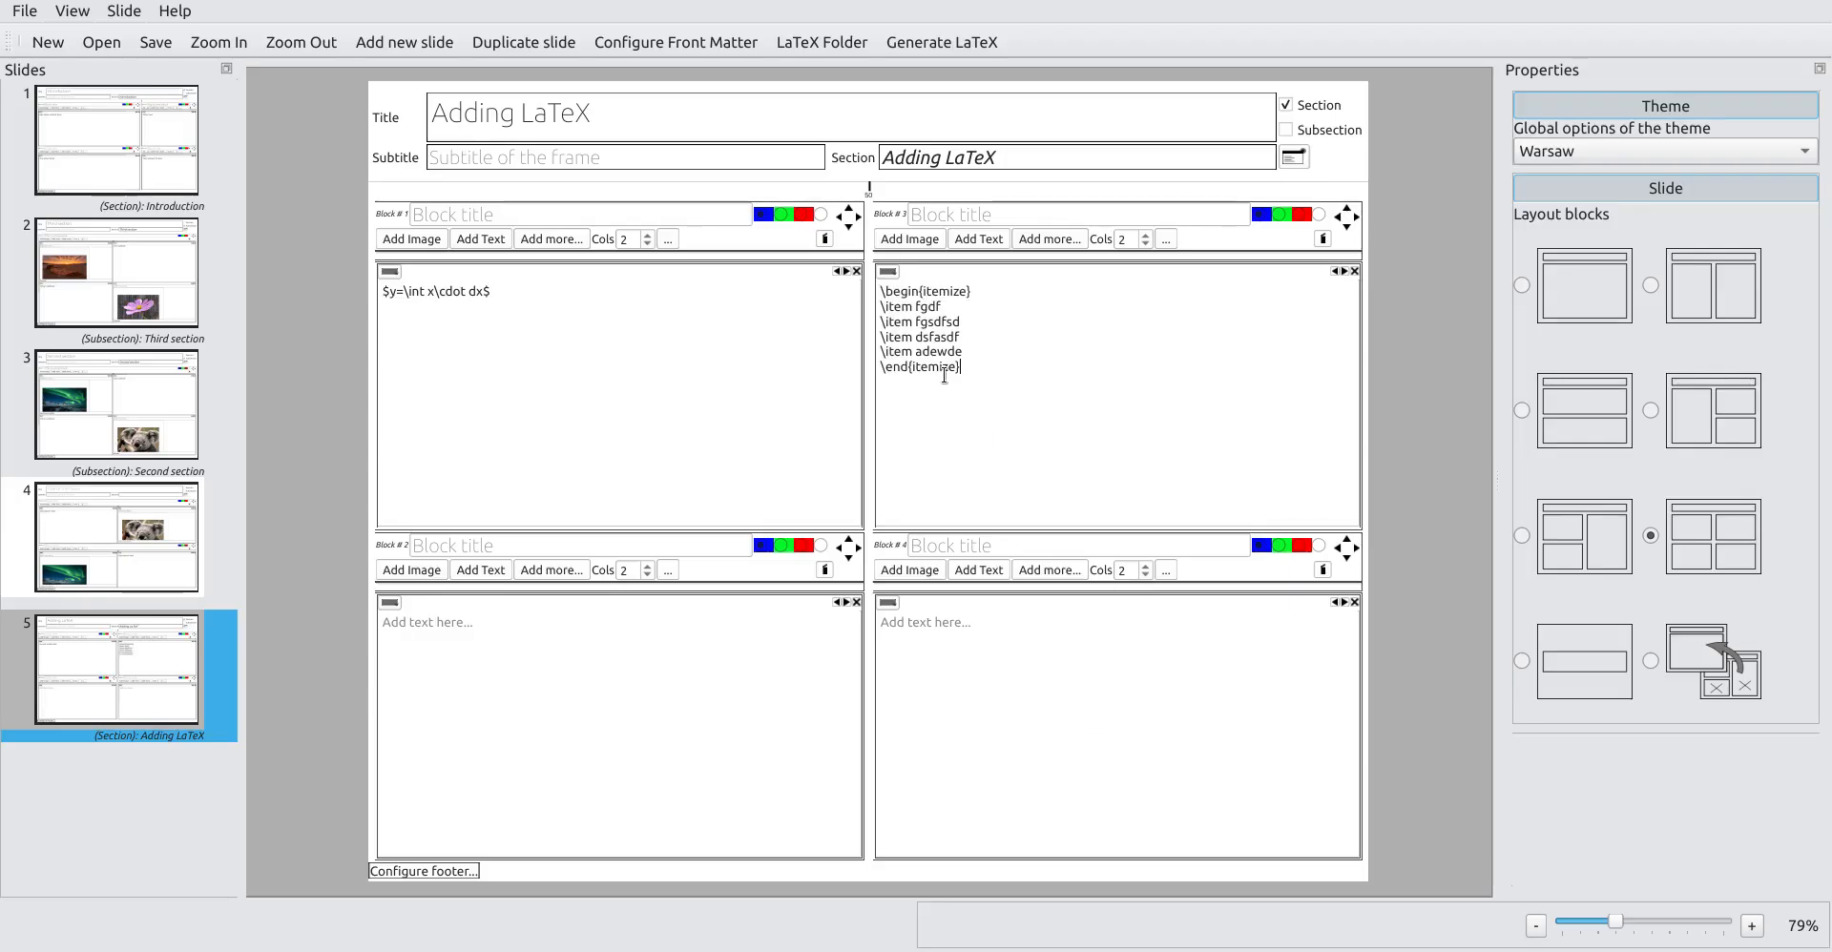
Step: Generate the LaTeX with the itemize source in the slide's upper-right block
left_click(941, 42)
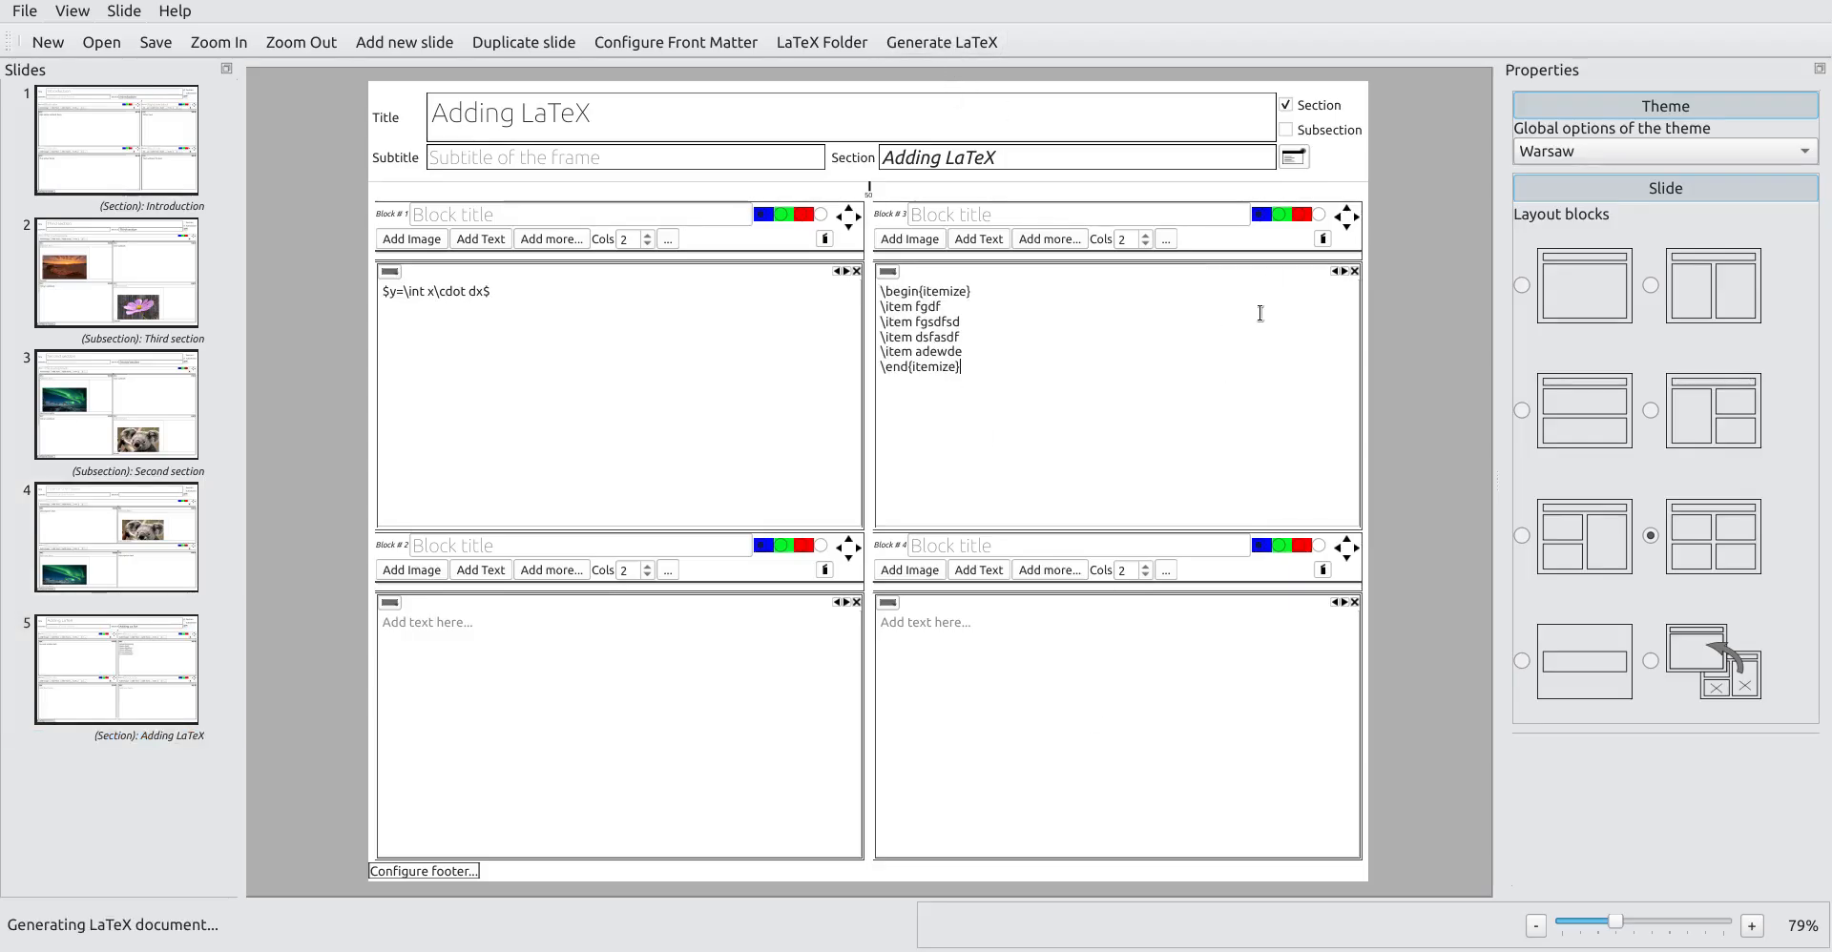
left_click(941, 42)
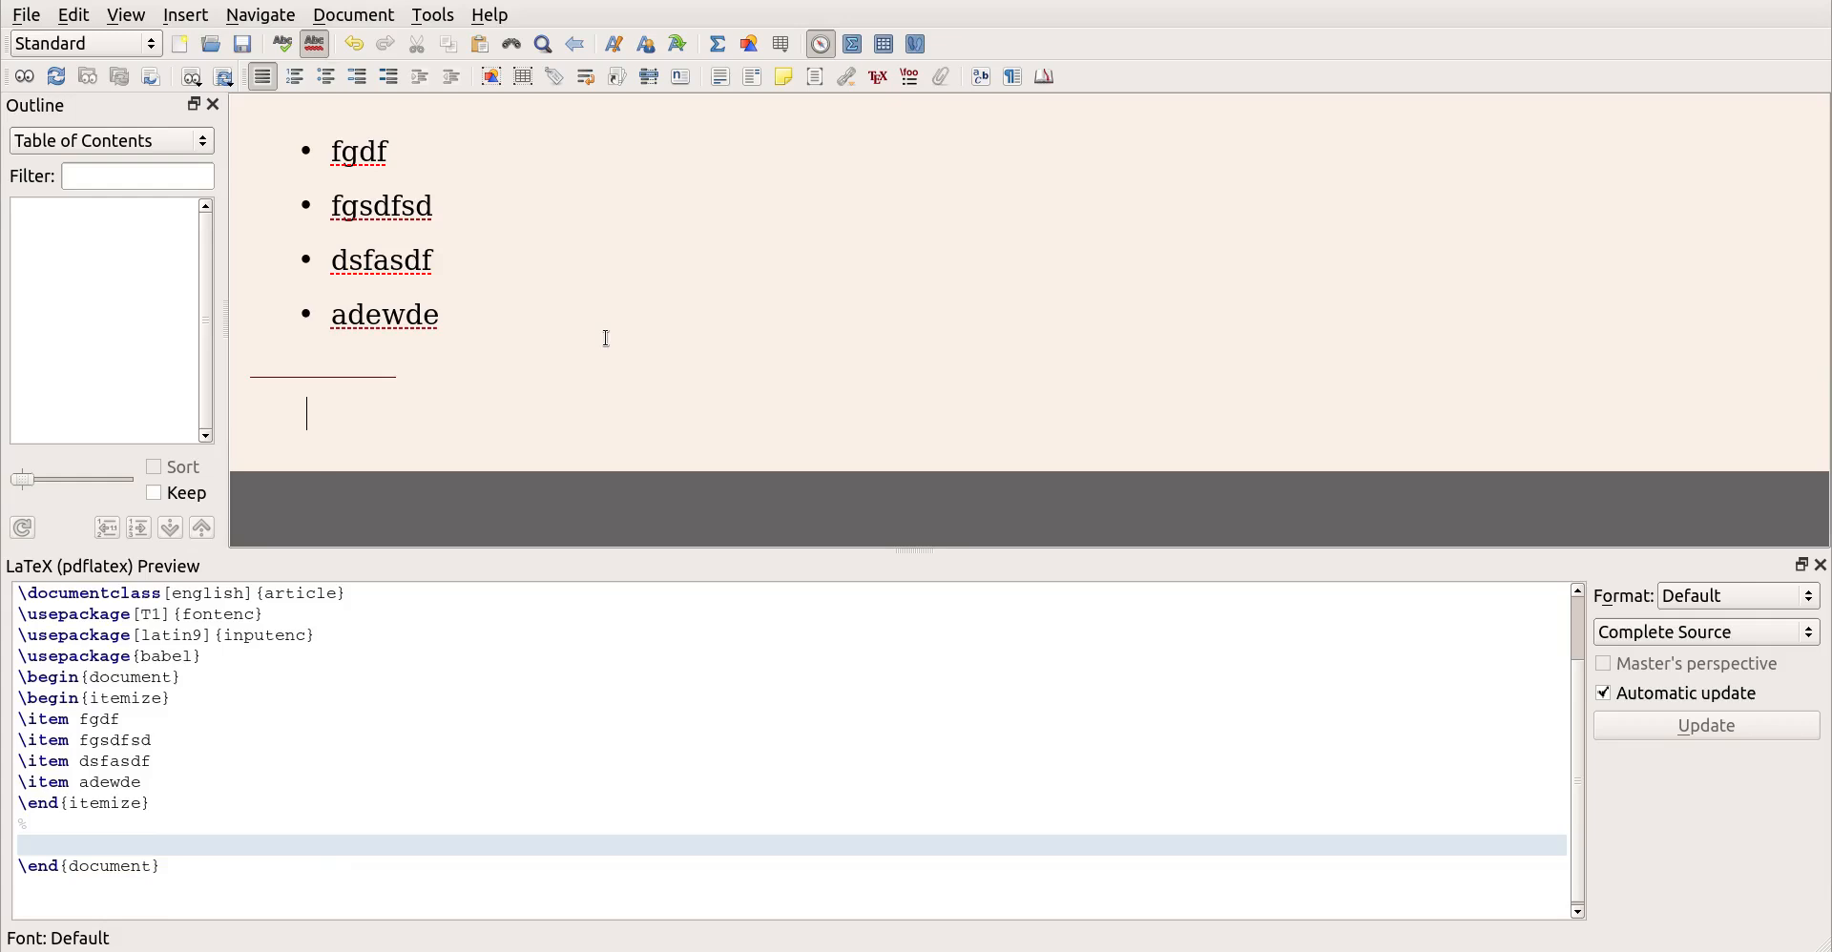
Step: Write a new equation y=\int x\cdot dx in math mode below the bullet list in LyX
left_click(717, 43)
type("y")
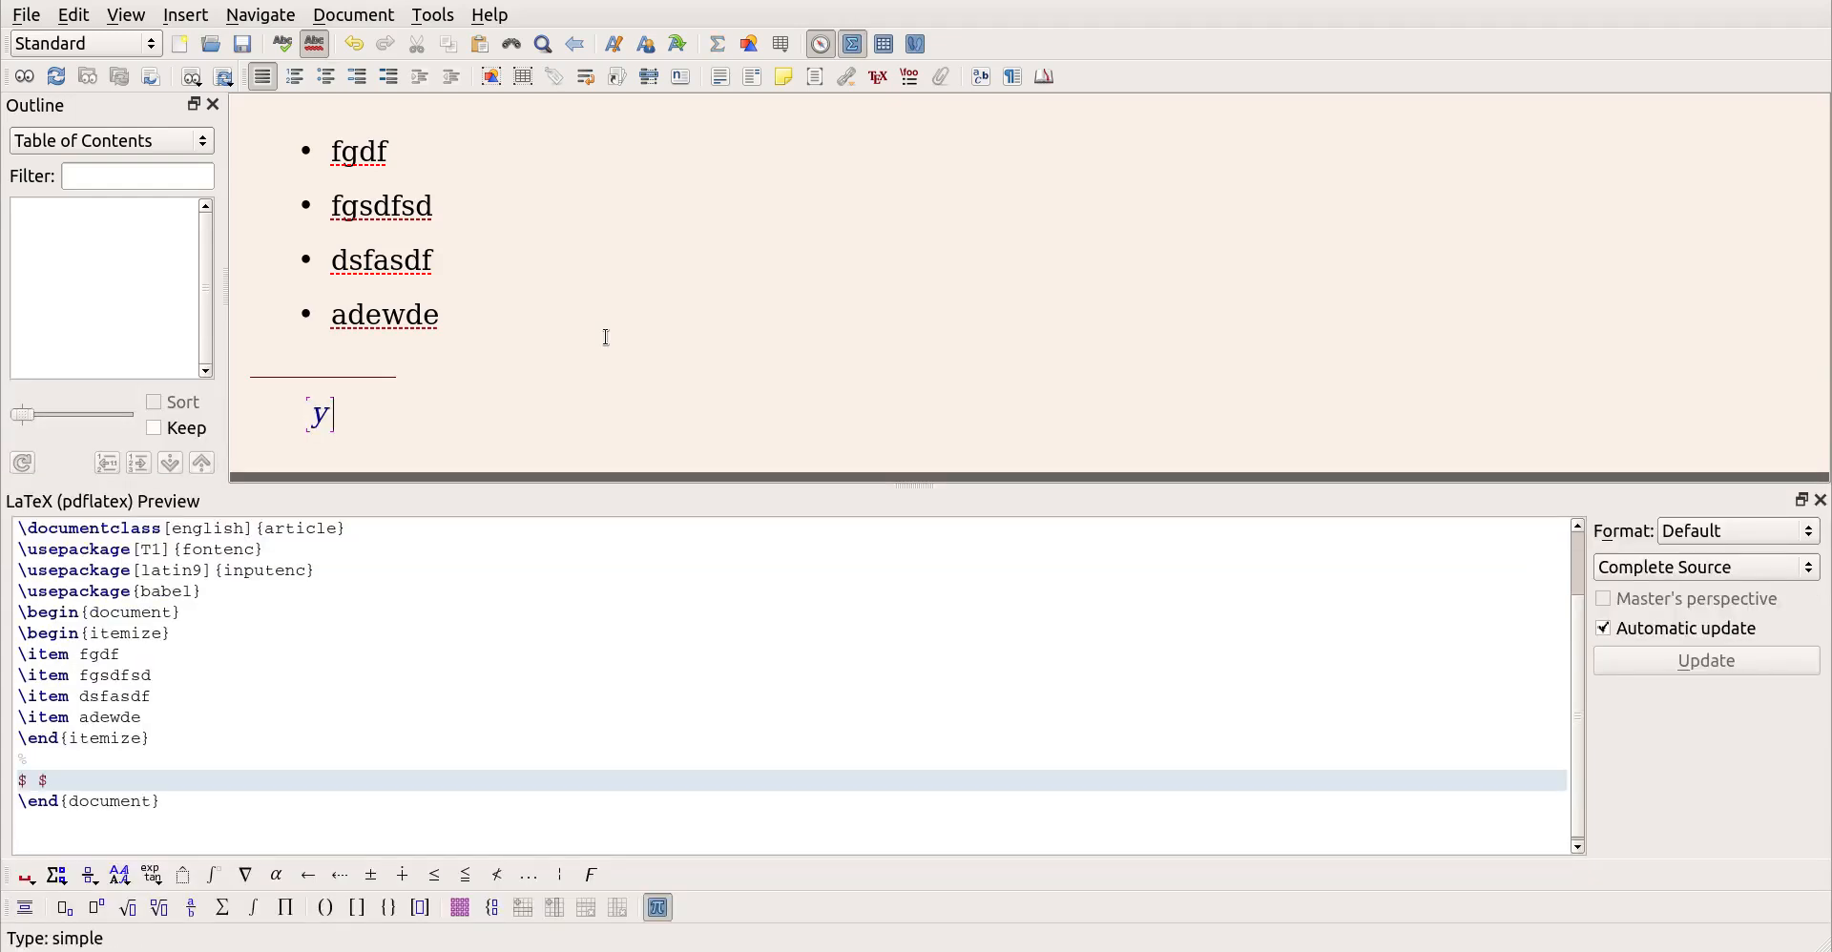
type("=\\cdot")
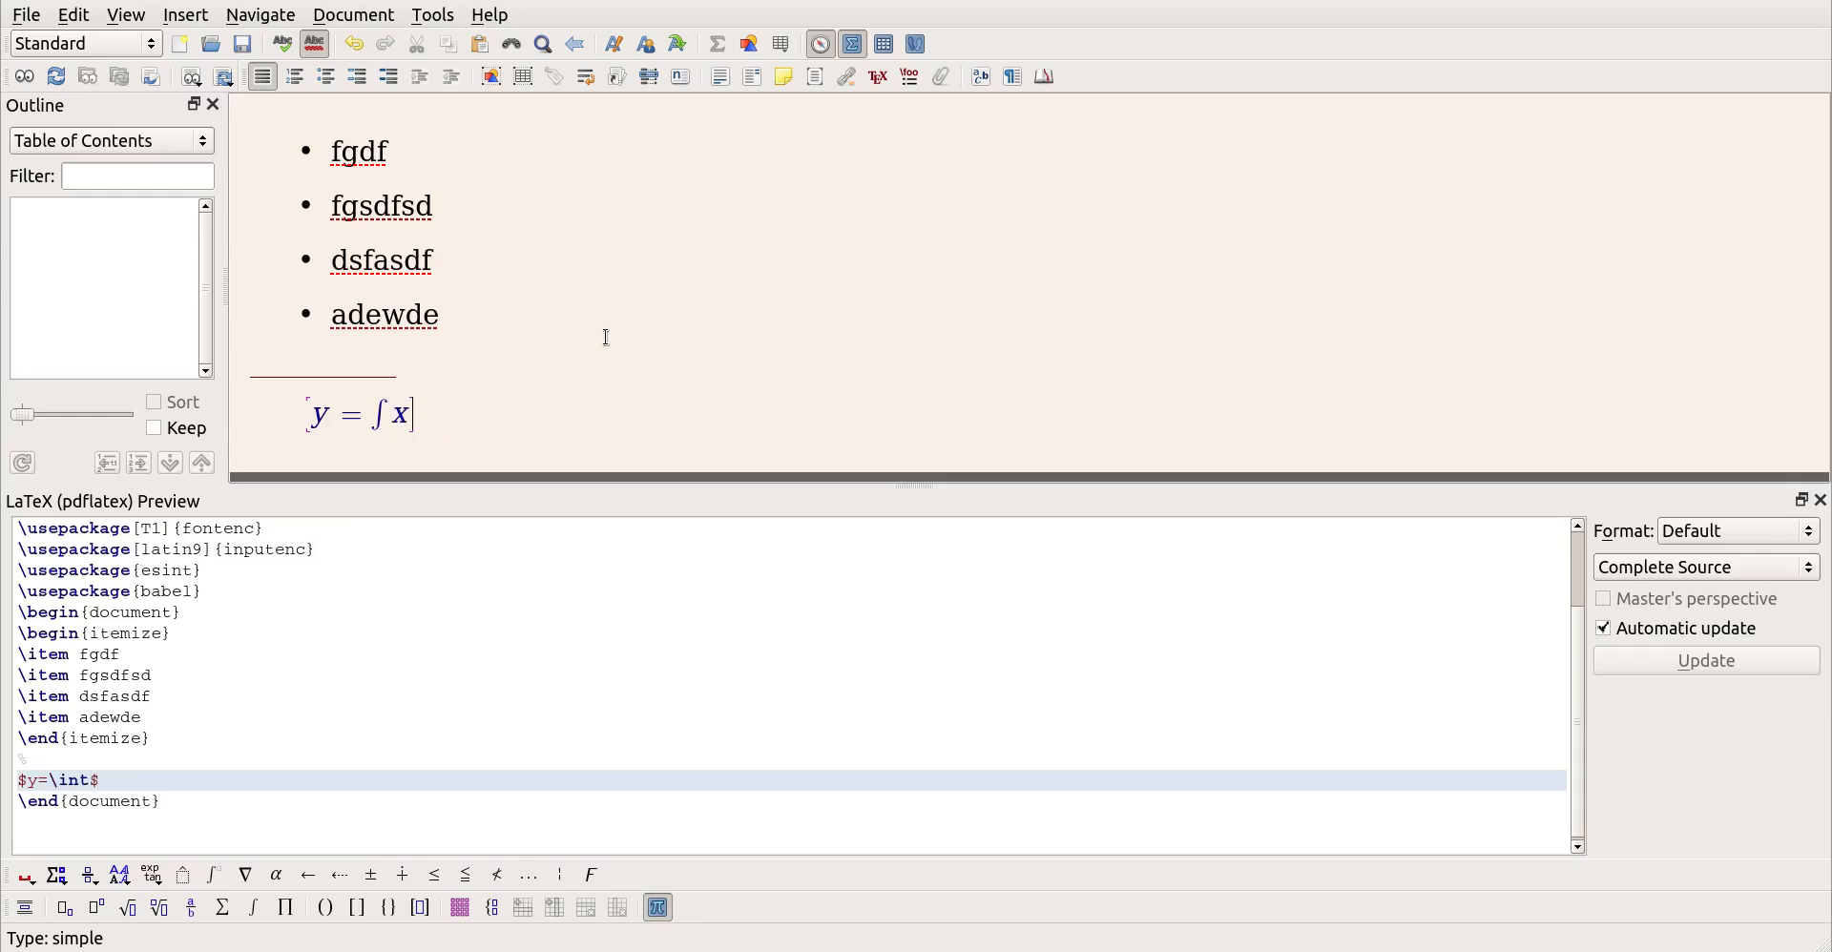
type("x\\cdot x")
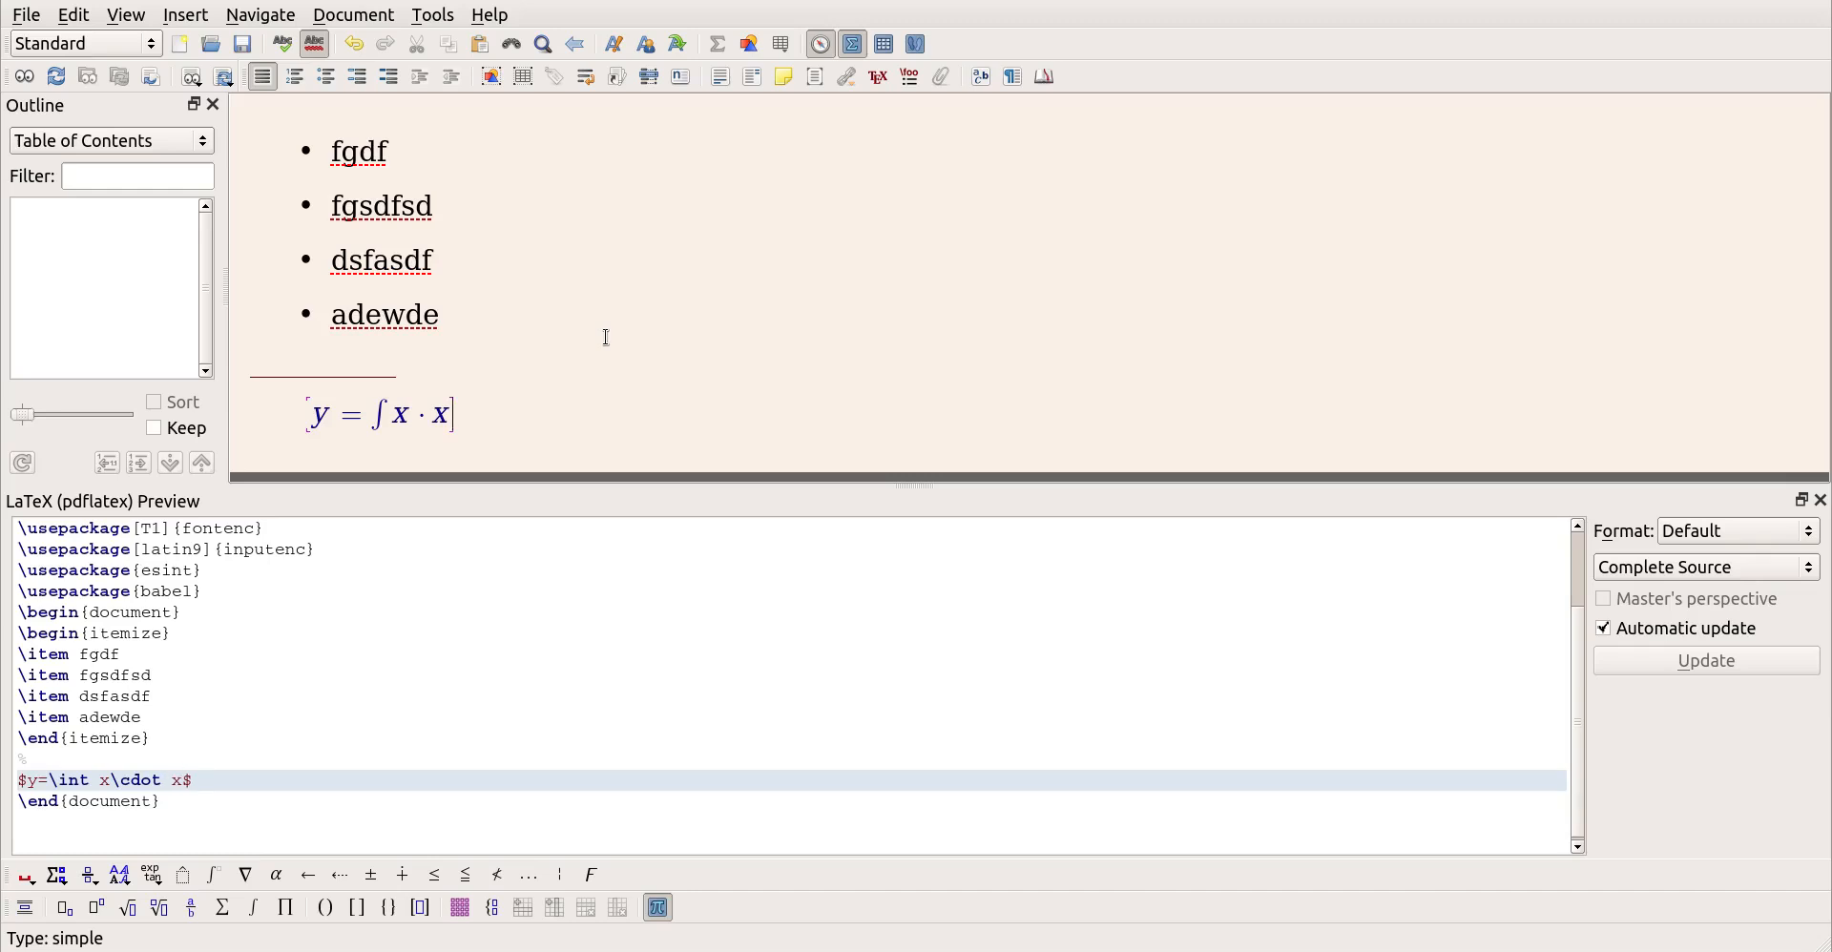
type("d")
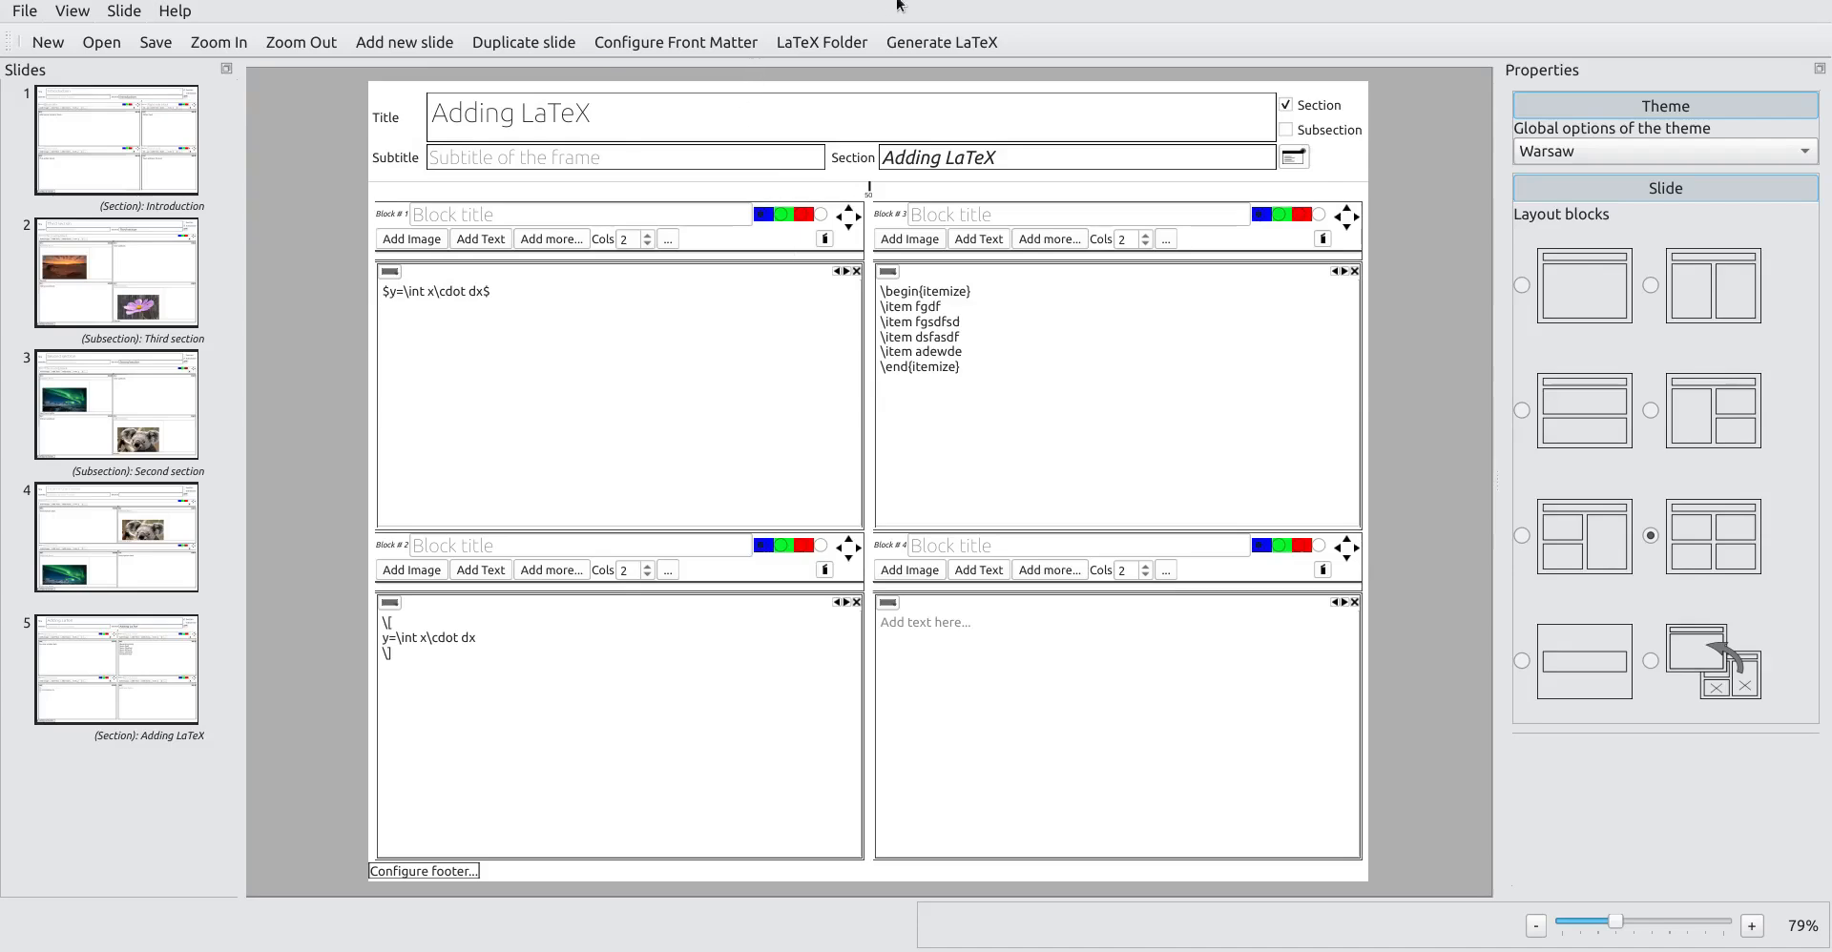
Step: Generate the LaTeX with the displayed equation code in the lower-left block
left_click(941, 42)
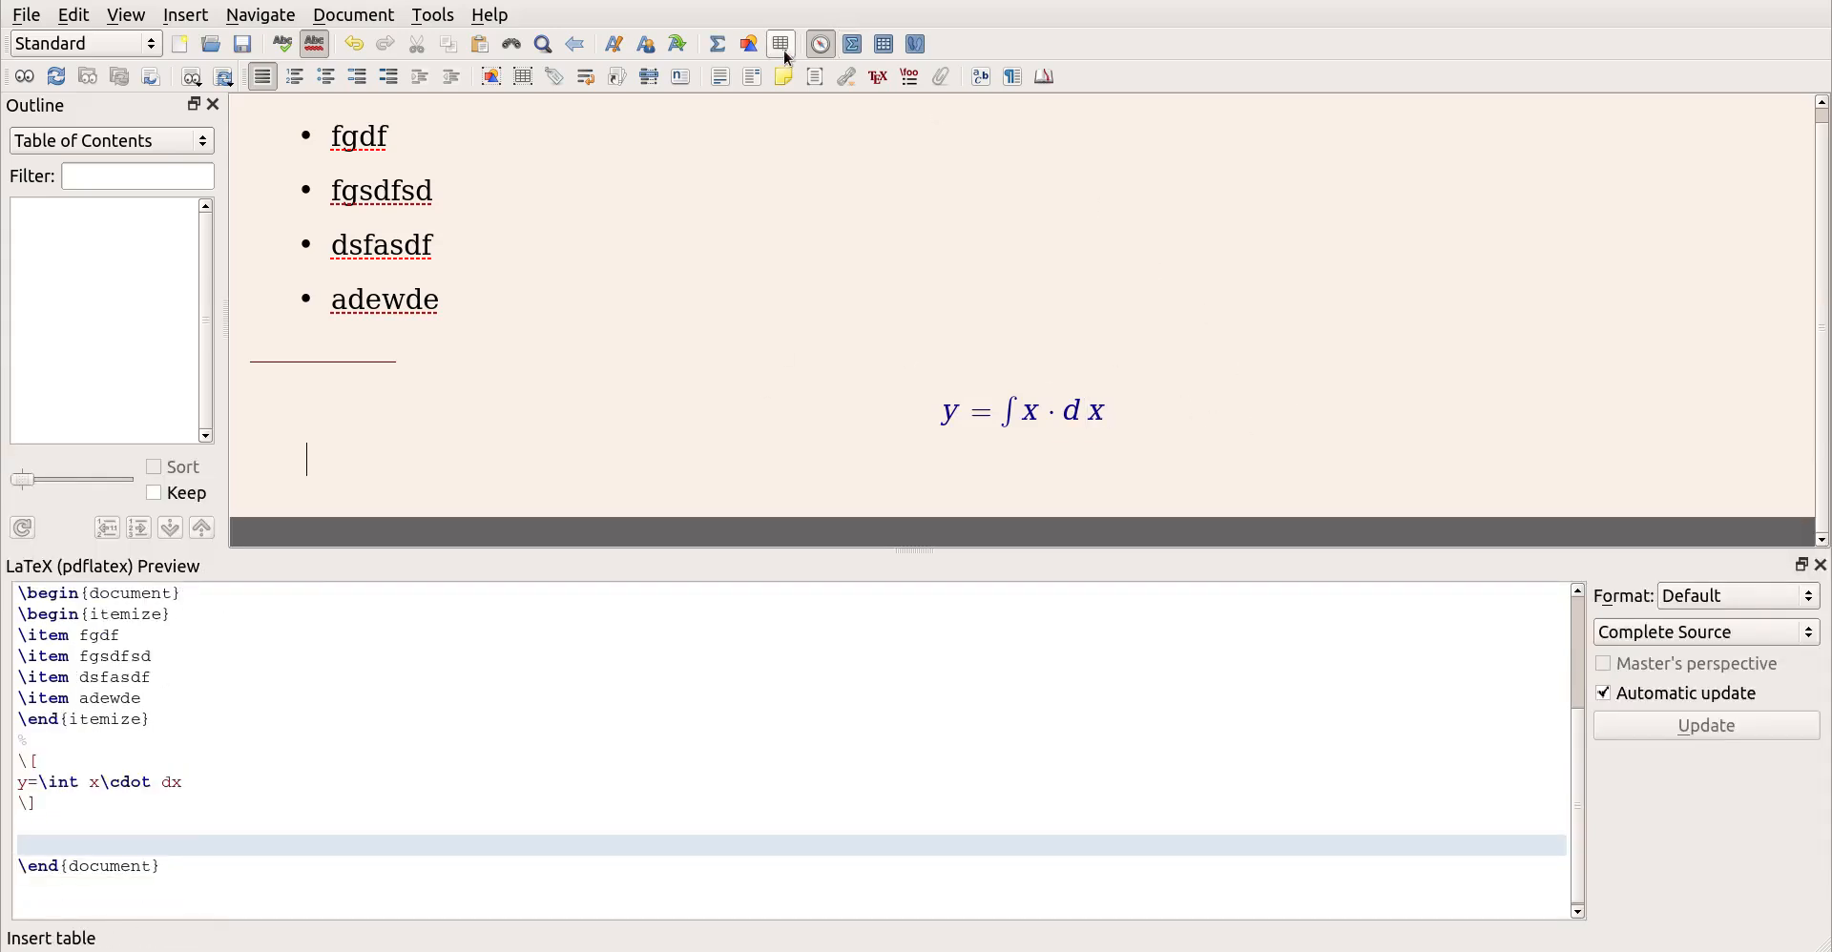
Step: Insert a bordered 3x3 table (fs, sda, df, f, fd, sdf) and select its tabular source
left_click(779, 43)
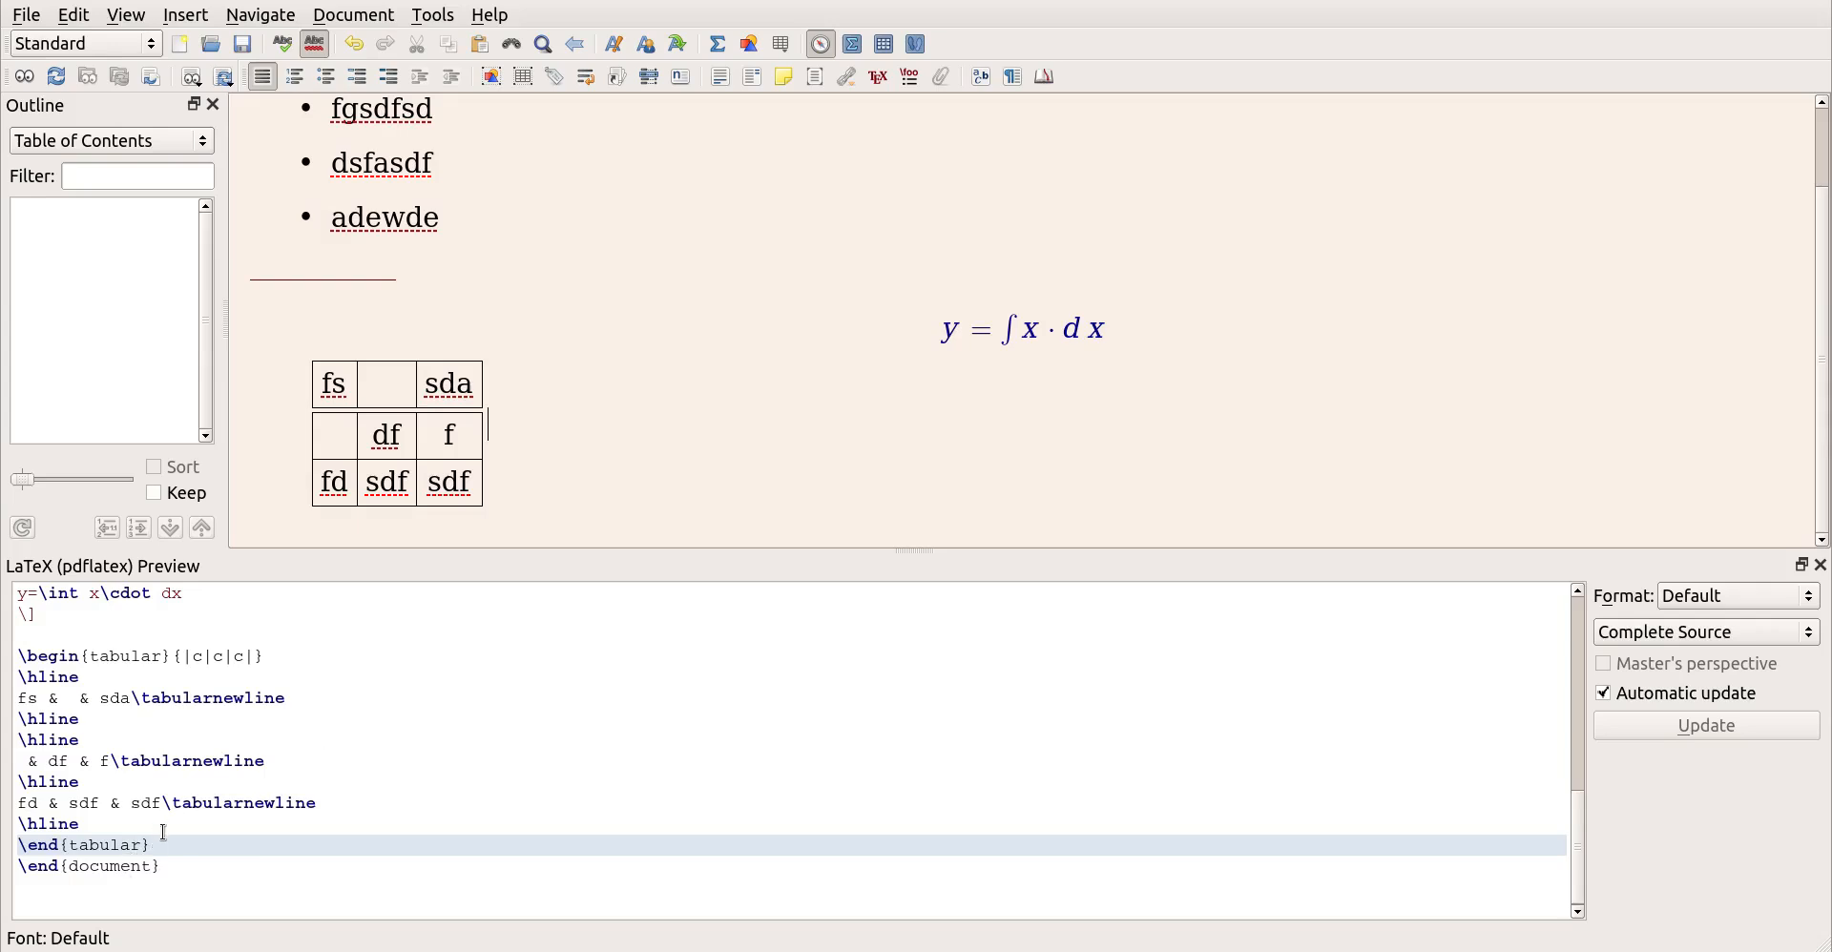
left_click_drag(20, 655, 151, 844)
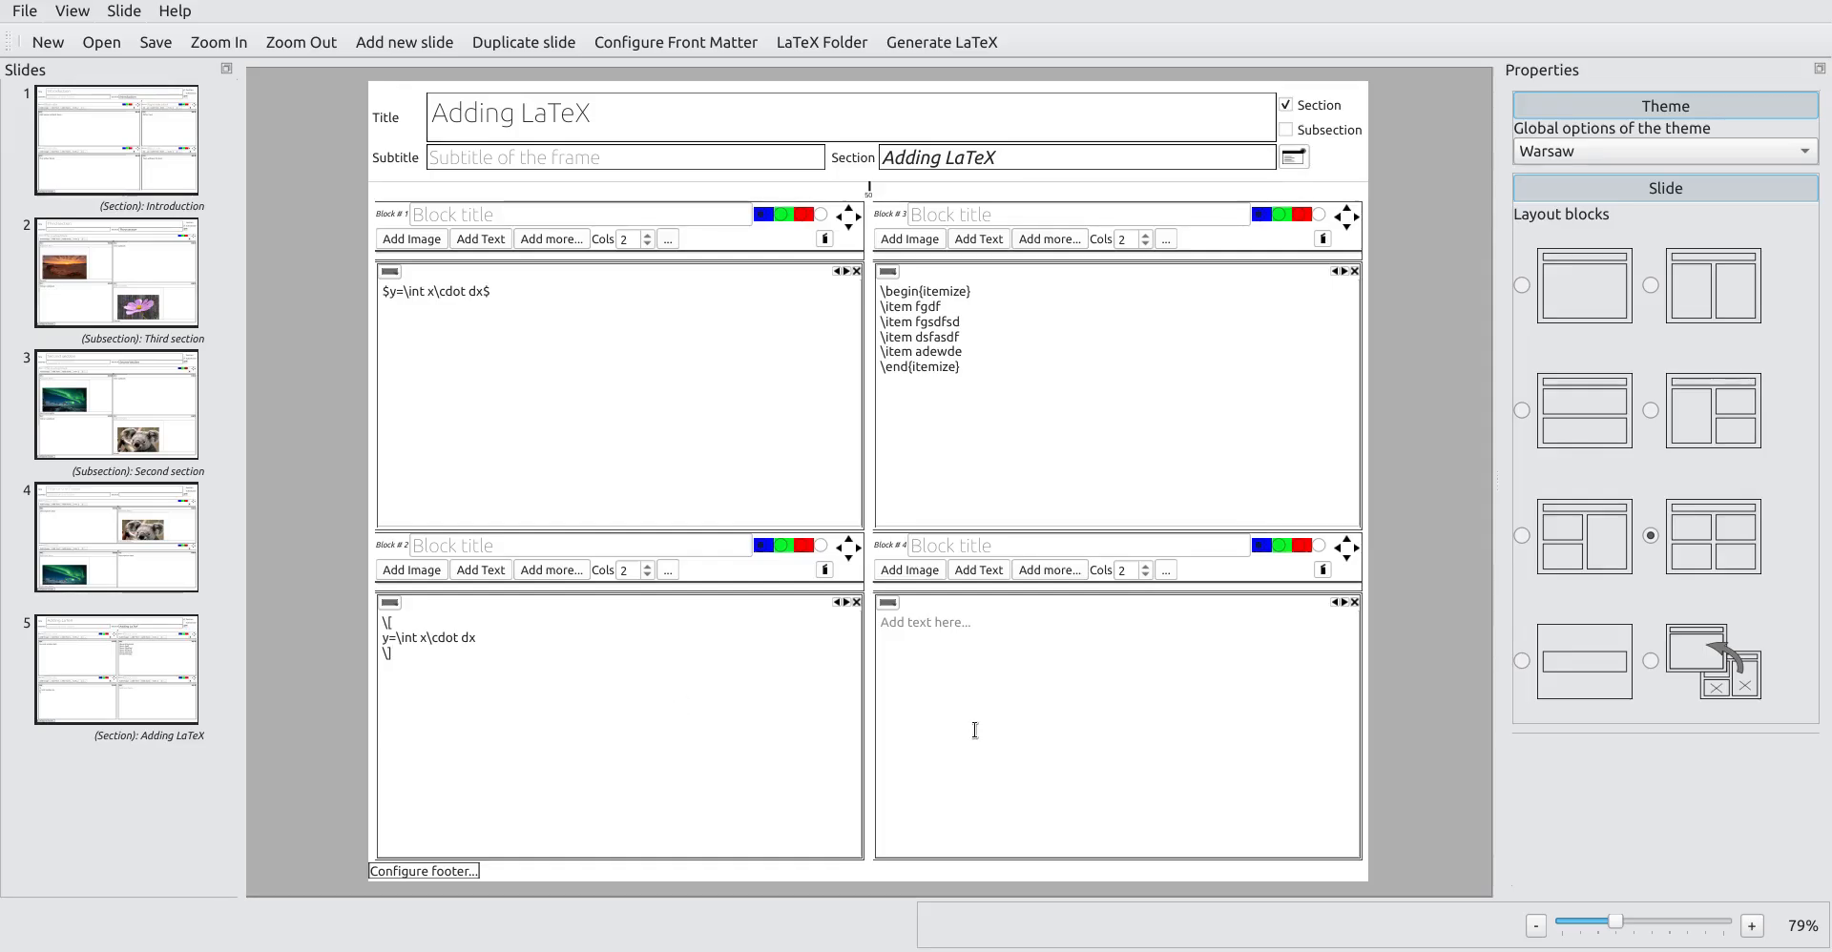
Step: Fill the lower-right block with the tabular code and generate the presentation PDF
left_click(941, 42)
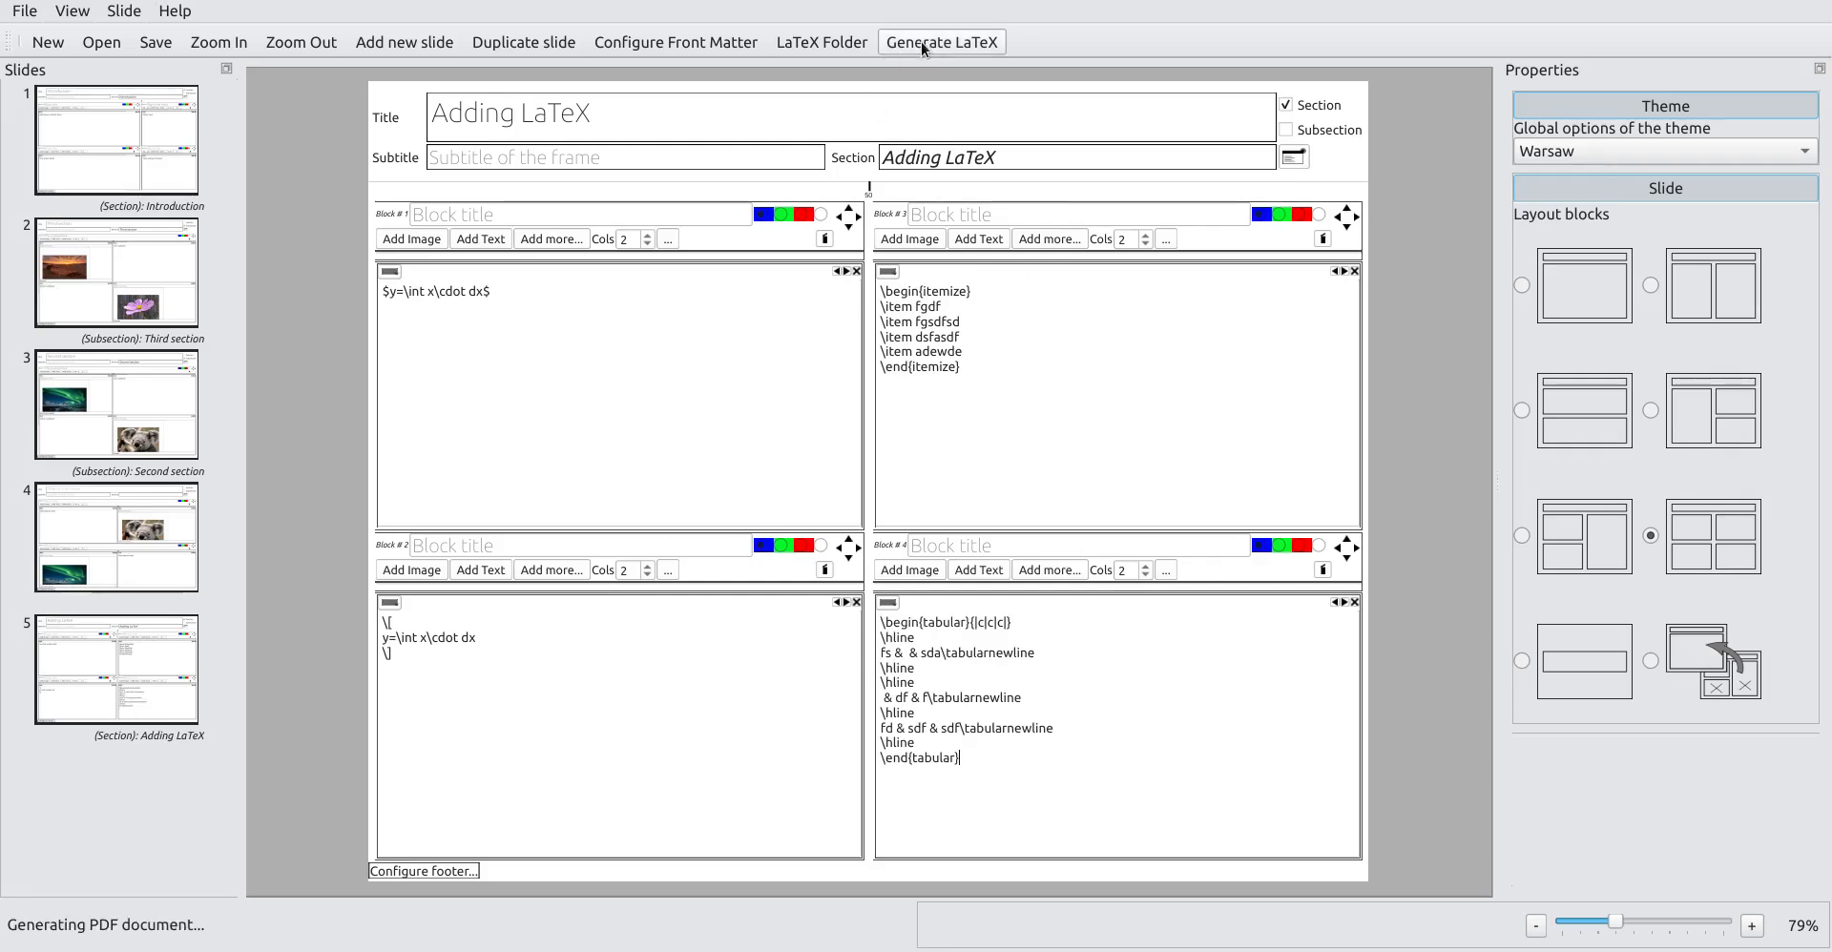
left_click(942, 42)
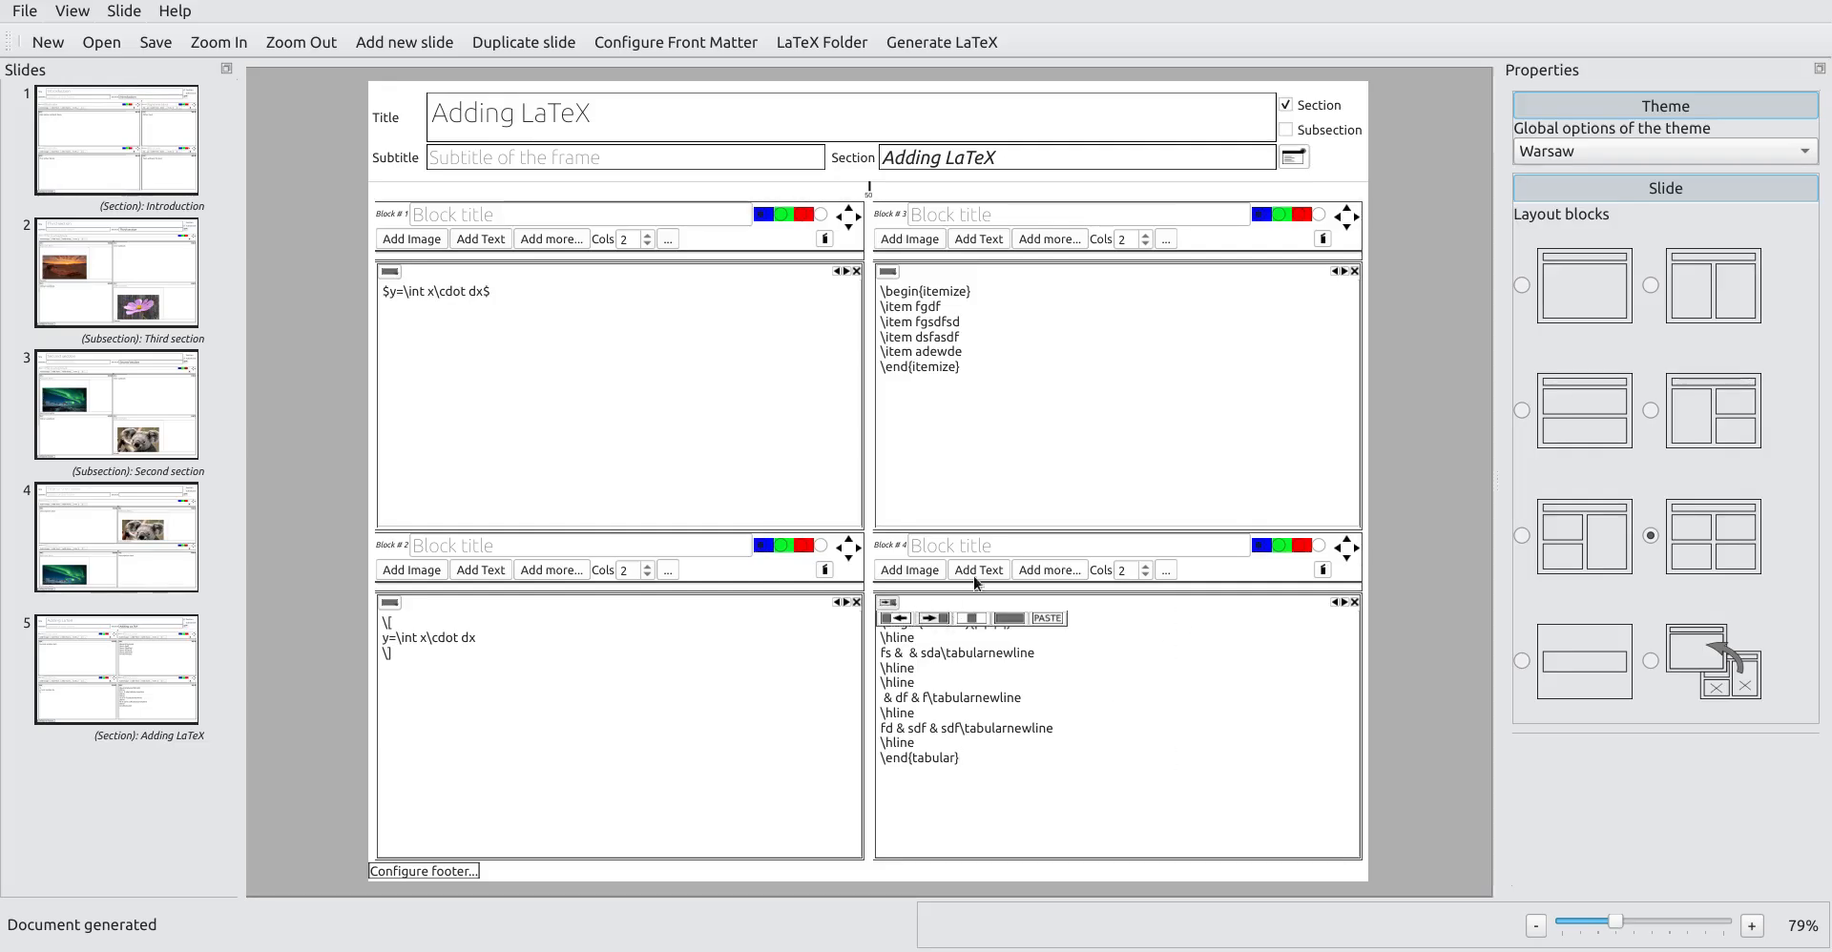
left_click(941, 42)
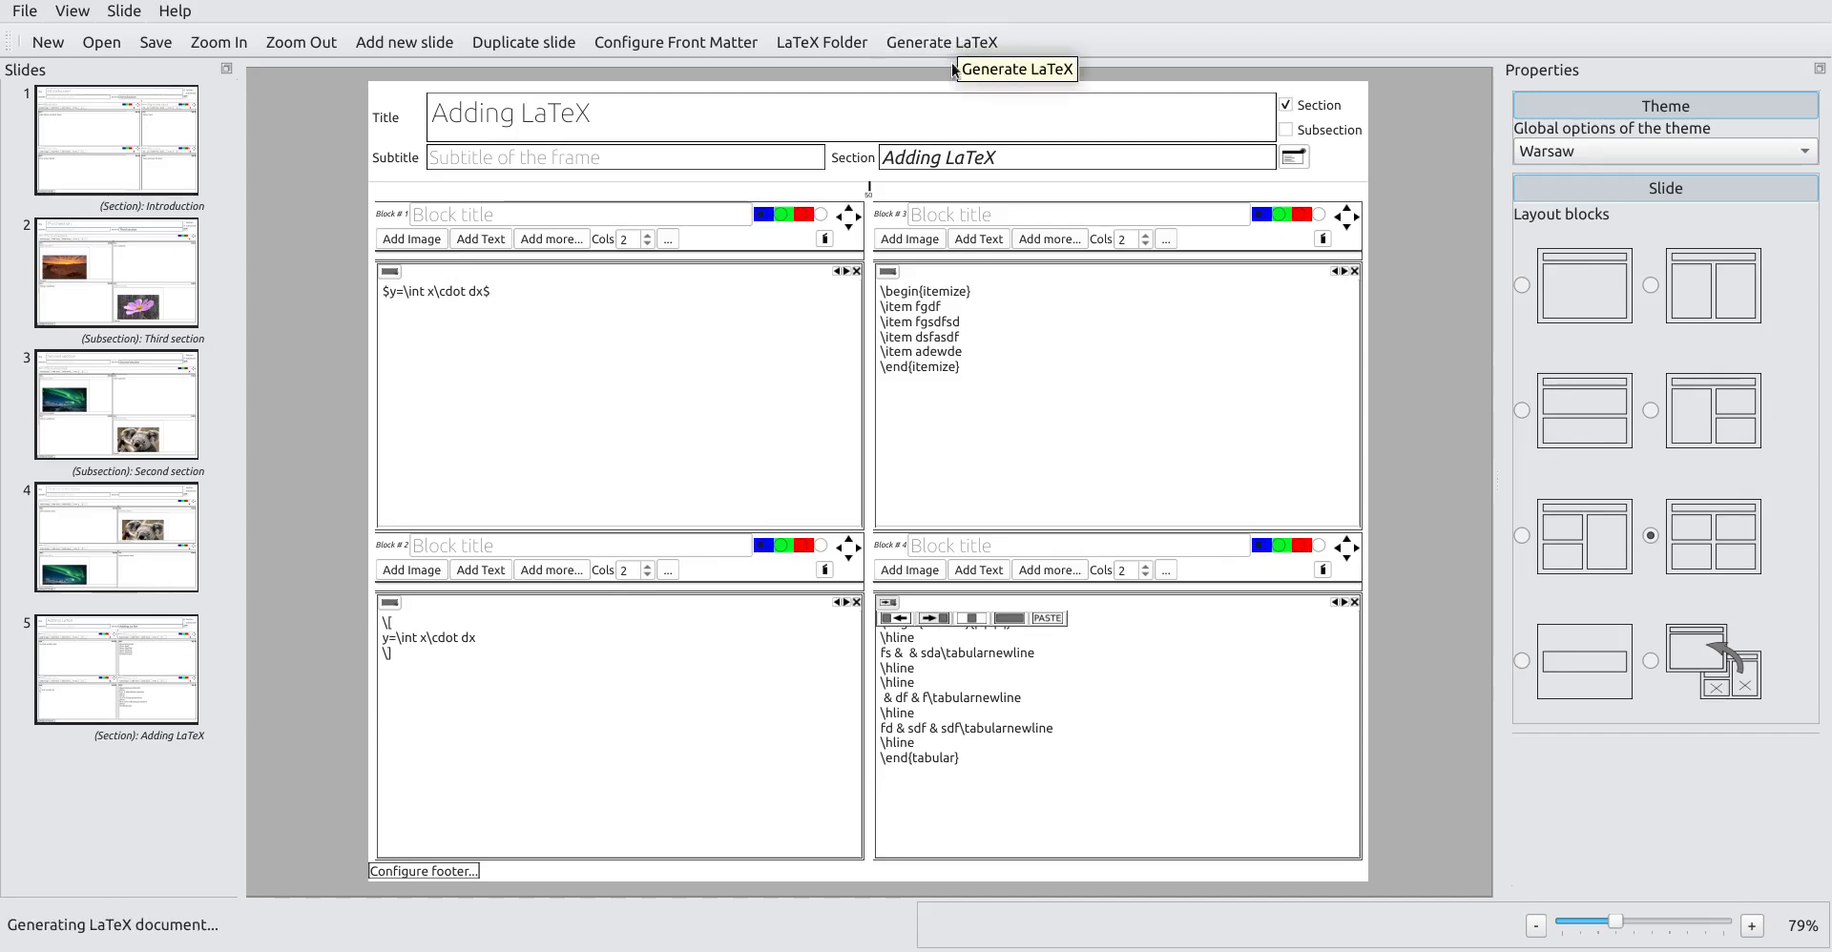
left_click(937, 42)
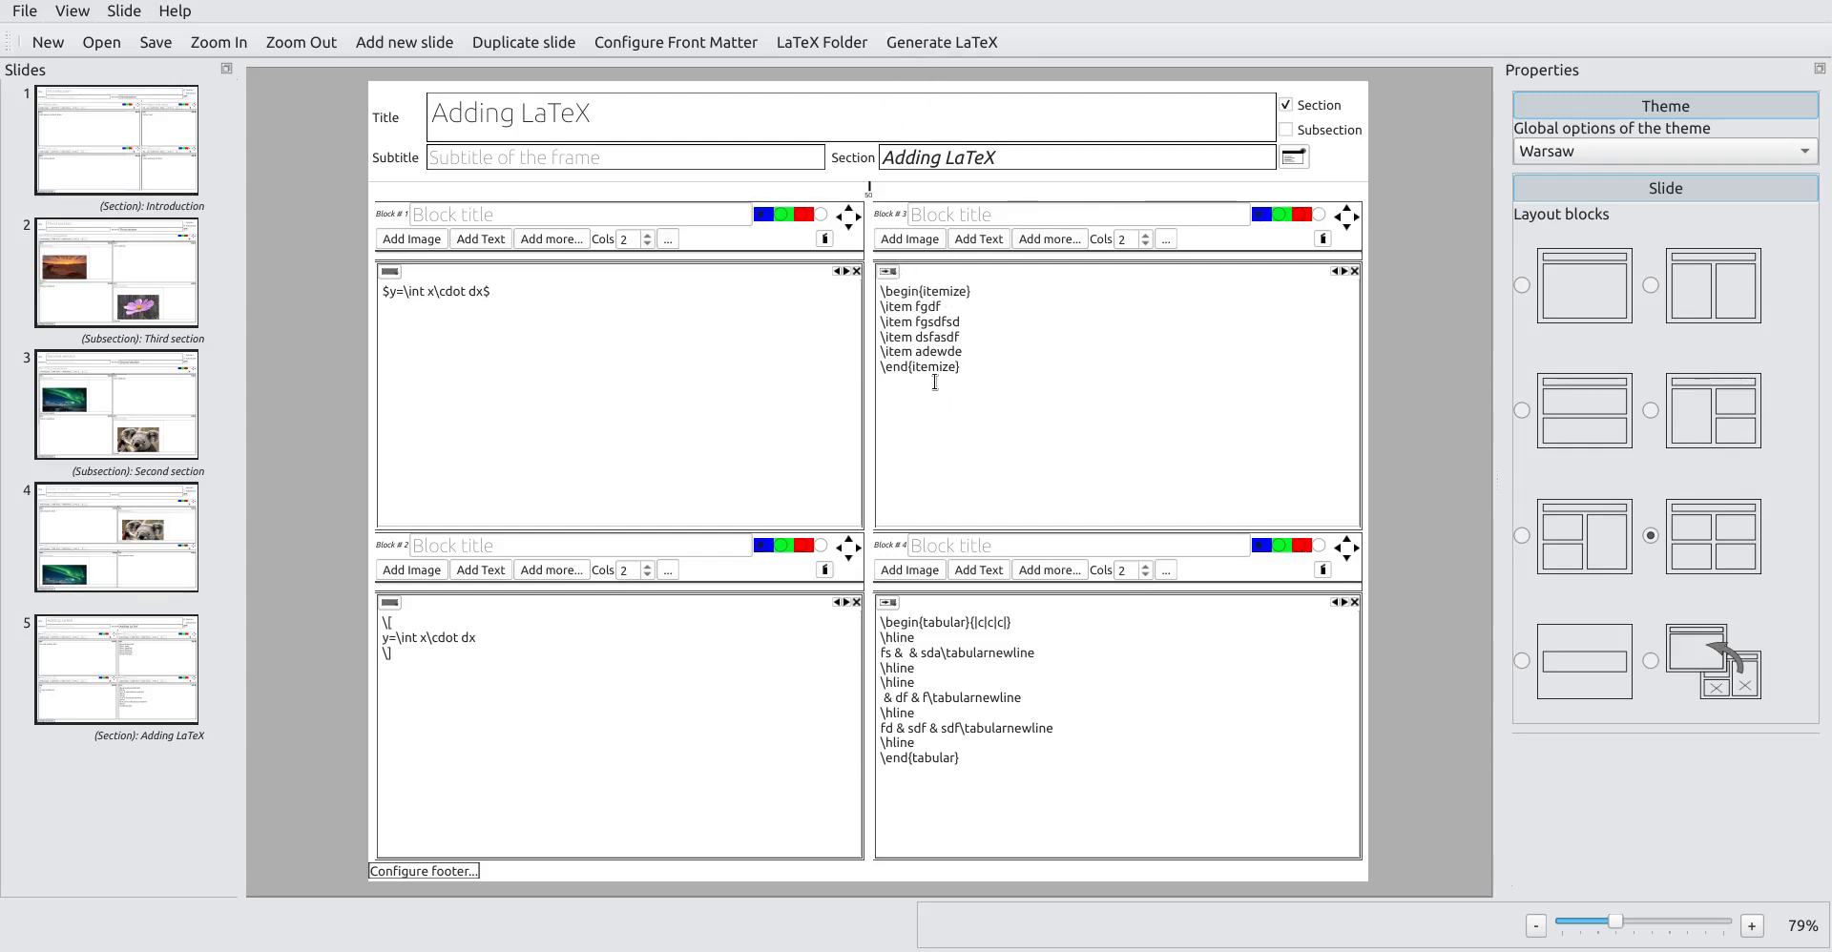
left_click(940, 42)
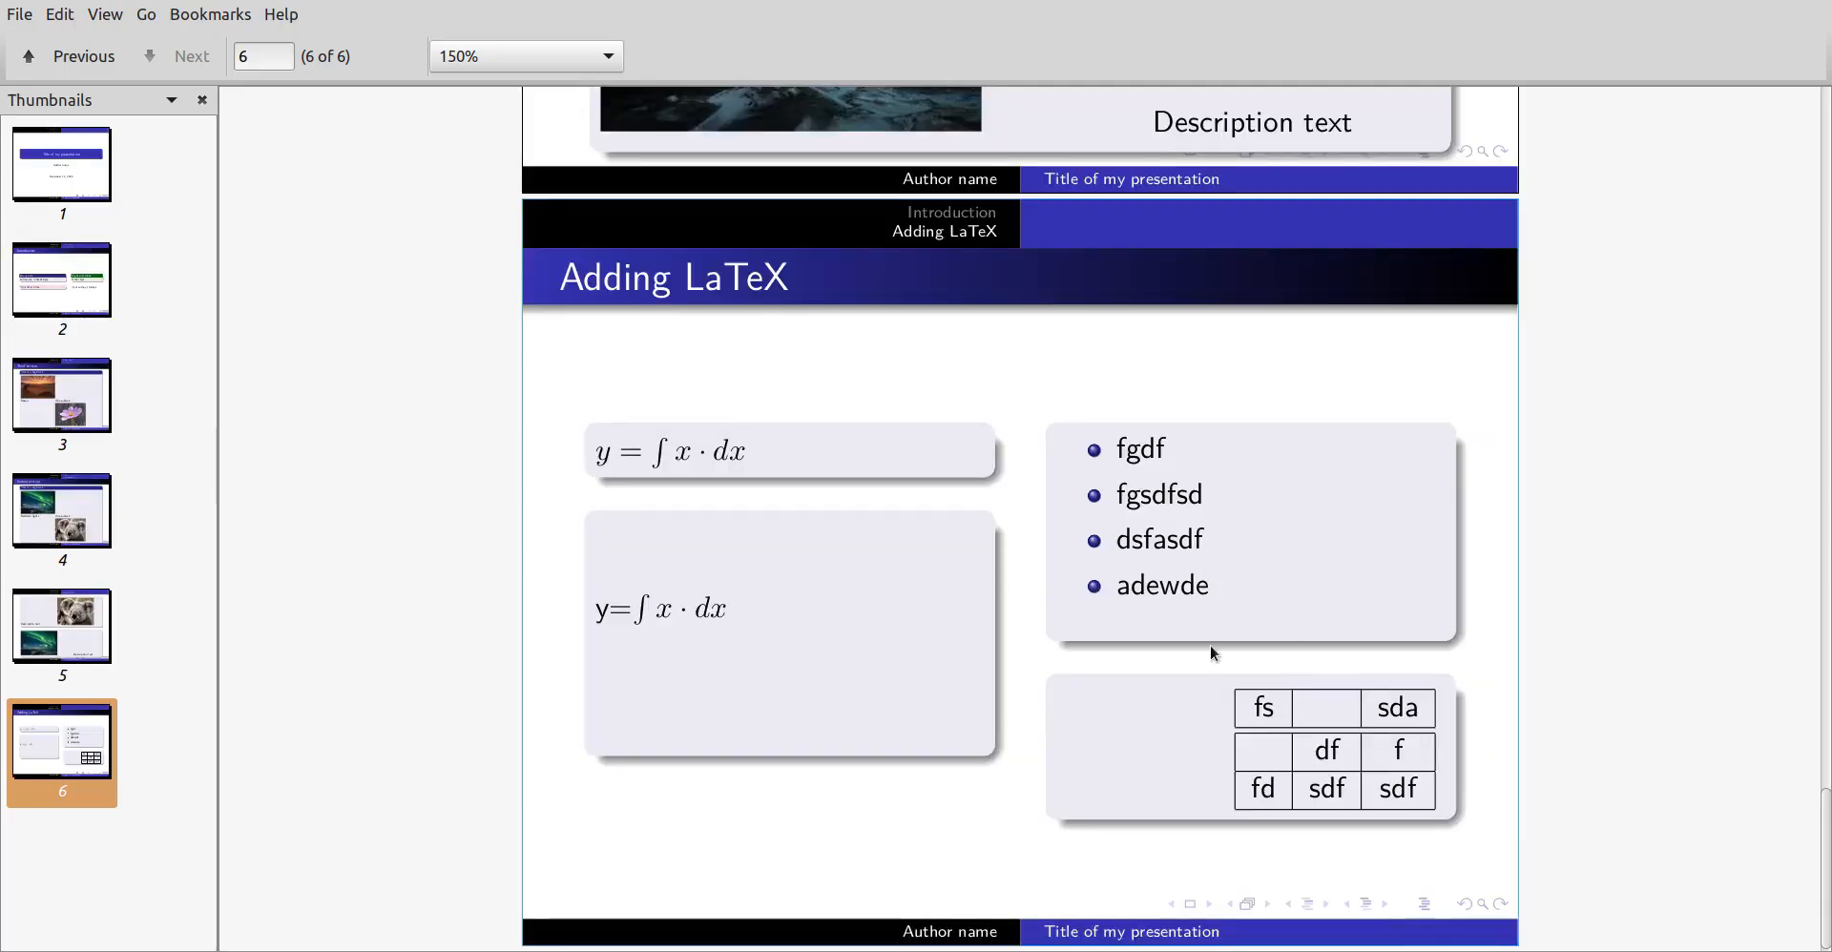
mouse_move(1193, 715)
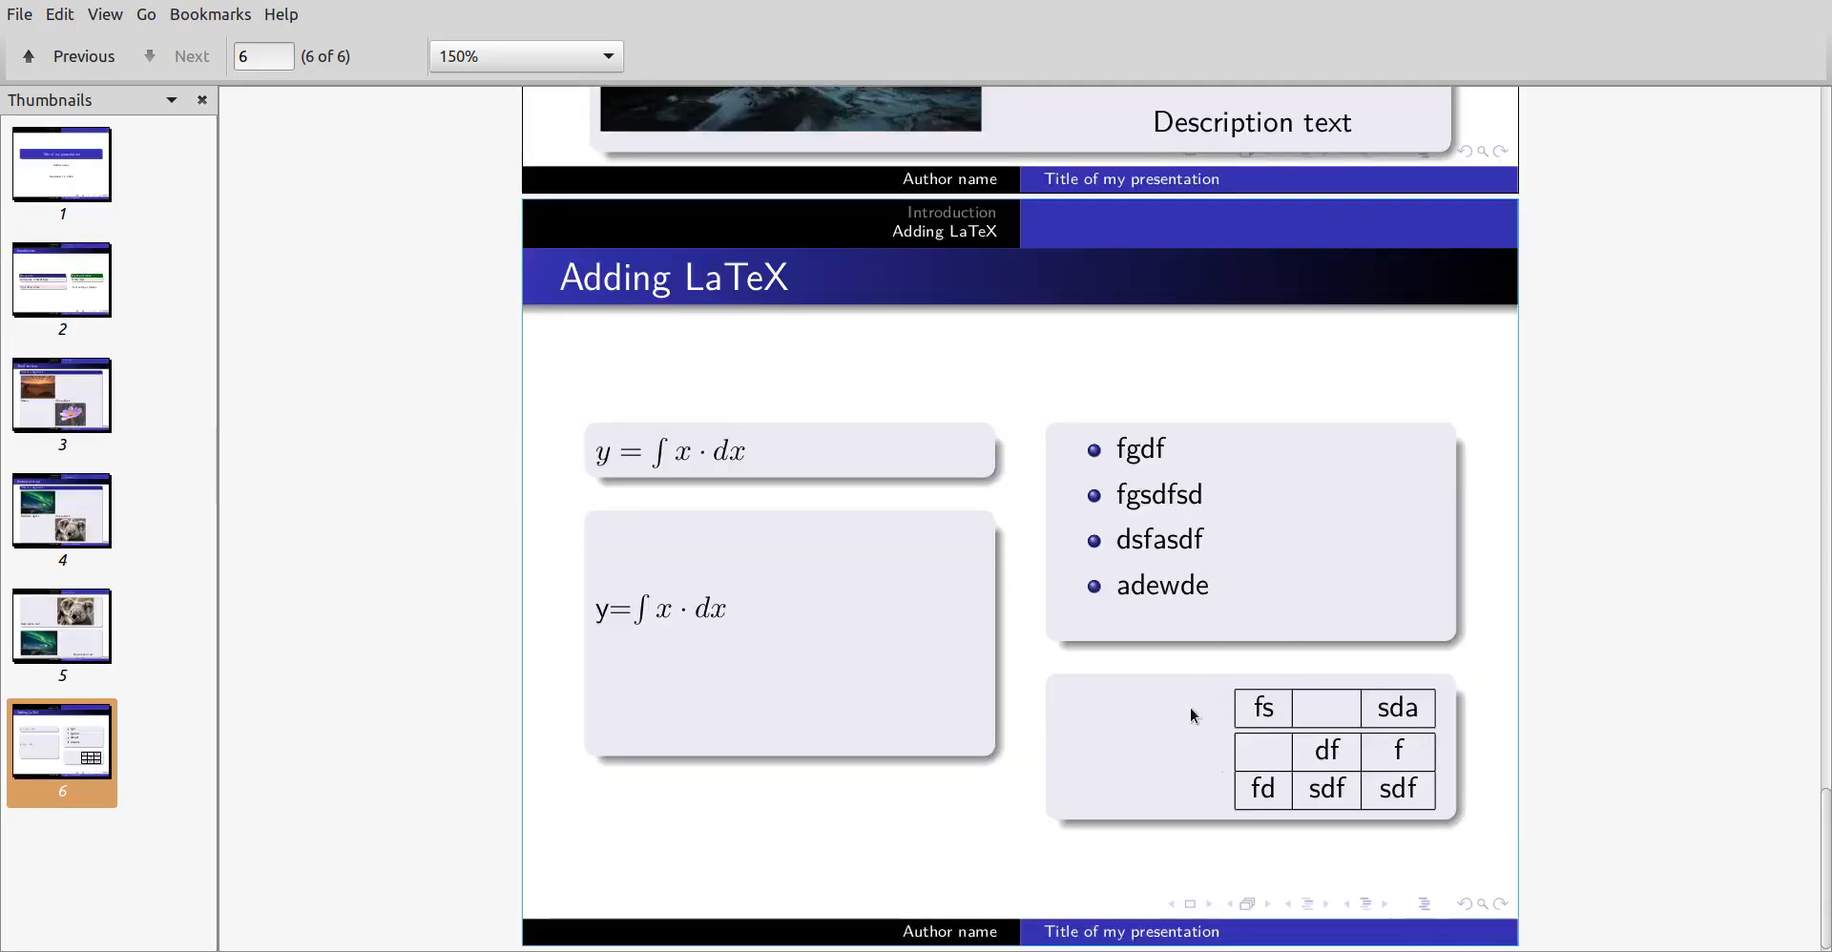
mouse_move(1097, 656)
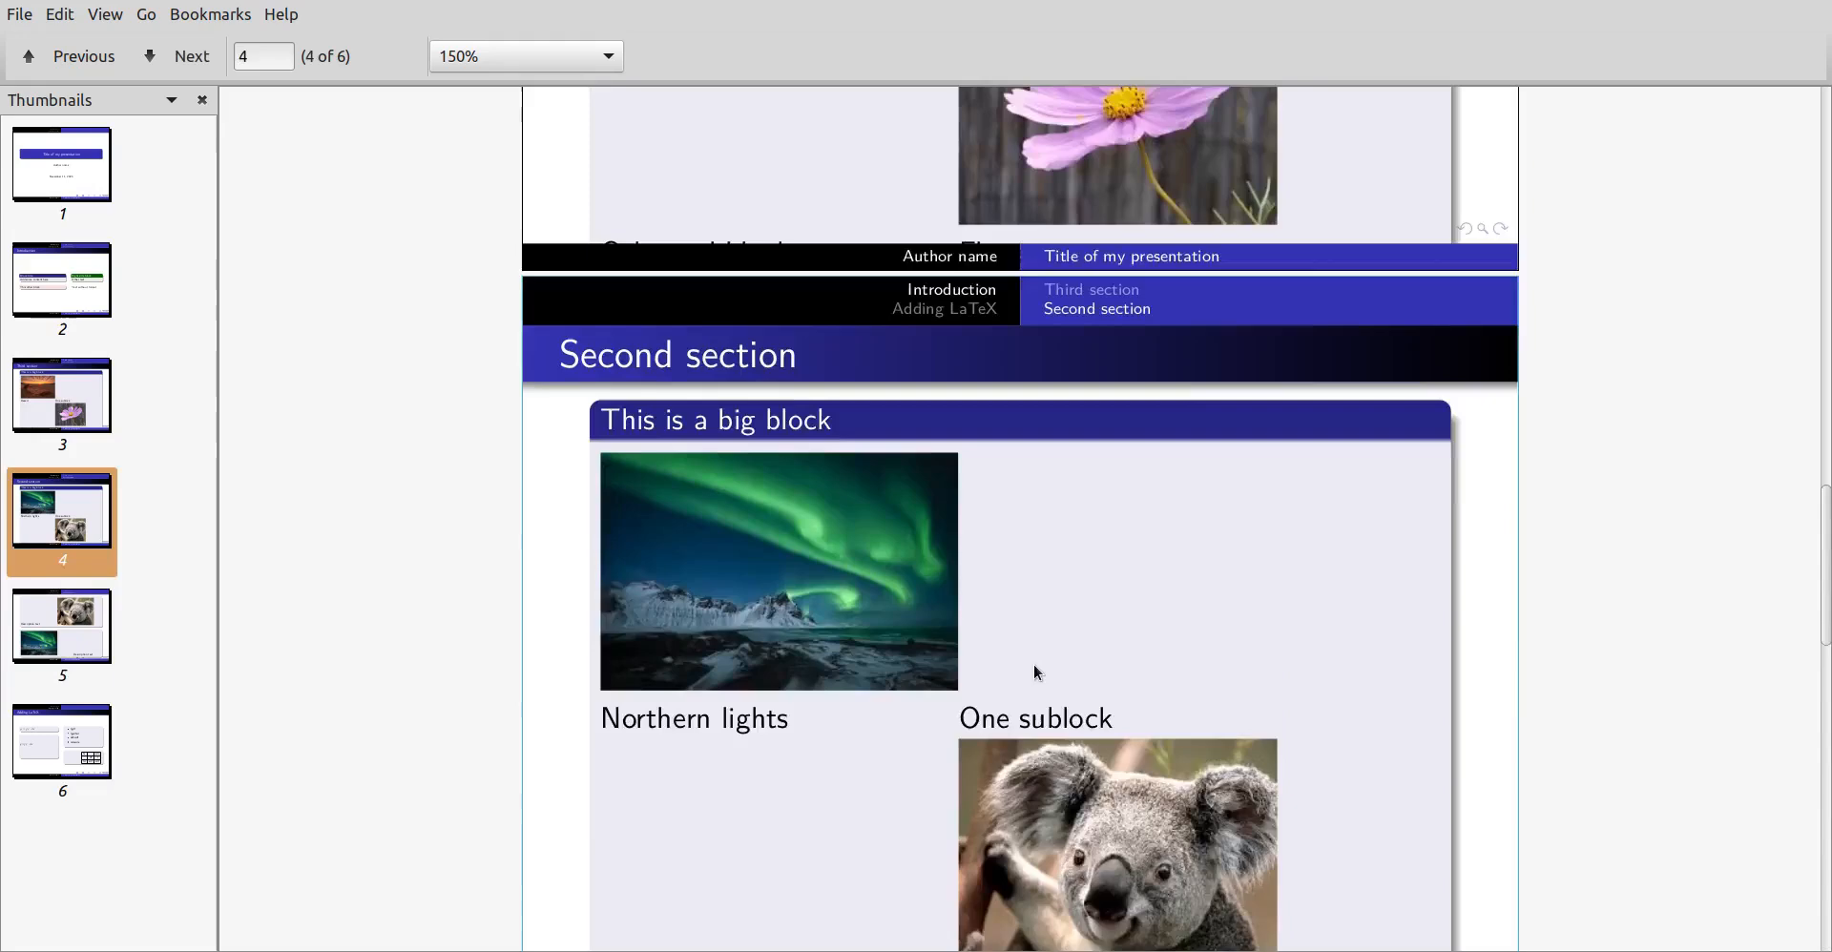
Step: Jump to page 1 of the six-page PDF, the title slide with Title of my presentation
left_click(62, 175)
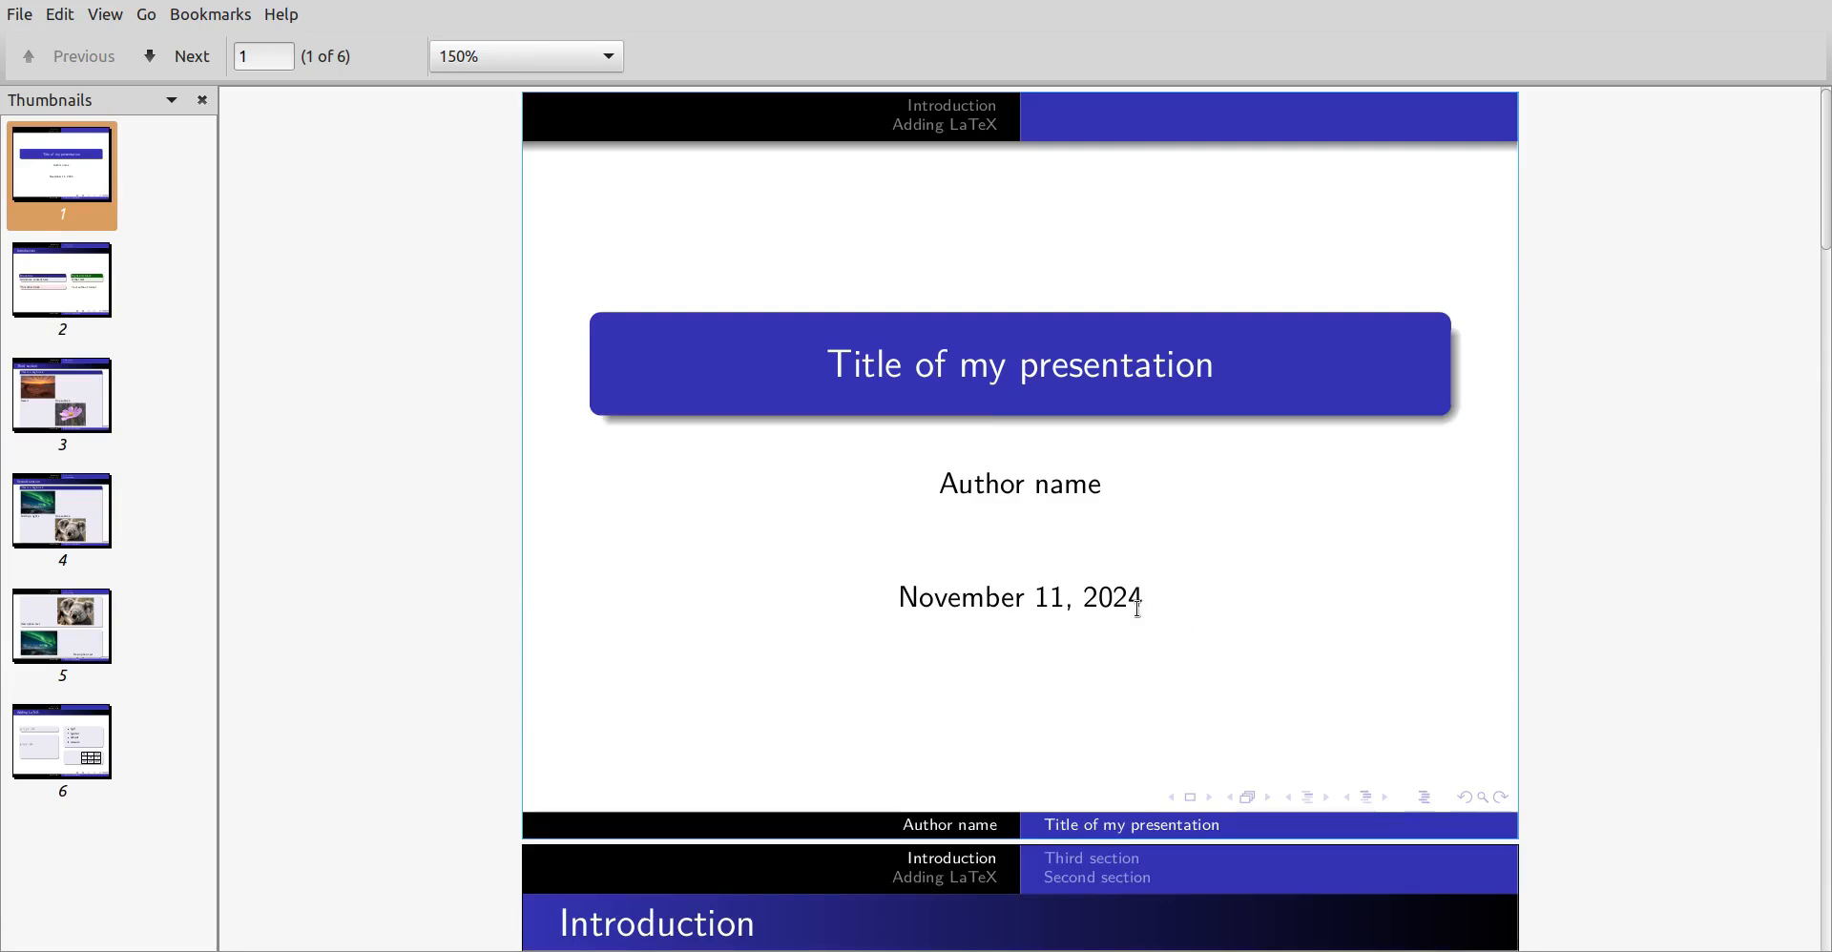
mouse_move(1149, 639)
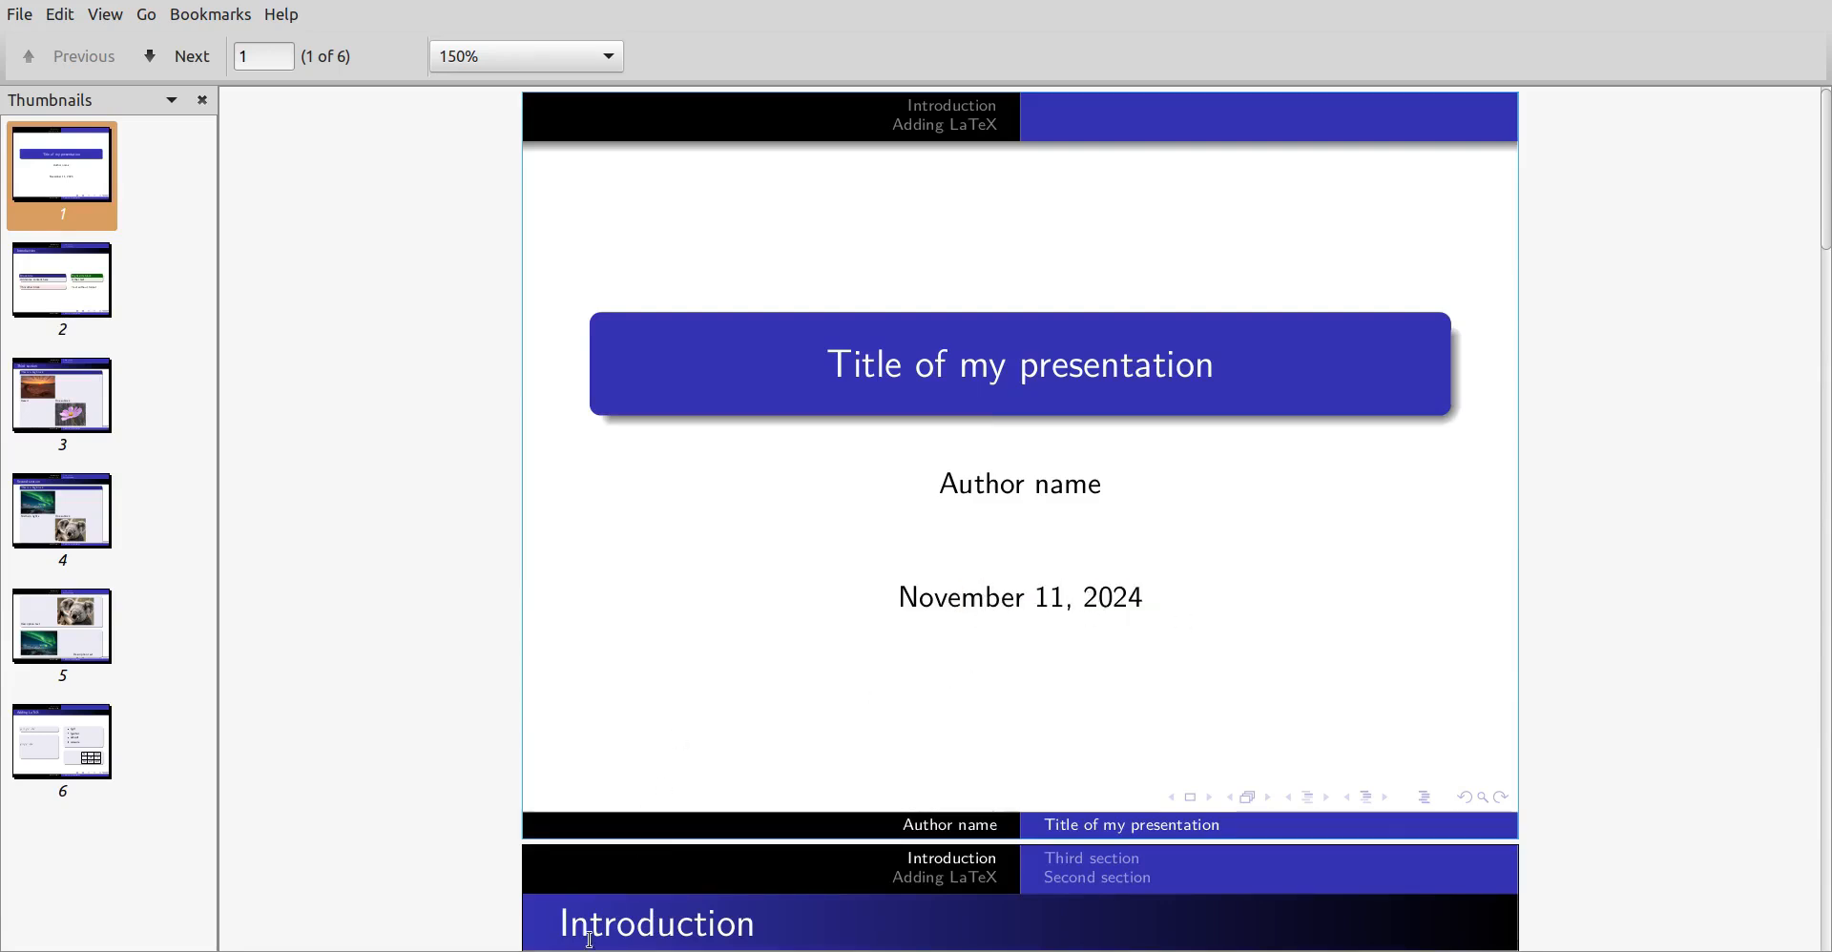
Step: Return to the slide editor and show the front matter with title and Author name
left_click(821, 42)
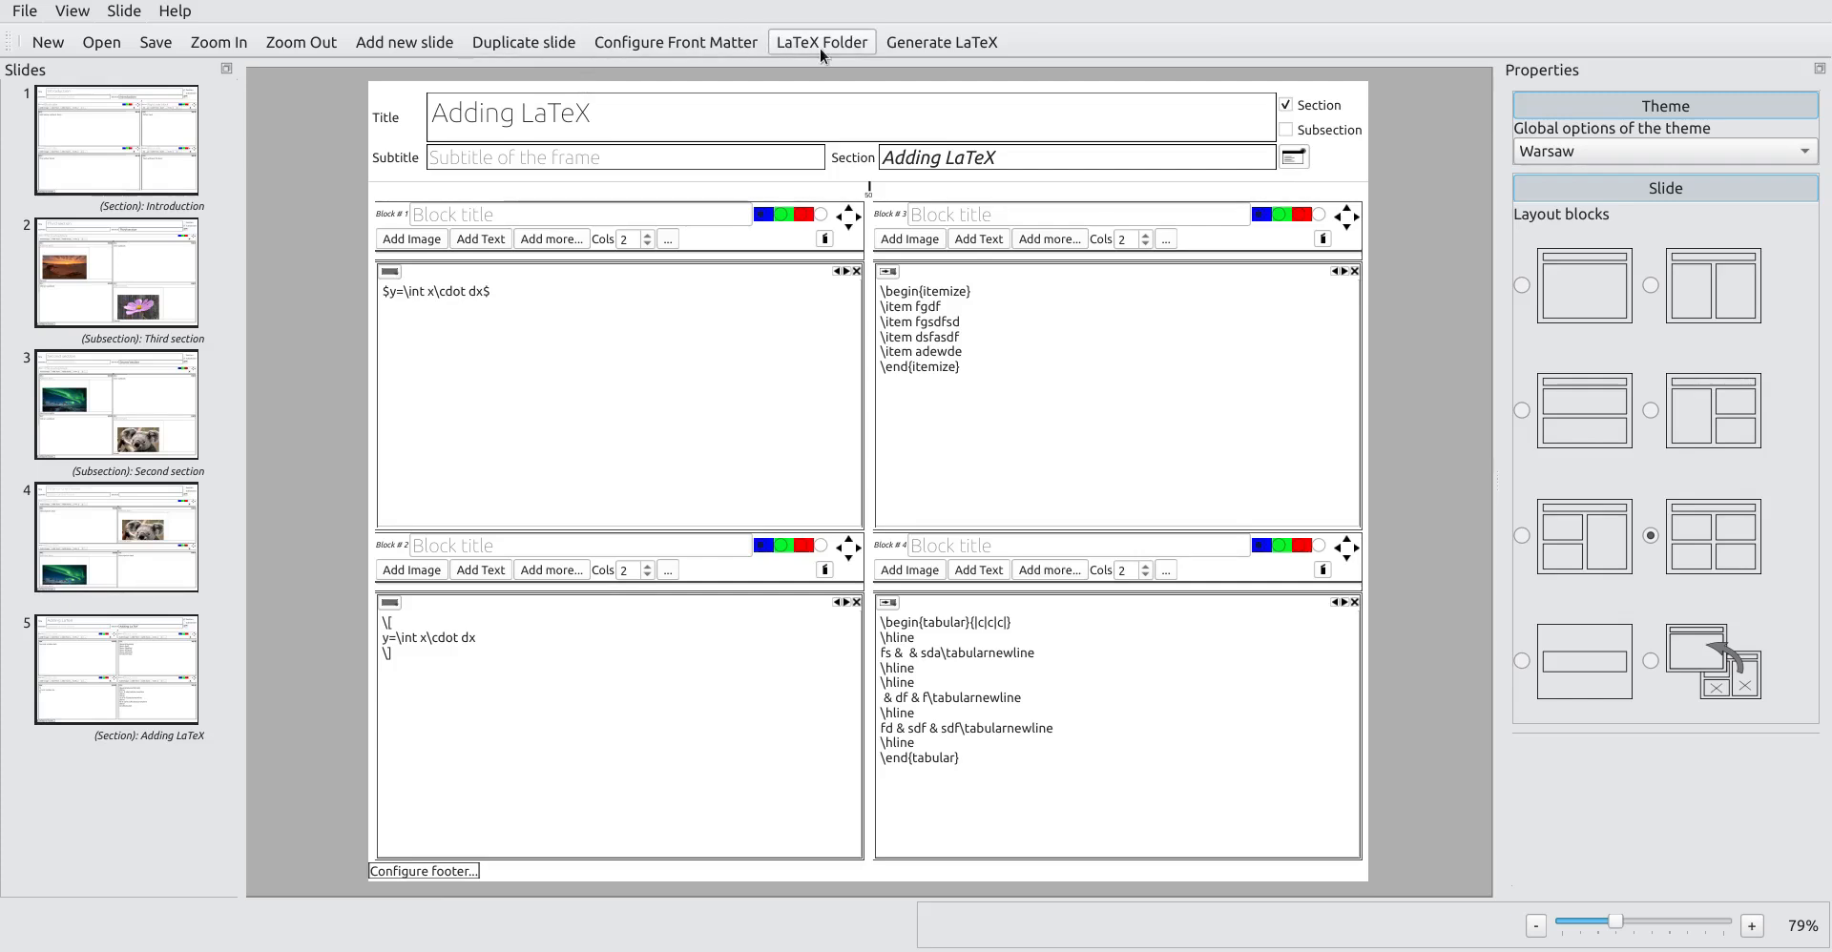
left_click(675, 42)
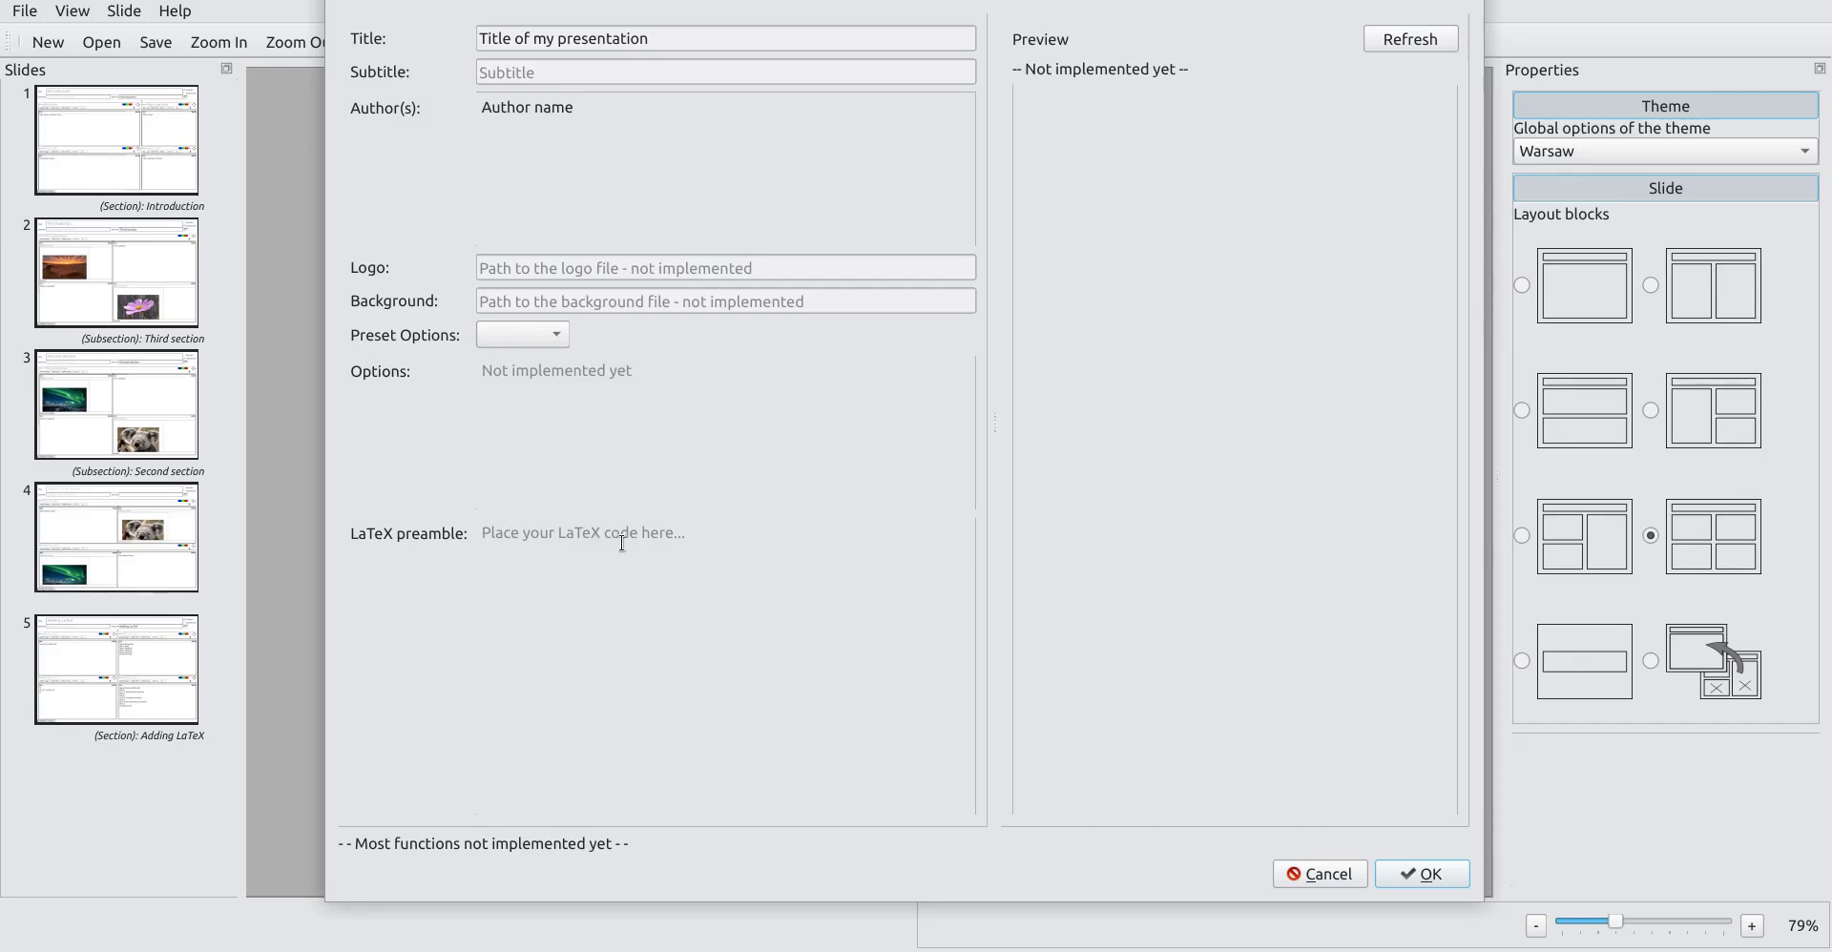
mouse_move(1258, 150)
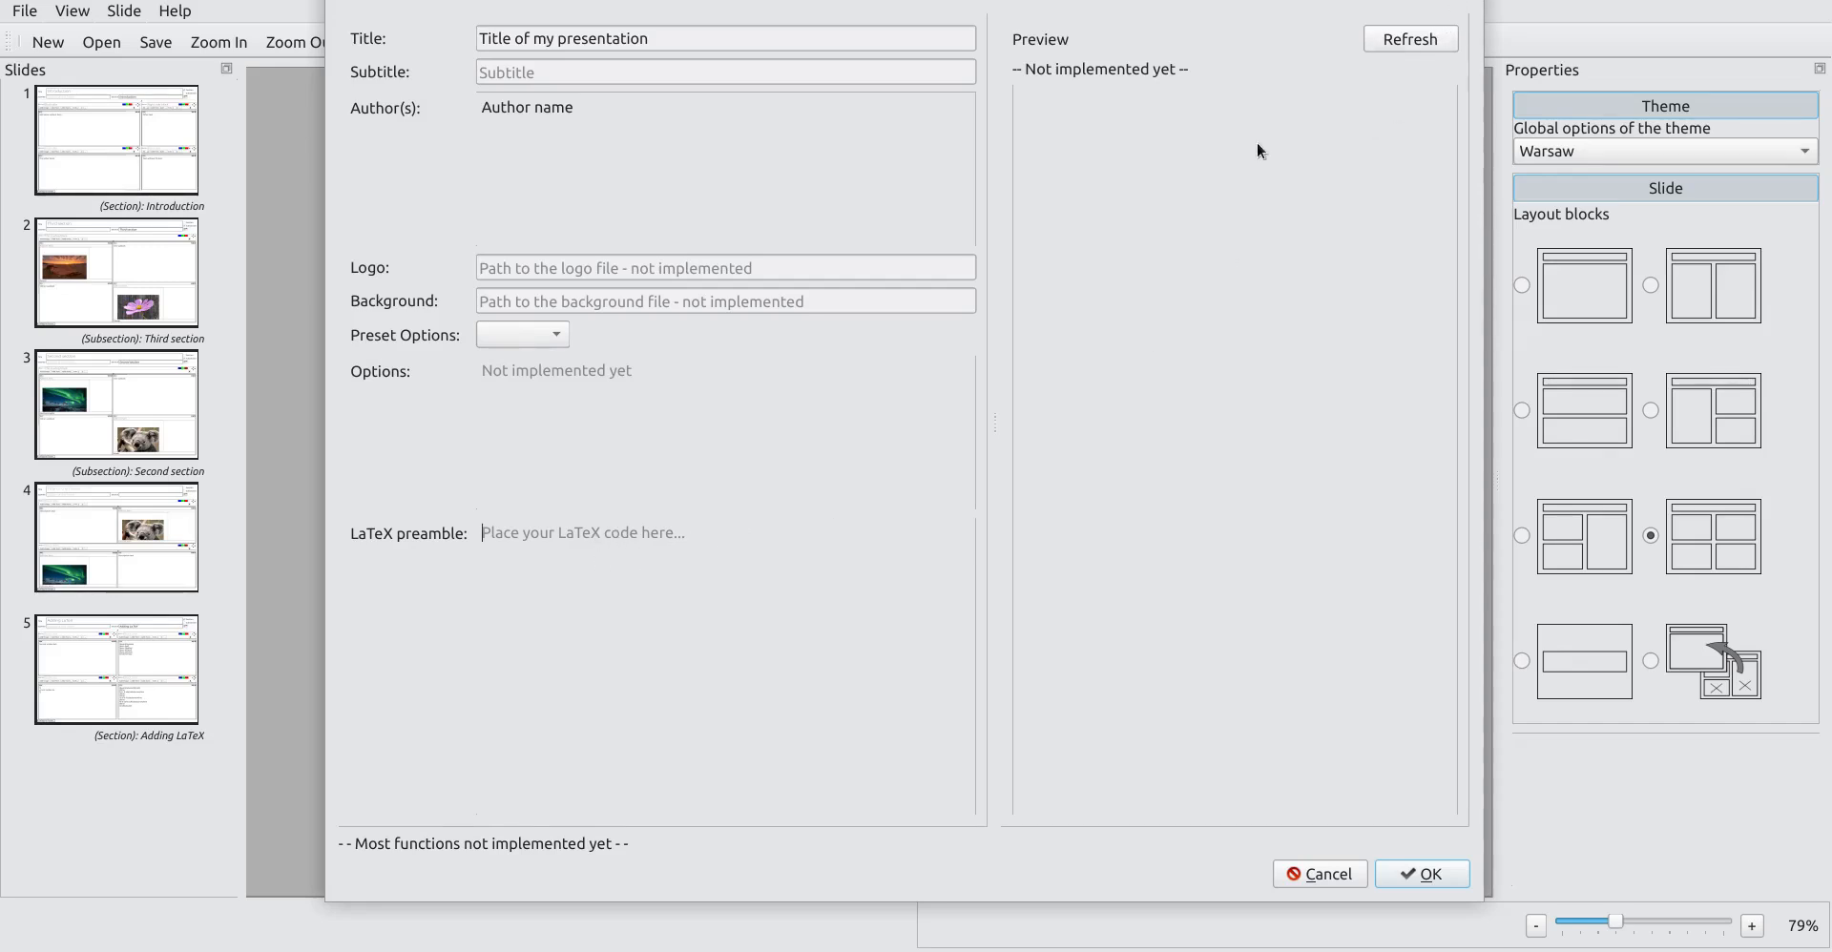
left_click(582, 532)
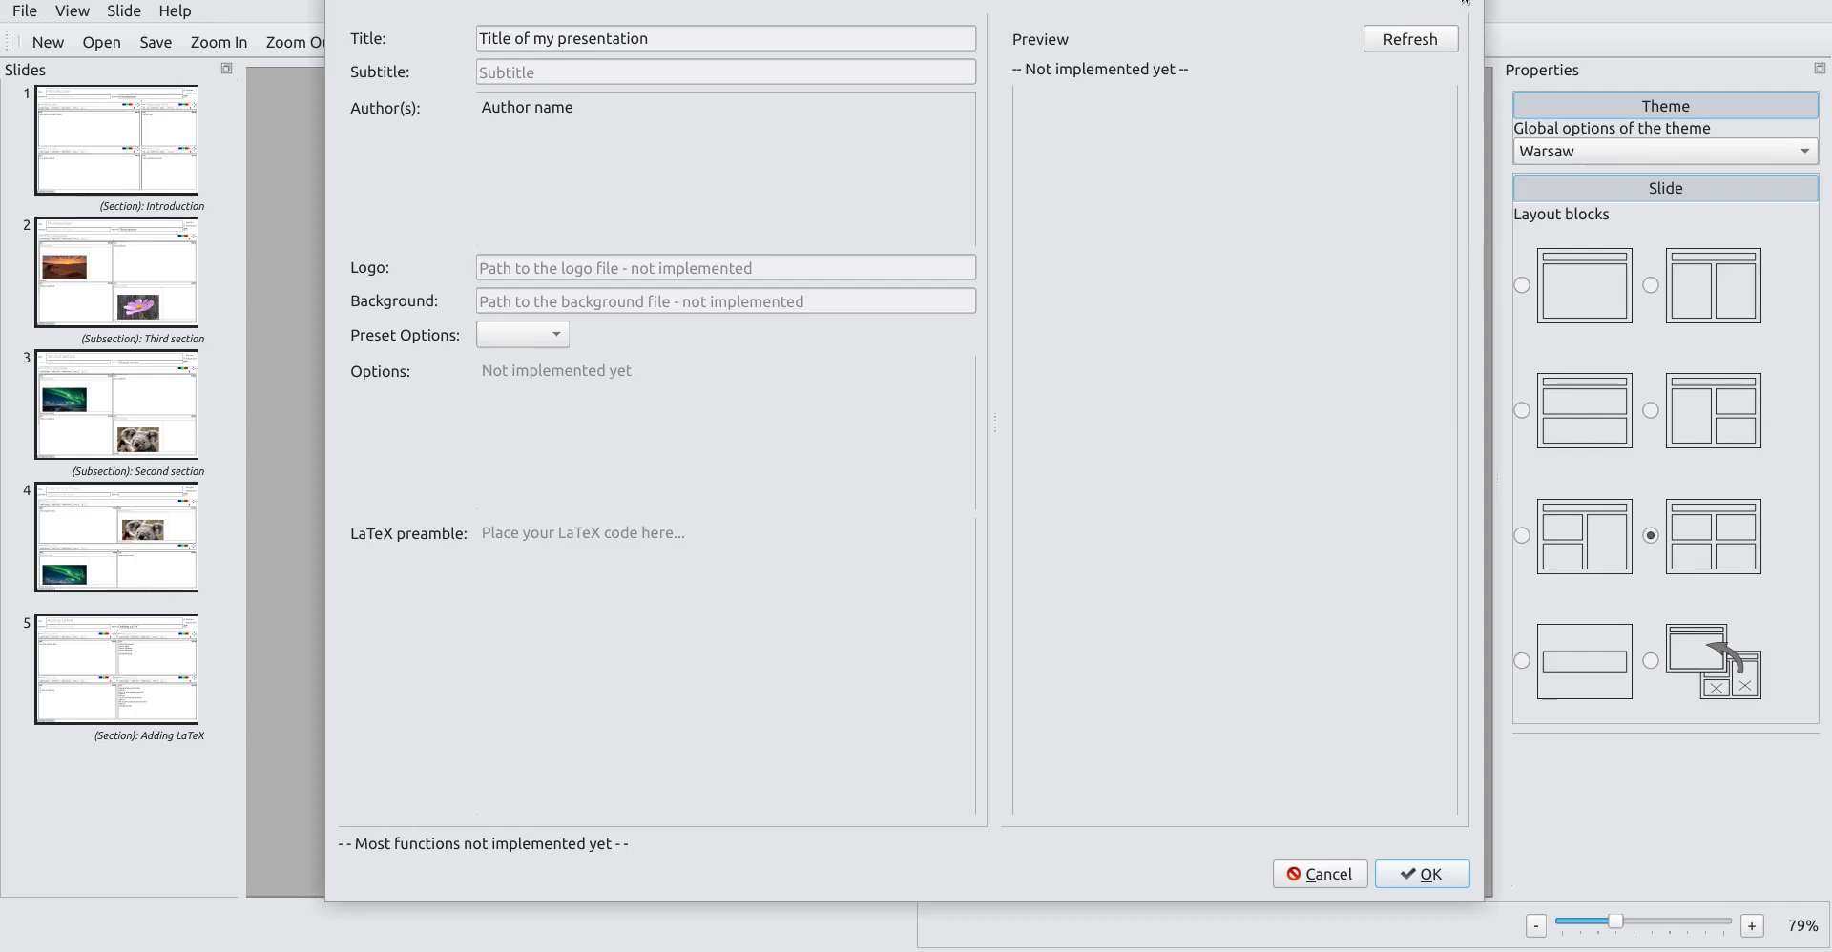